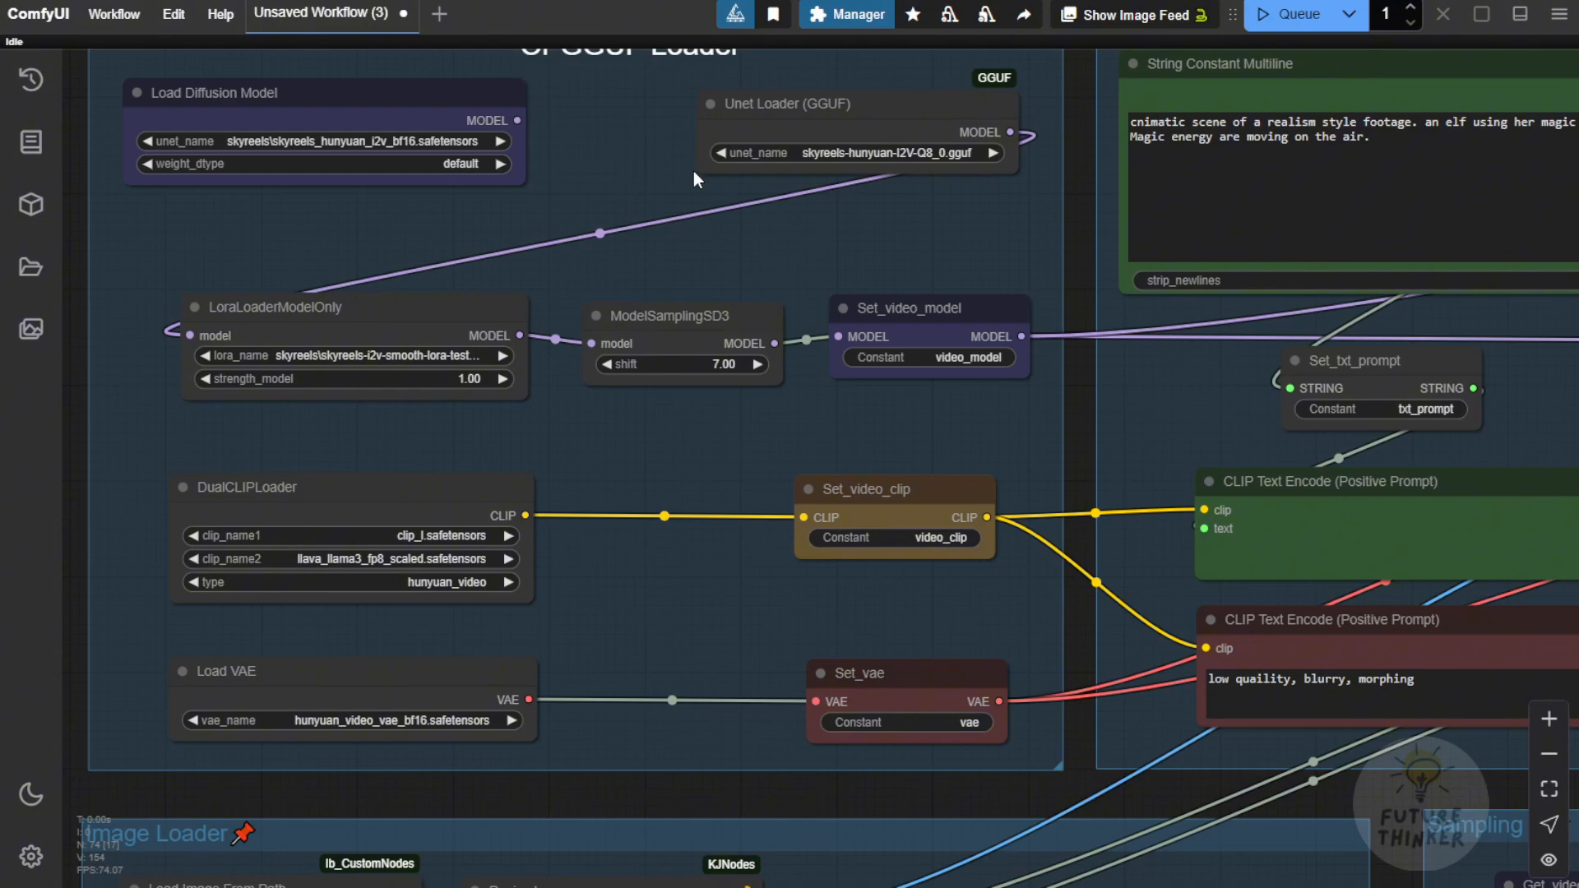
Zoom in on the first pass's SamplerCustom and KSamplerSelect nodes to review their settings
{"action": "scroll", "scroll_direction": "down", "scroll_amount": 3}
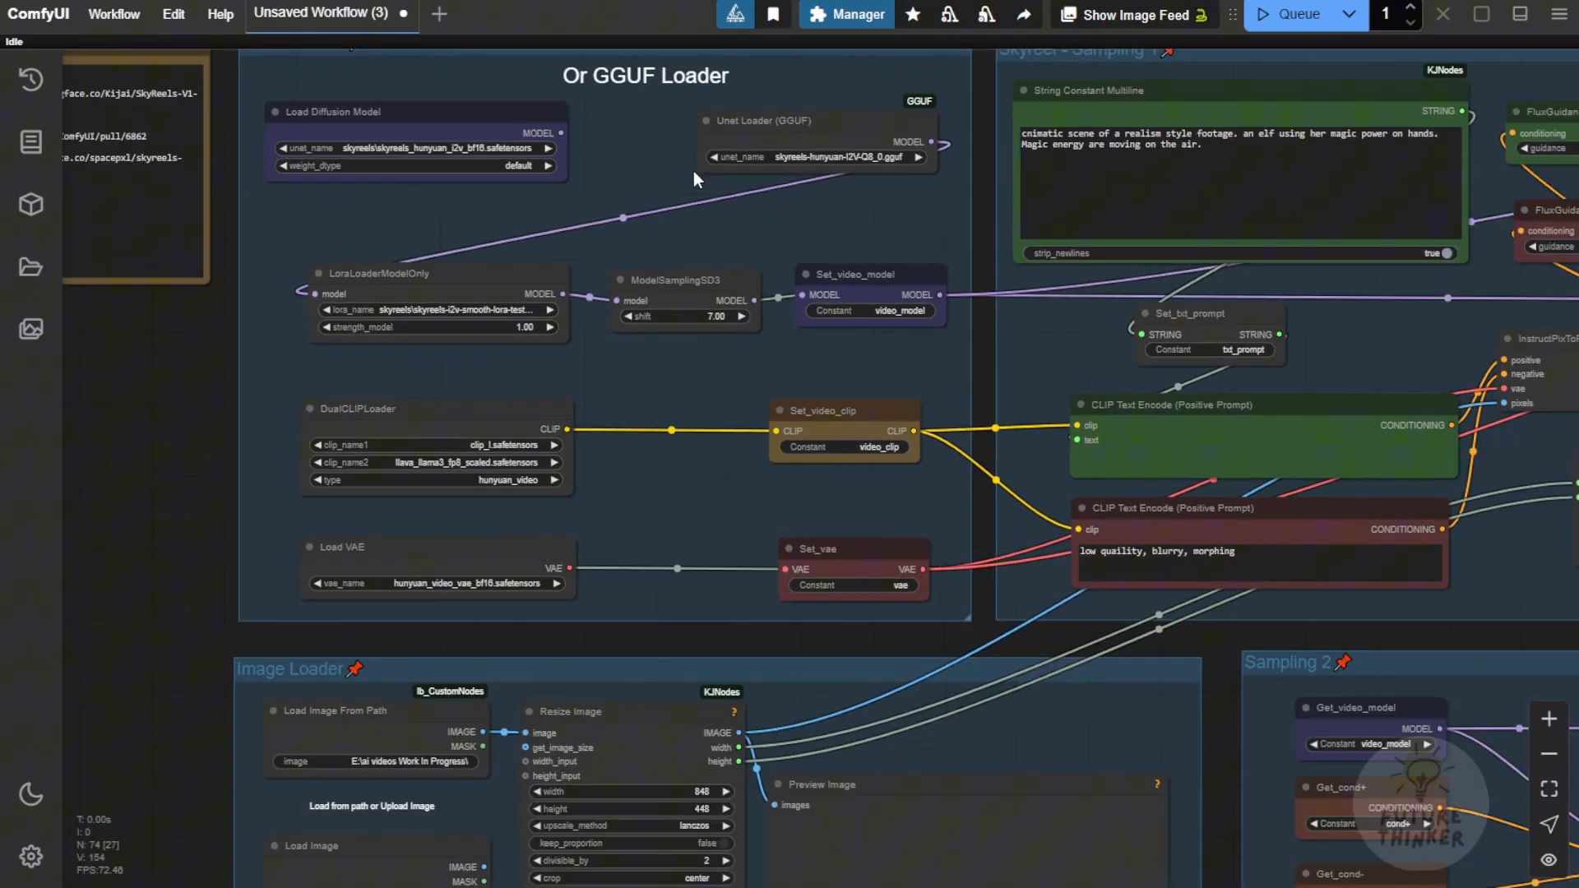
{"action": "mouse_move", "coordinate": [759, 229]}
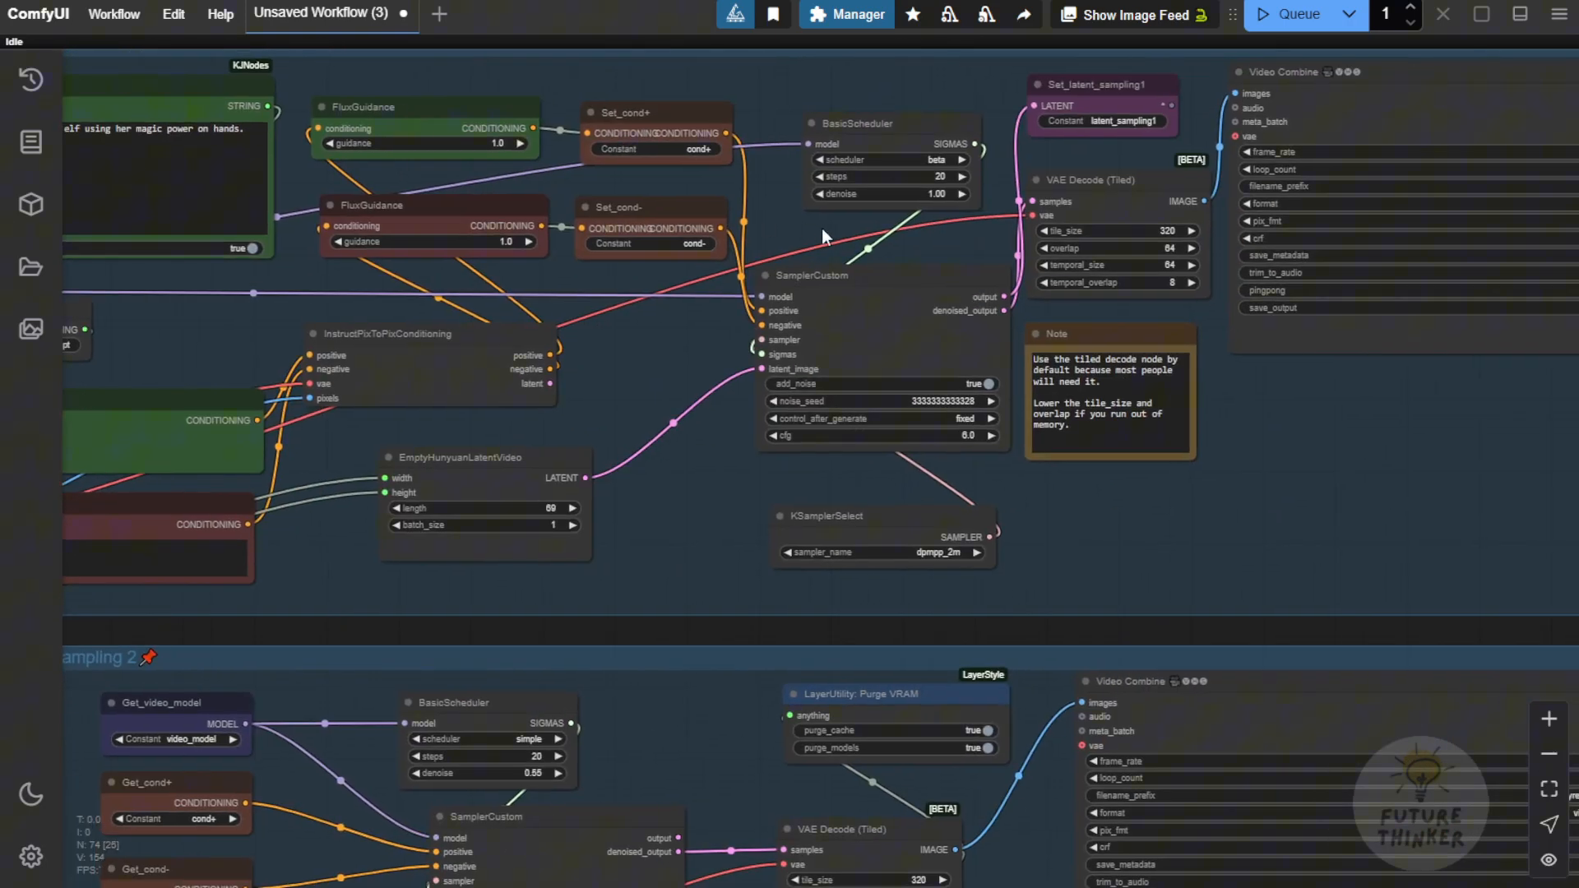
{"action": "mouse_move", "coordinate": [636, 367]}
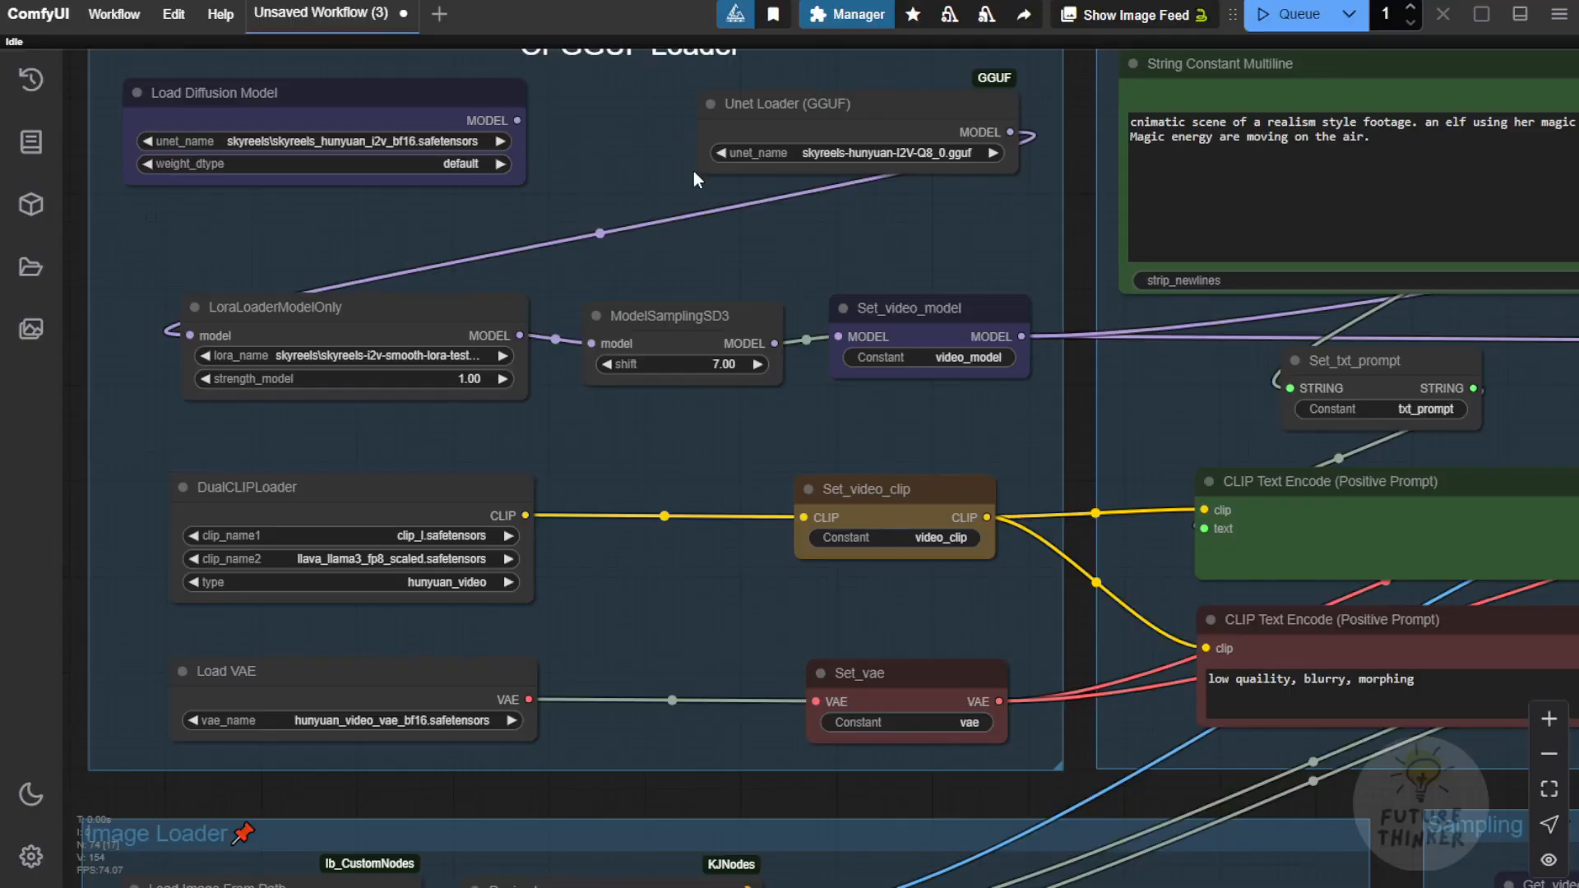
{"action": "scroll", "scroll_direction": "down", "scroll_amount": 3}
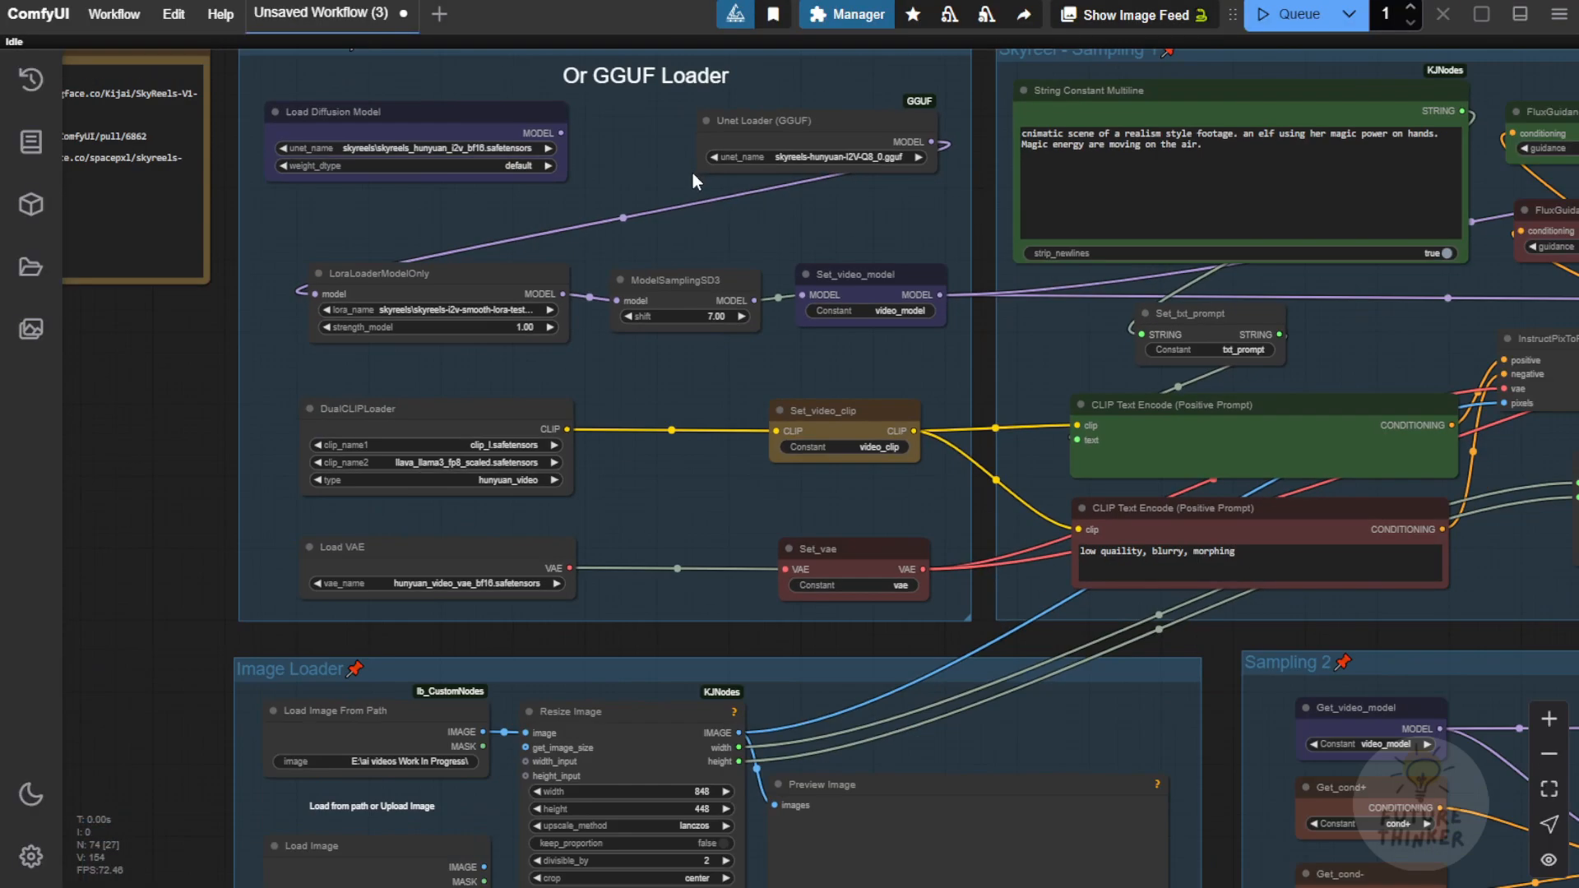
{"action": "mouse_move", "coordinate": [758, 229]}
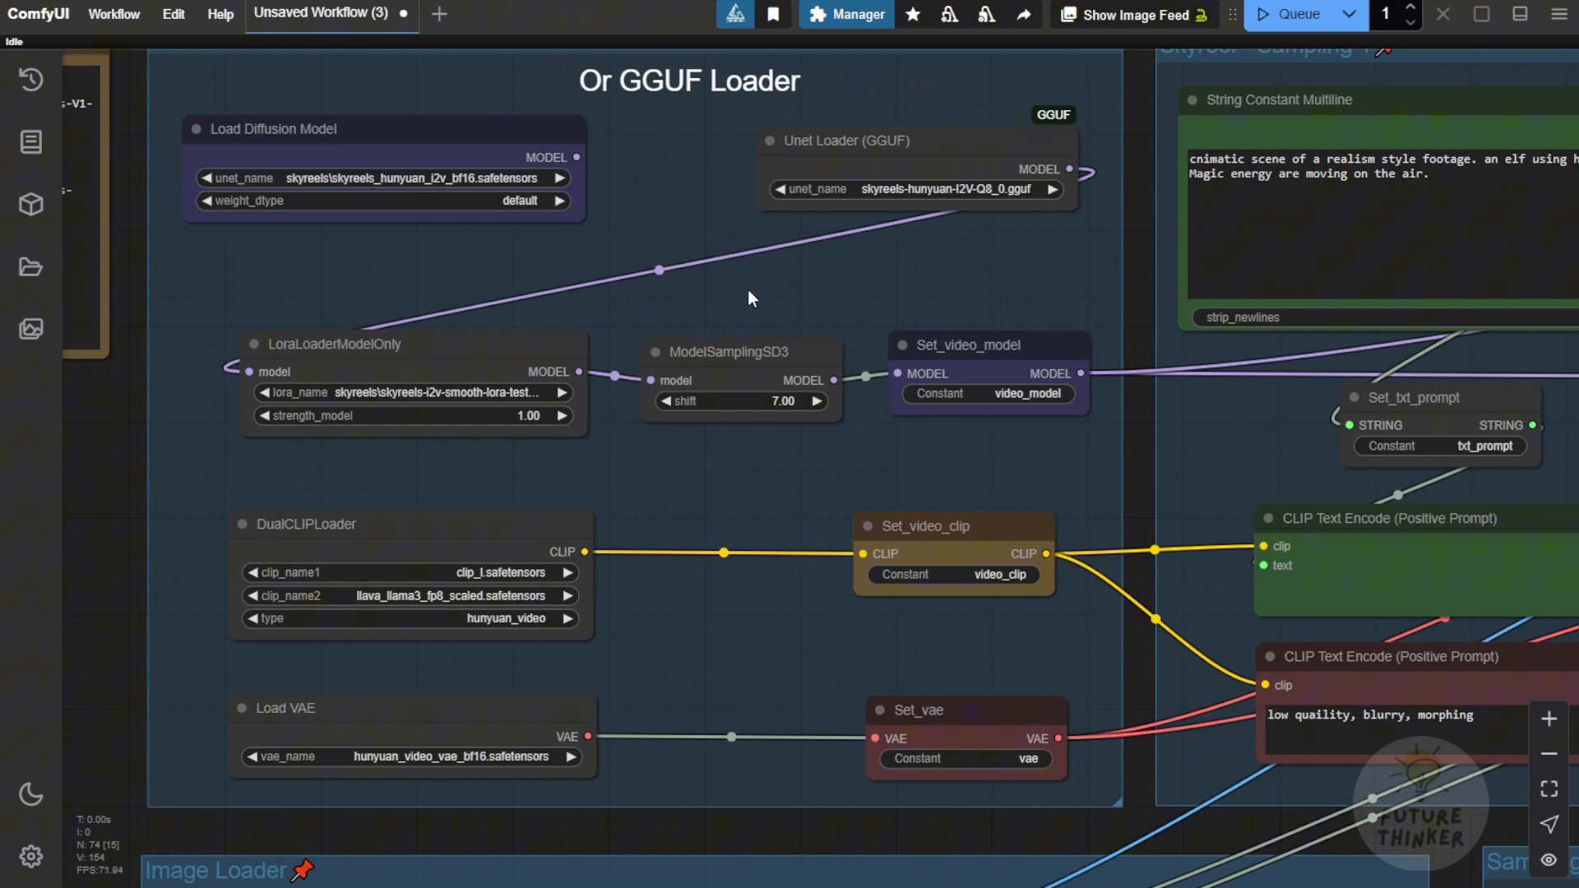
{"action": "mouse_move", "coordinate": [740, 274]}
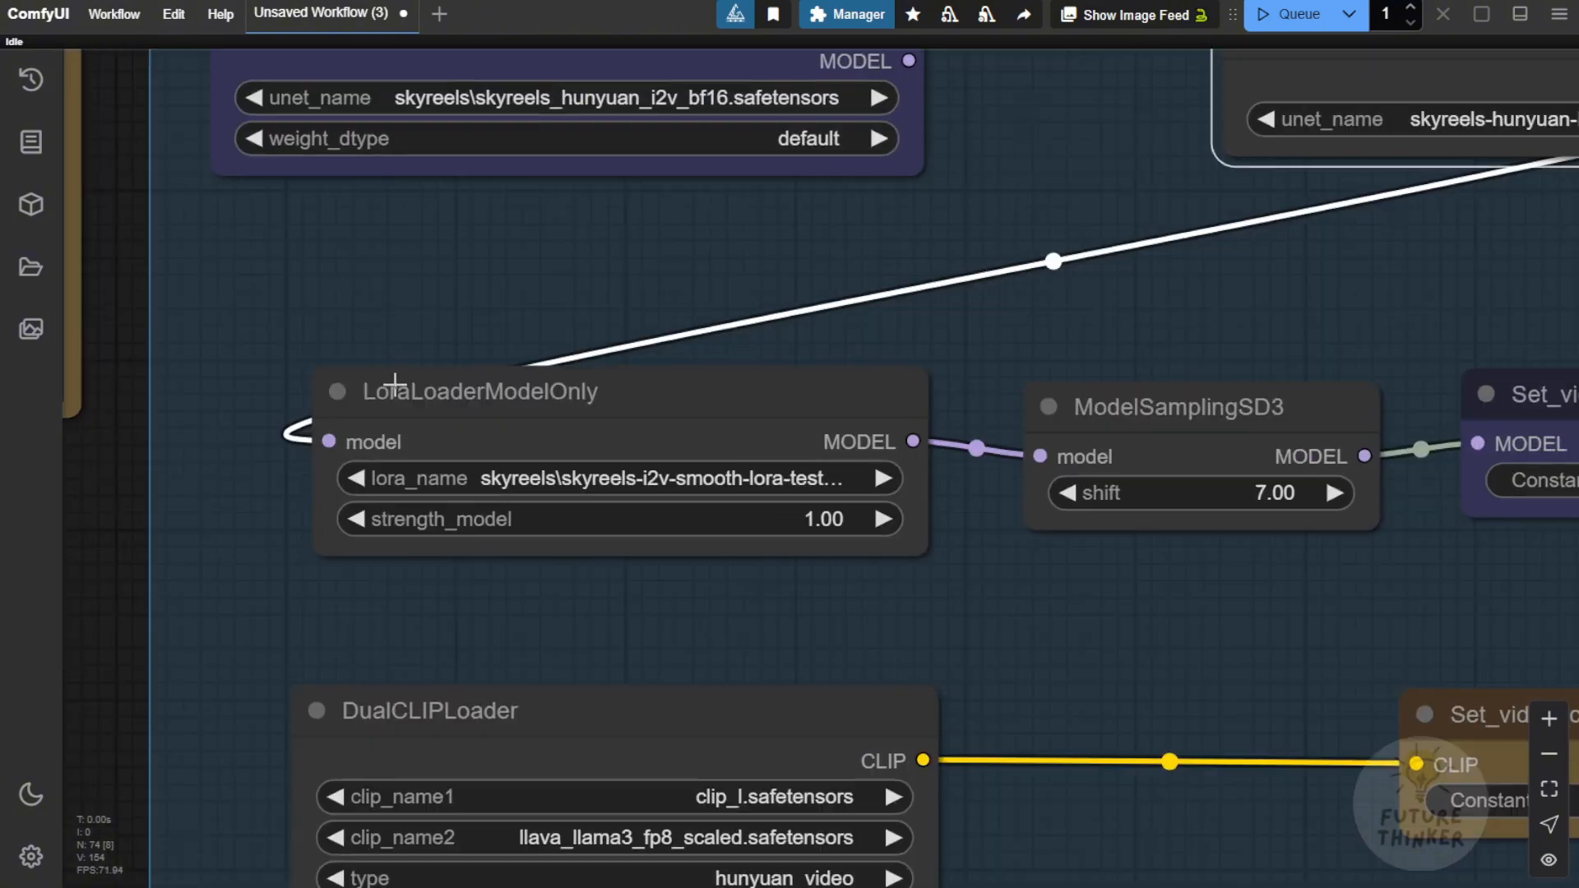
{"action": "mouse_move", "coordinate": [788, 493]}
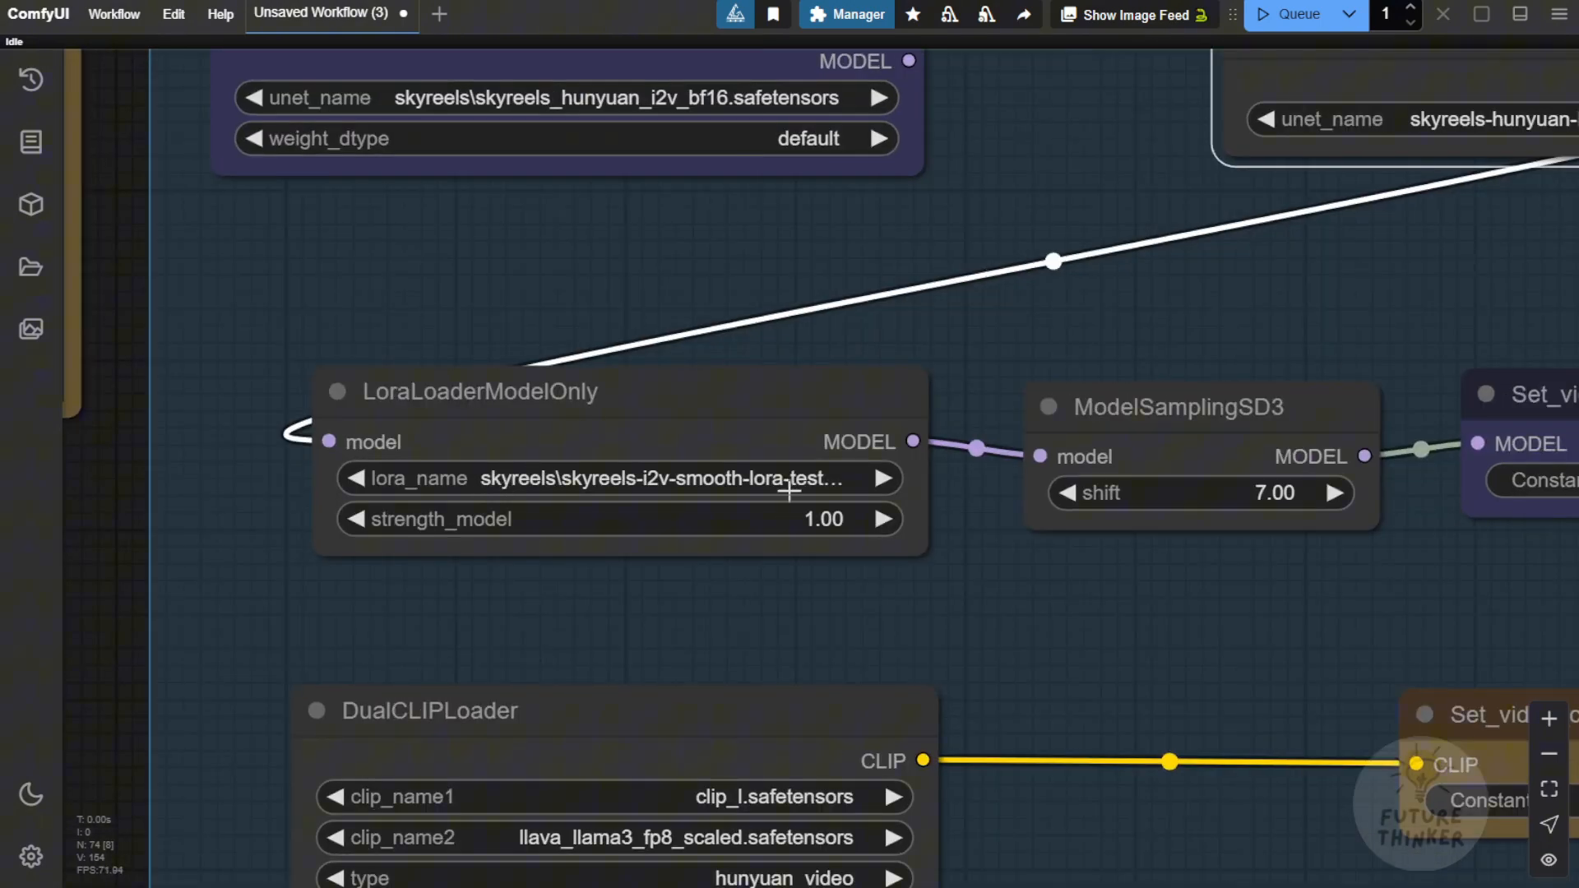
{"action": "mouse_move", "coordinate": [642, 496]}
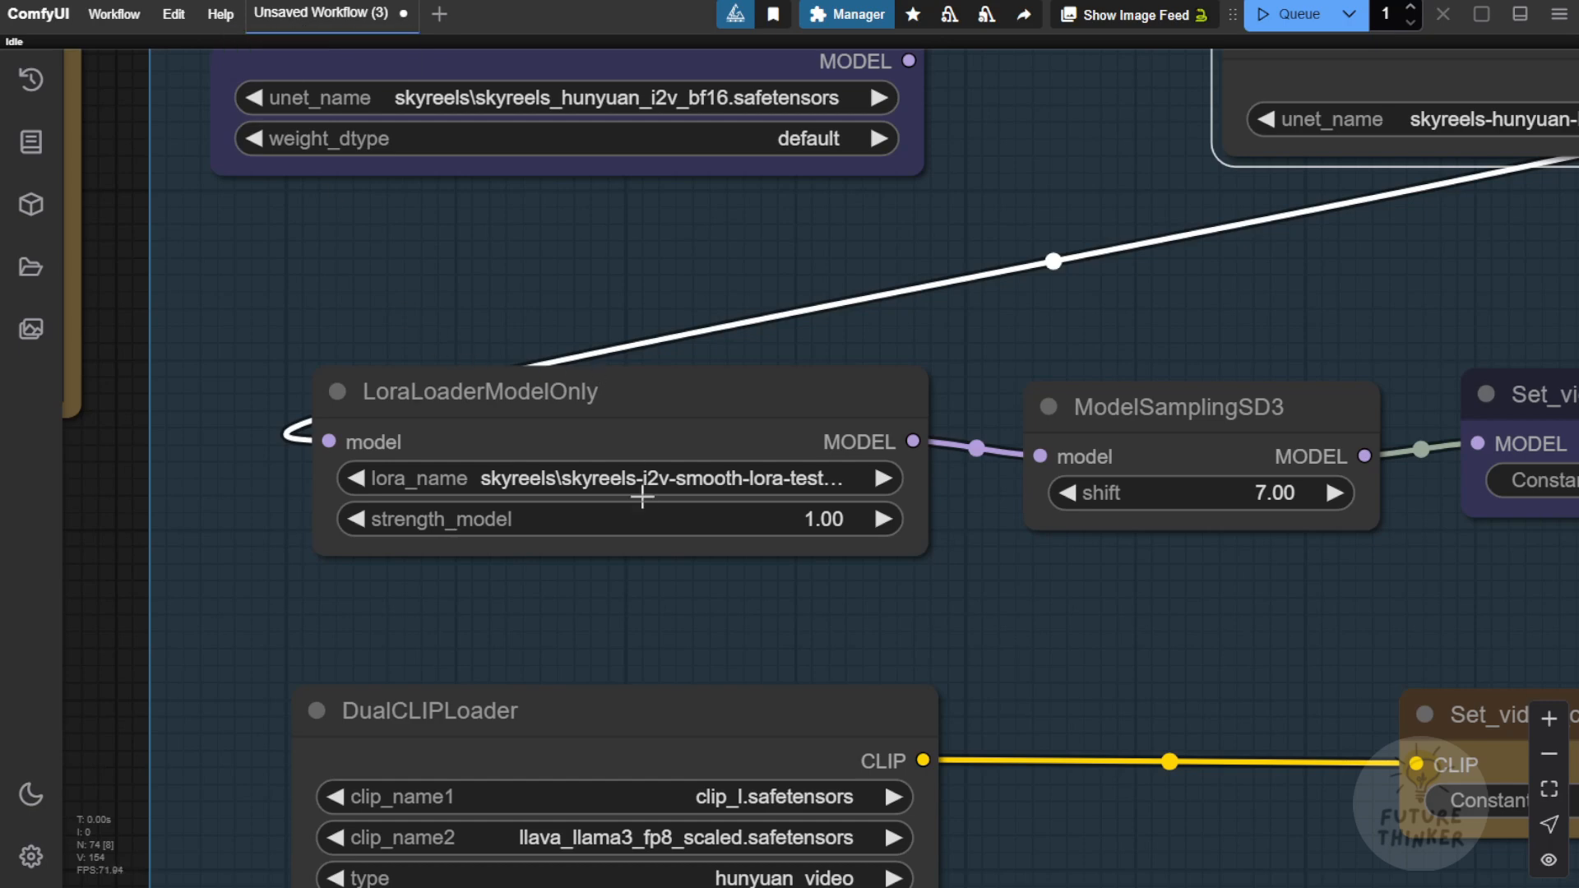
{"action": "mouse_move", "coordinate": [753, 471]}
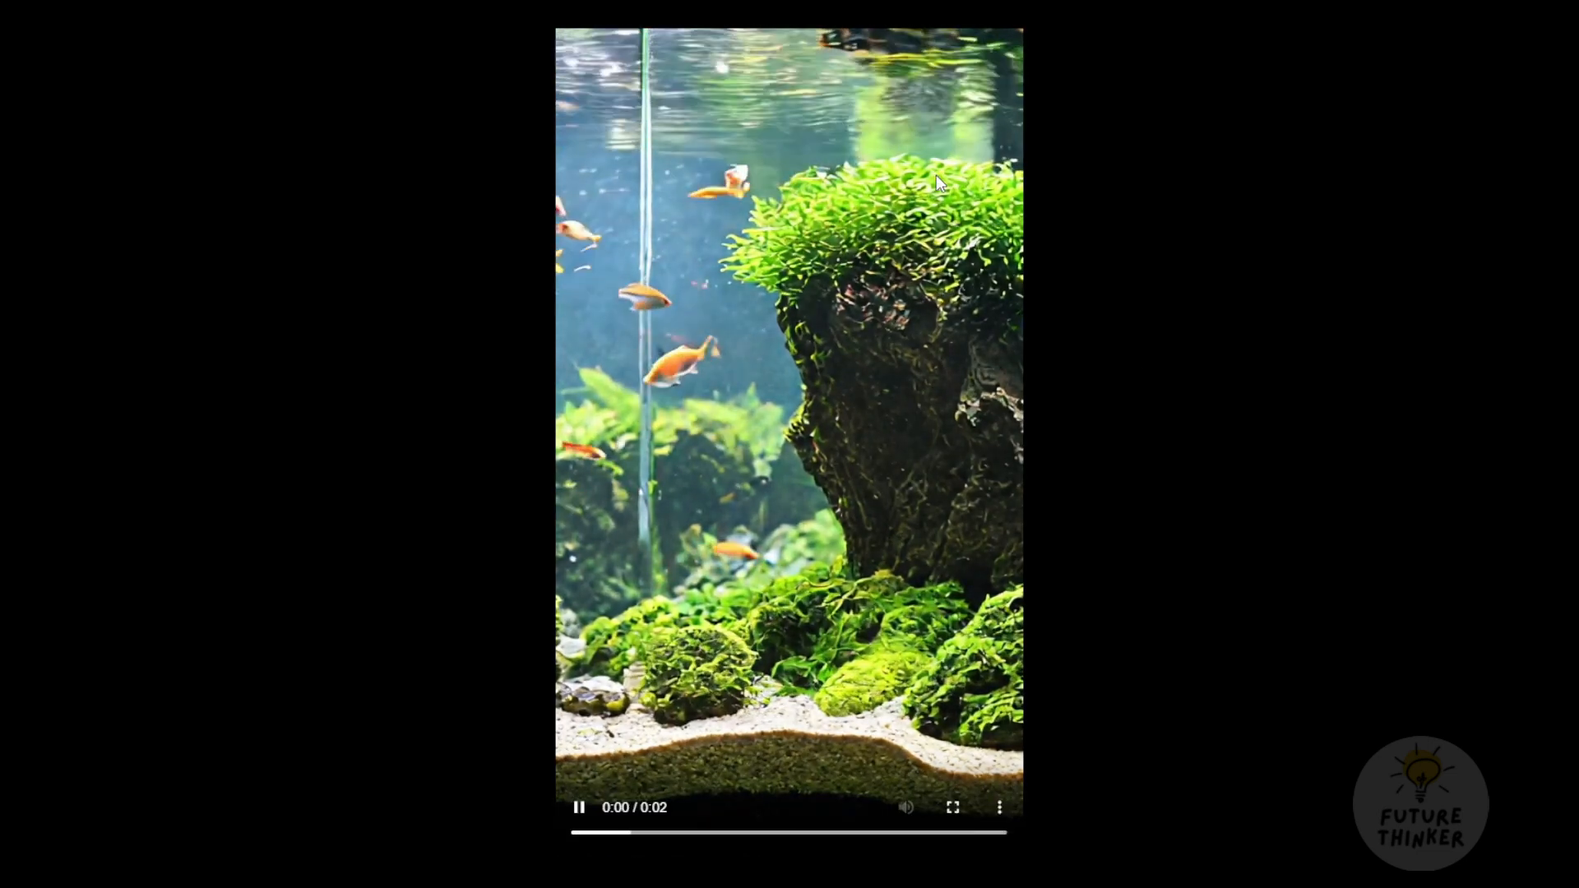
{"action": "mouse_move", "coordinate": [789, 387]}
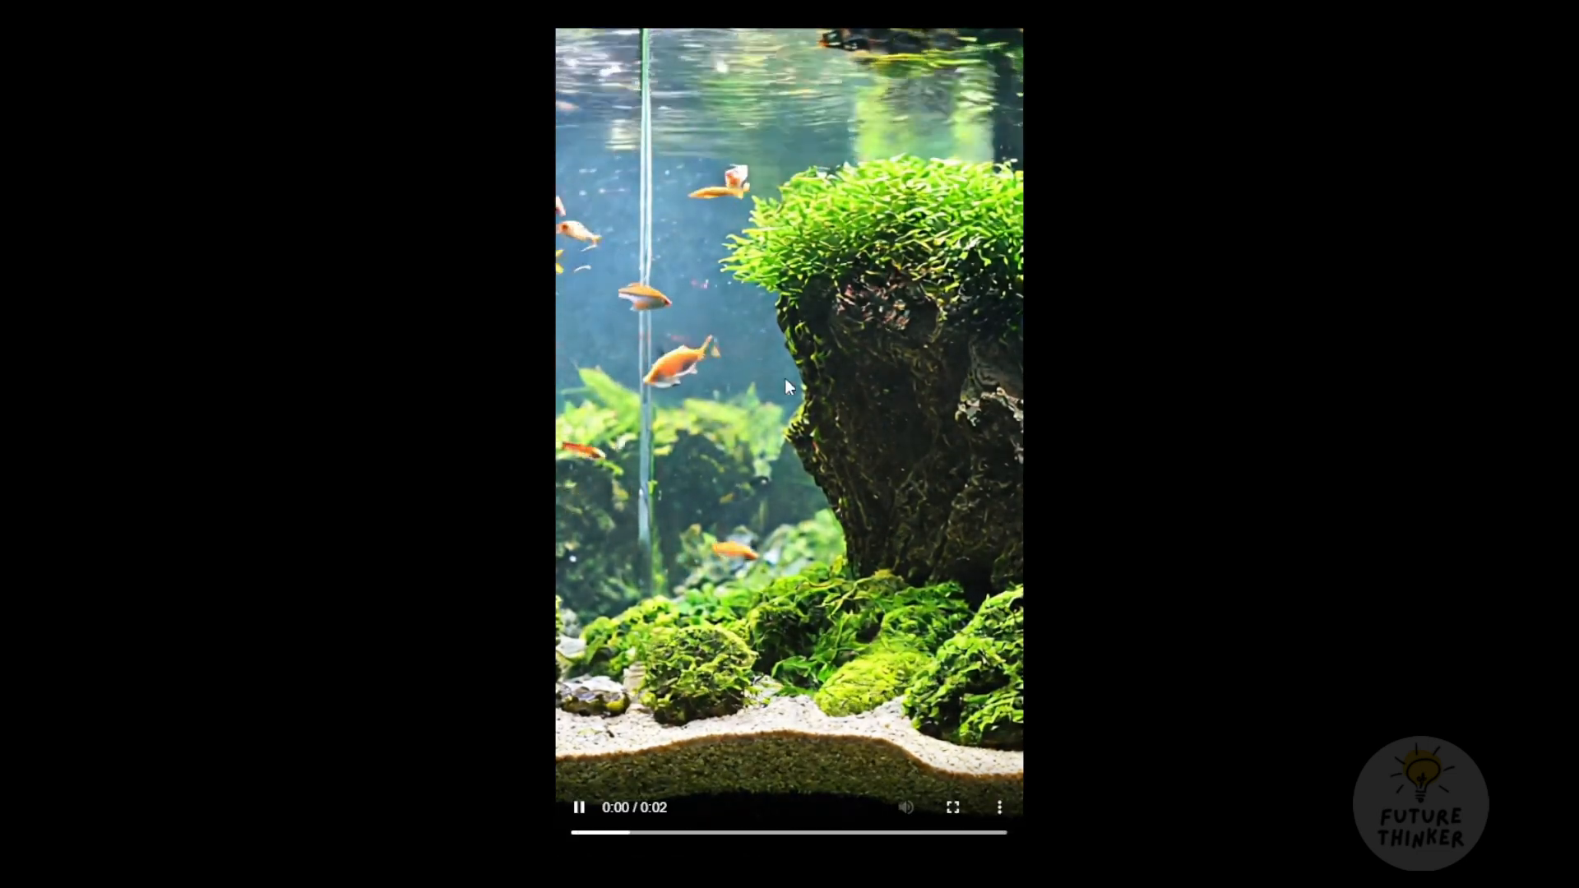
{"action": "mouse_move", "coordinate": [757, 369]}
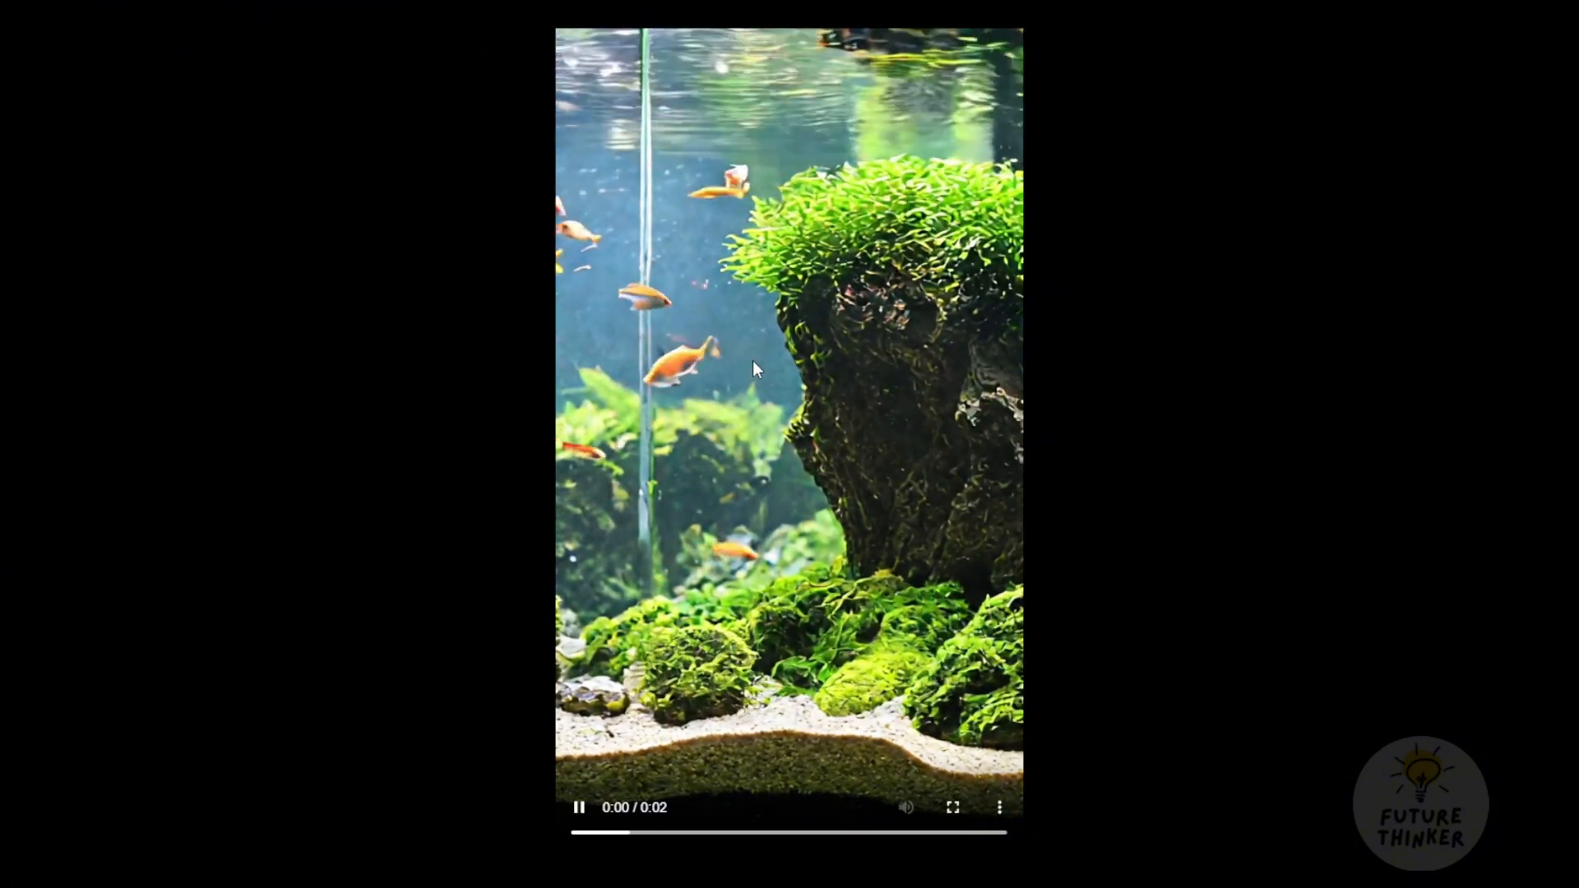
{"action": "mouse_move", "coordinate": [1121, 481]}
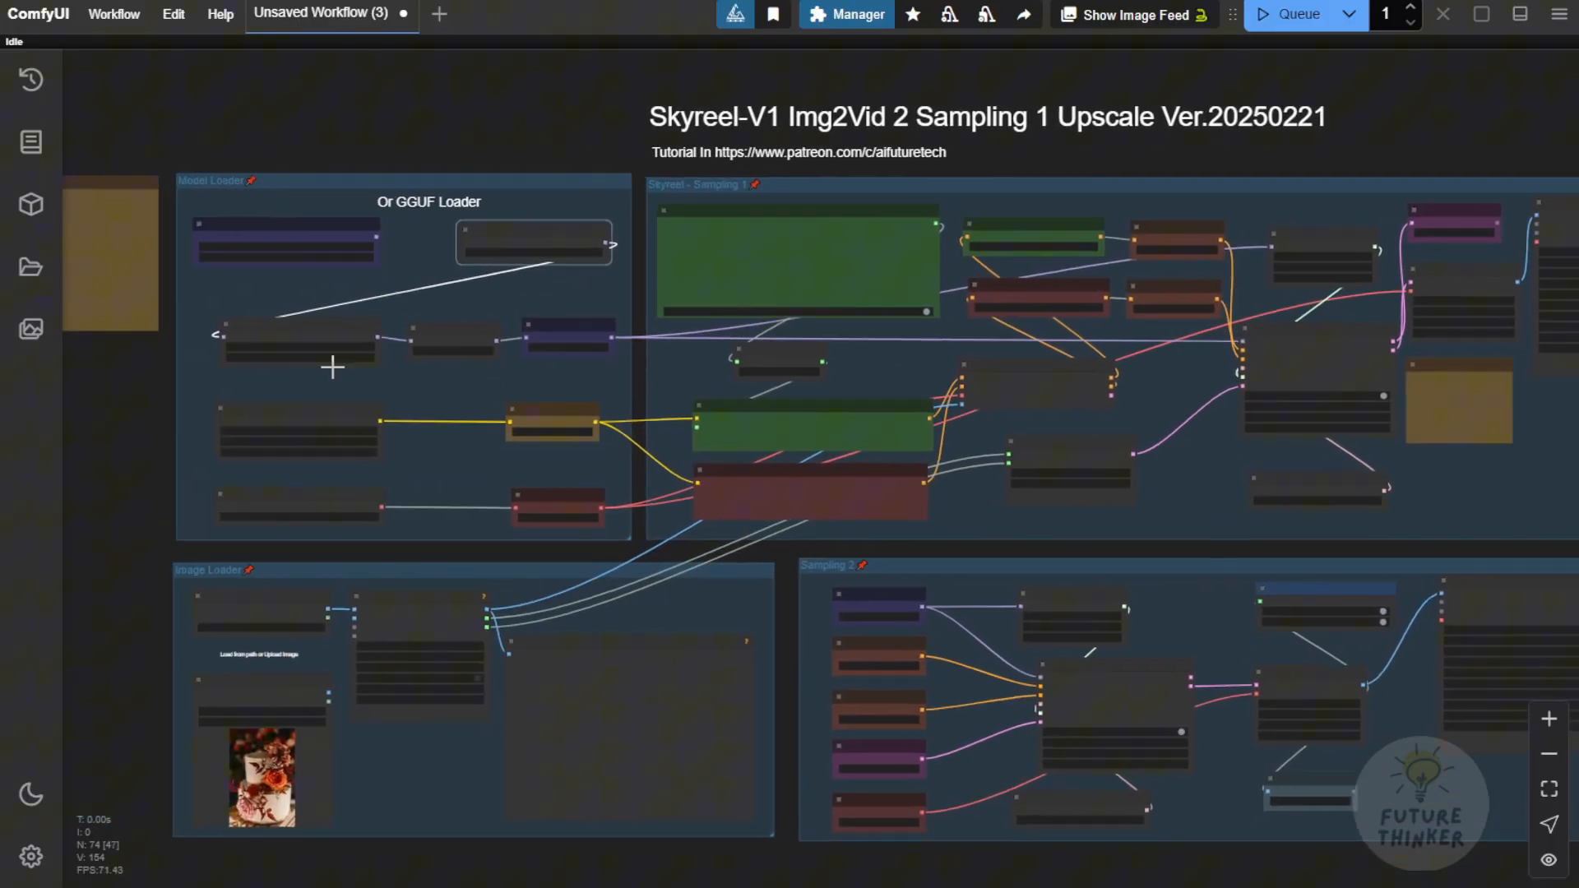
{"action": "scroll", "scroll_direction": "up", "scroll_amount": 3}
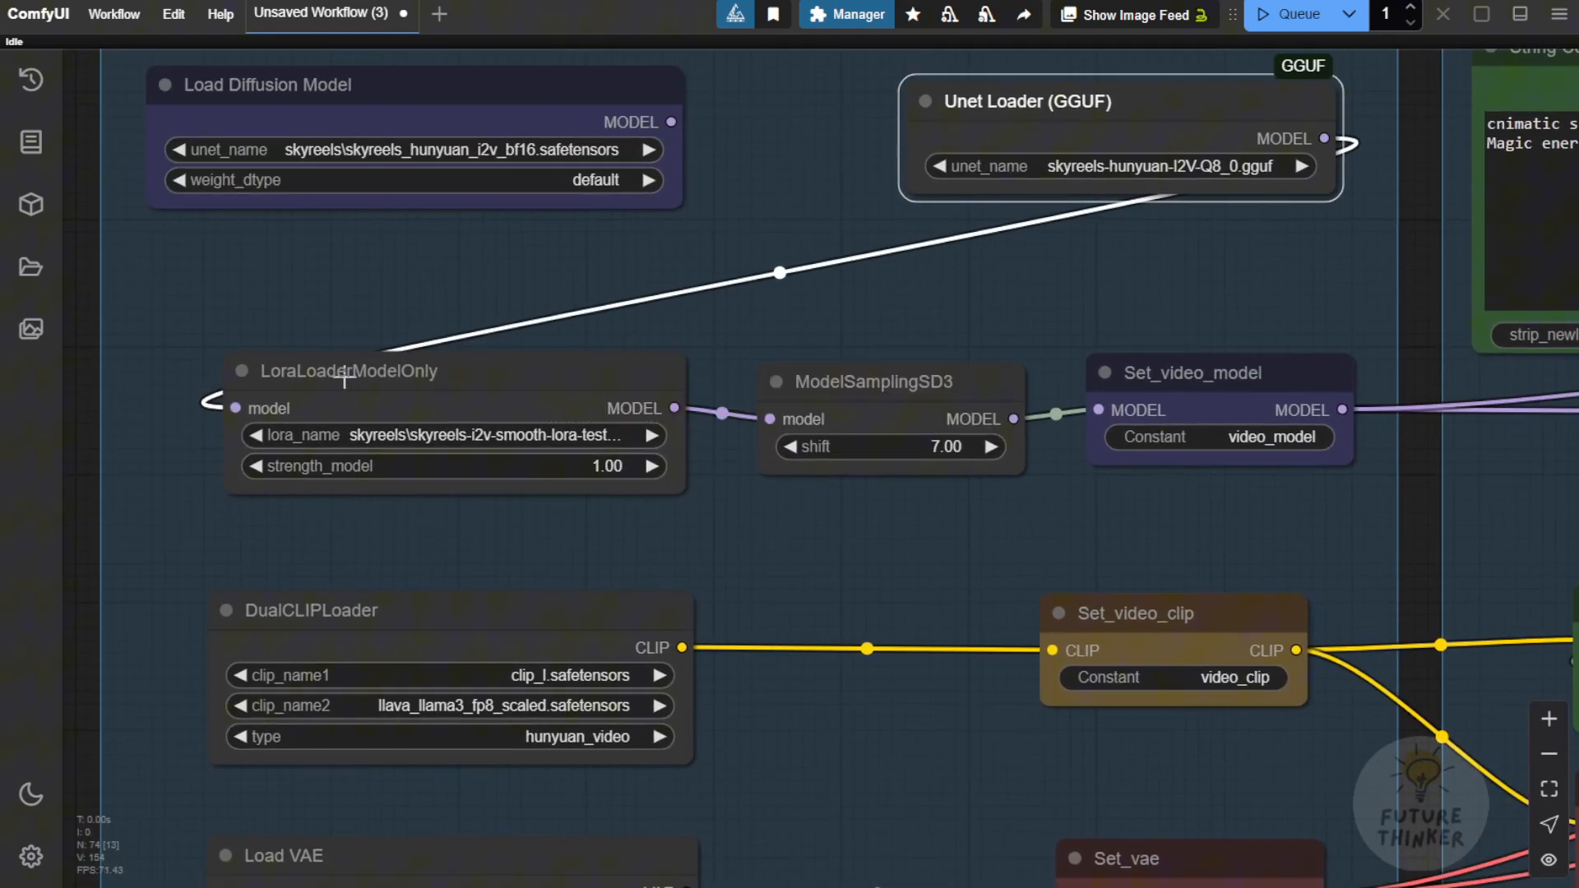
{"action": "mouse_move", "coordinate": [1067, 239]}
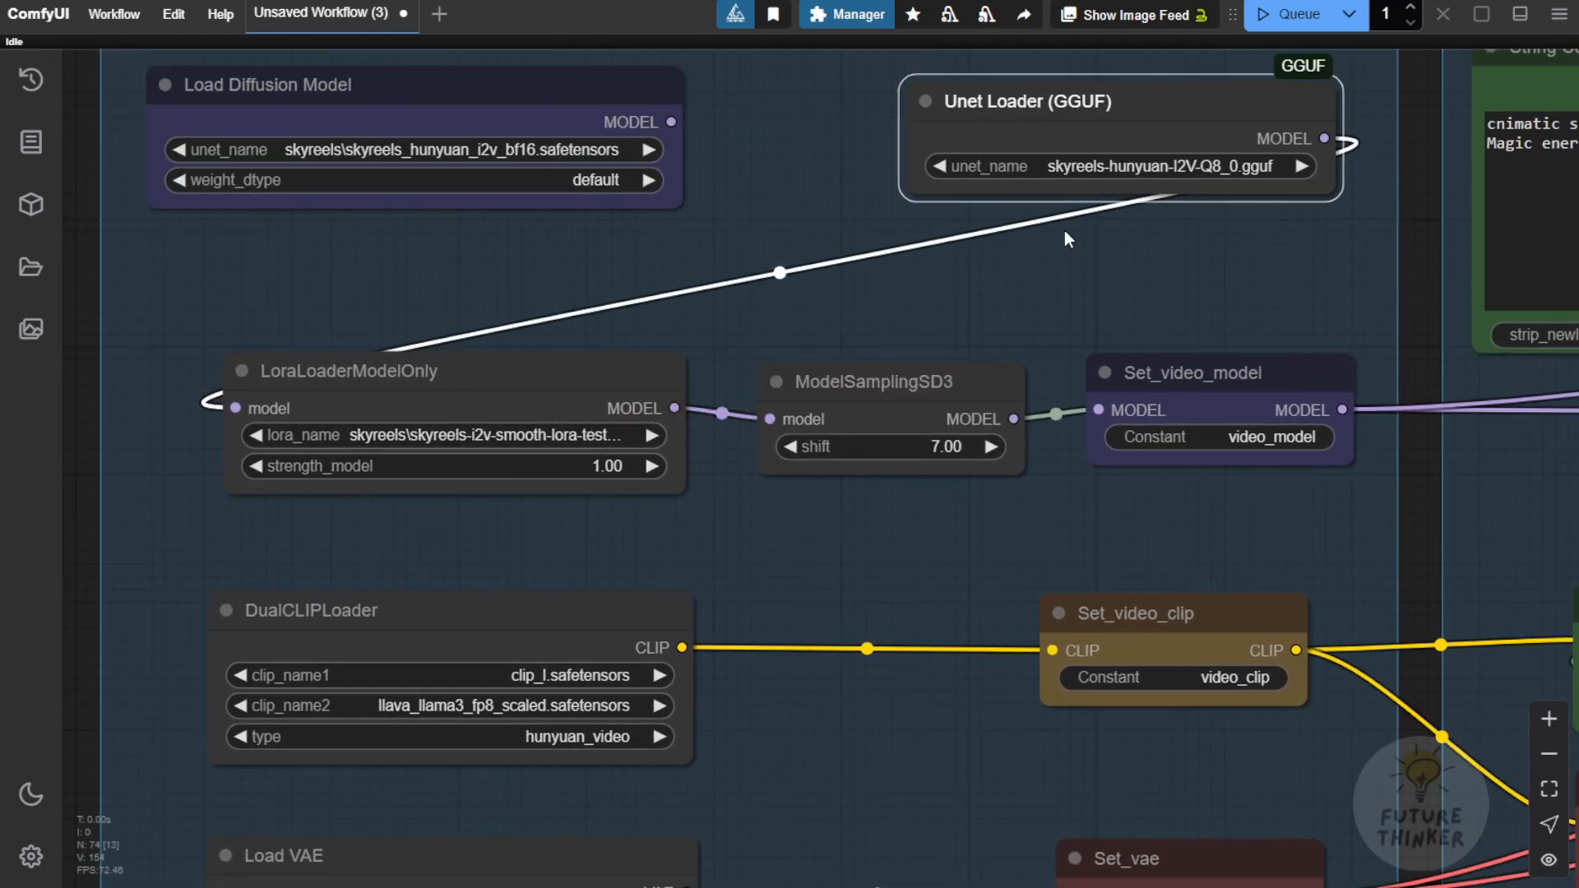
{"action": "scroll", "scroll_direction": "down", "scroll_amount": 3}
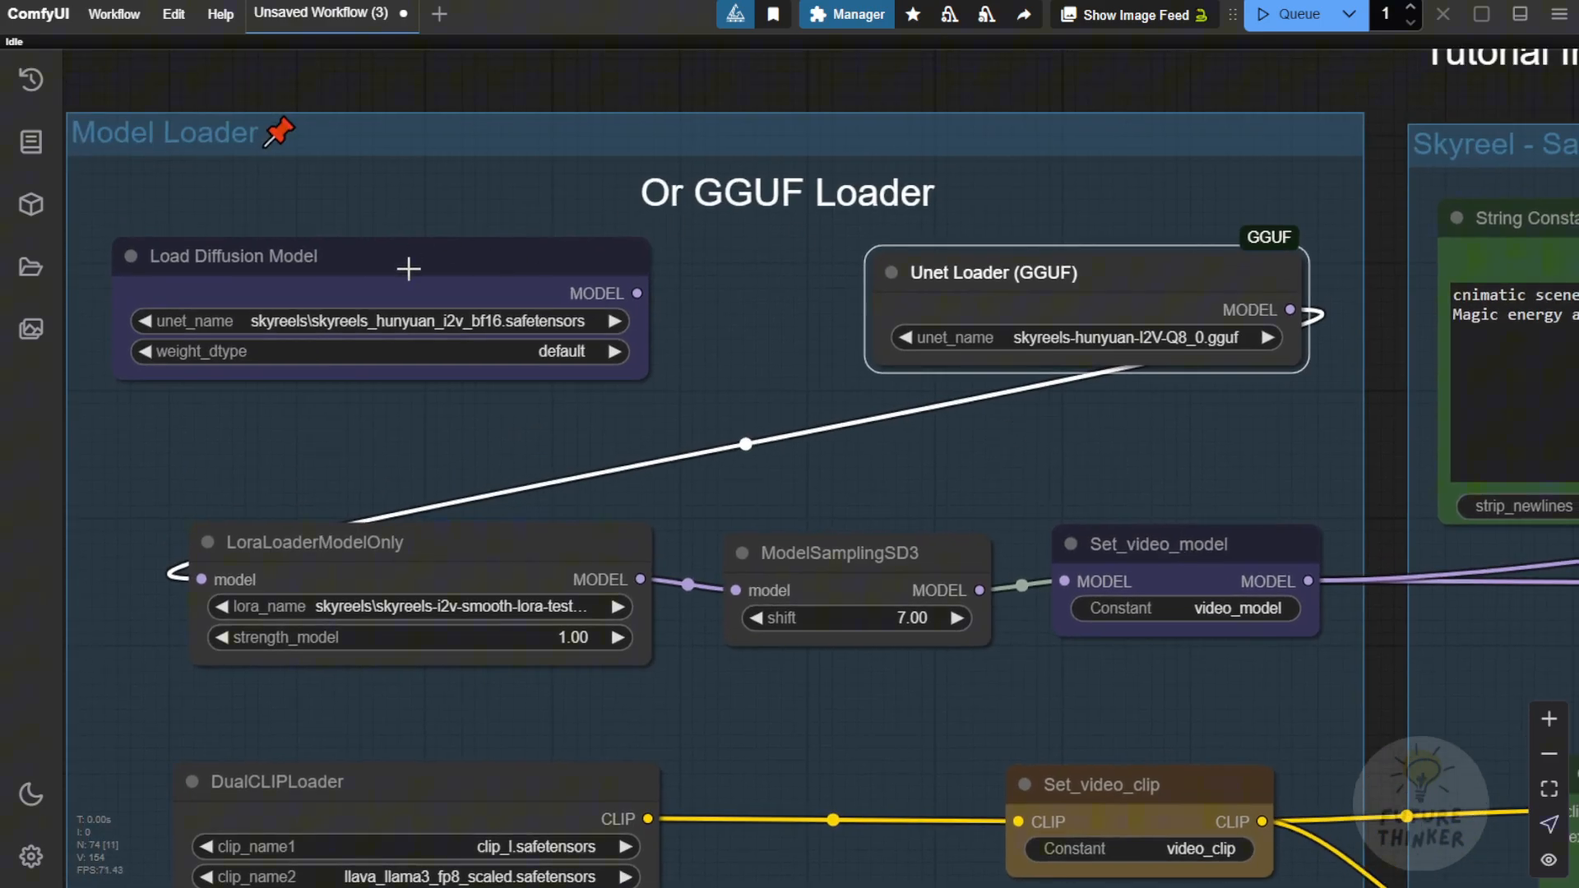
{"action": "mouse_move", "coordinate": [835, 387]}
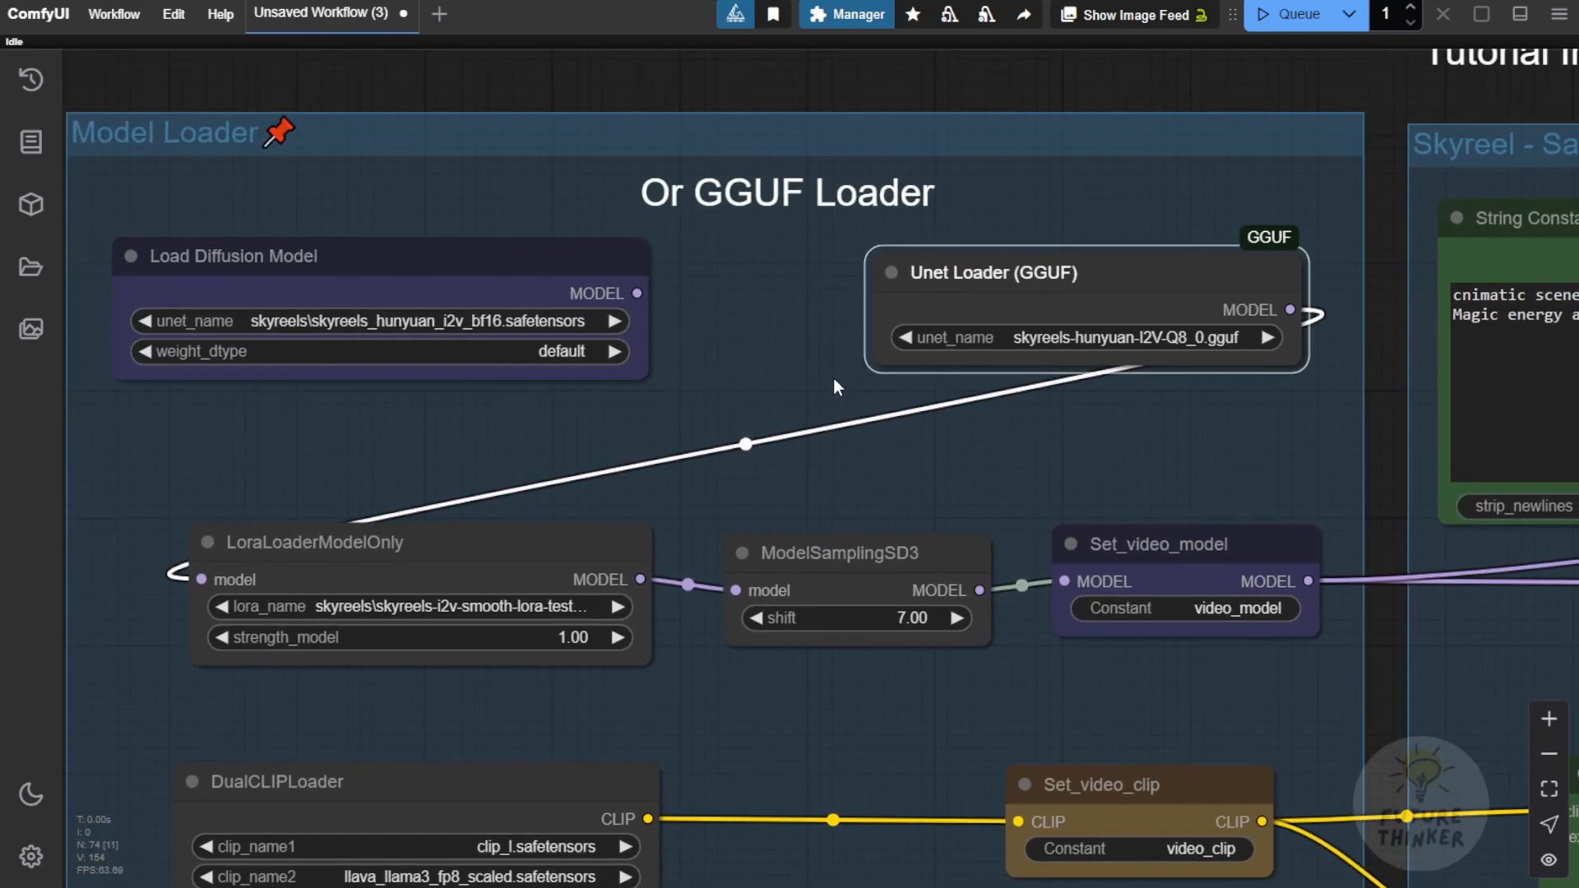
{"action": "mouse_move", "coordinate": [834, 380]}
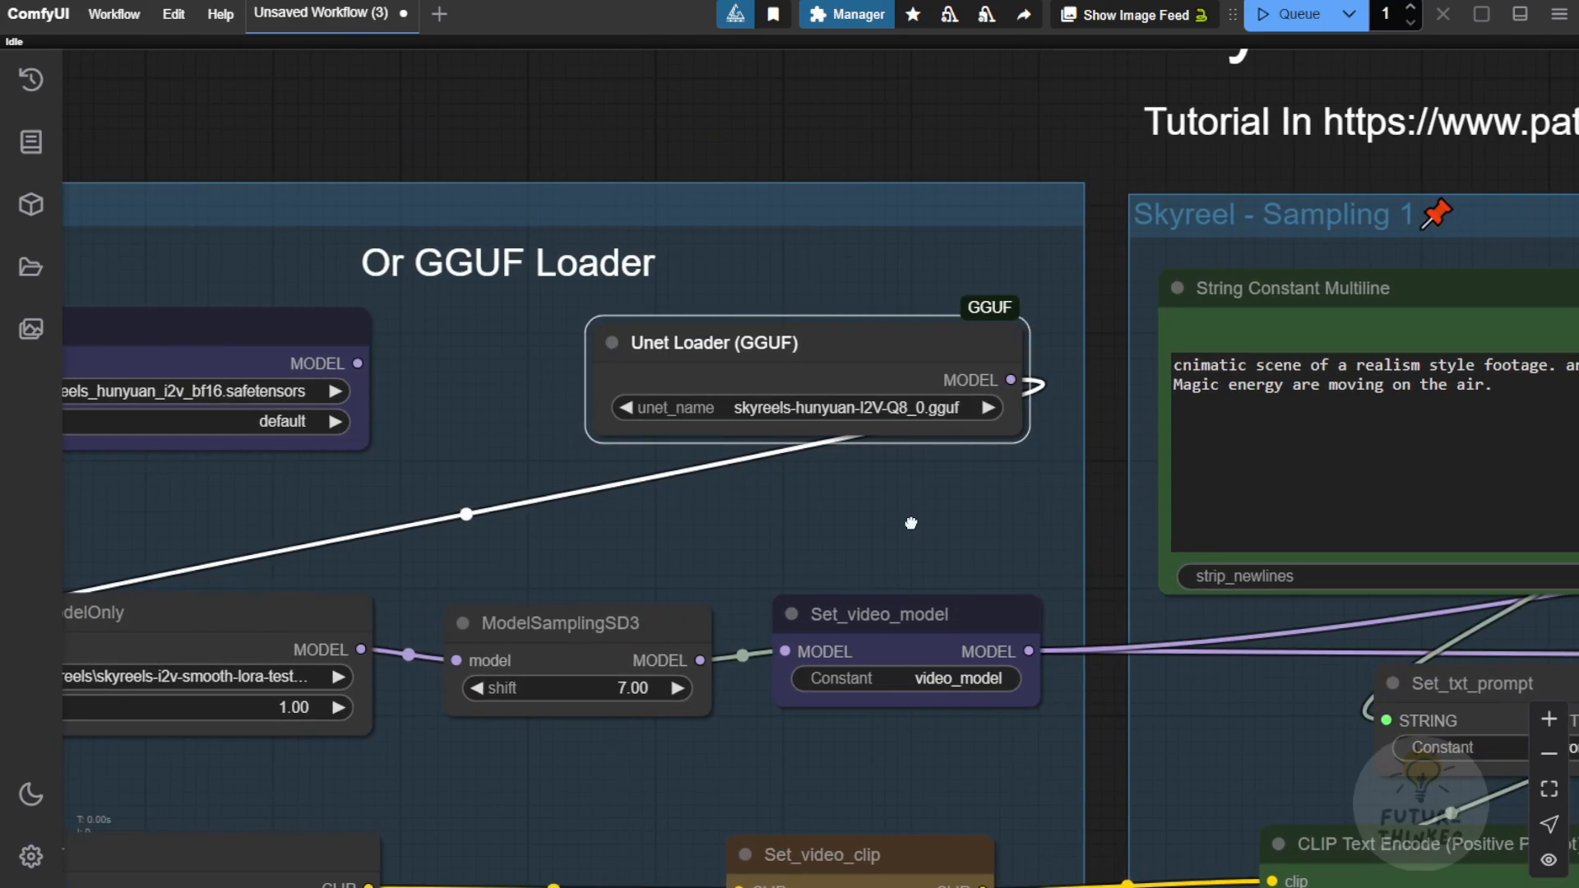
{"action": "mouse_move", "coordinate": [780, 458]}
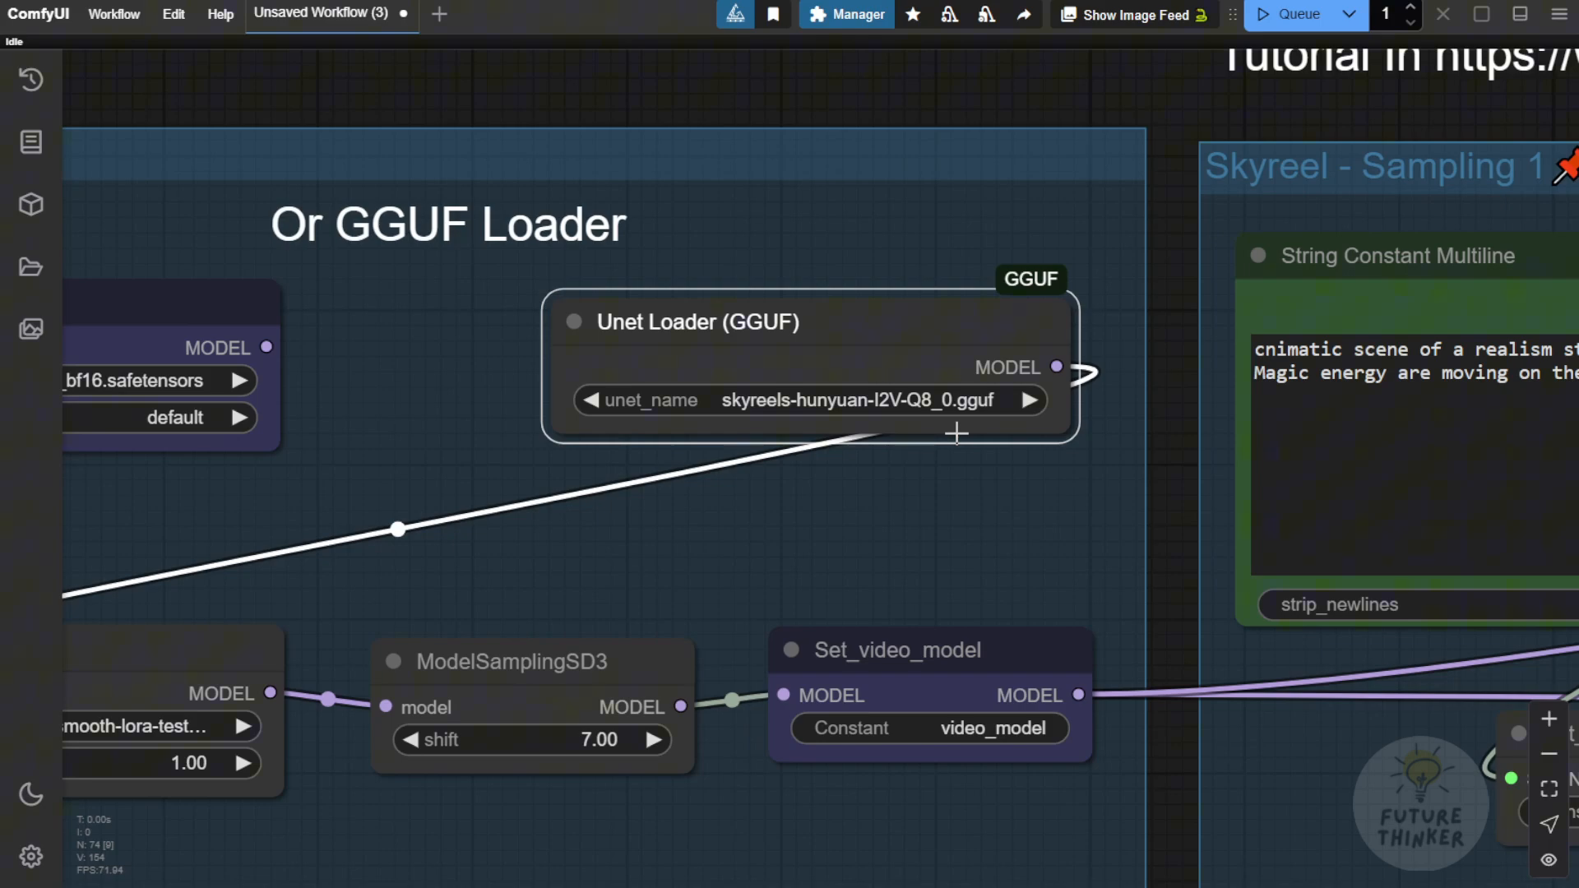
{"action": "scroll", "scroll_direction": "down", "scroll_amount": 3}
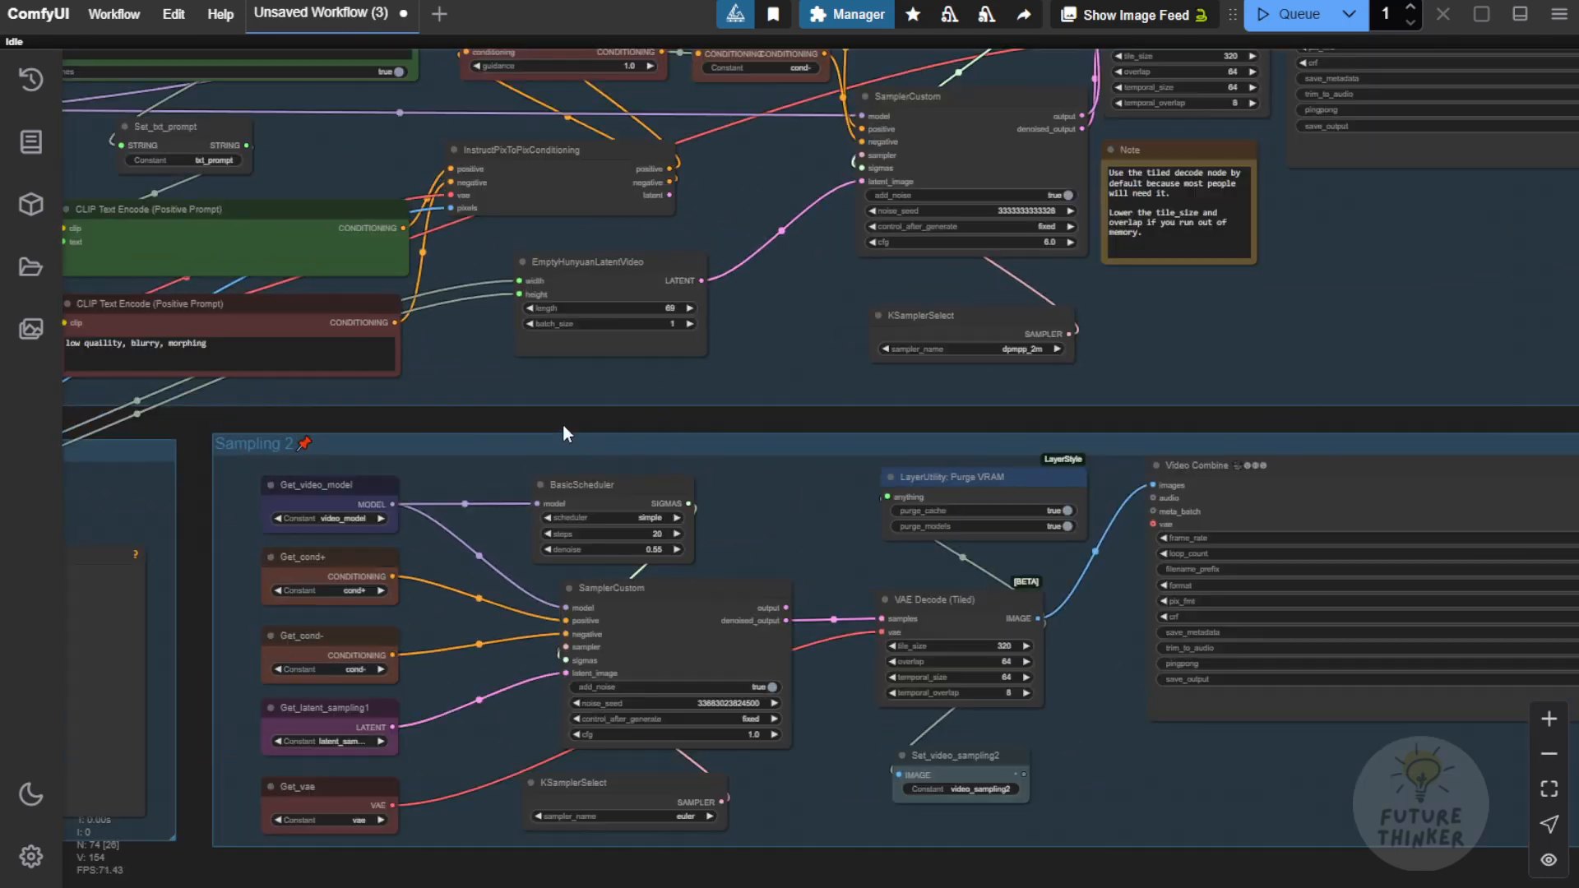
{"action": "mouse_move", "coordinate": [561, 426]}
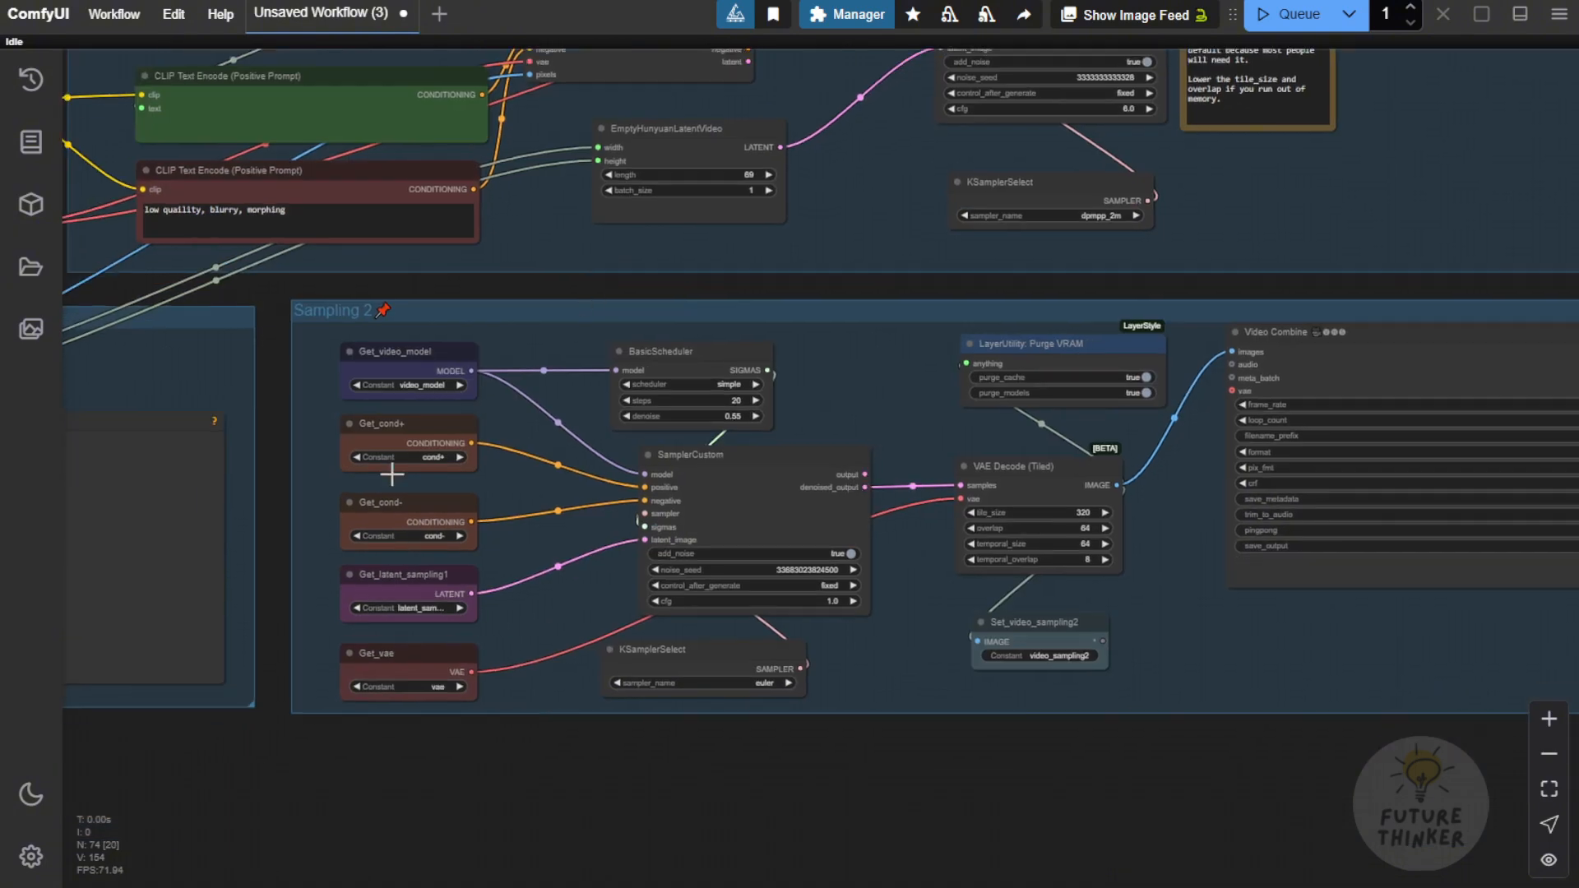
{"action": "mouse_move", "coordinate": [964, 596]}
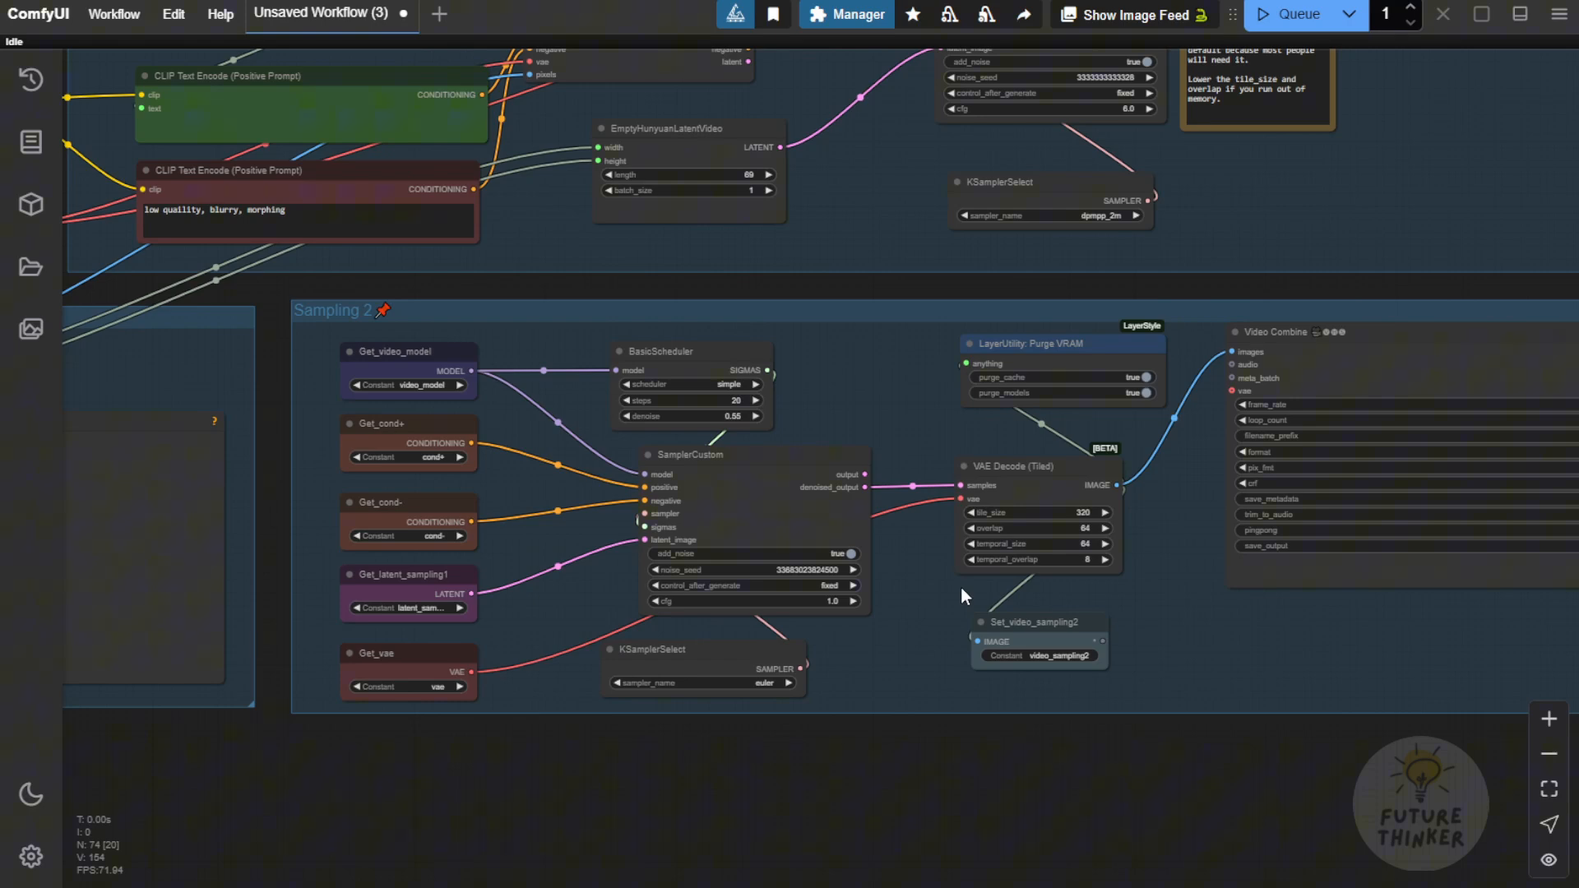
{"action": "scroll", "scroll_direction": "up", "scroll_amount": 3}
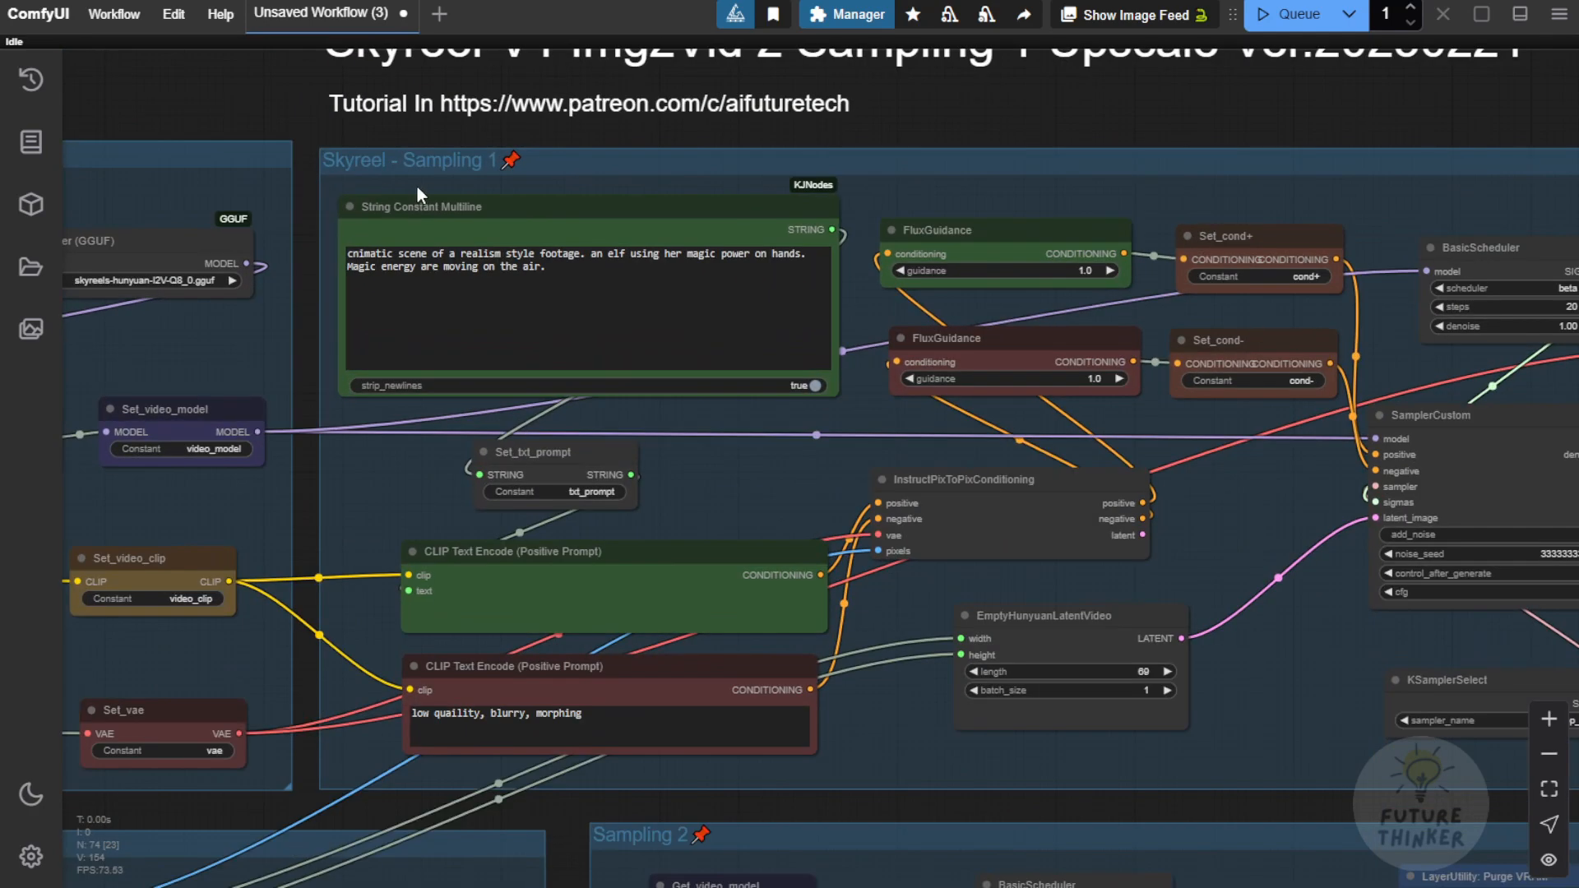
{"action": "mouse_move", "coordinate": [701, 263]}
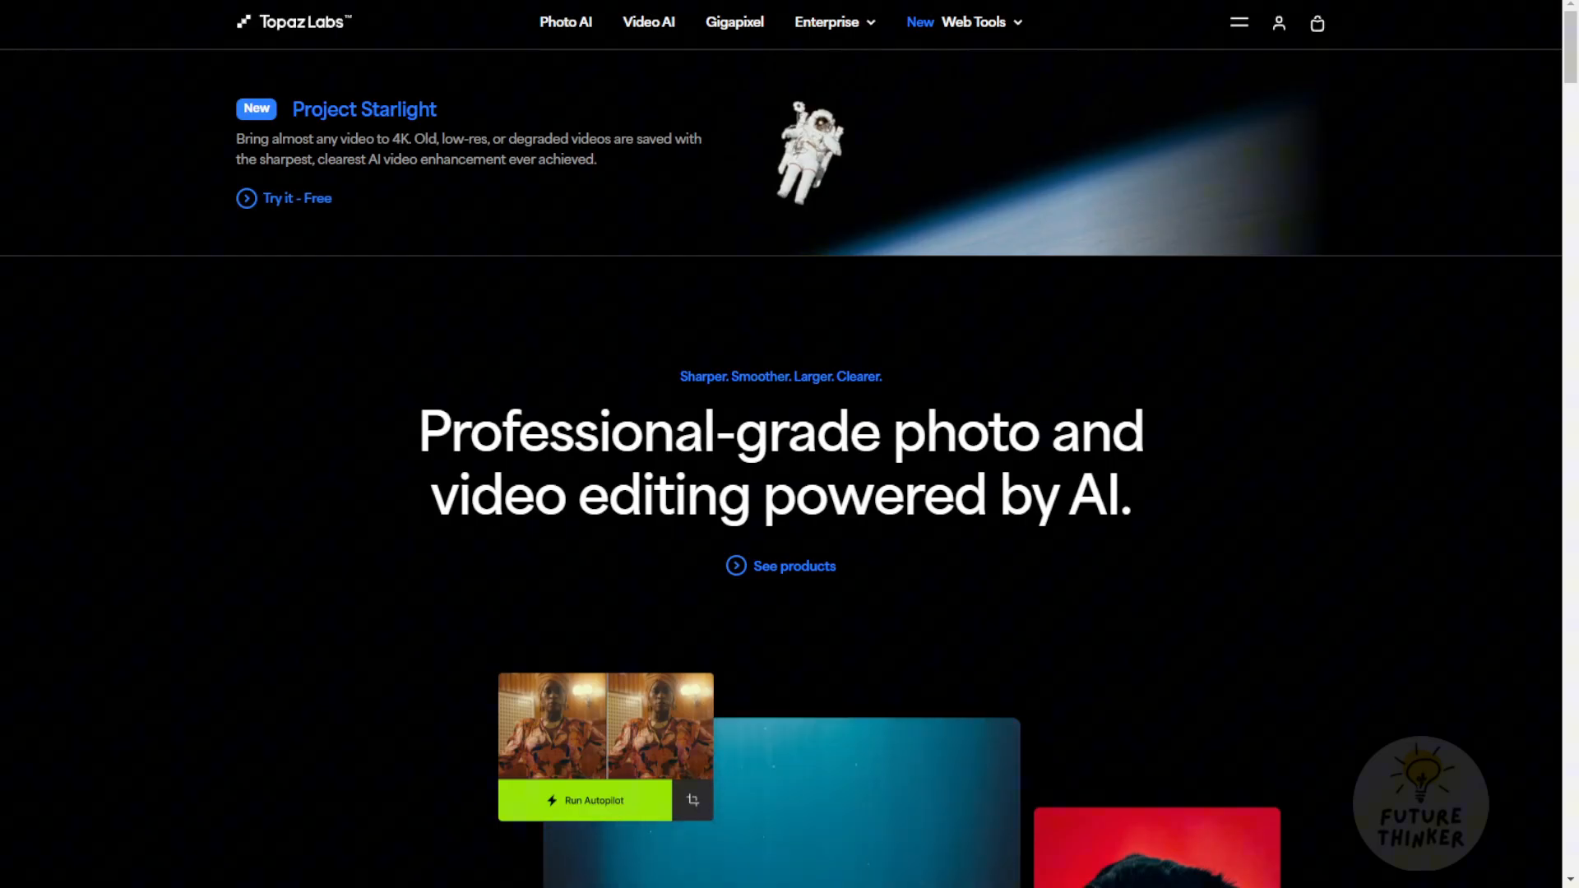
{"action": "scroll", "scroll_direction": "down", "scroll_amount": 3}
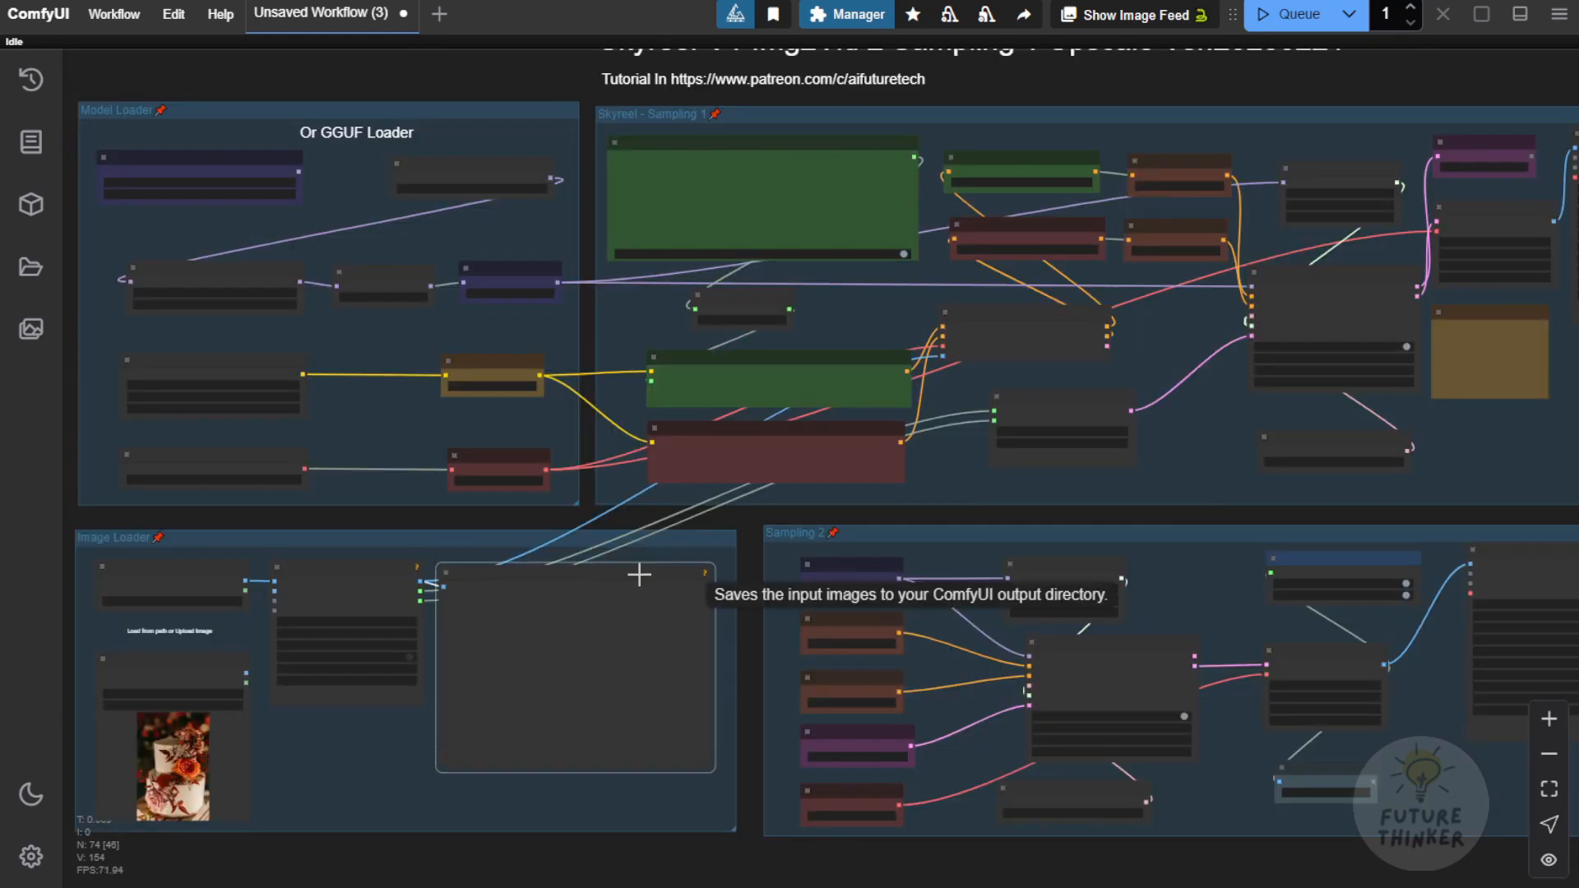
{"action": "mouse_move", "coordinate": [712, 784]}
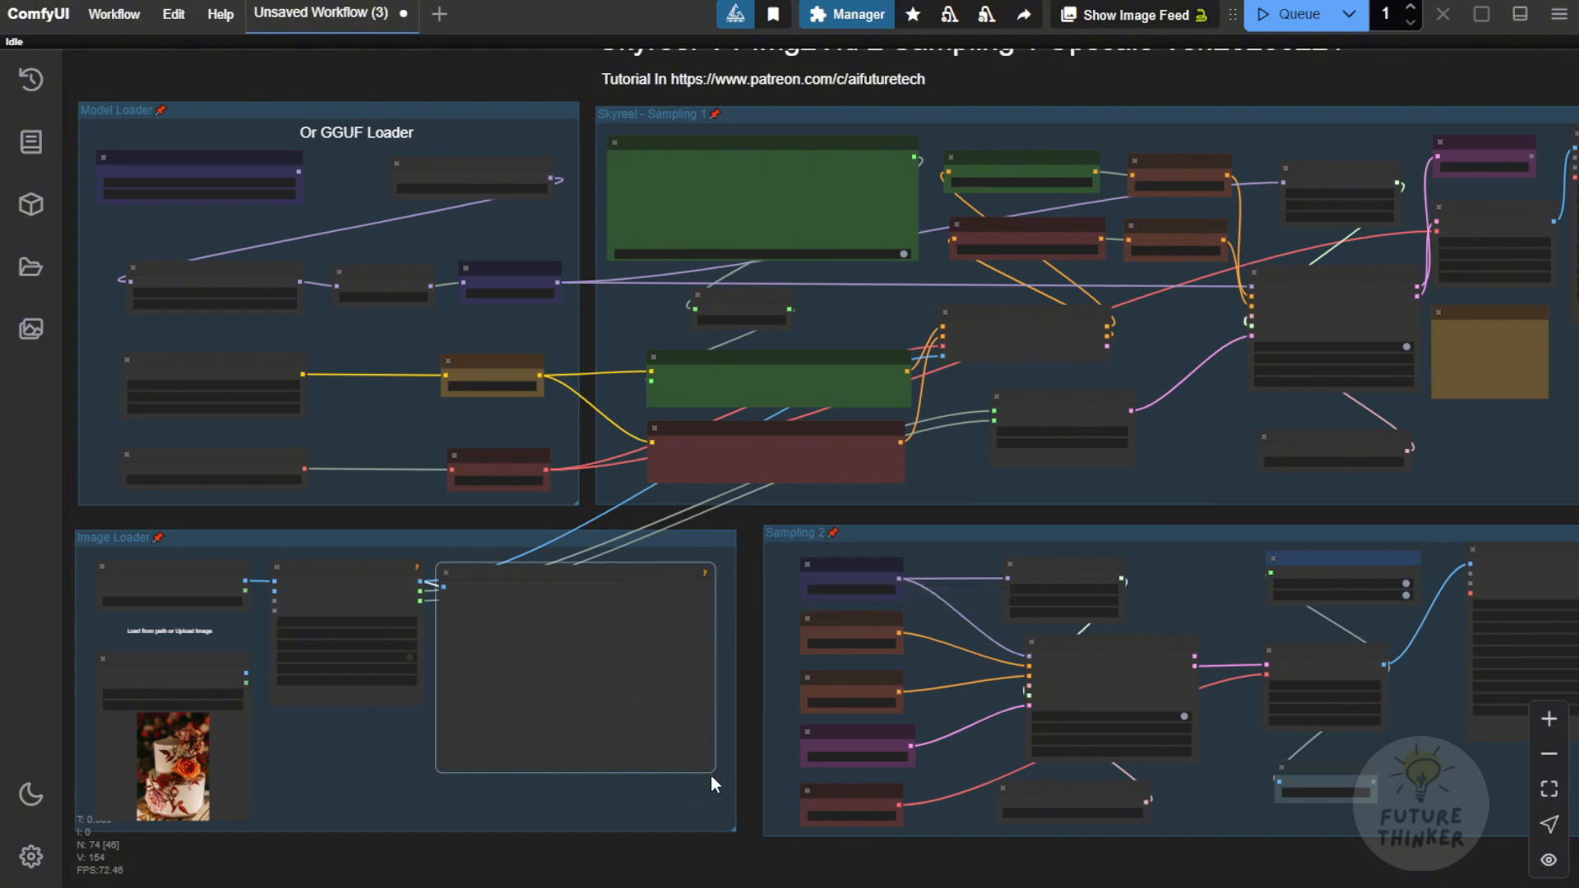
{"action": "mouse_move", "coordinate": [326, 748]}
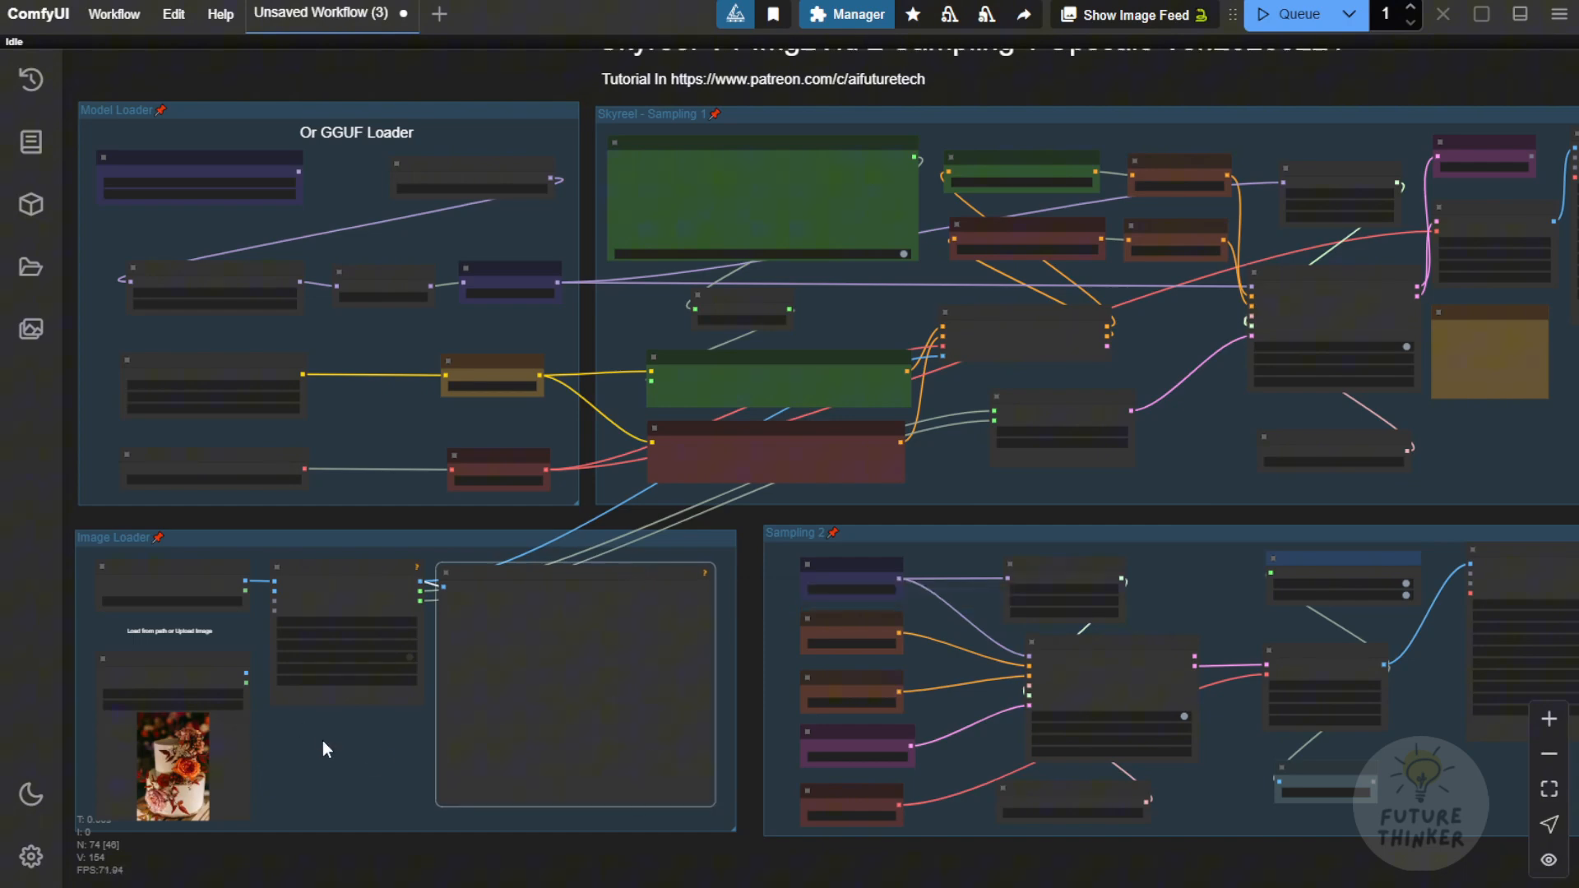
{"action": "scroll", "scroll_direction": "up", "scroll_amount": 3}
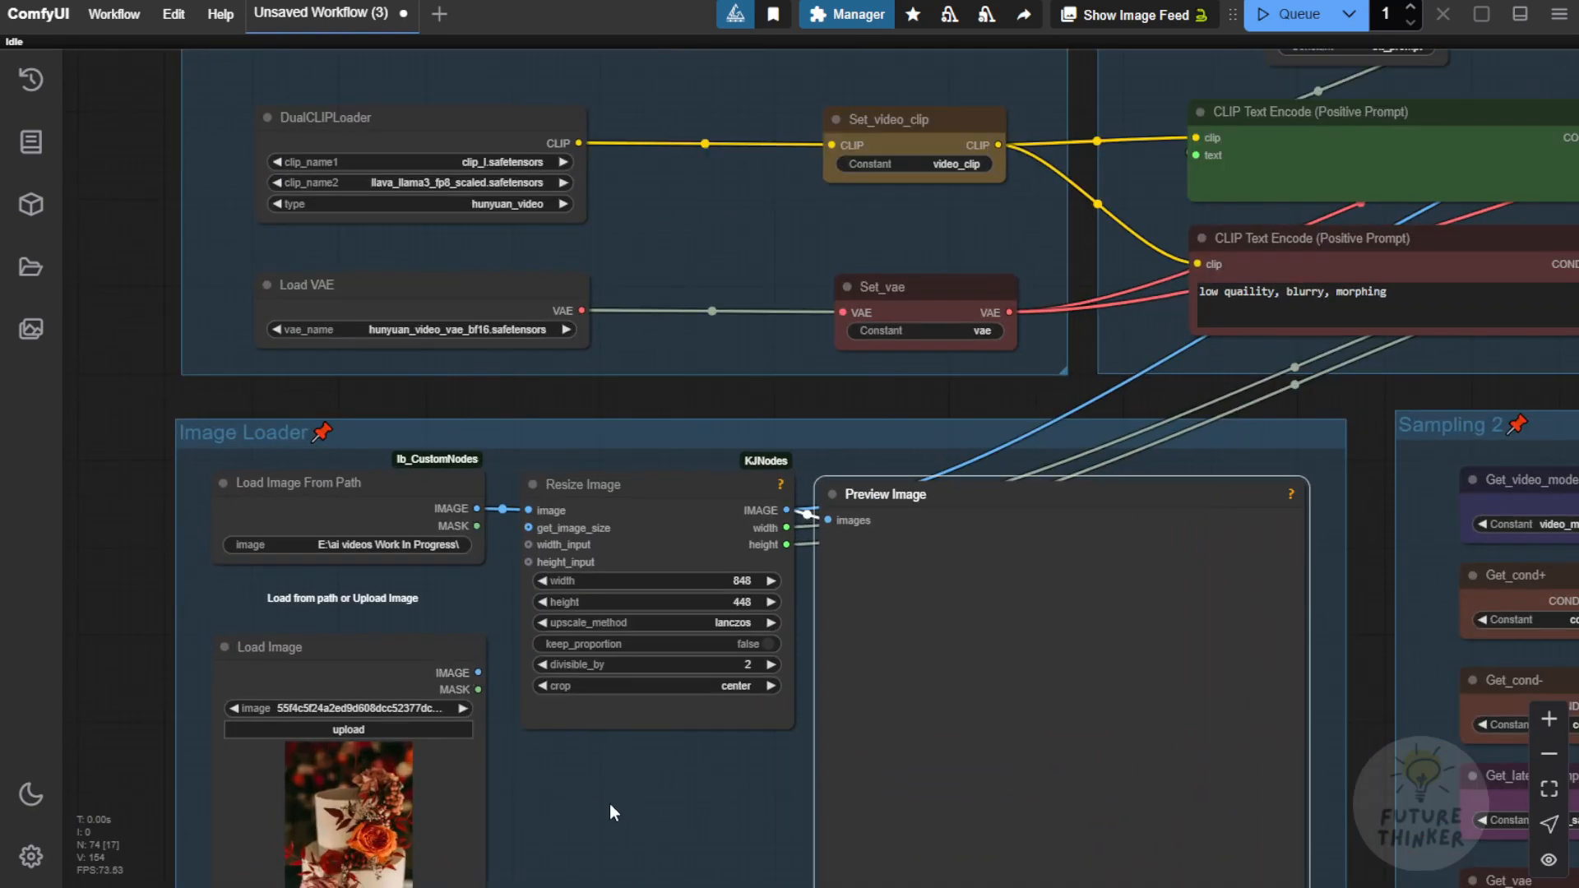
{"action": "scroll", "scroll_direction": "down", "scroll_amount": 3}
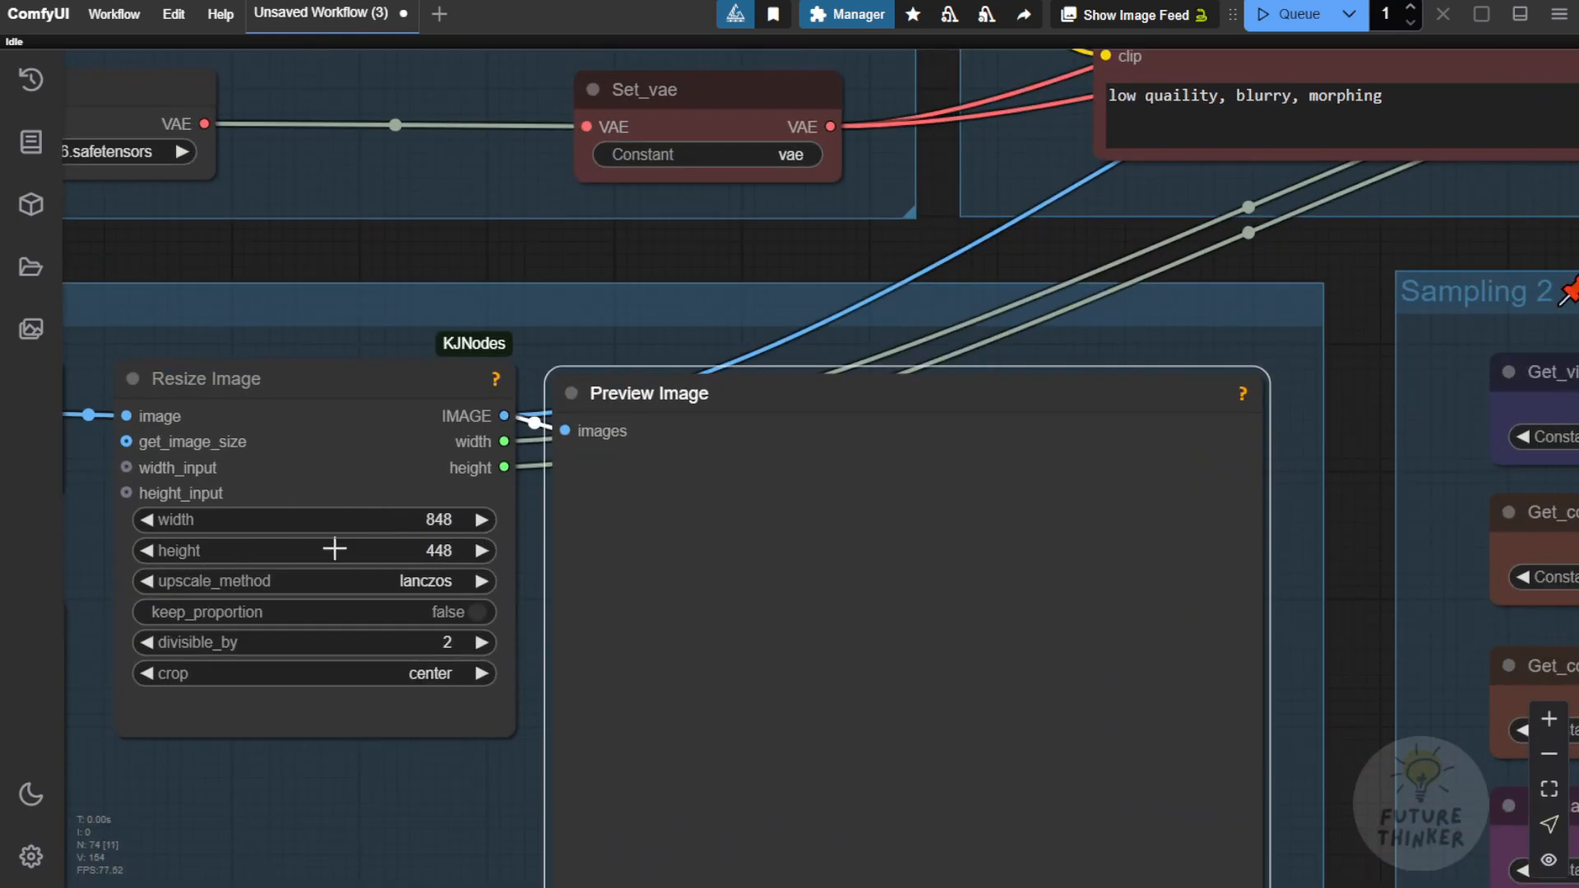
{"action": "mouse_move", "coordinate": [436, 556]}
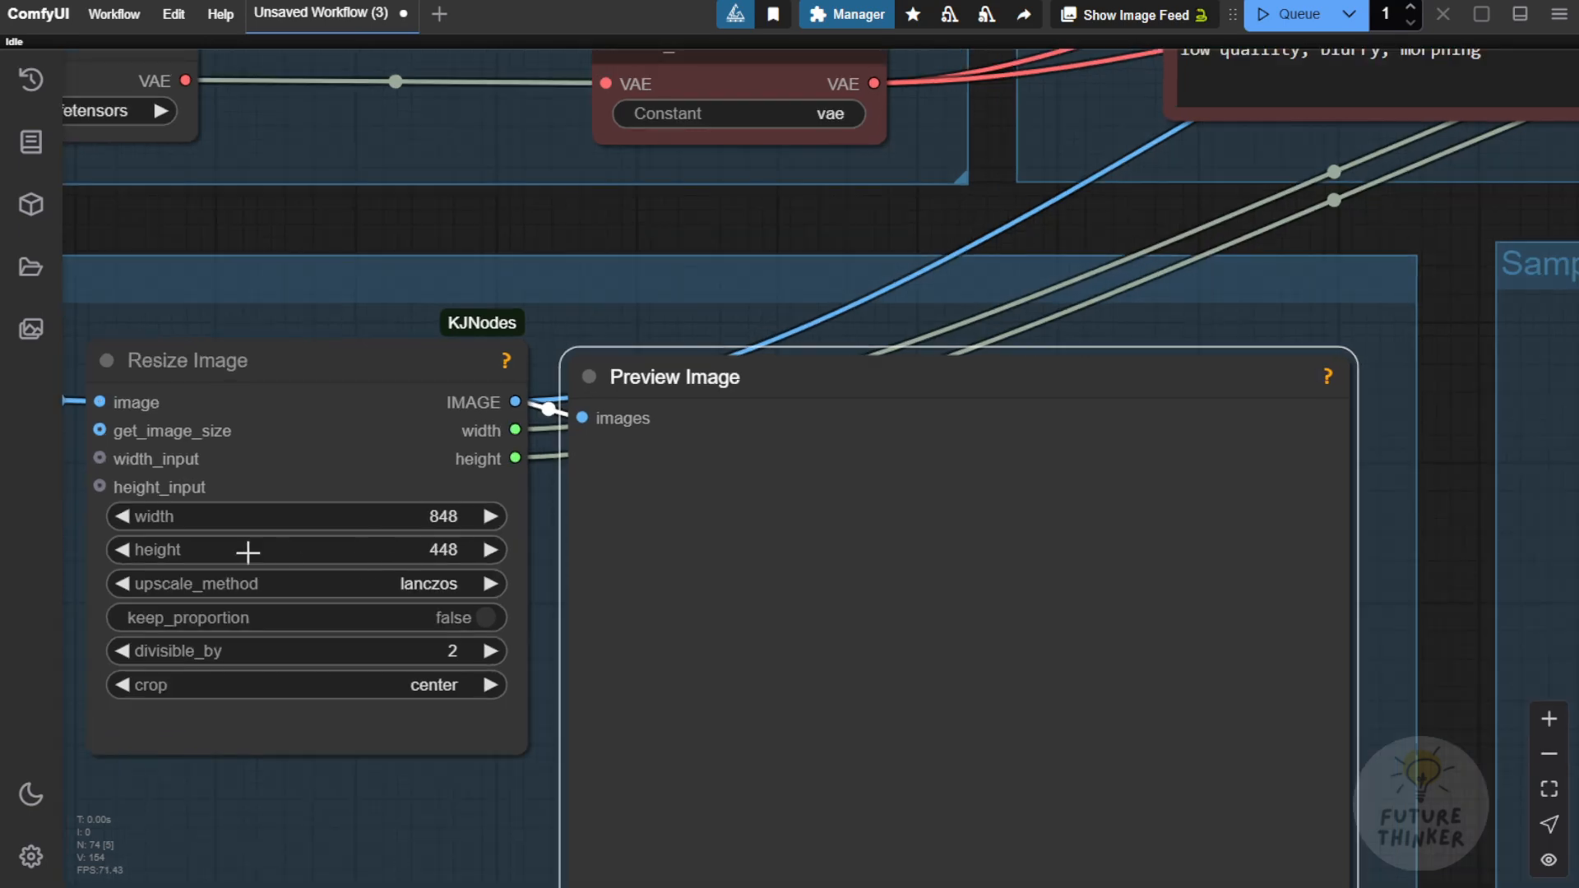
{"action": "mouse_move", "coordinate": [465, 567]}
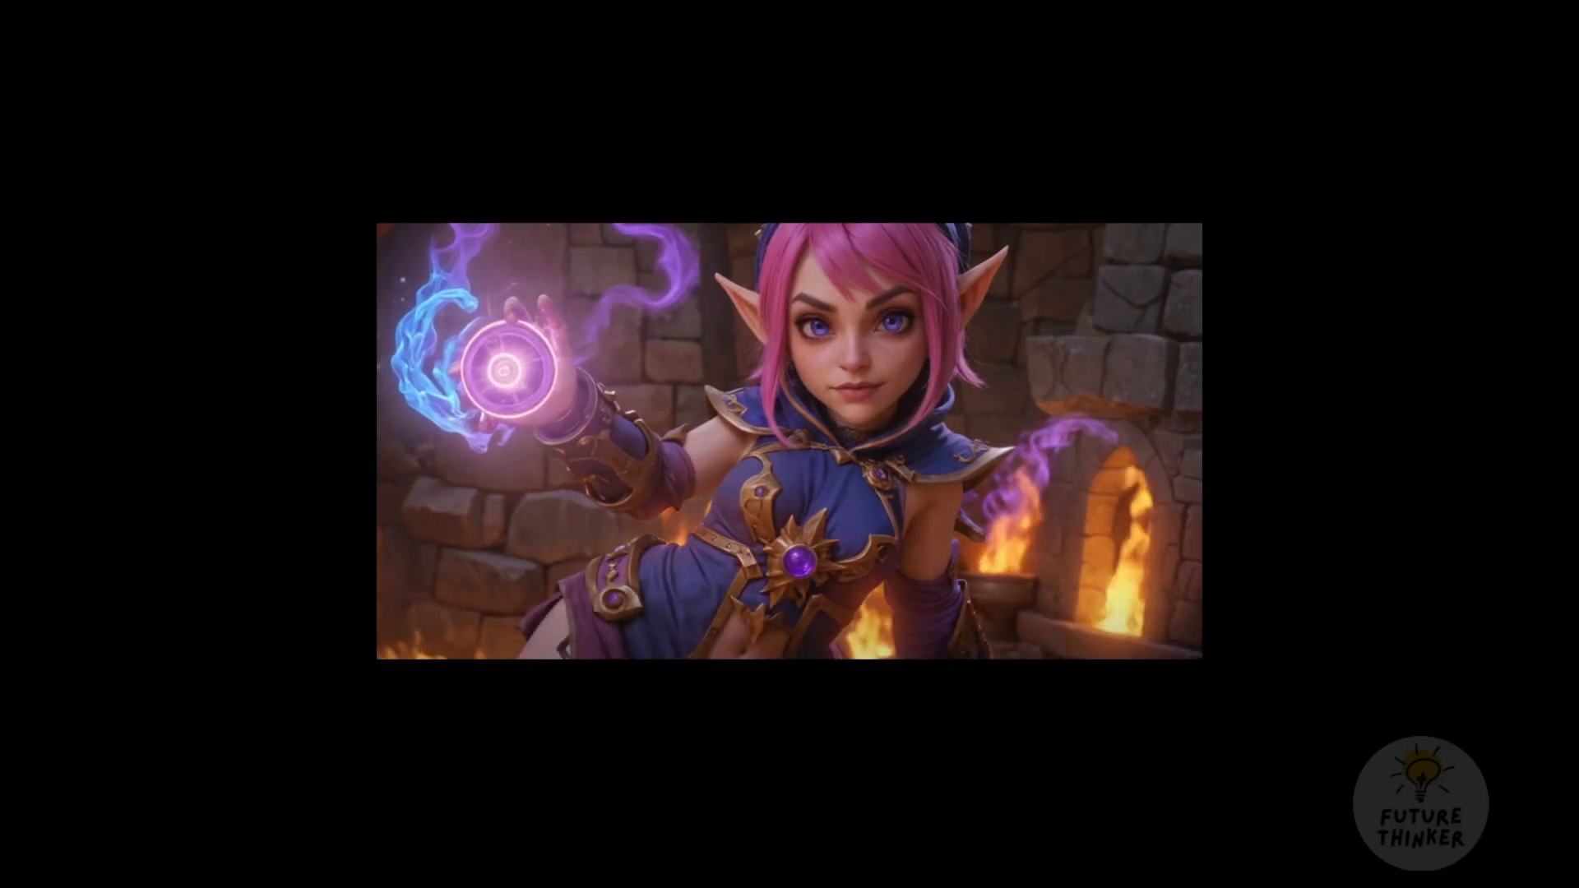
{"action": "mouse_move", "coordinate": [366, 645]}
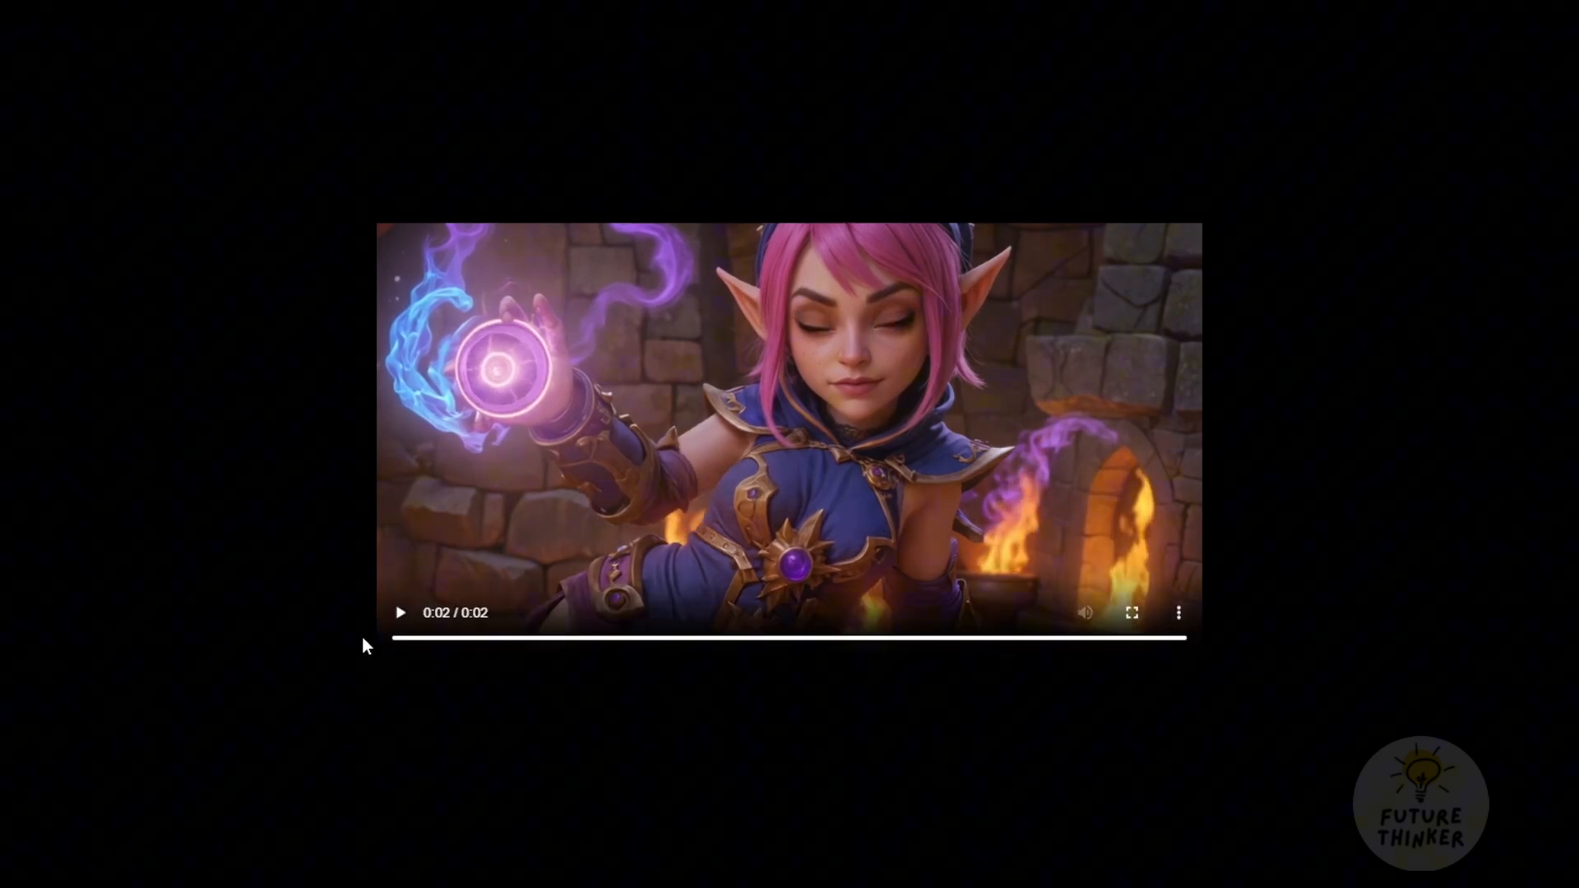
Replay the generated elf clip from the start several times
{"action": "left_click", "coordinate": [400, 611]}
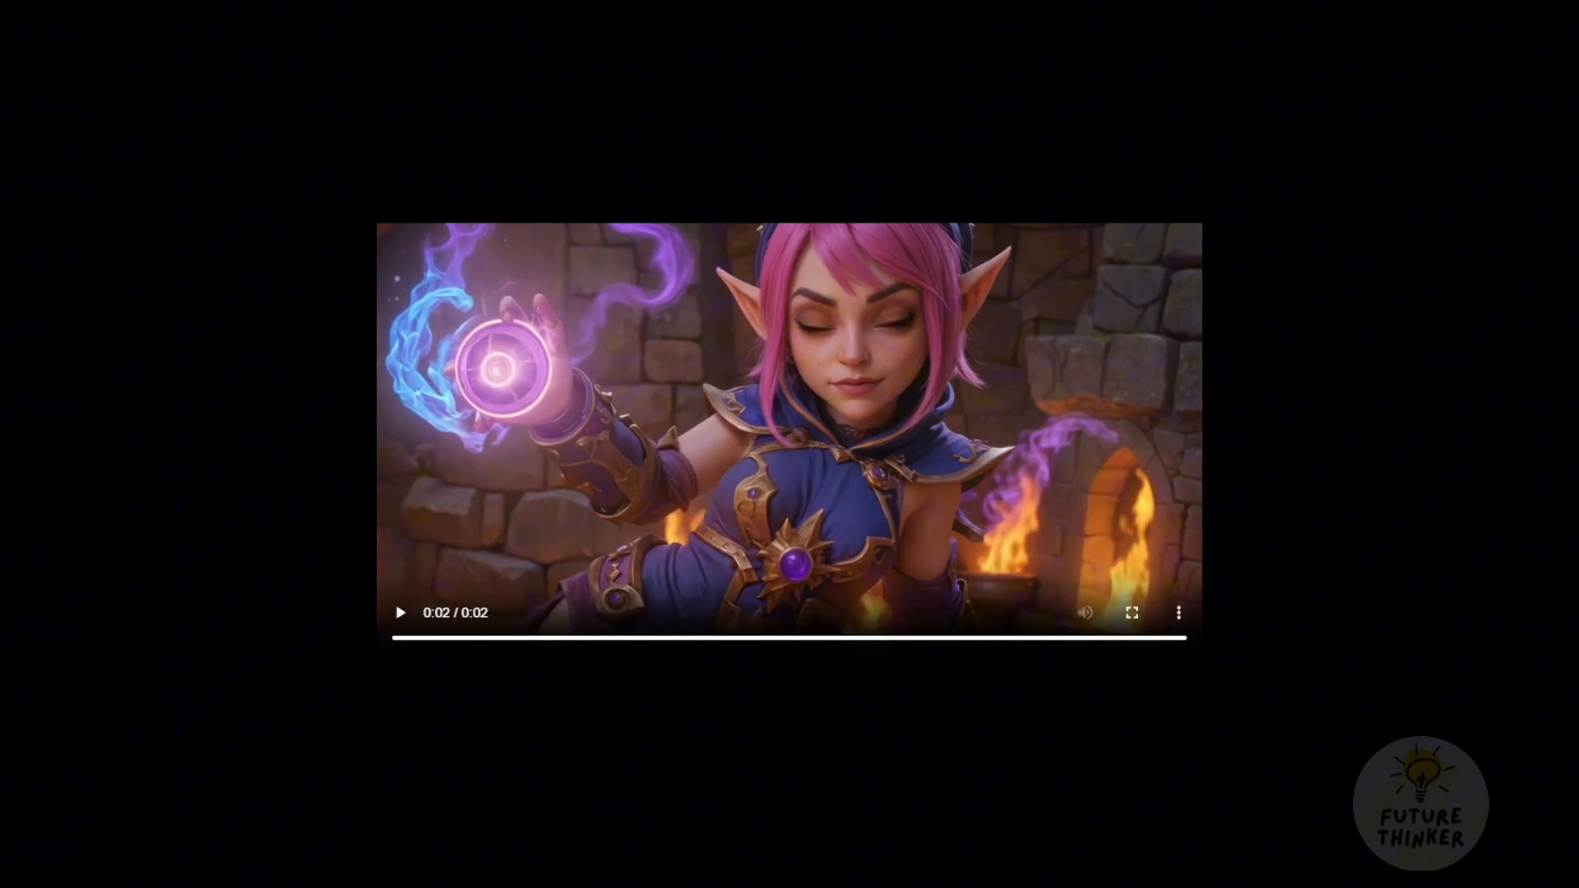
{"action": "left_click", "coordinate": [400, 612]}
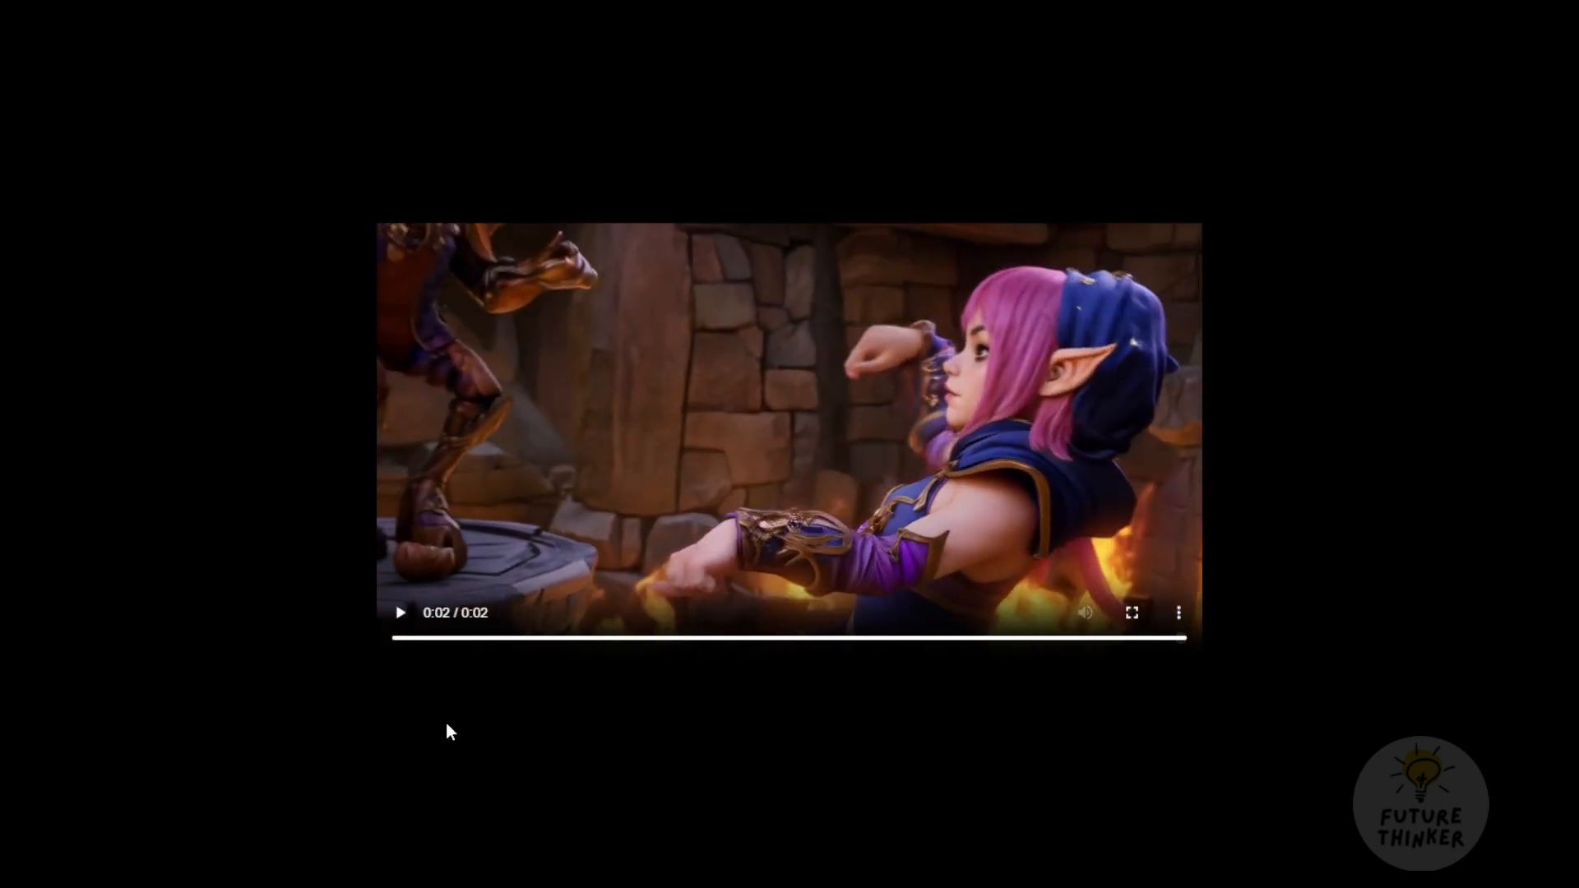
{"action": "left_click", "coordinate": [400, 611]}
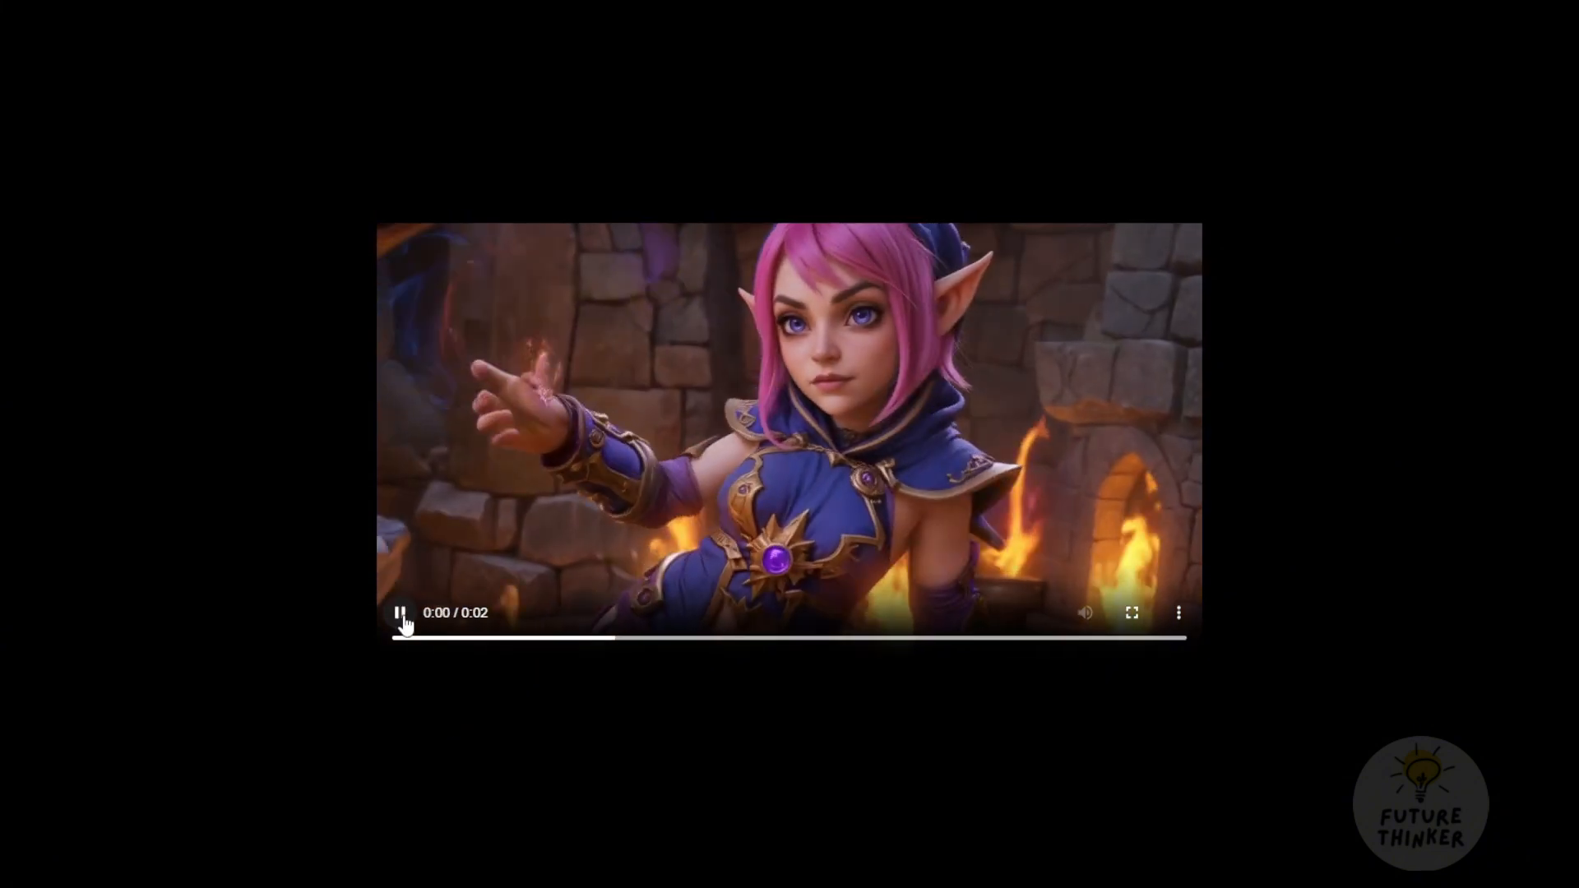
{"action": "left_click", "coordinate": [398, 611]}
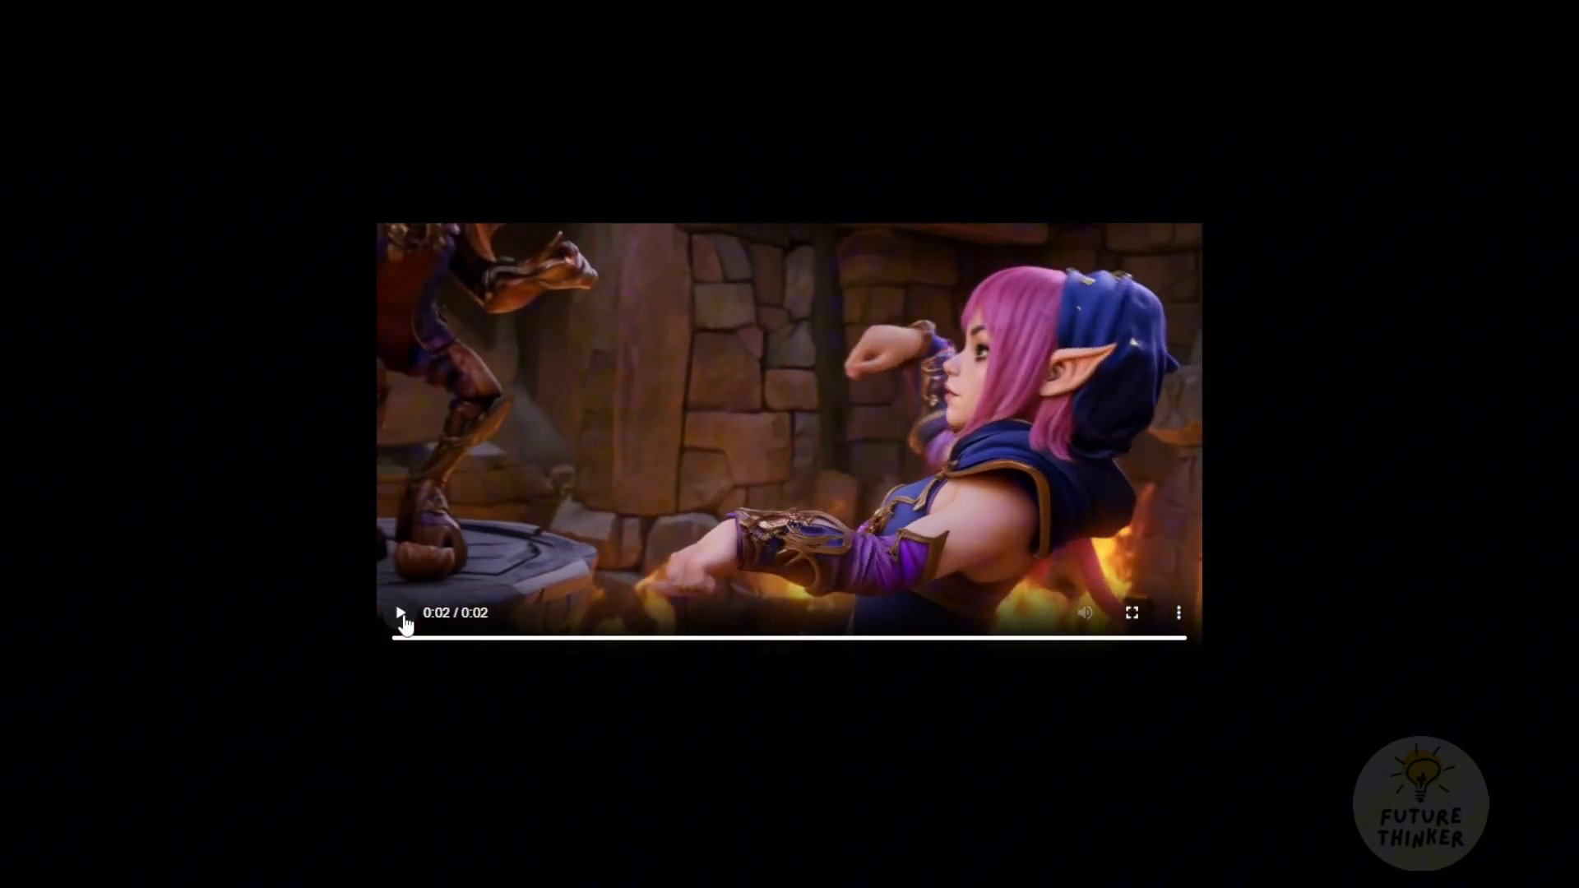
{"action": "left_click", "coordinate": [400, 611]}
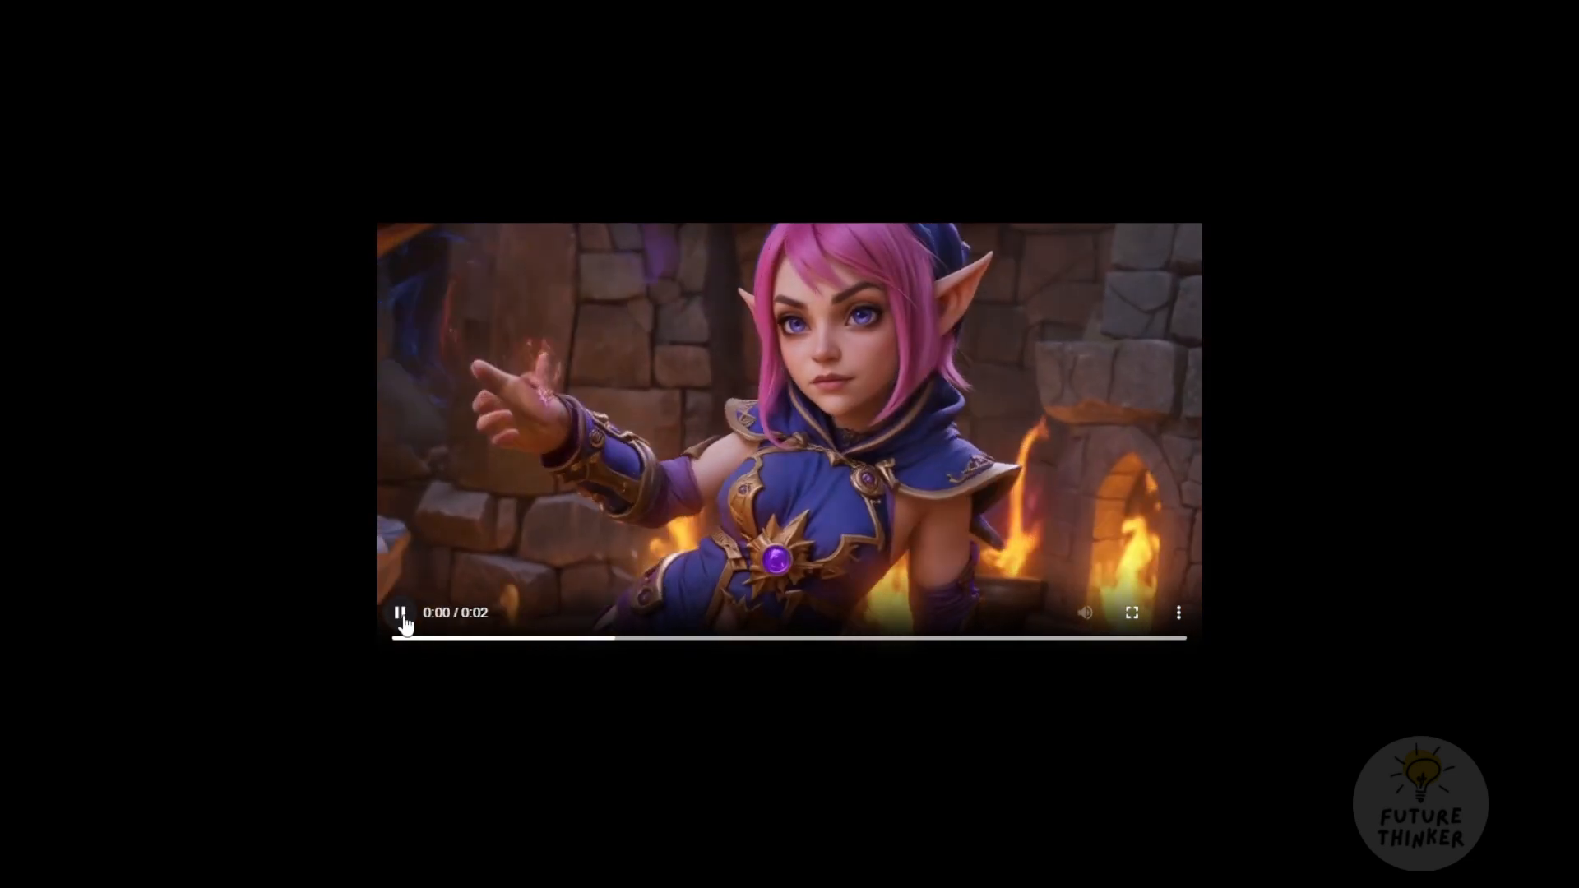
{"action": "left_click", "coordinate": [399, 611]}
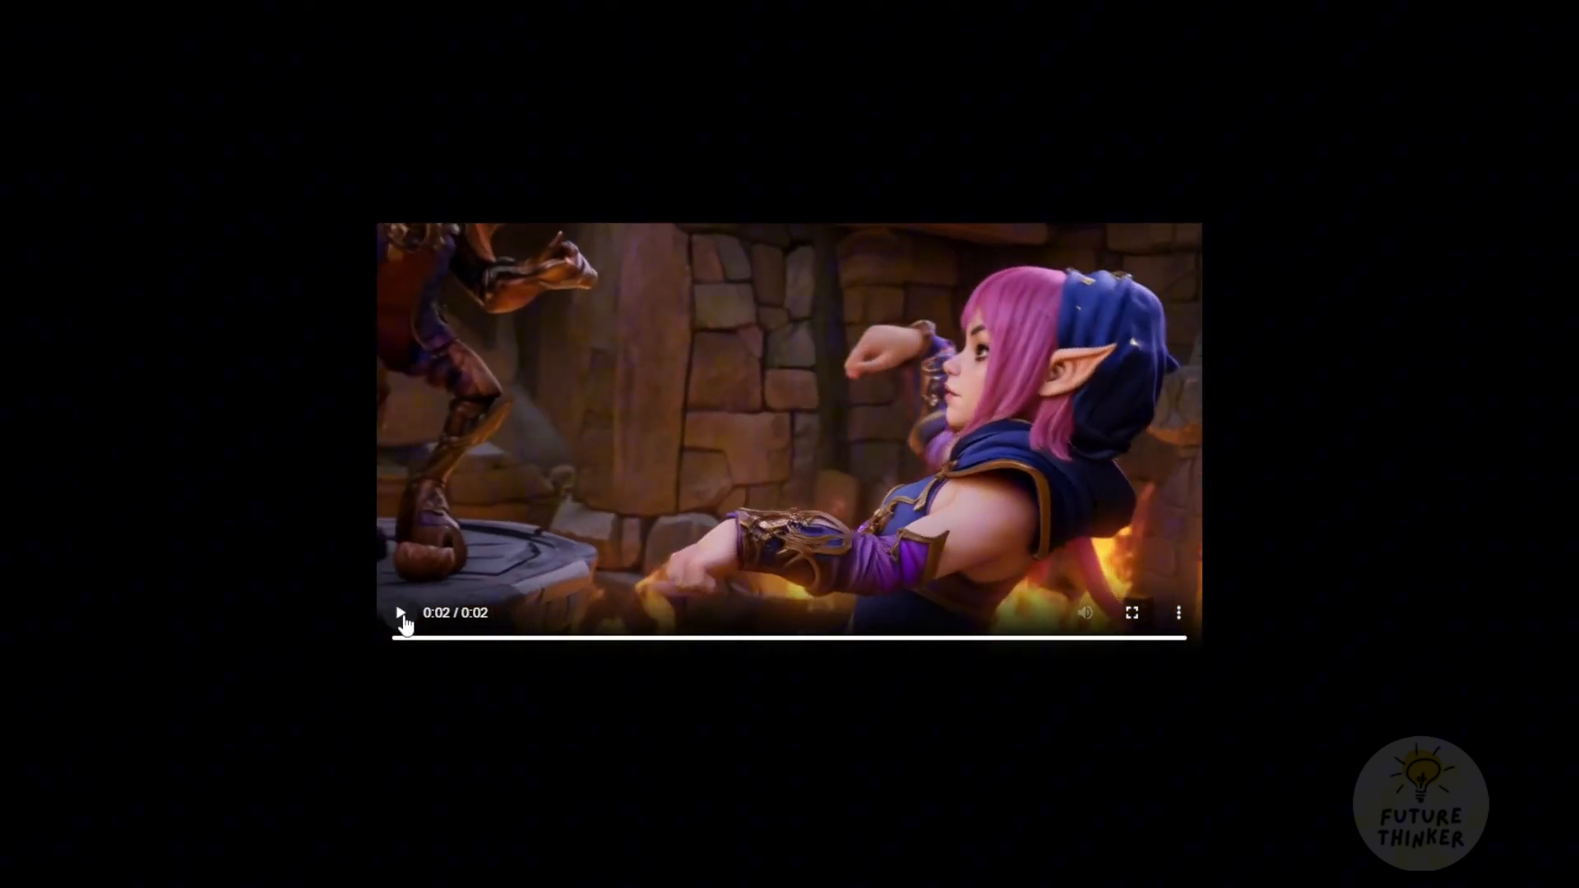
{"action": "mouse_move", "coordinate": [513, 650]}
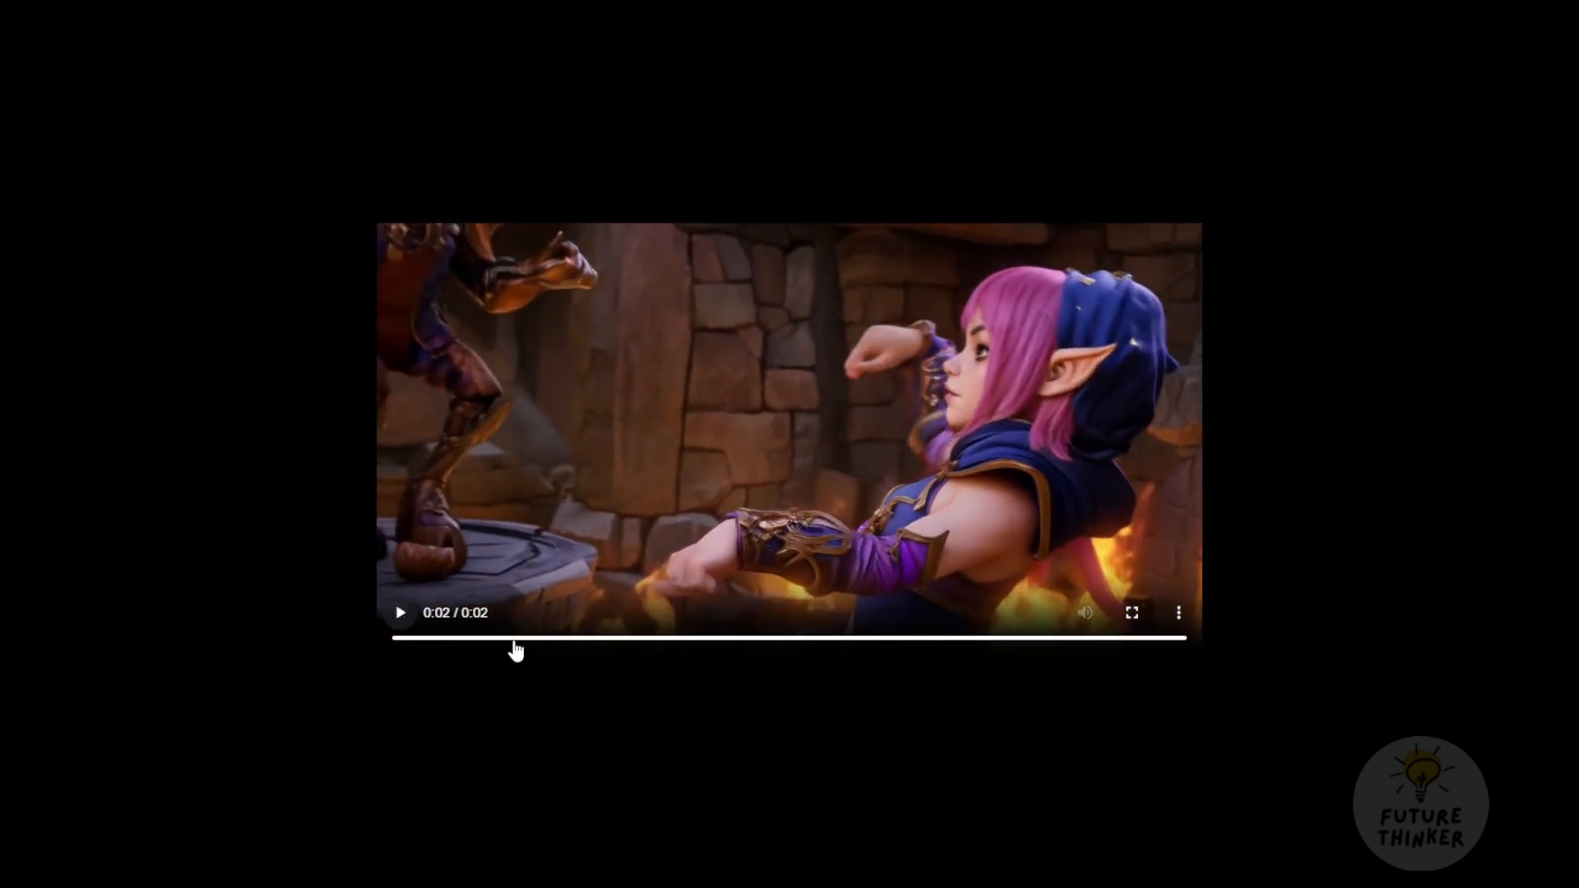
{"action": "mouse_move", "coordinate": [1344, 853]}
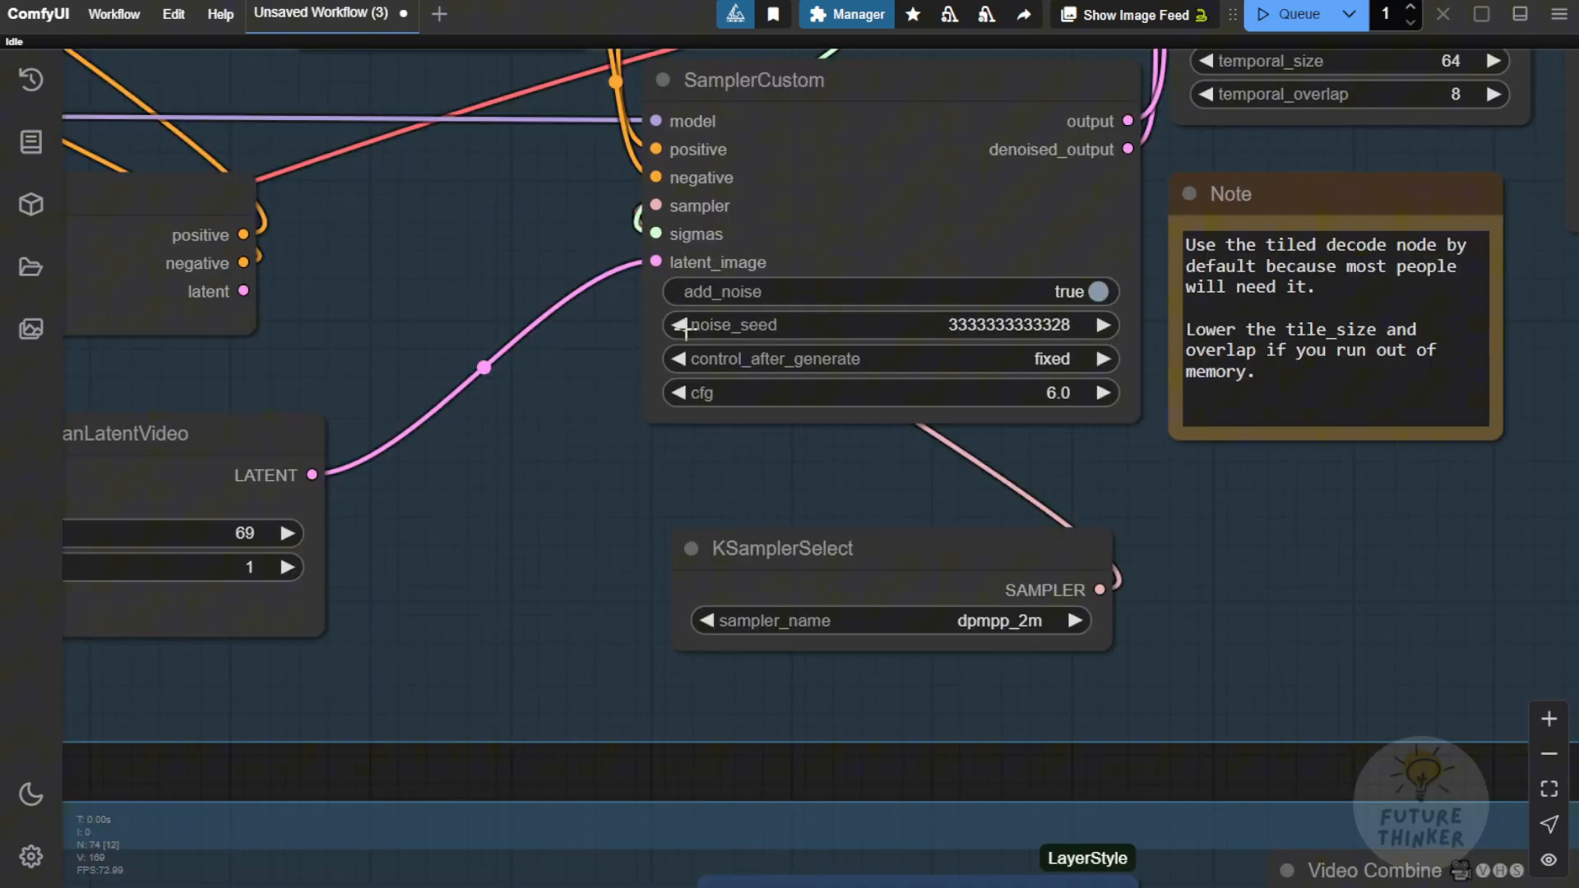
Adjust the first sampler's noise seed and bring the Sampling 2 group into view
{"action": "left_click", "coordinate": [681, 324]}
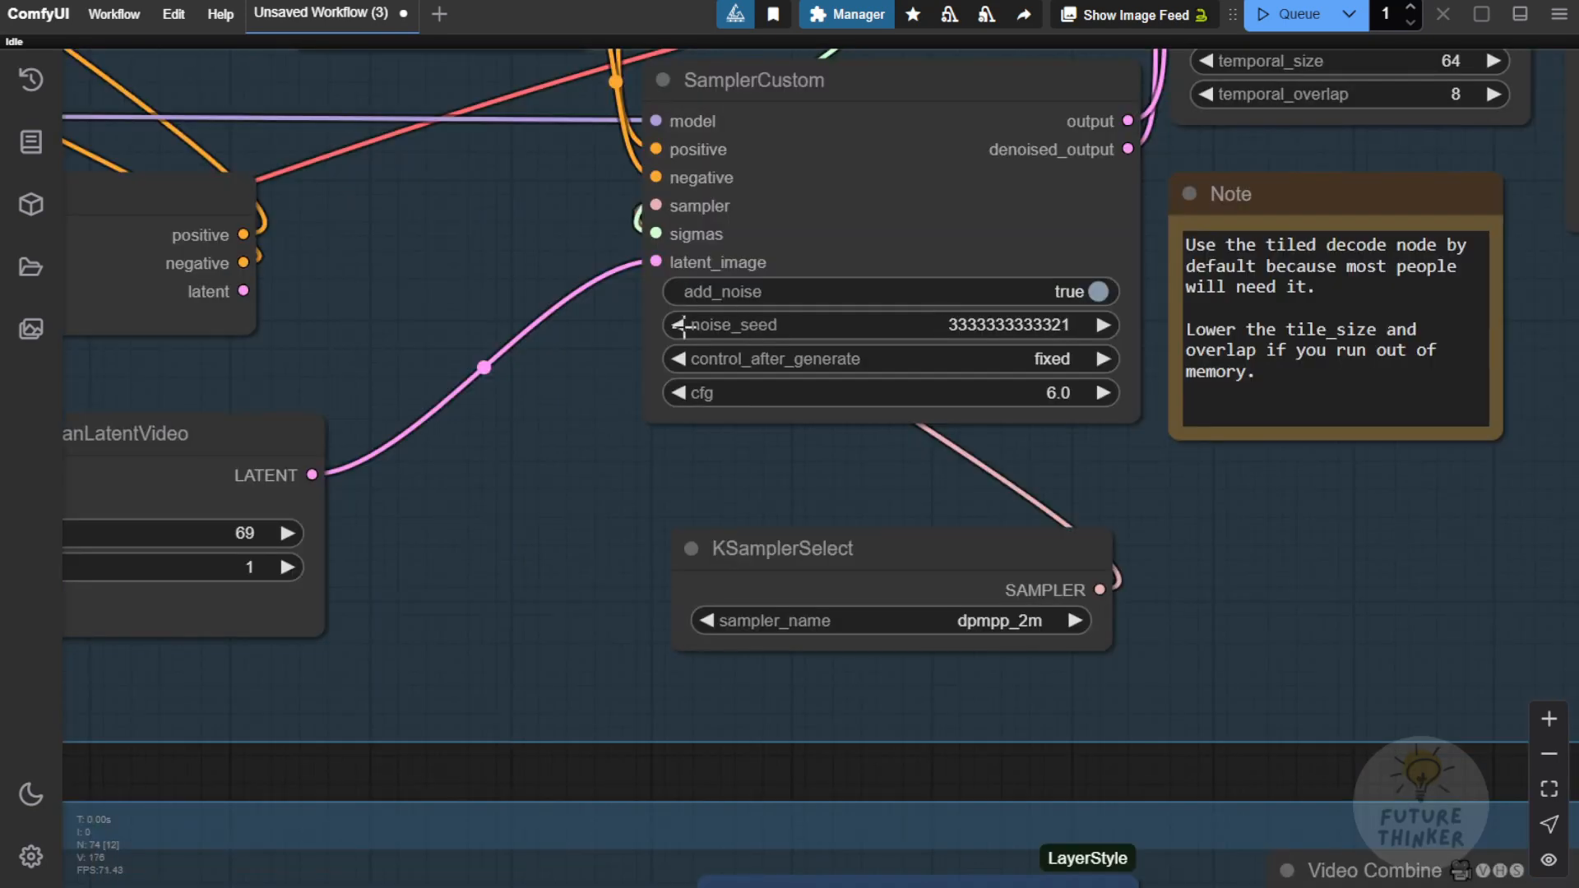
{"action": "scroll", "scroll_direction": "down", "scroll_amount": 3}
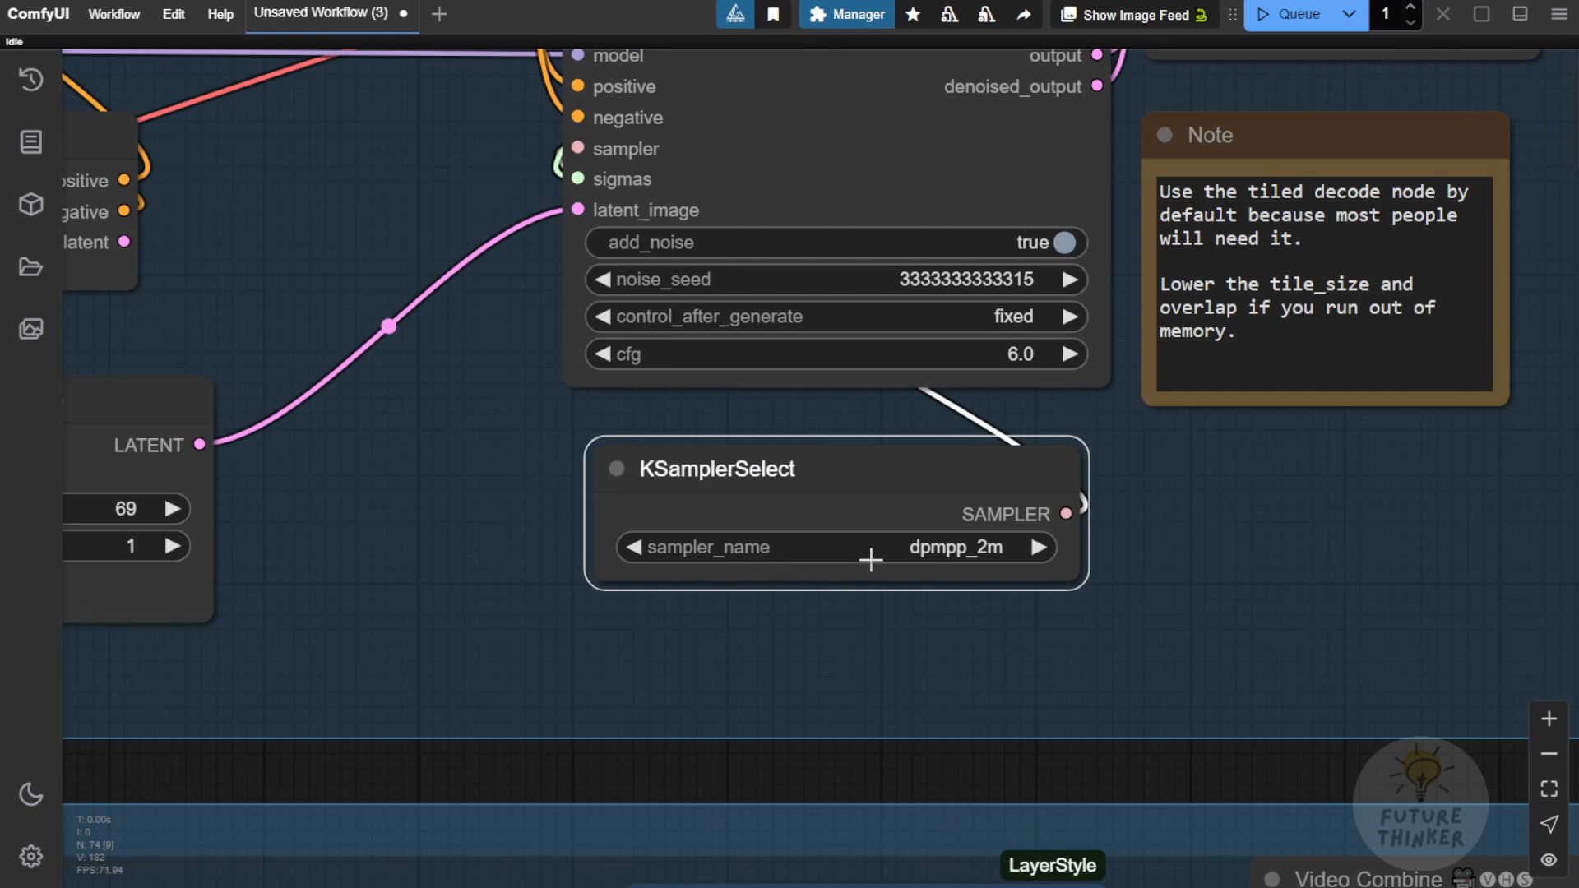
{"action": "mouse_move", "coordinate": [939, 559]}
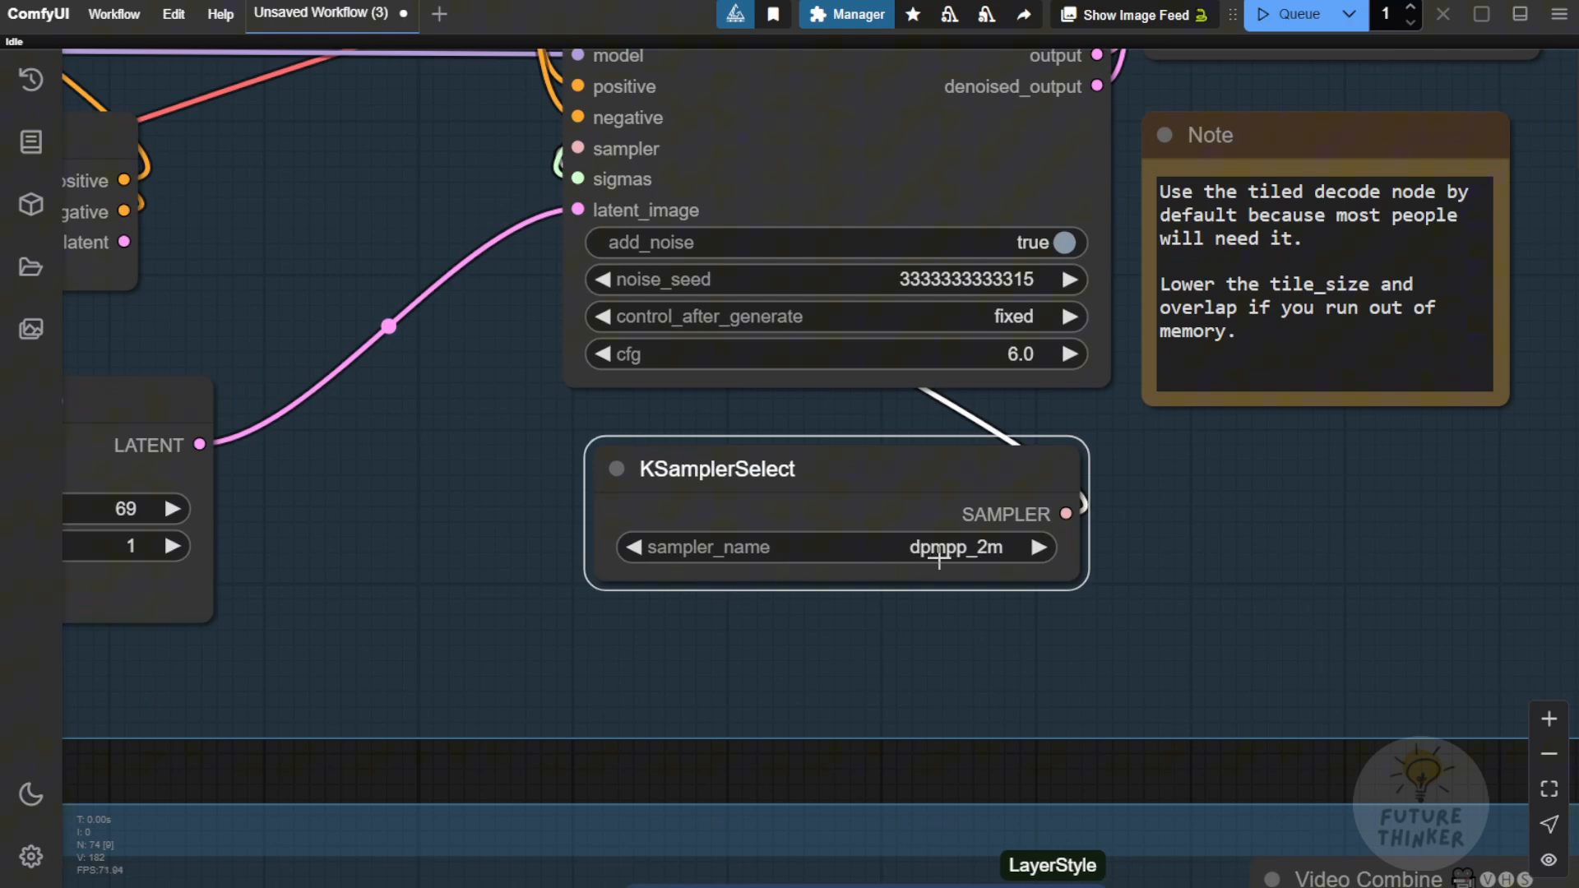
{"action": "scroll", "scroll_direction": "down", "scroll_amount": 3}
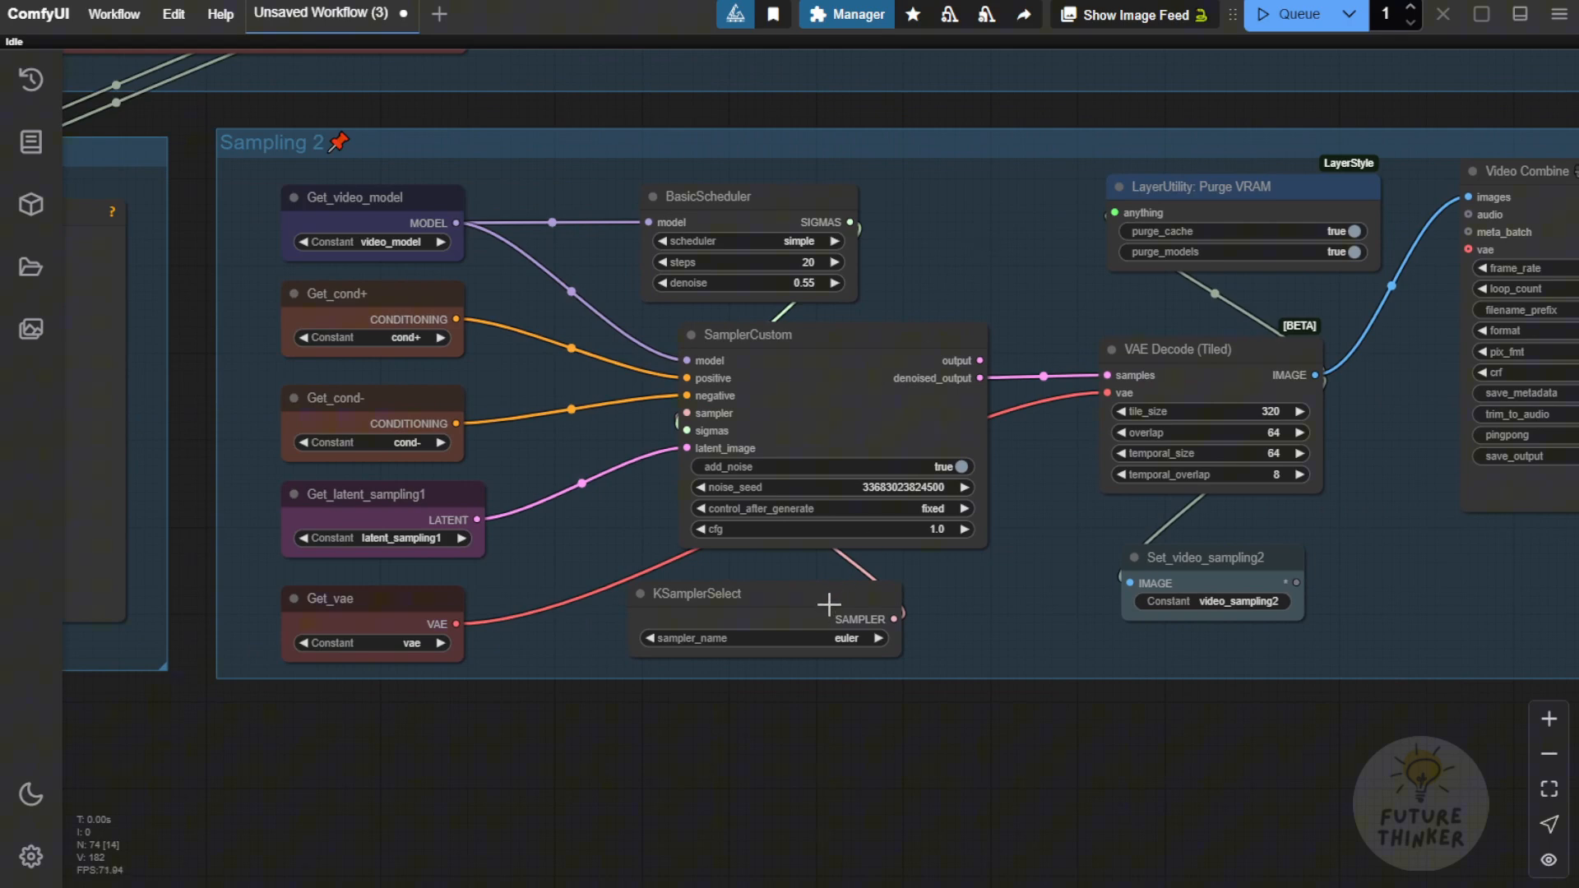
Pan the canvas to the Sound Effect Generate group as the queued run starts
{"action": "scroll", "scroll_direction": "up", "scroll_amount": 3}
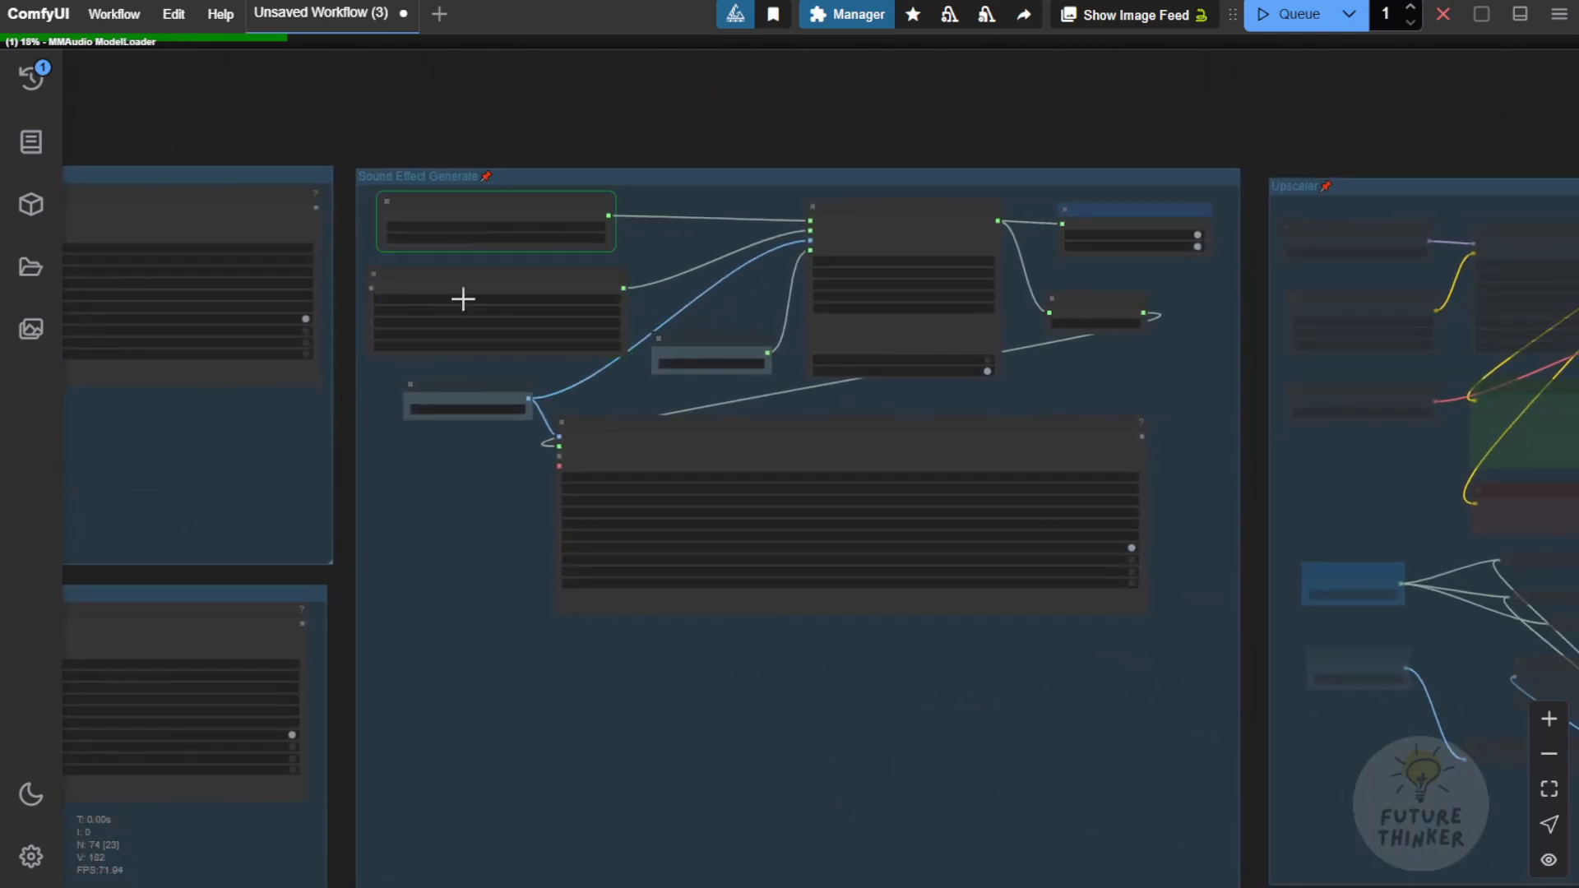
Look over the MMAudio nodes and Sampling 1 prompt, then zoom out to the Video Combine previews
{"action": "scroll", "scroll_direction": "up", "scroll_amount": 3}
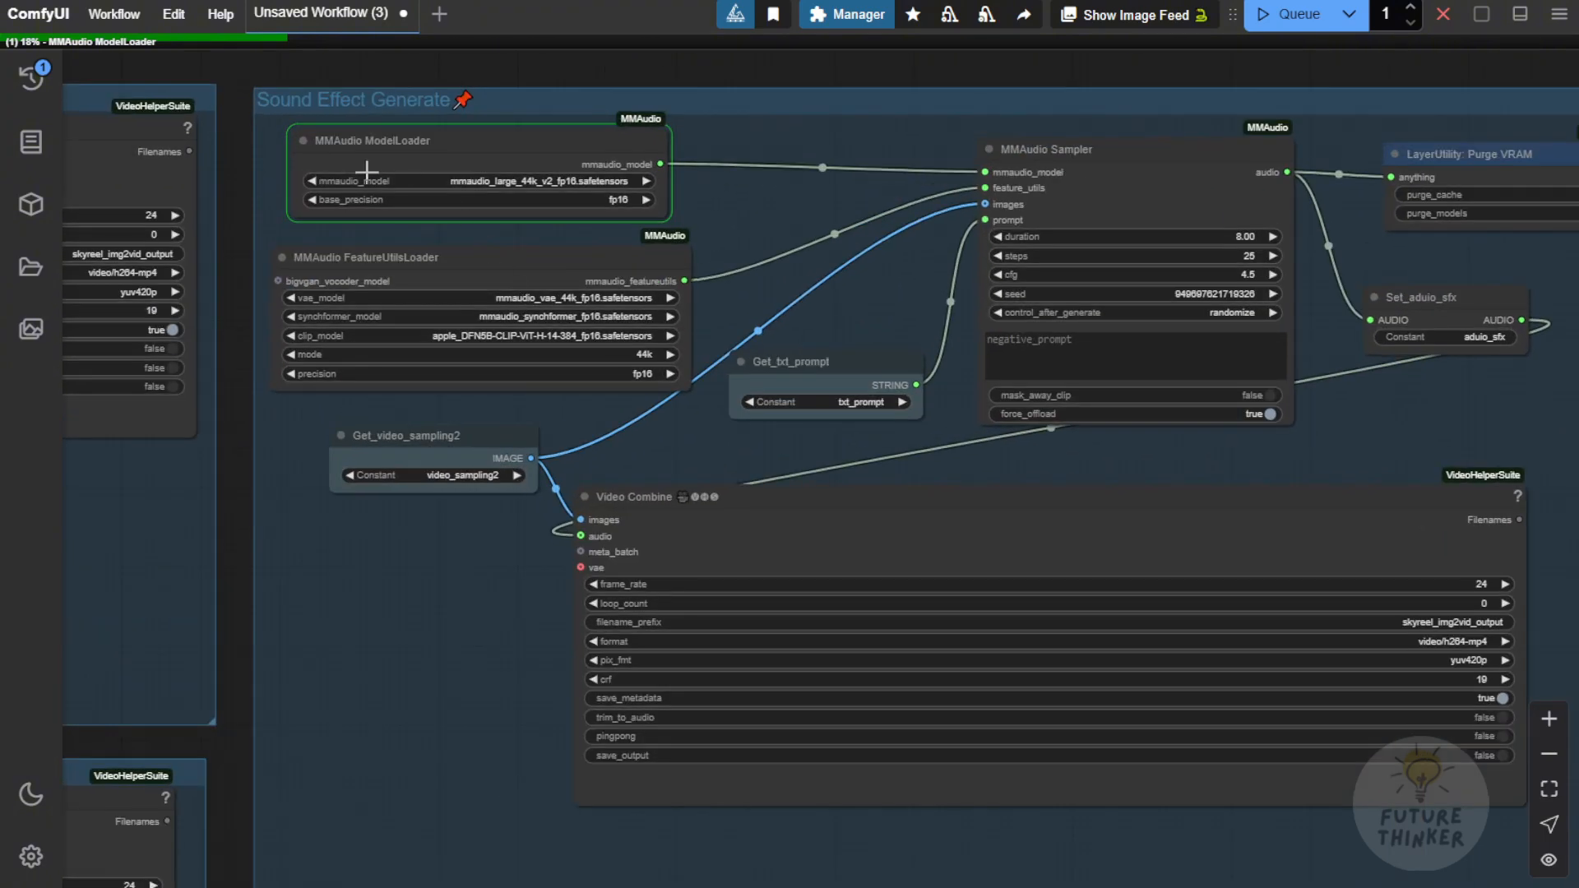
{"action": "mouse_move", "coordinate": [295, 106]}
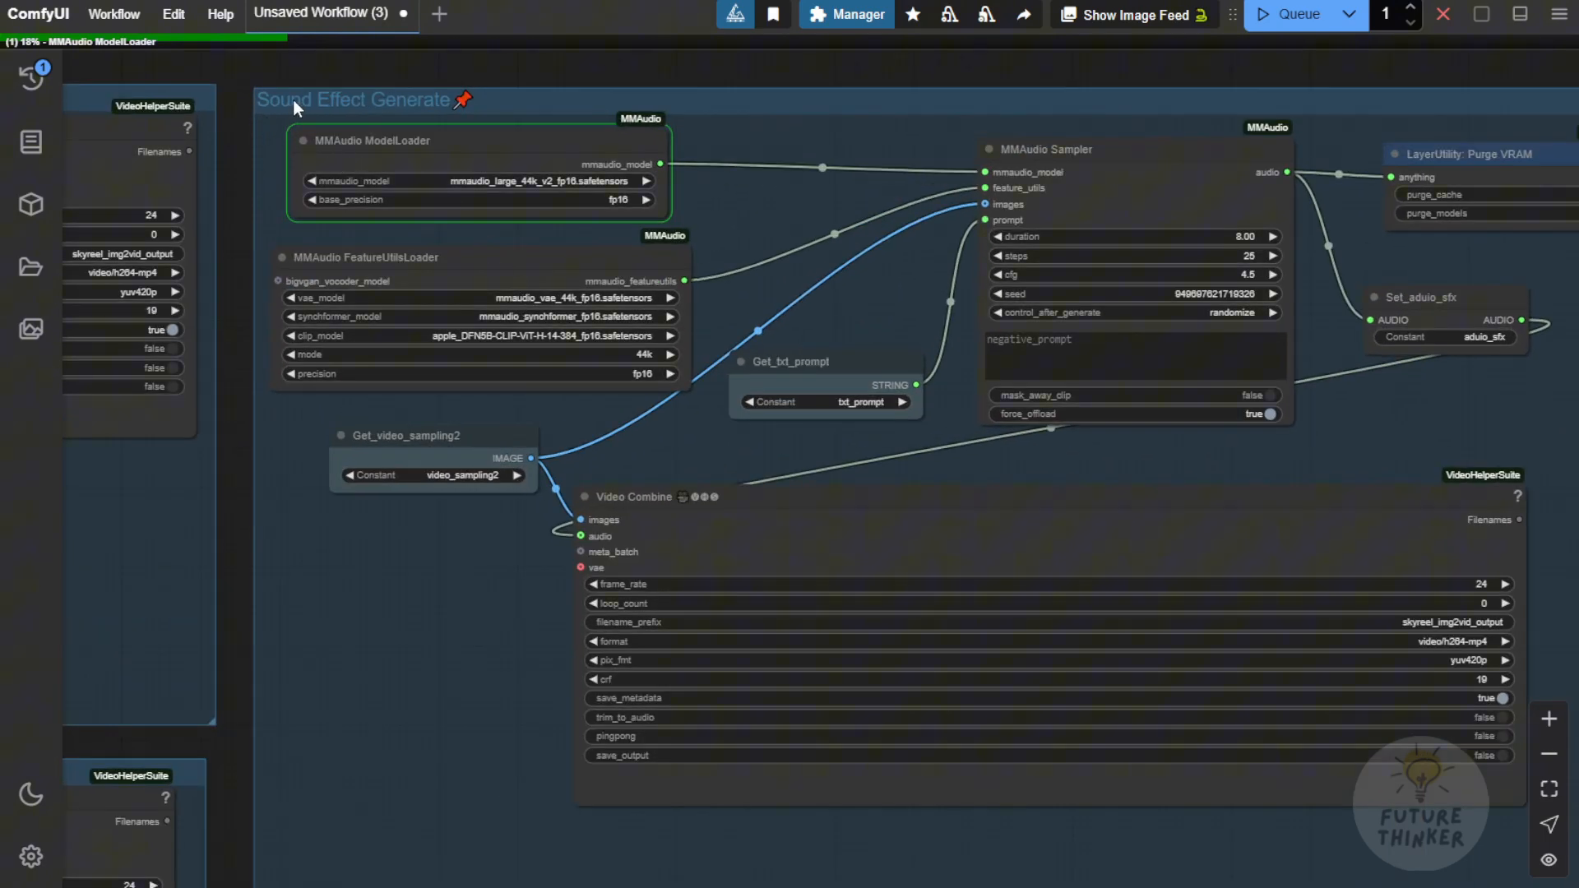
{"action": "scroll", "scroll_direction": "down", "scroll_amount": 3}
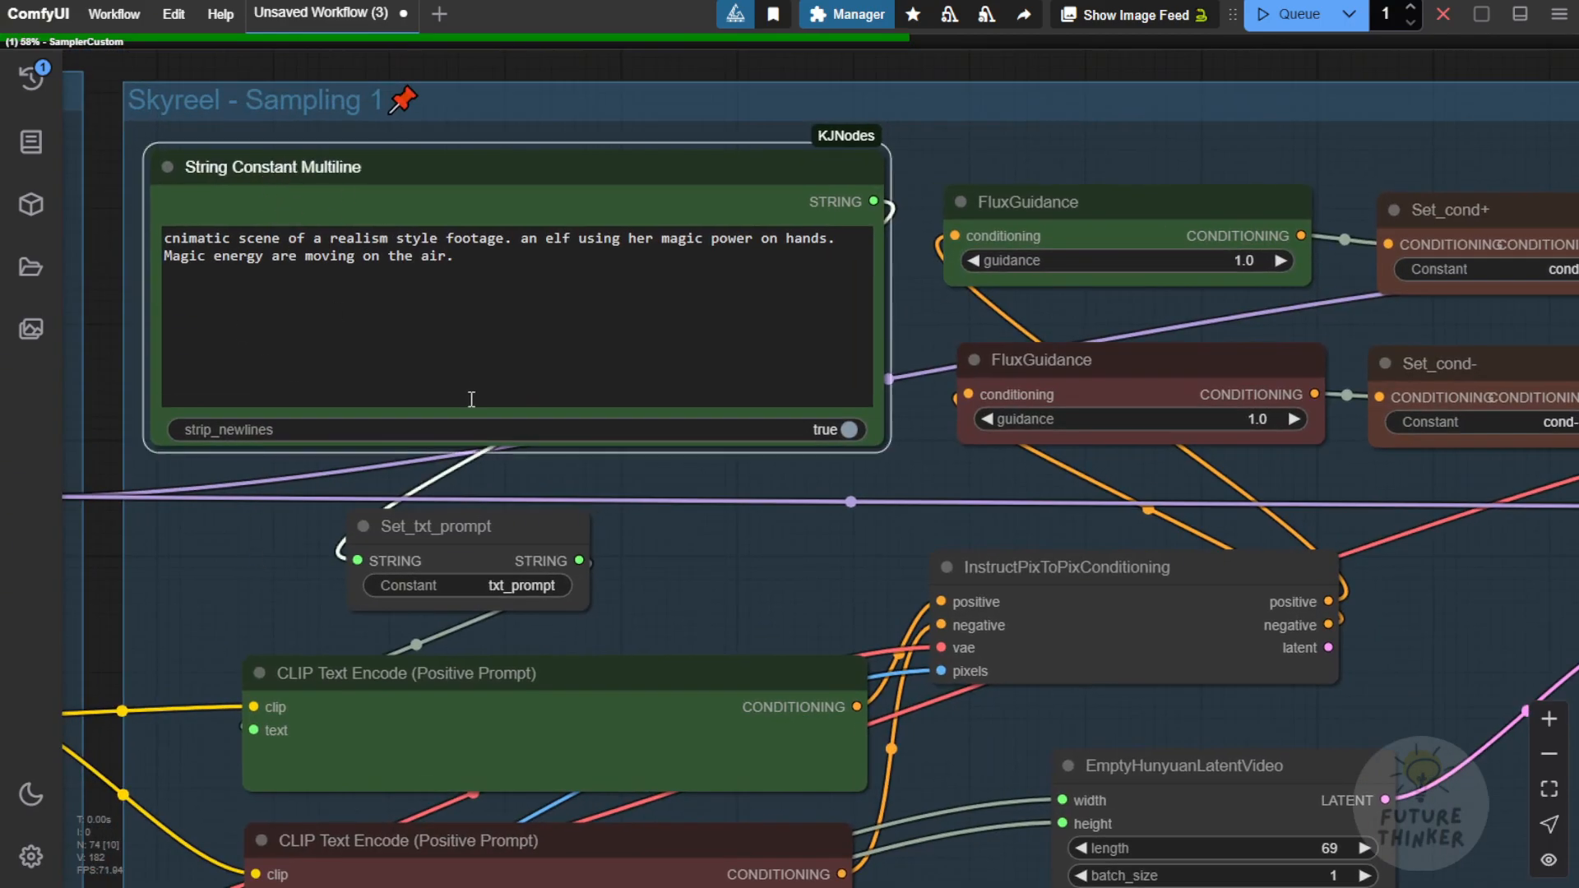
{"action": "scroll", "scroll_direction": "down", "scroll_amount": 3}
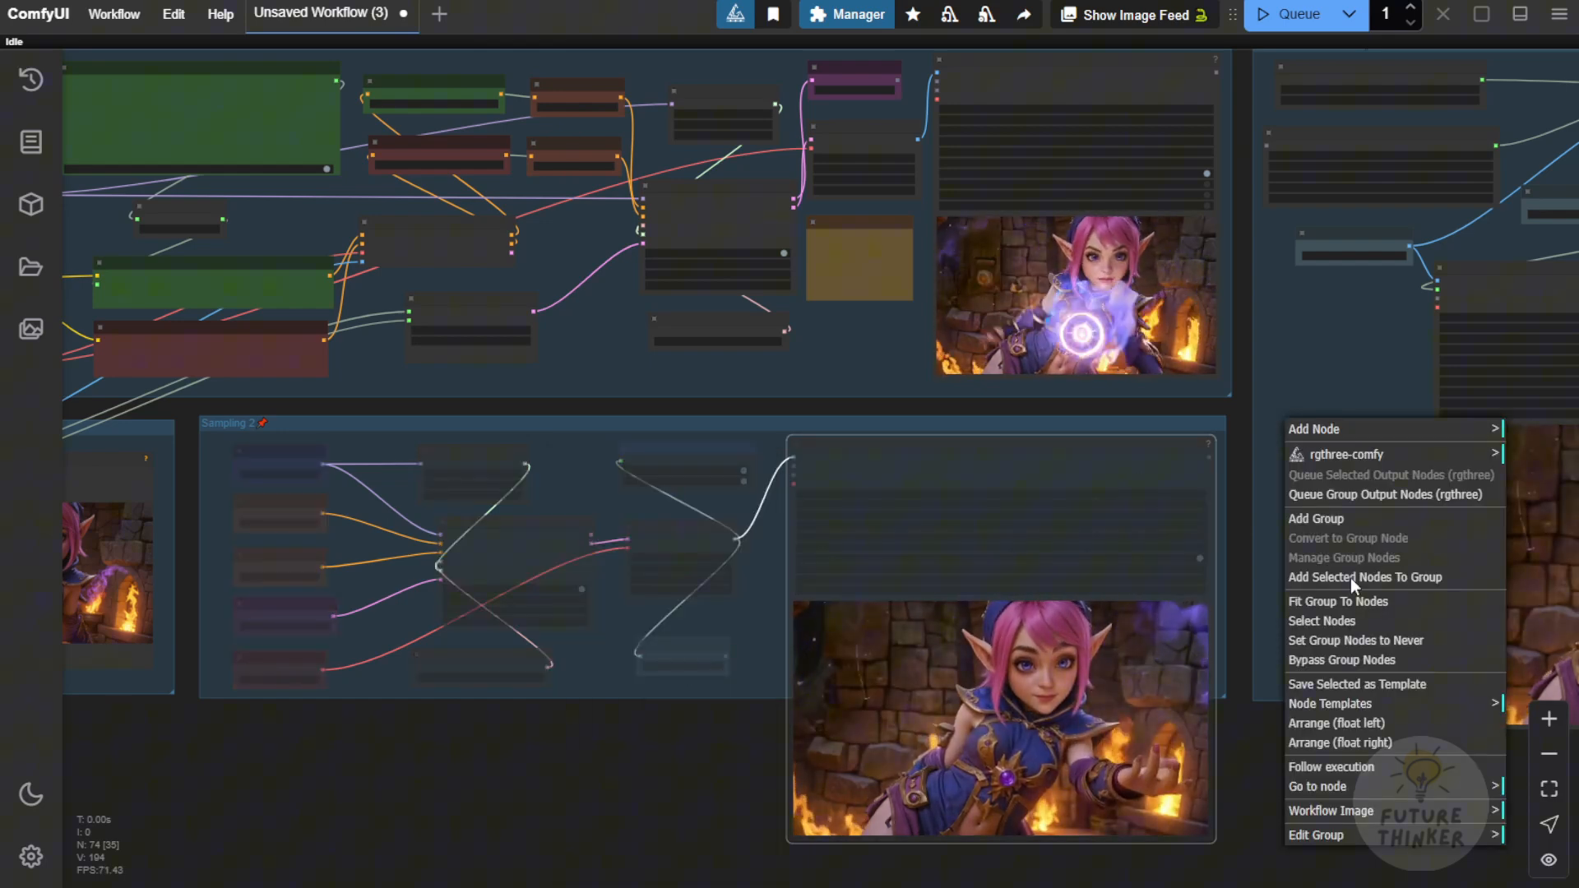
Dismiss the group options menu and zoom into the Sampling 1 elf video preview
{"action": "left_click", "coordinate": [574, 481]}
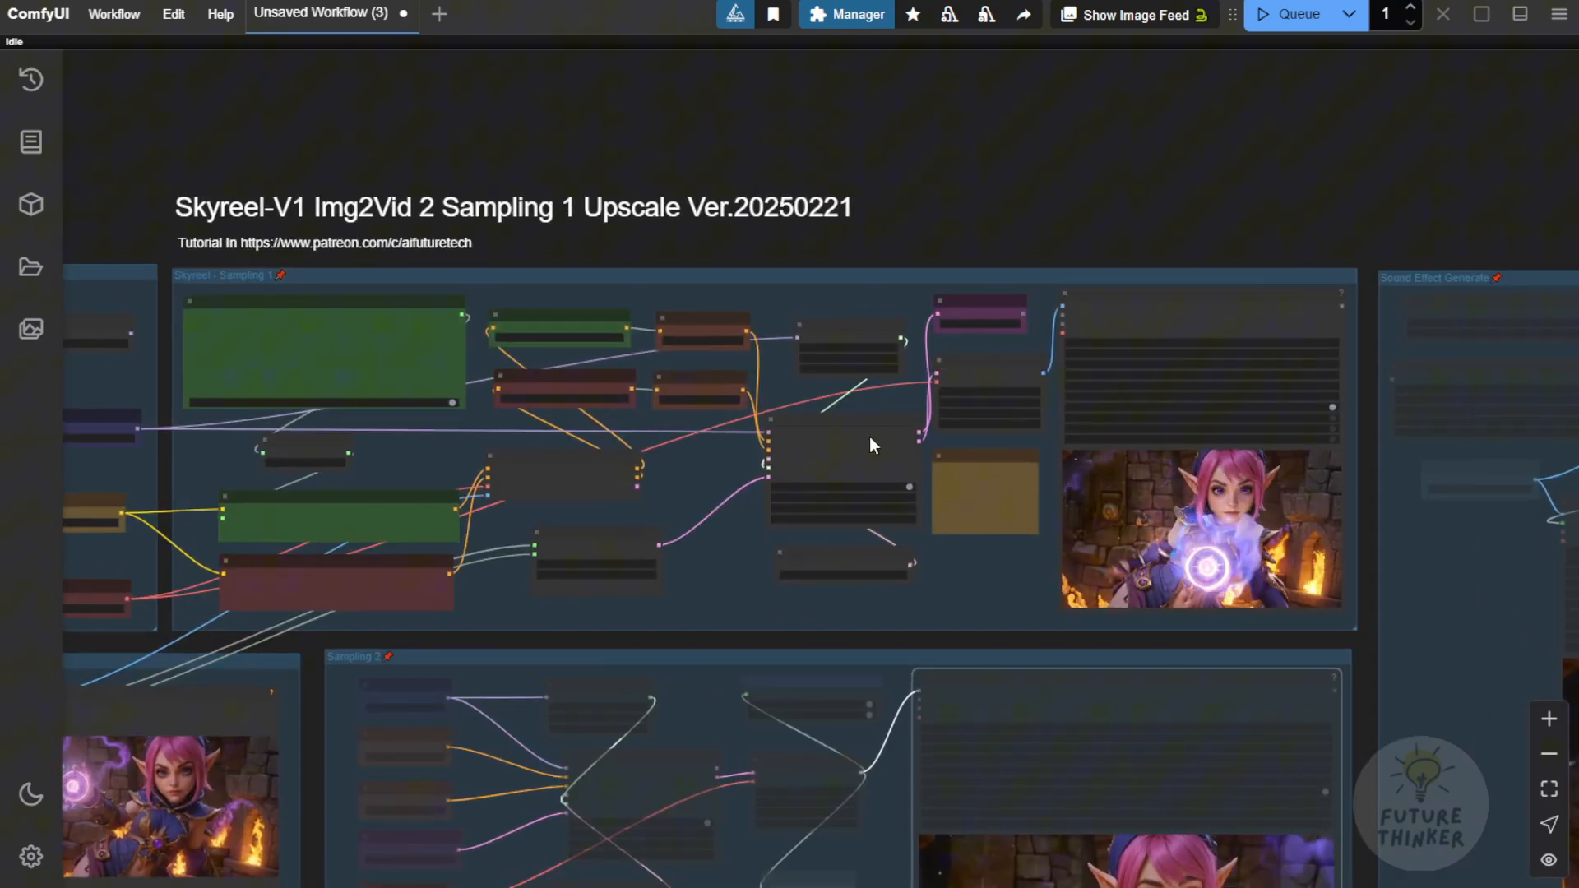
{"action": "scroll", "scroll_direction": "up", "scroll_amount": 3}
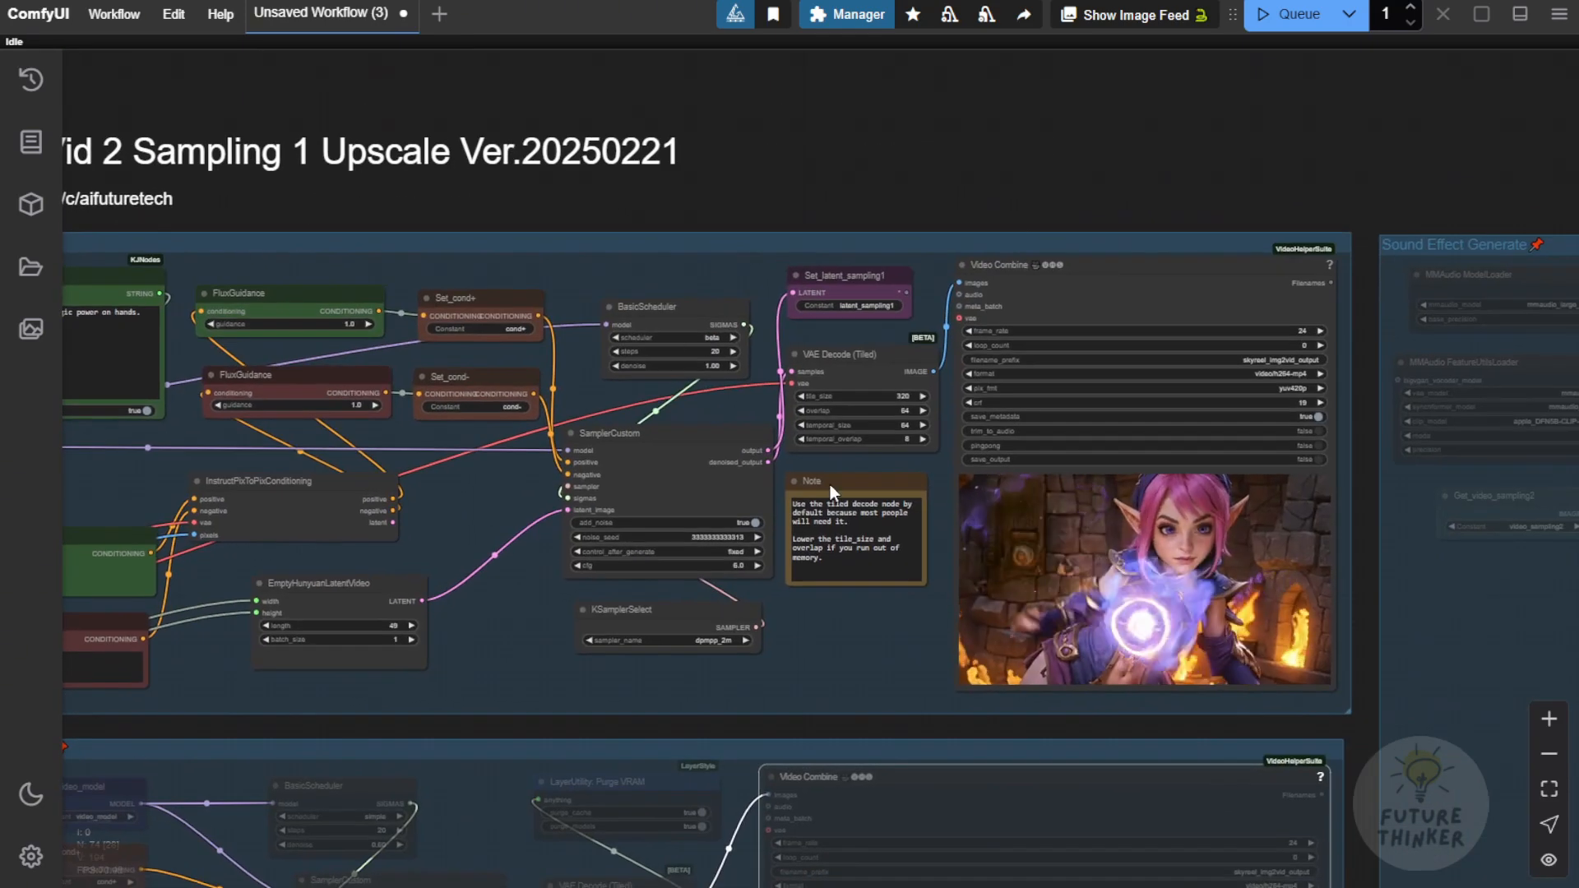
{"action": "mouse_move", "coordinate": [745, 743]}
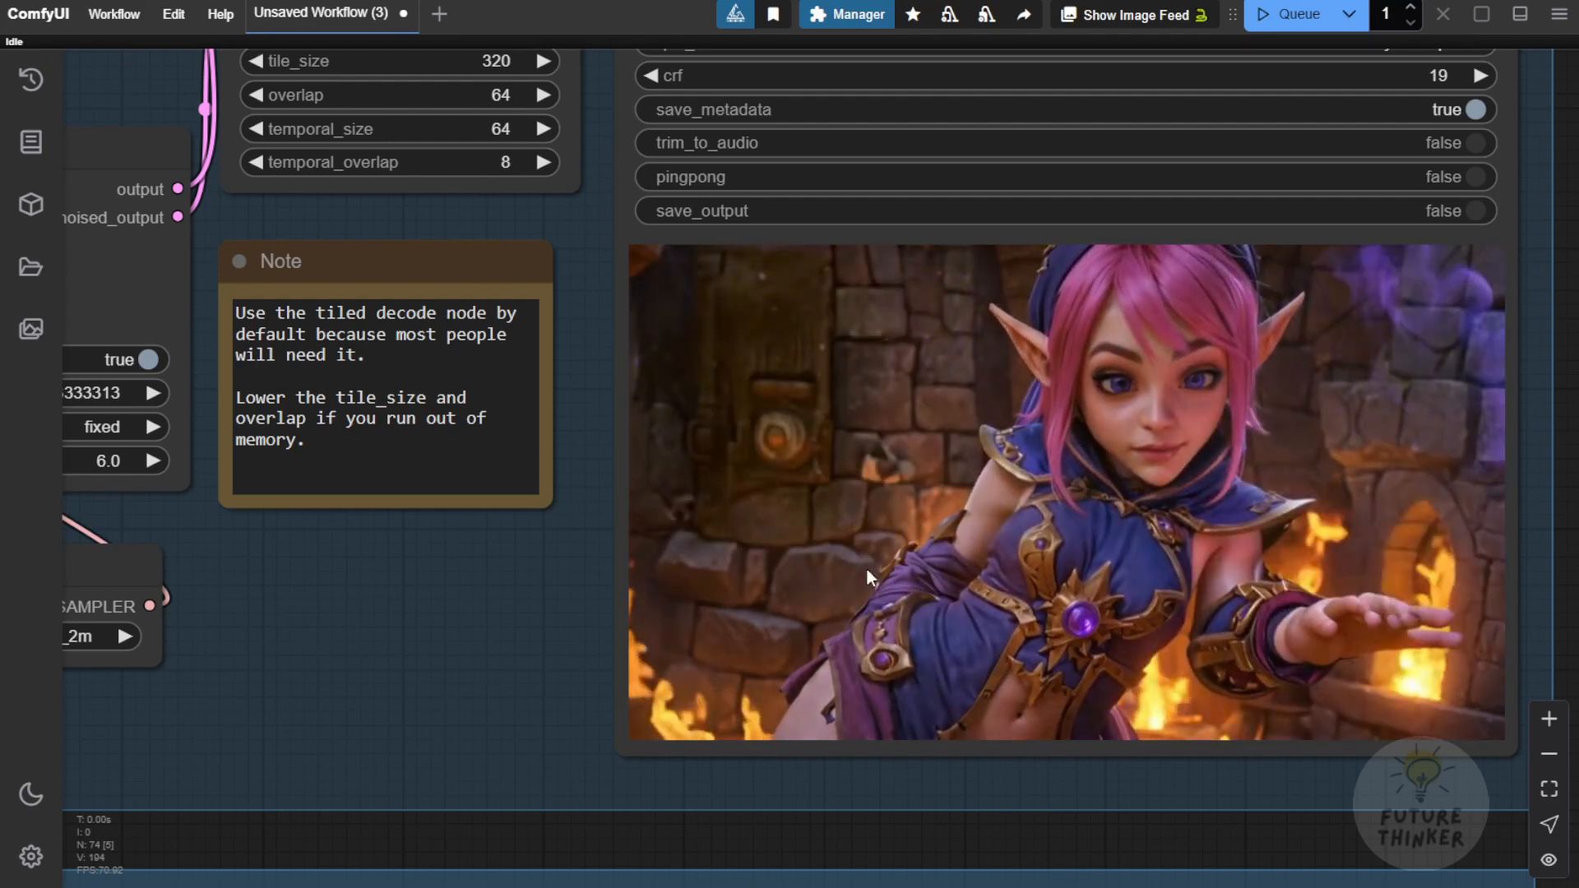
{"action": "mouse_move", "coordinate": [898, 575]}
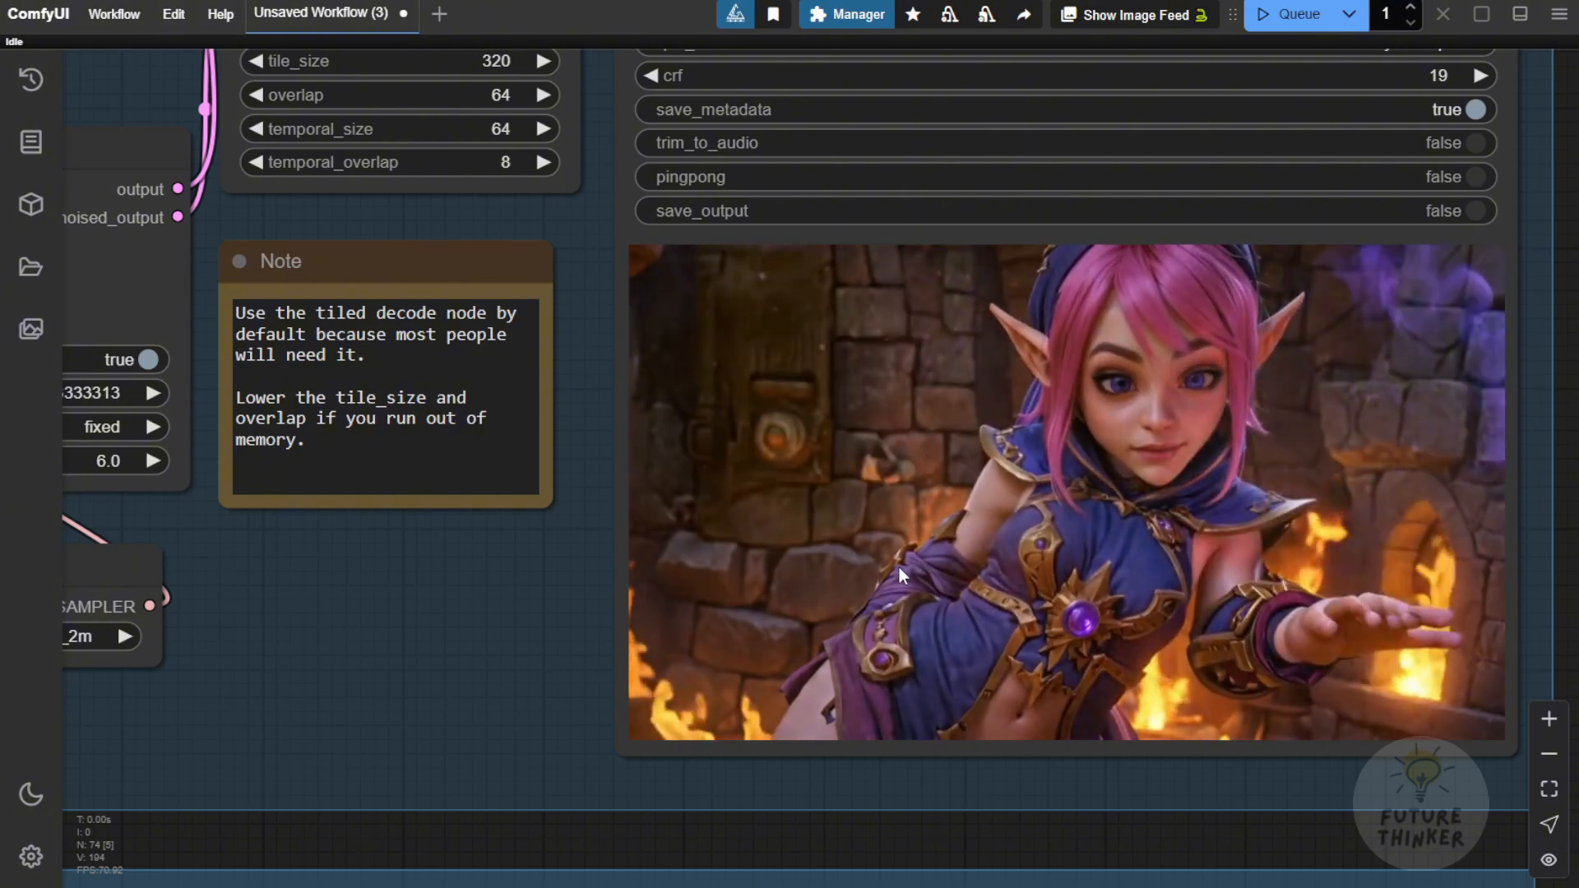
{"action": "mouse_move", "coordinate": [1217, 605]}
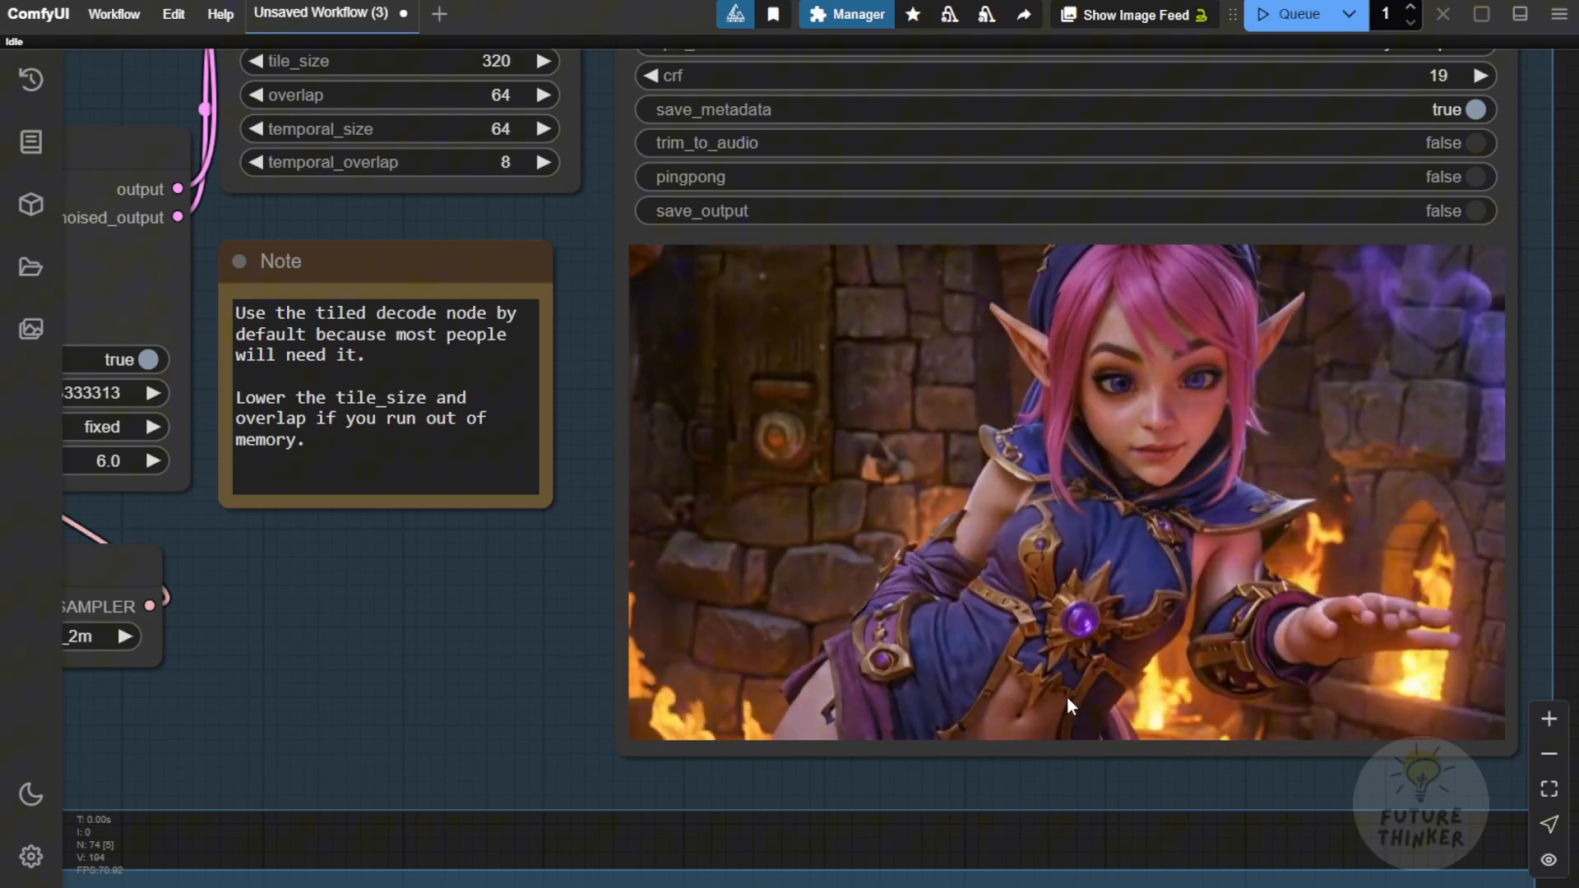
{"action": "mouse_move", "coordinate": [594, 670]}
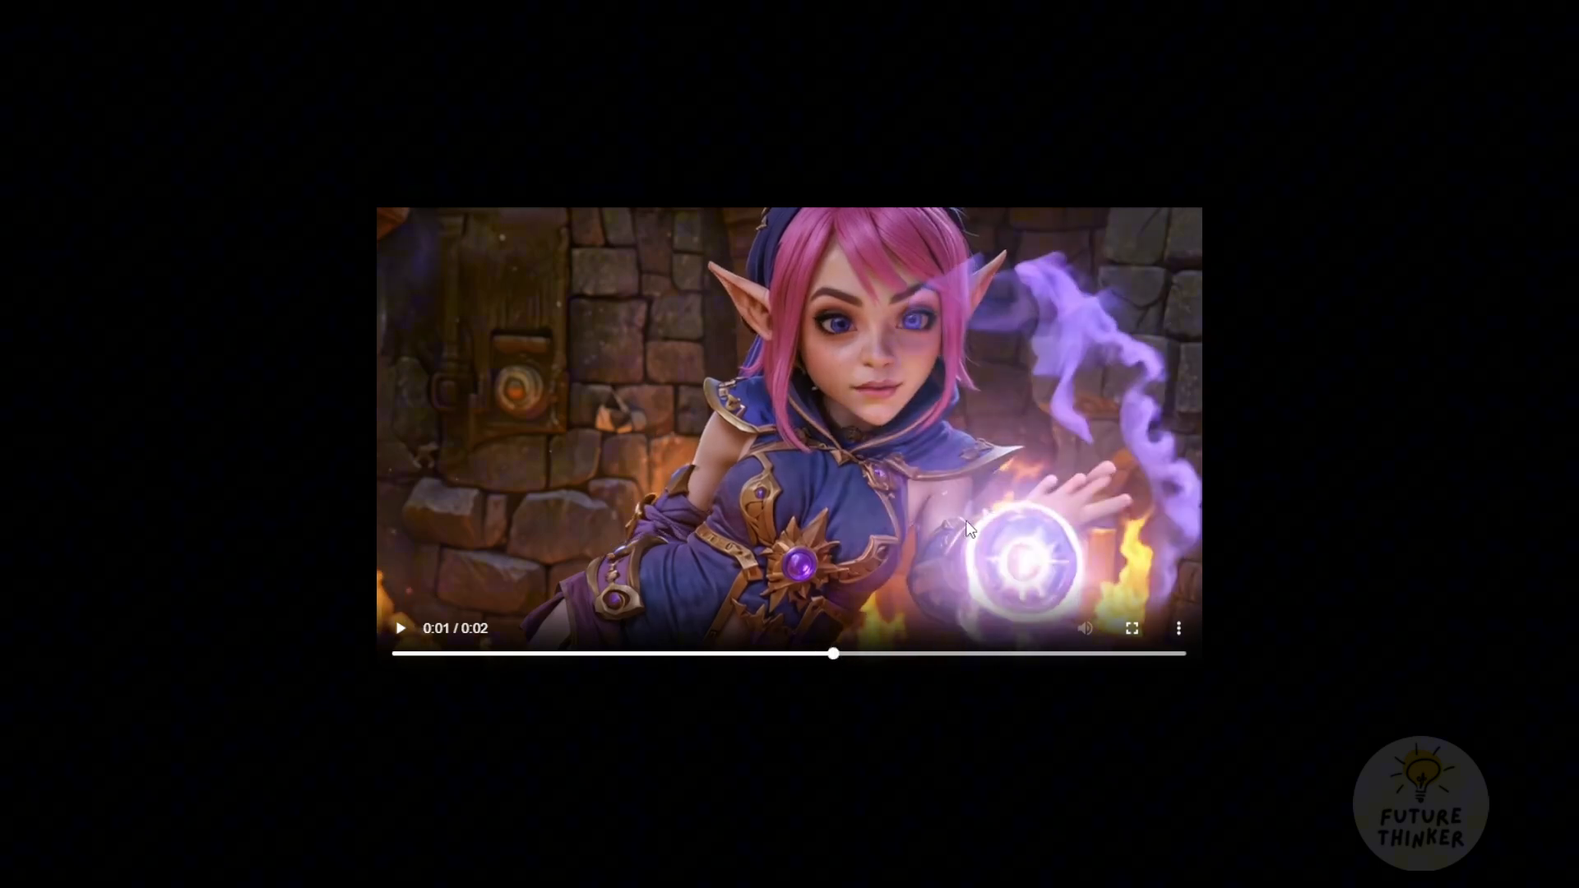
{"action": "mouse_move", "coordinate": [1087, 508]}
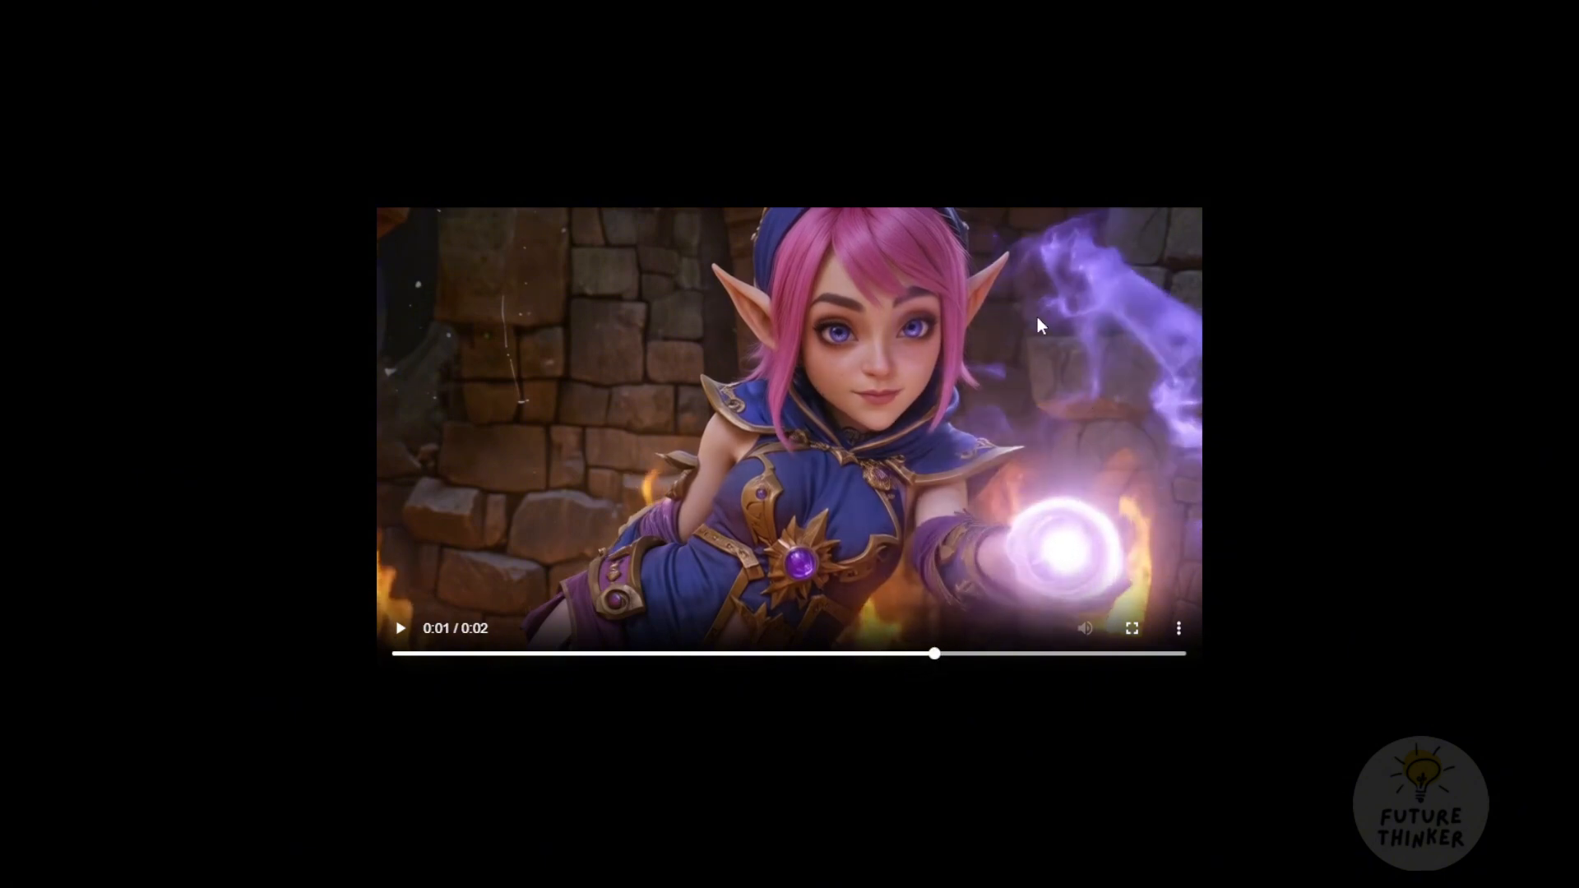
{"action": "mouse_move", "coordinate": [1103, 353]}
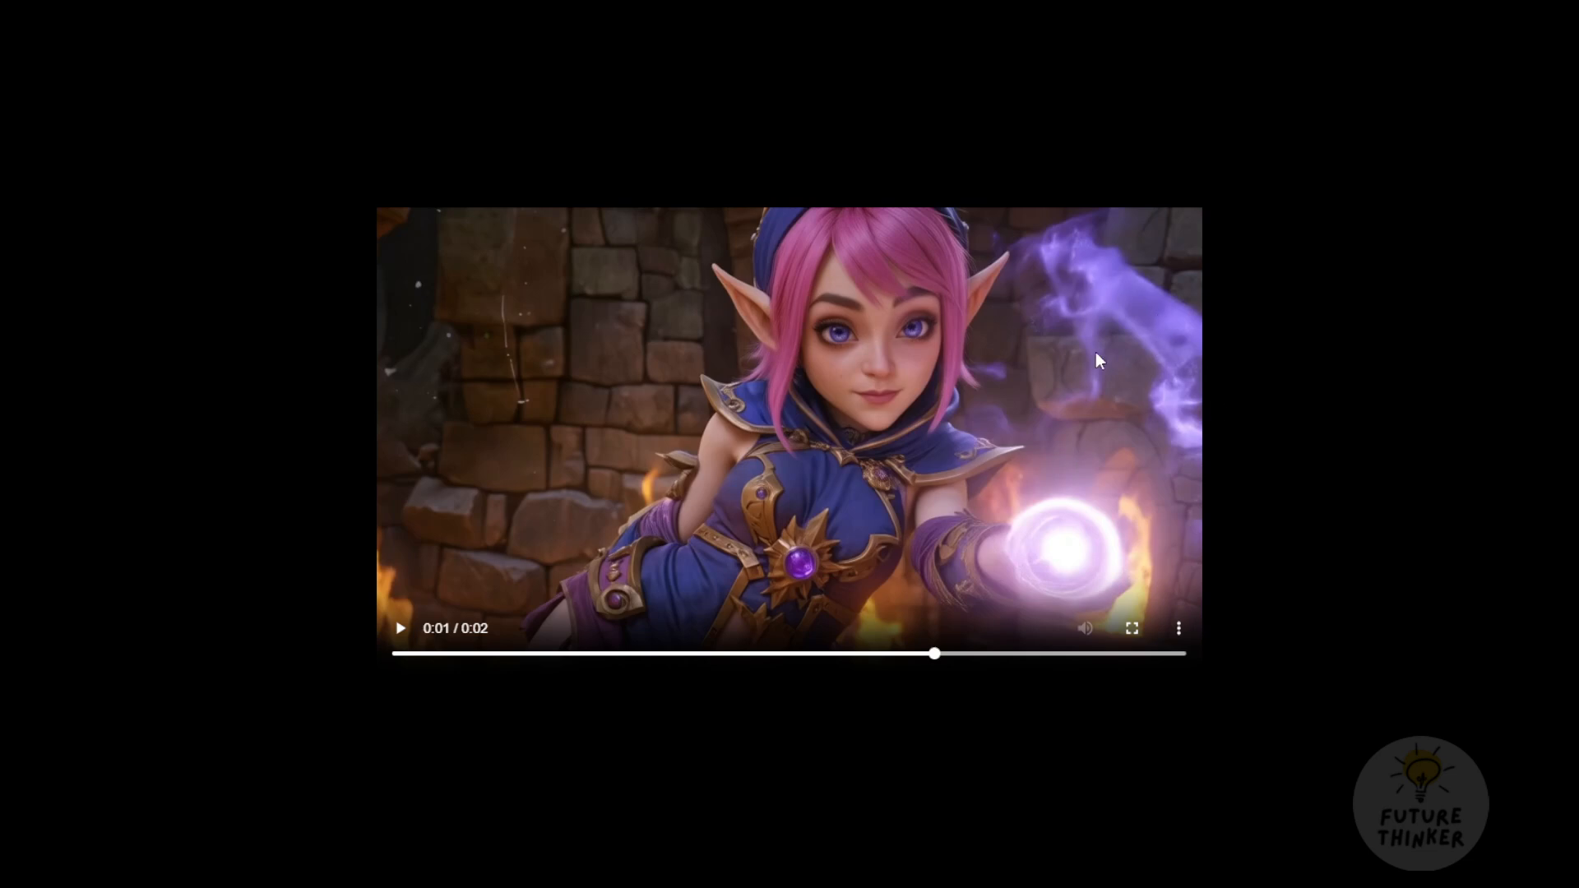
{"action": "mouse_move", "coordinate": [1253, 329]}
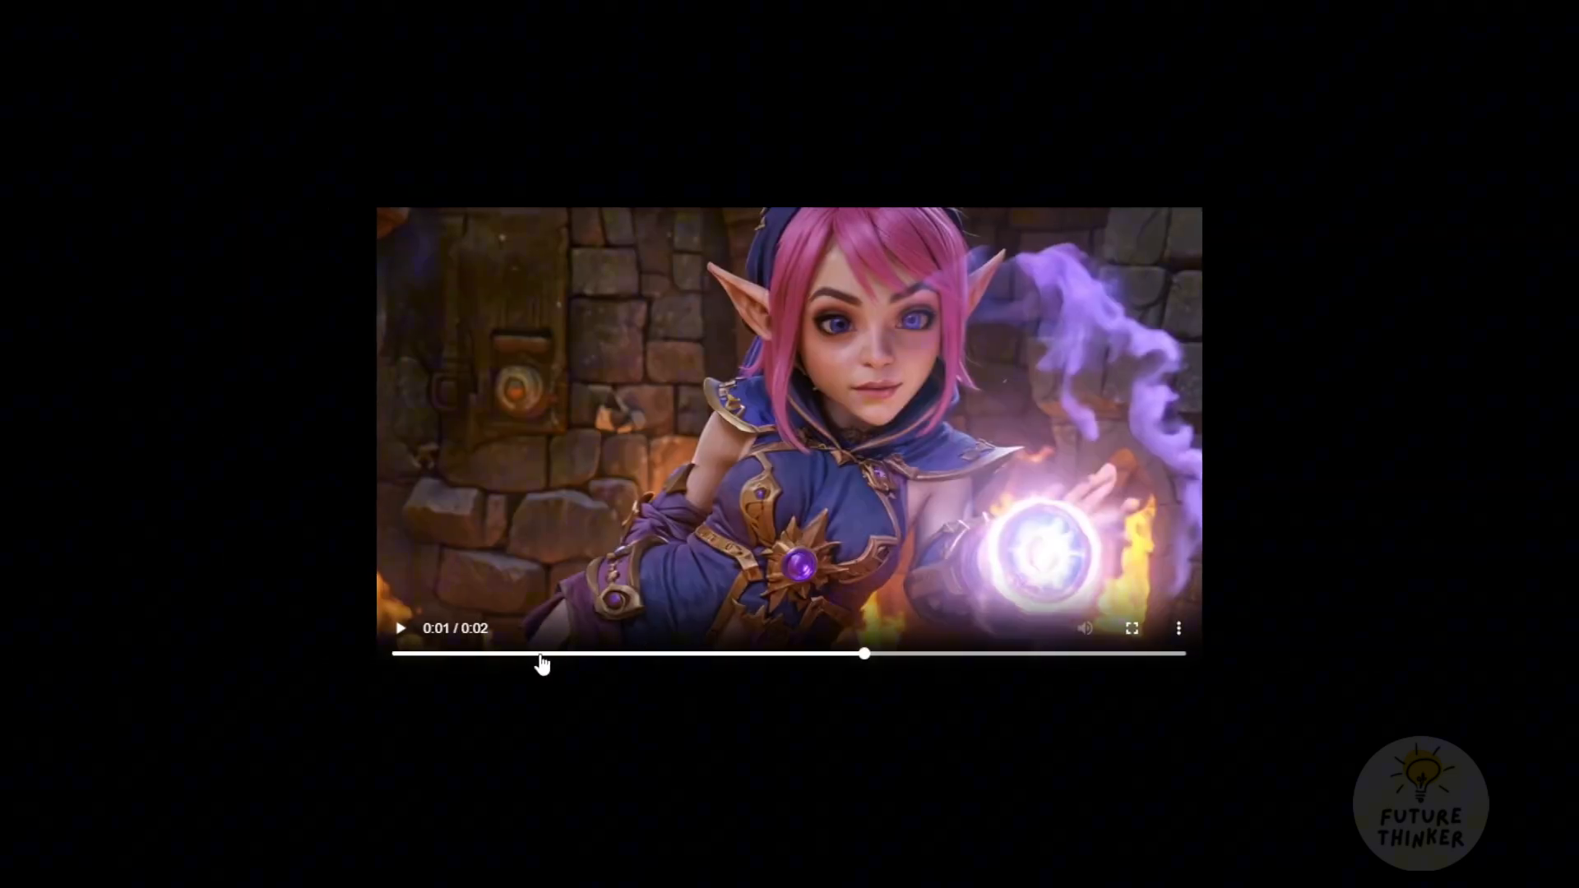
{"action": "mouse_move", "coordinate": [795, 592]}
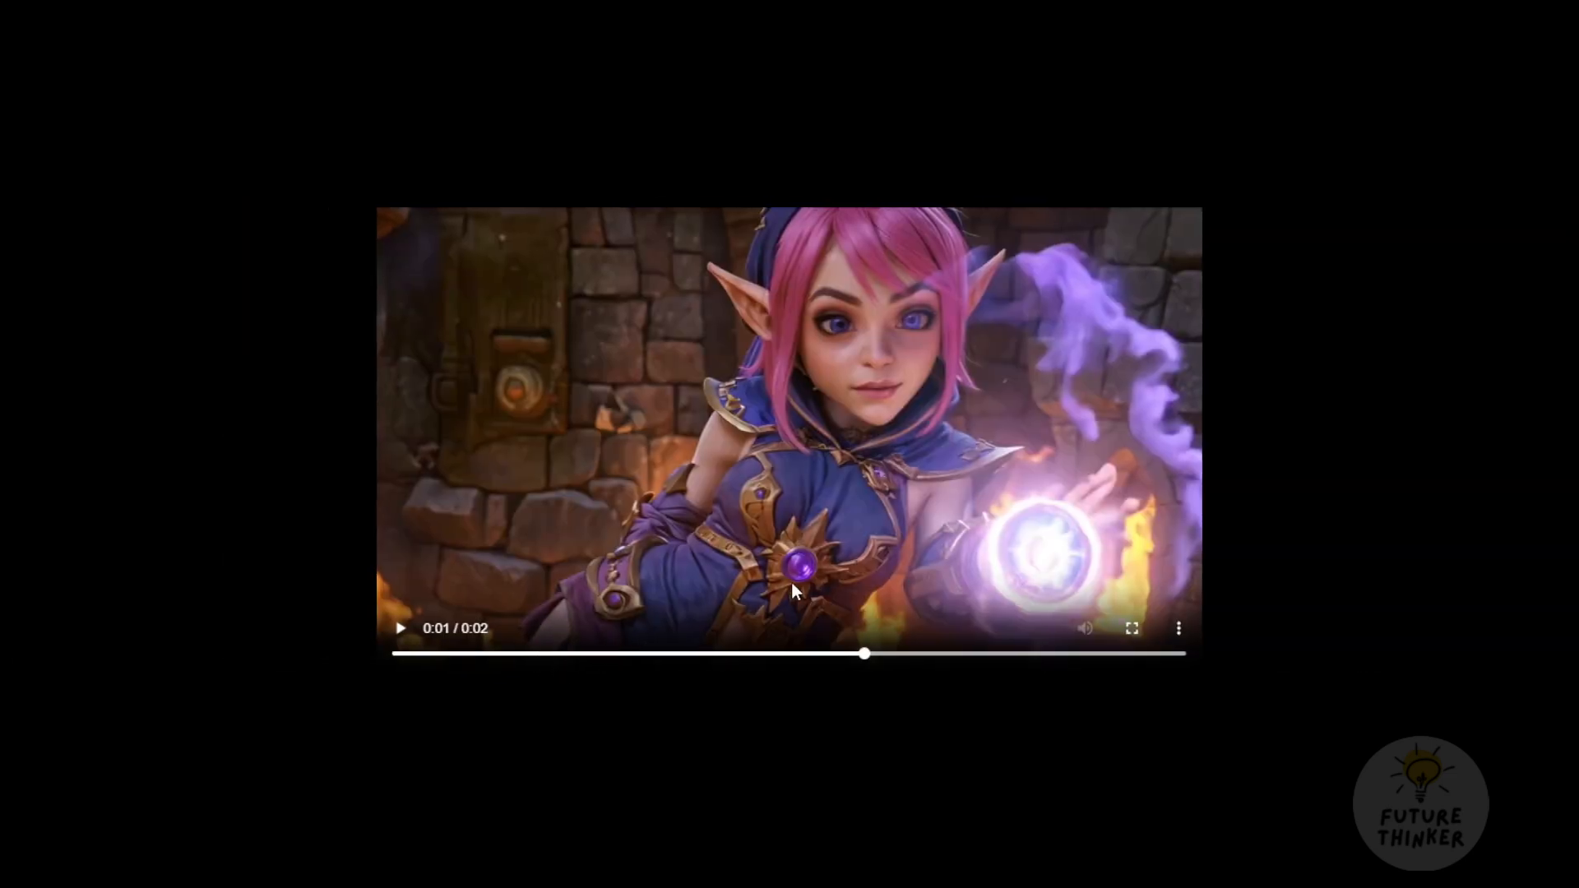
{"action": "mouse_move", "coordinate": [861, 657]}
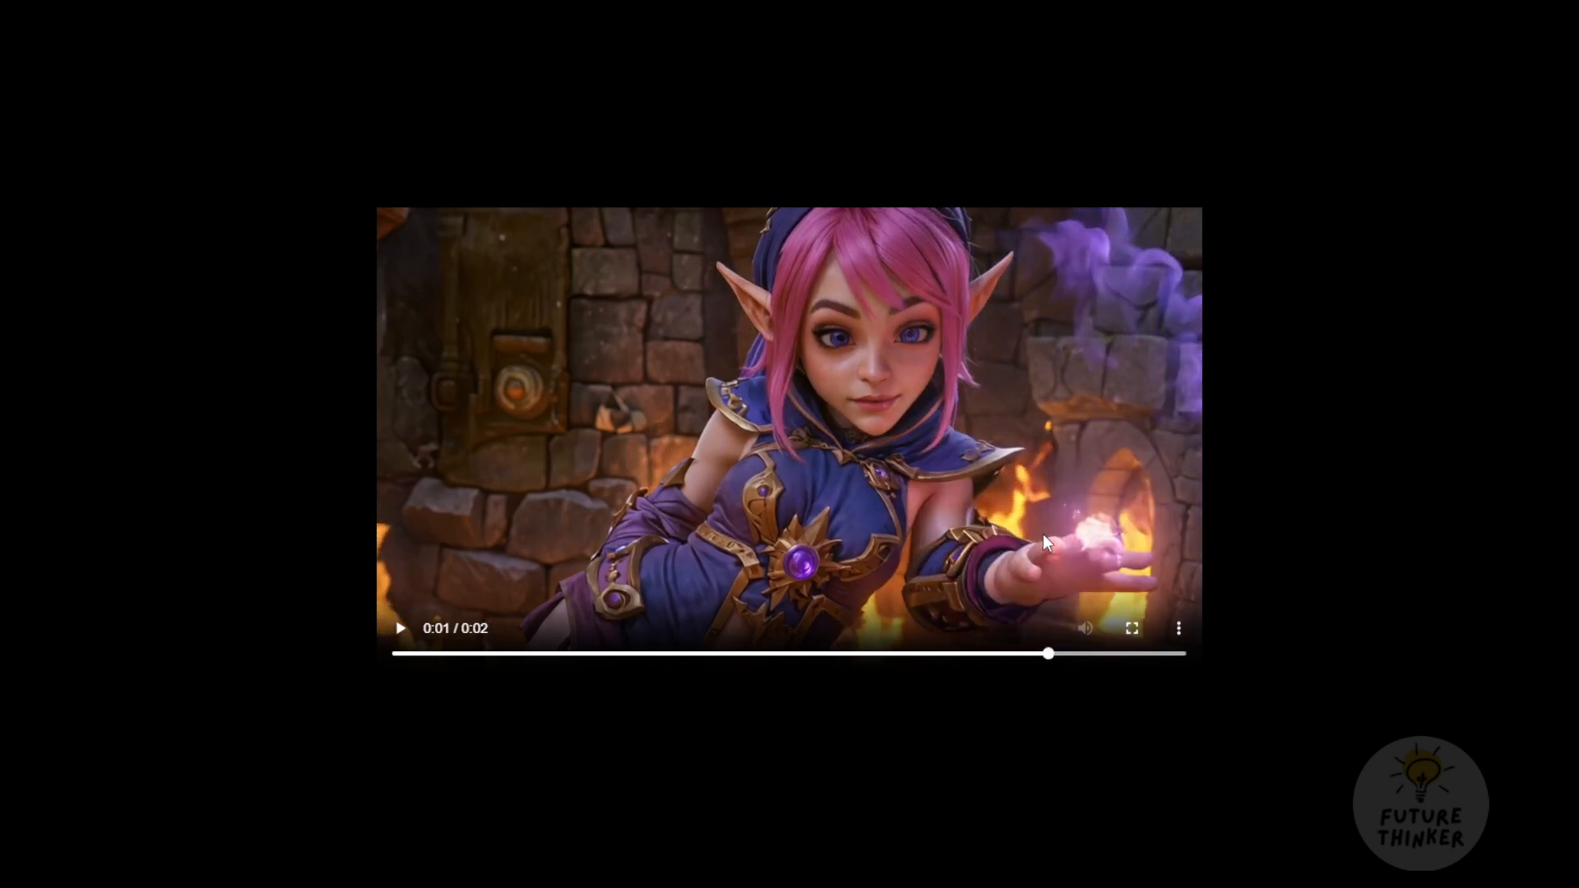
{"action": "mouse_move", "coordinate": [1125, 574]}
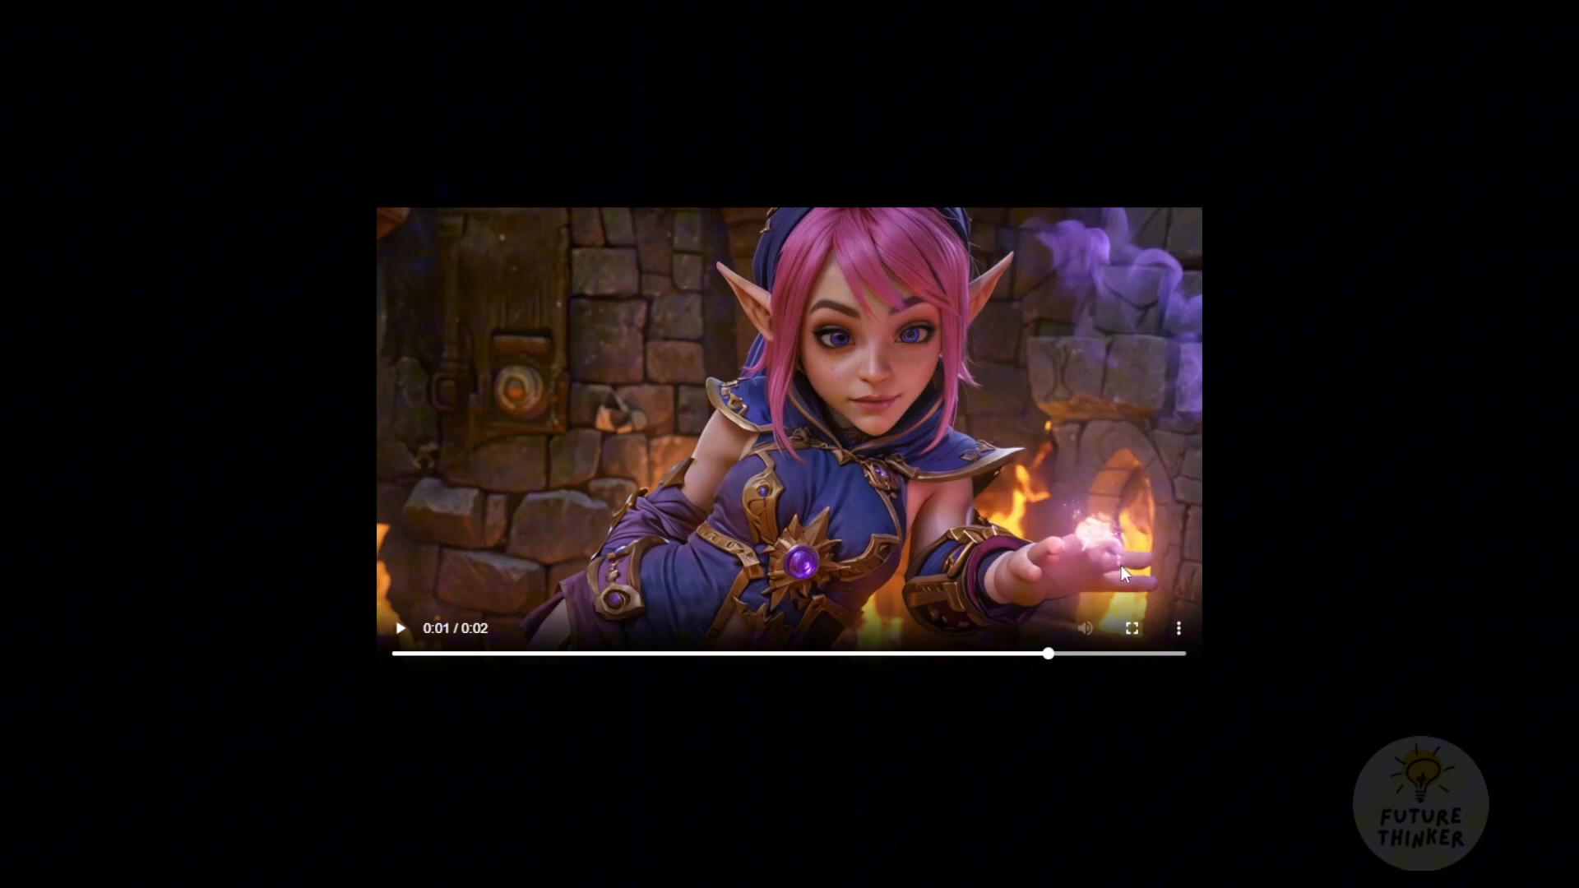
{"action": "mouse_move", "coordinate": [1050, 664]}
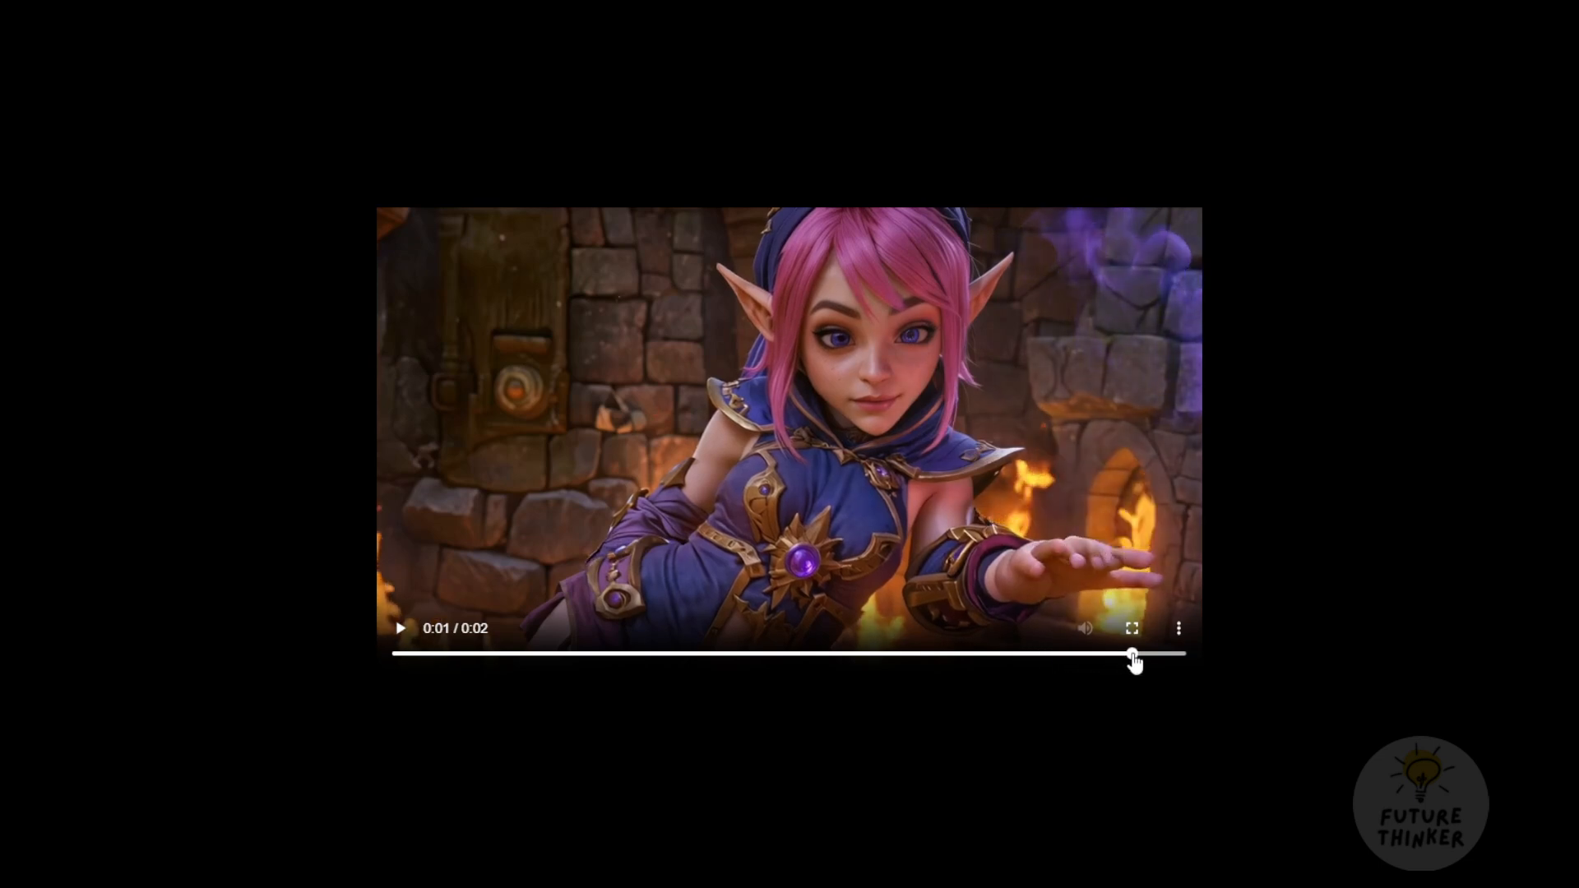
{"action": "mouse_move", "coordinate": [1178, 579]}
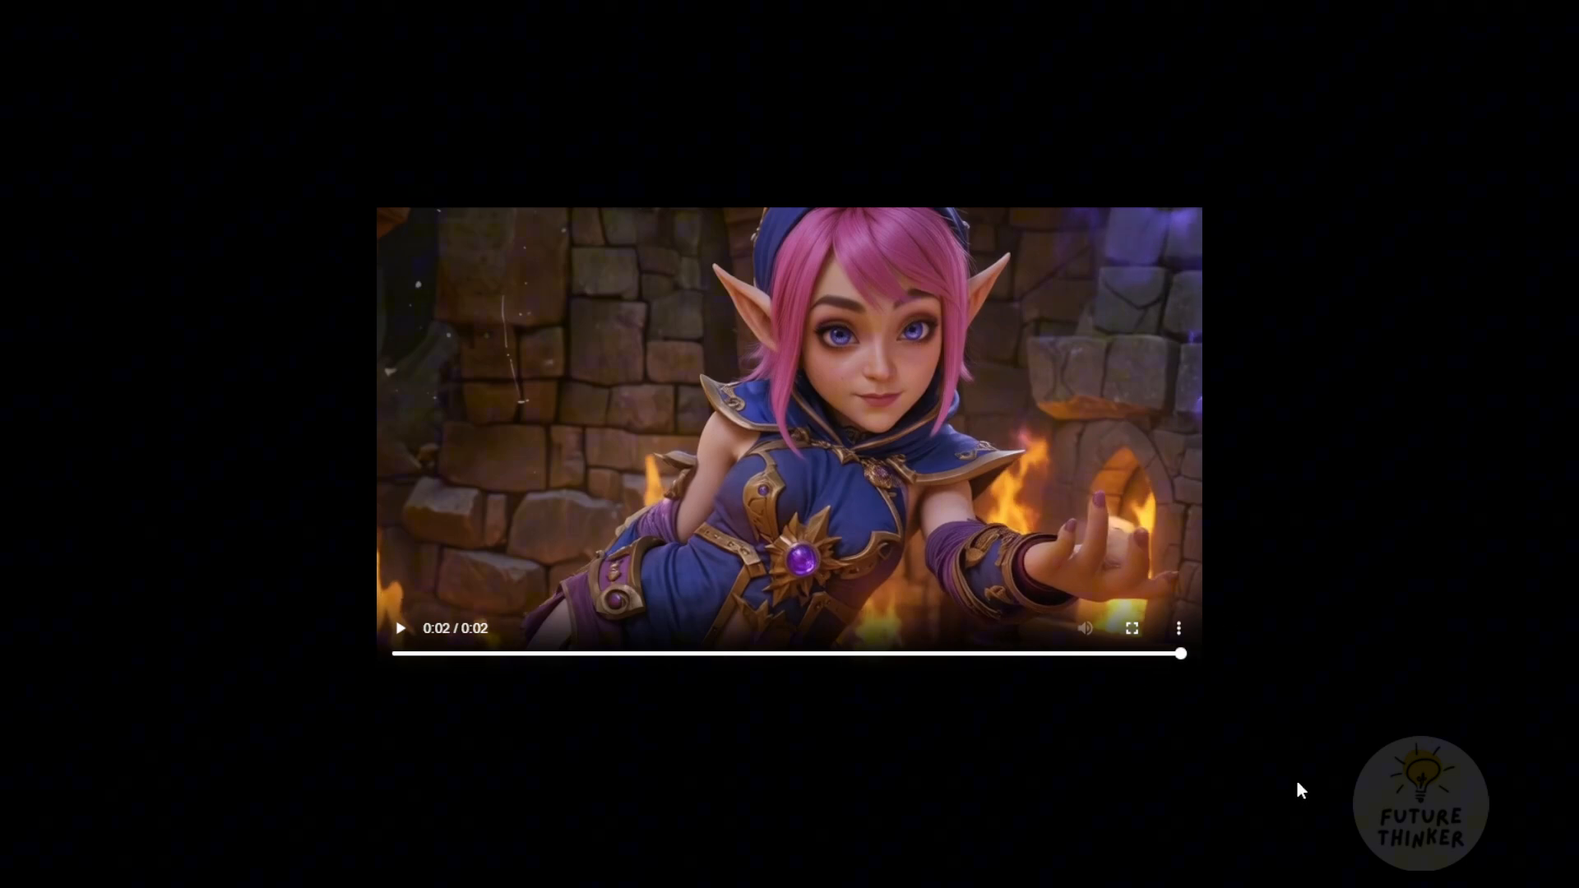
{"action": "mouse_move", "coordinate": [1075, 537]}
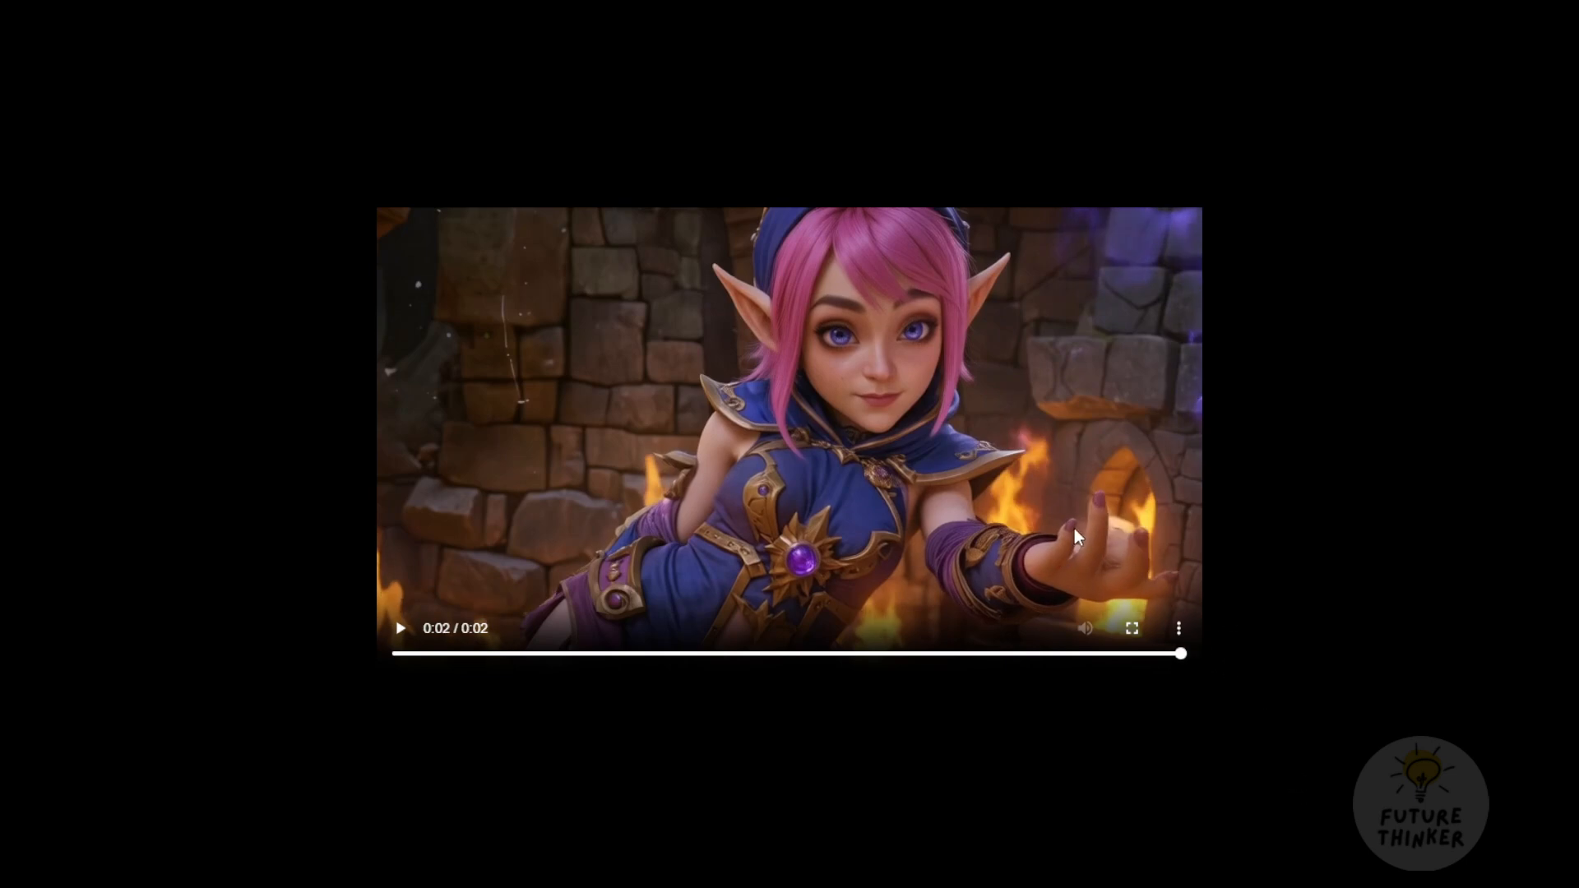
{"action": "mouse_move", "coordinate": [1076, 511]}
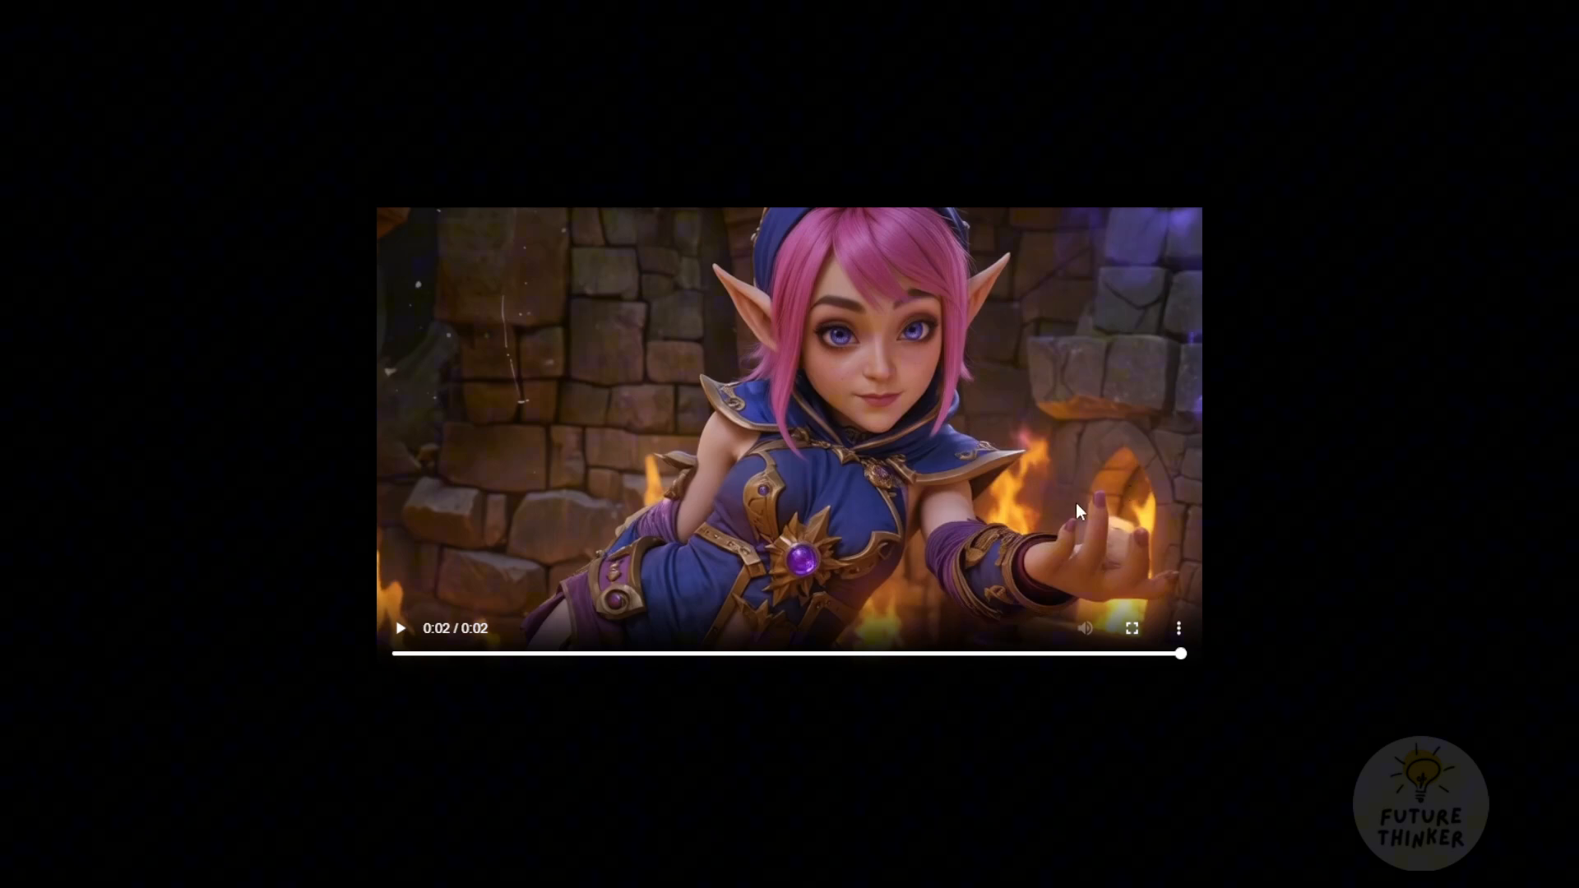
{"action": "mouse_move", "coordinate": [1085, 562]}
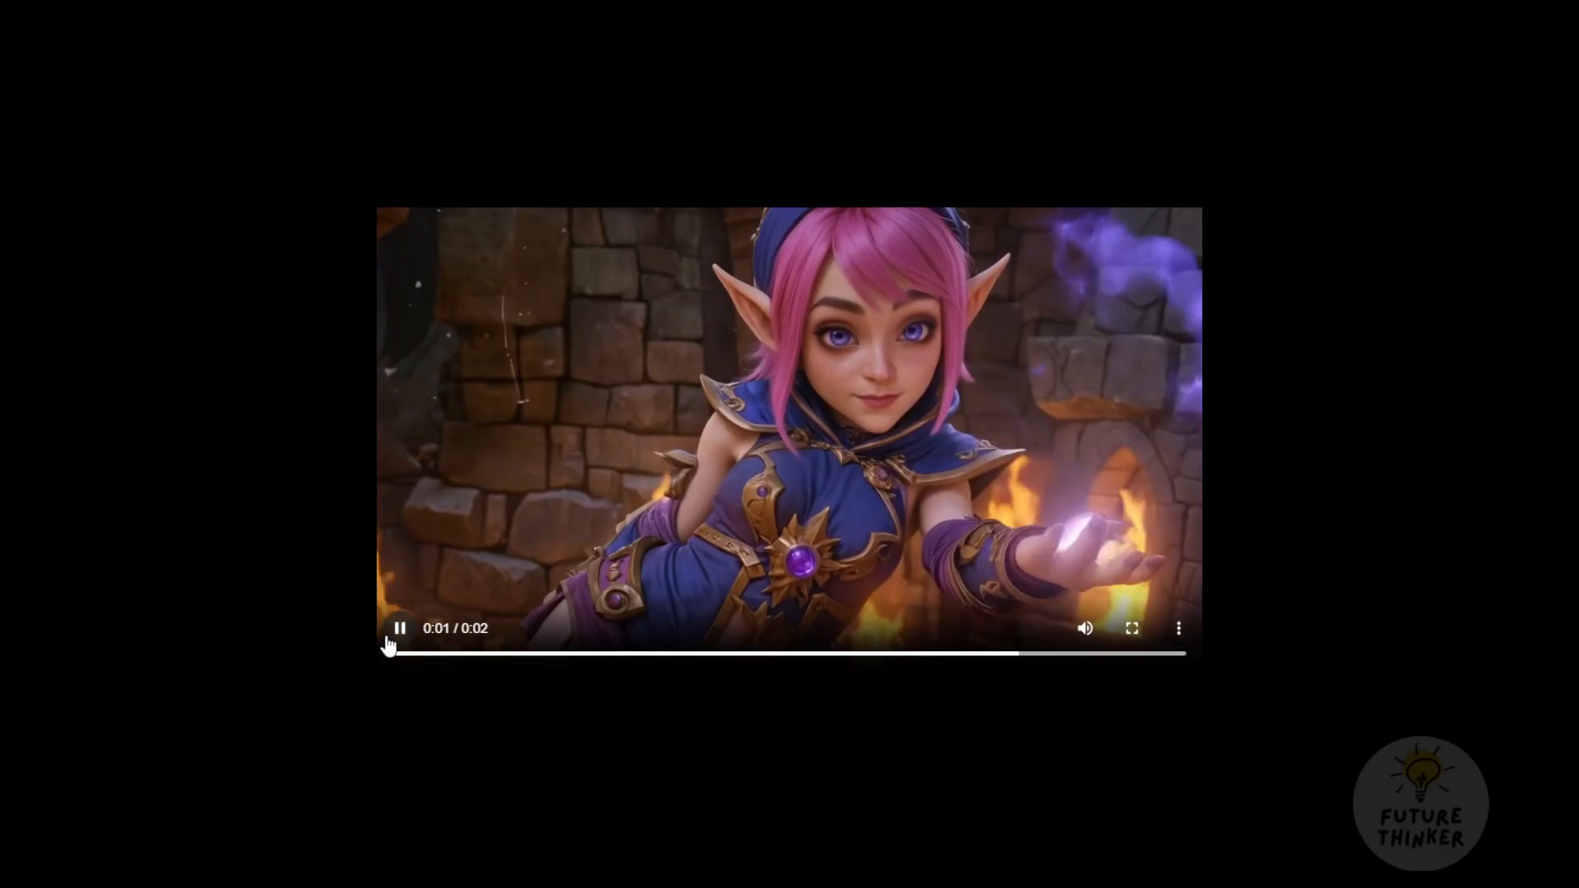
Replay the generated elf animation one last time
{"action": "left_click", "coordinate": [399, 628]}
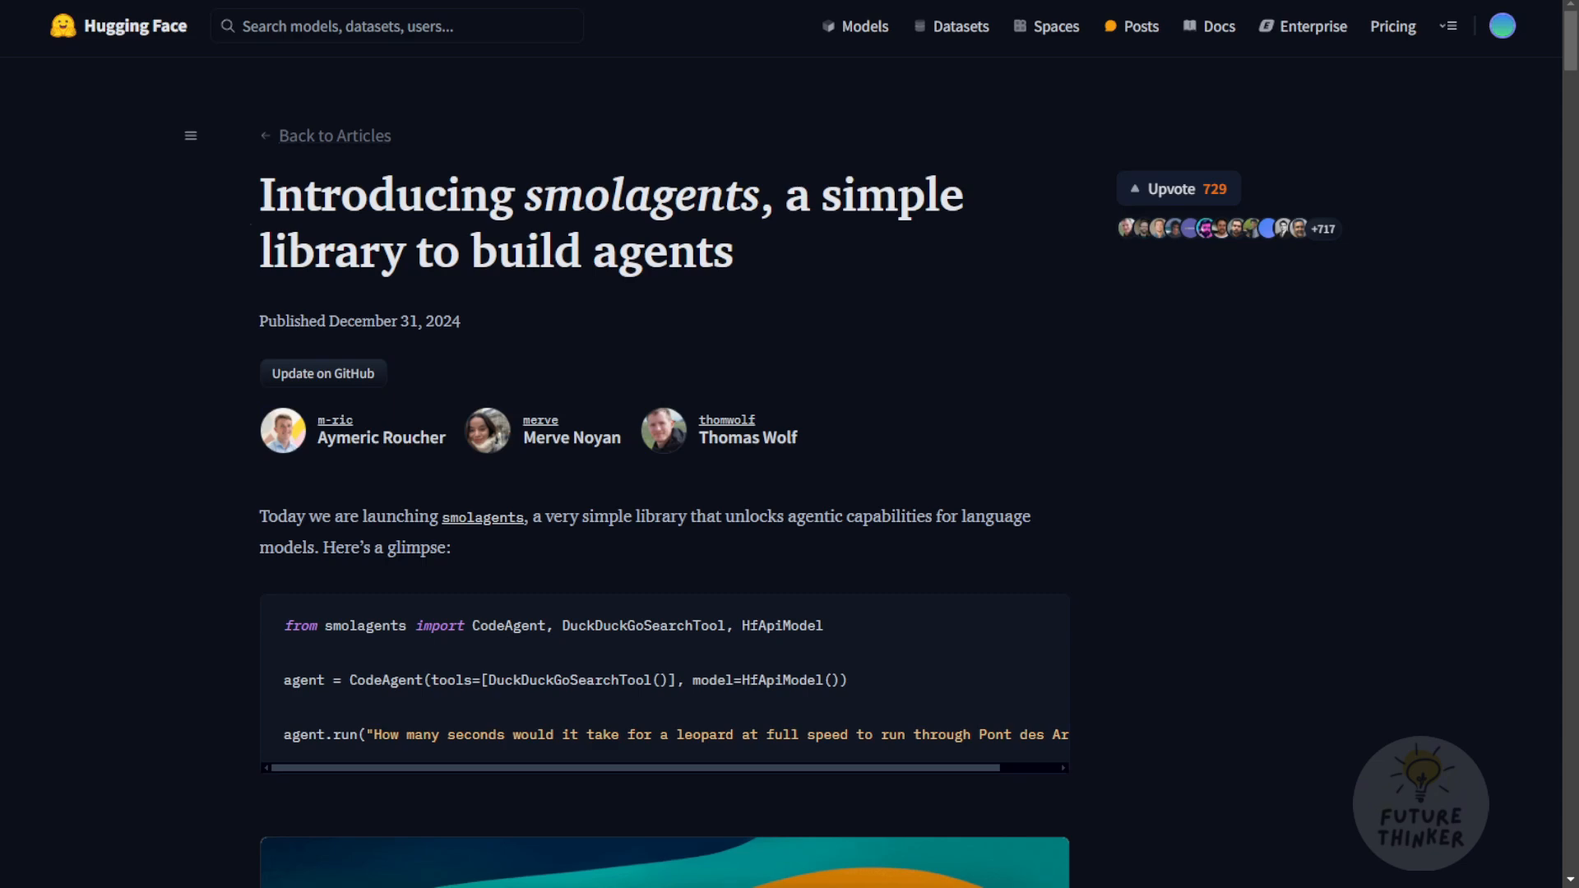
Scroll through the smolagents introduction article
{"action": "scroll", "scroll_direction": "down", "scroll_amount": 3}
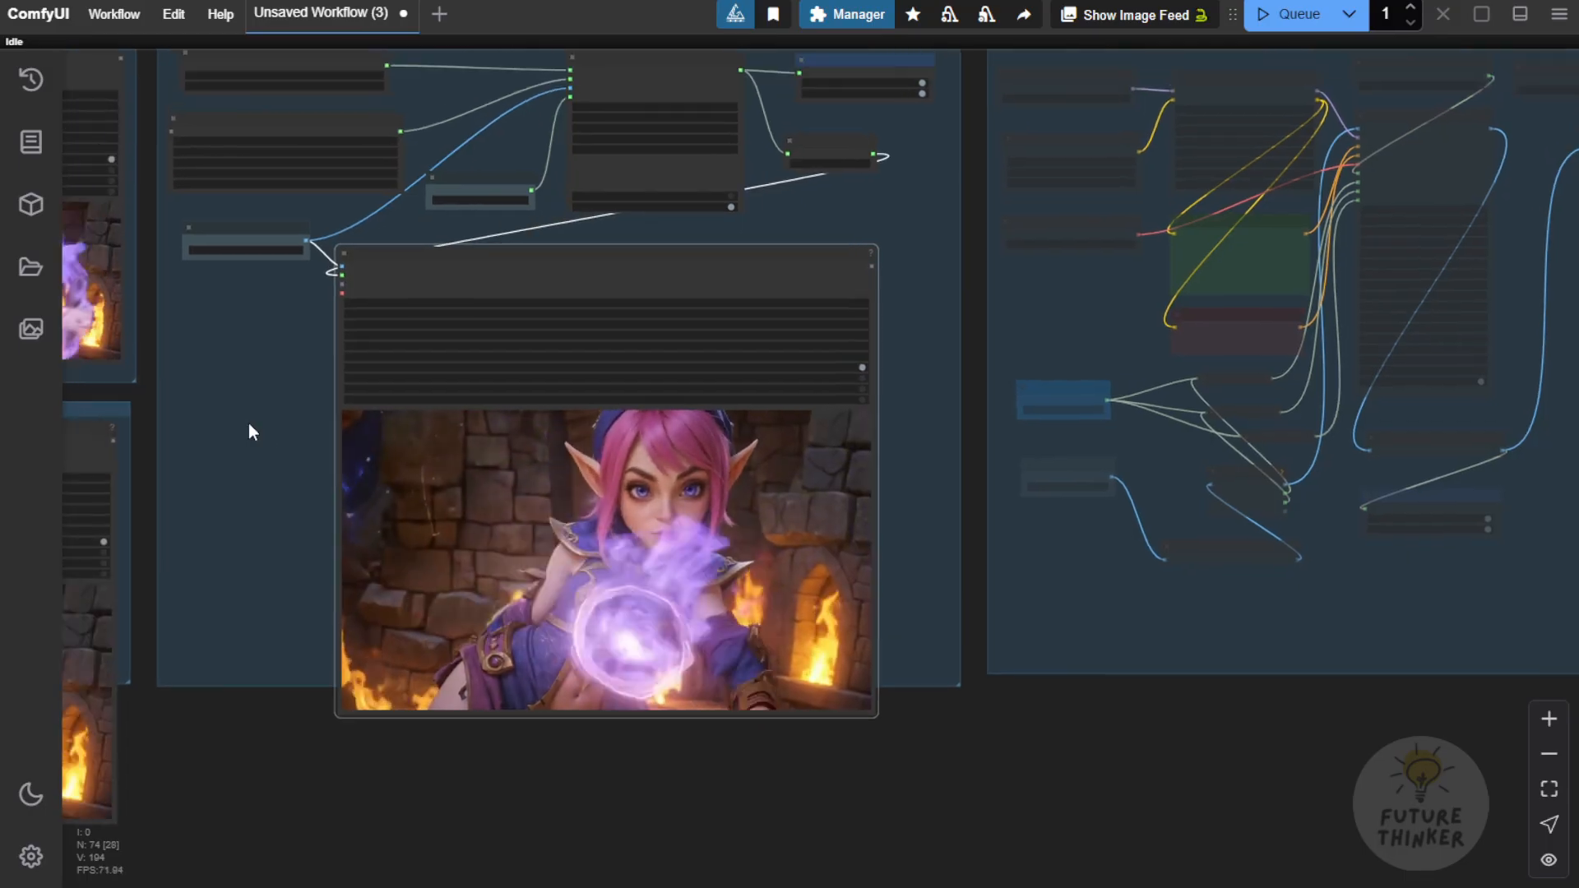
{"action": "left_click", "coordinate": [113, 14]}
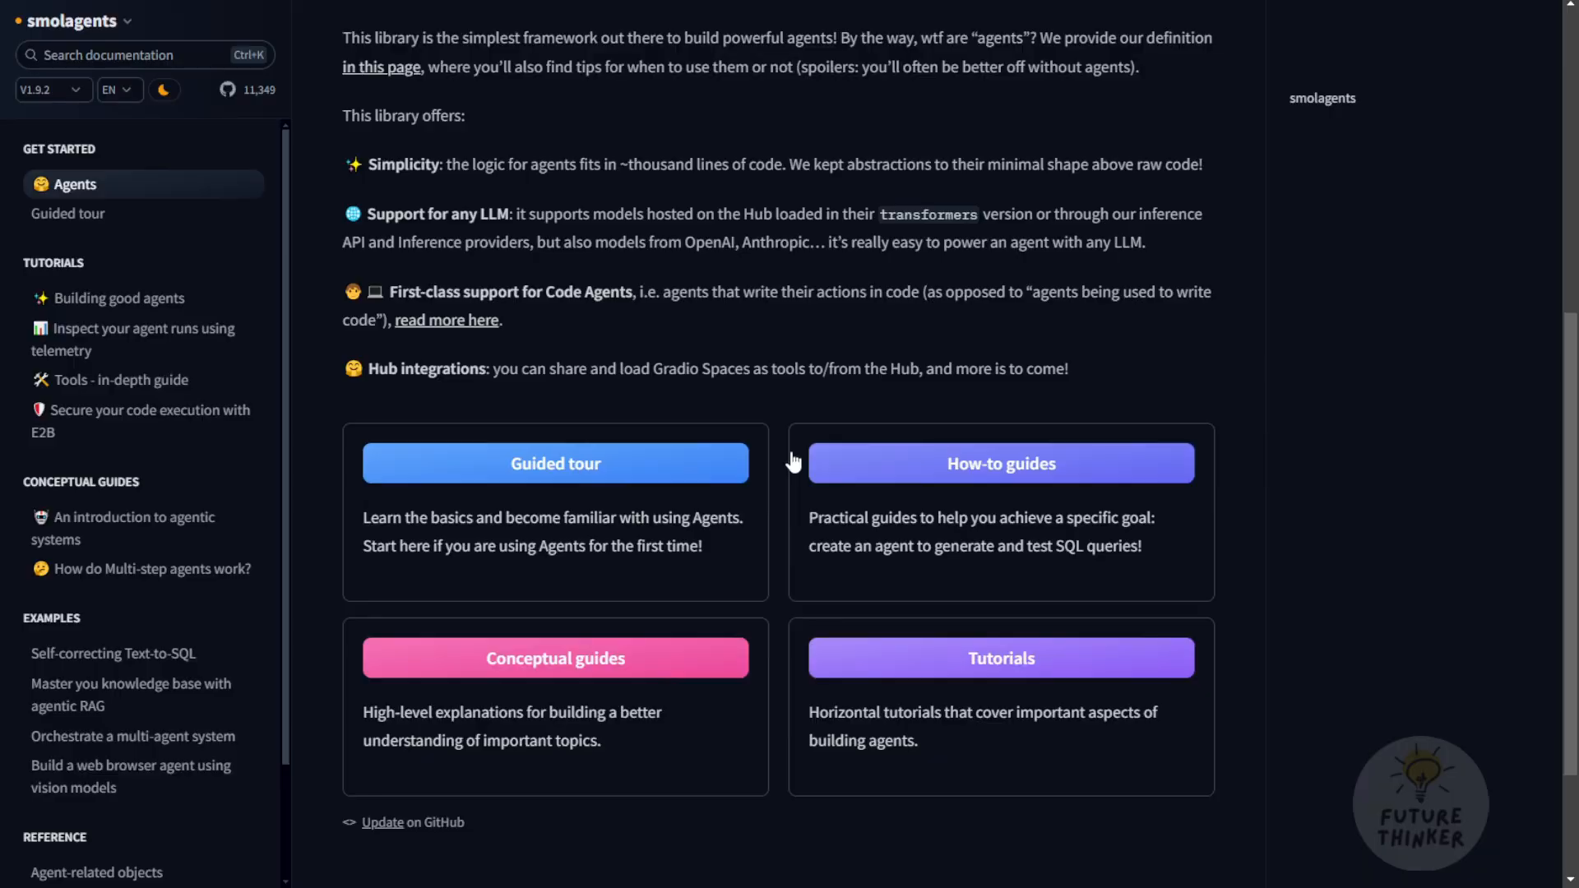
{"action": "mouse_move", "coordinate": [385, 571]}
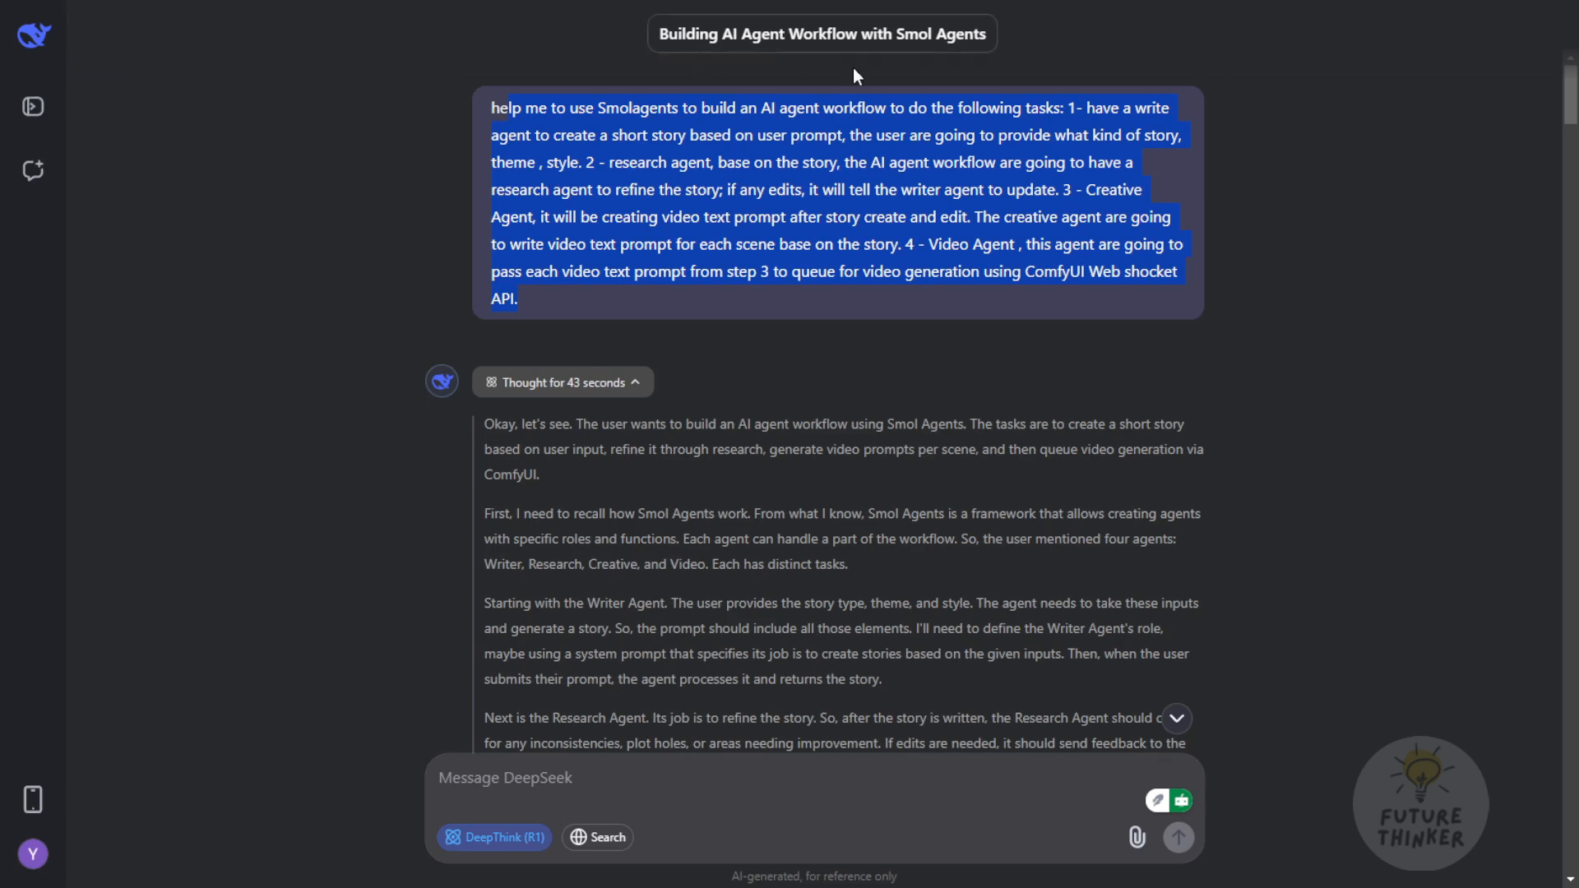
{"action": "mouse_move", "coordinate": [974, 72]}
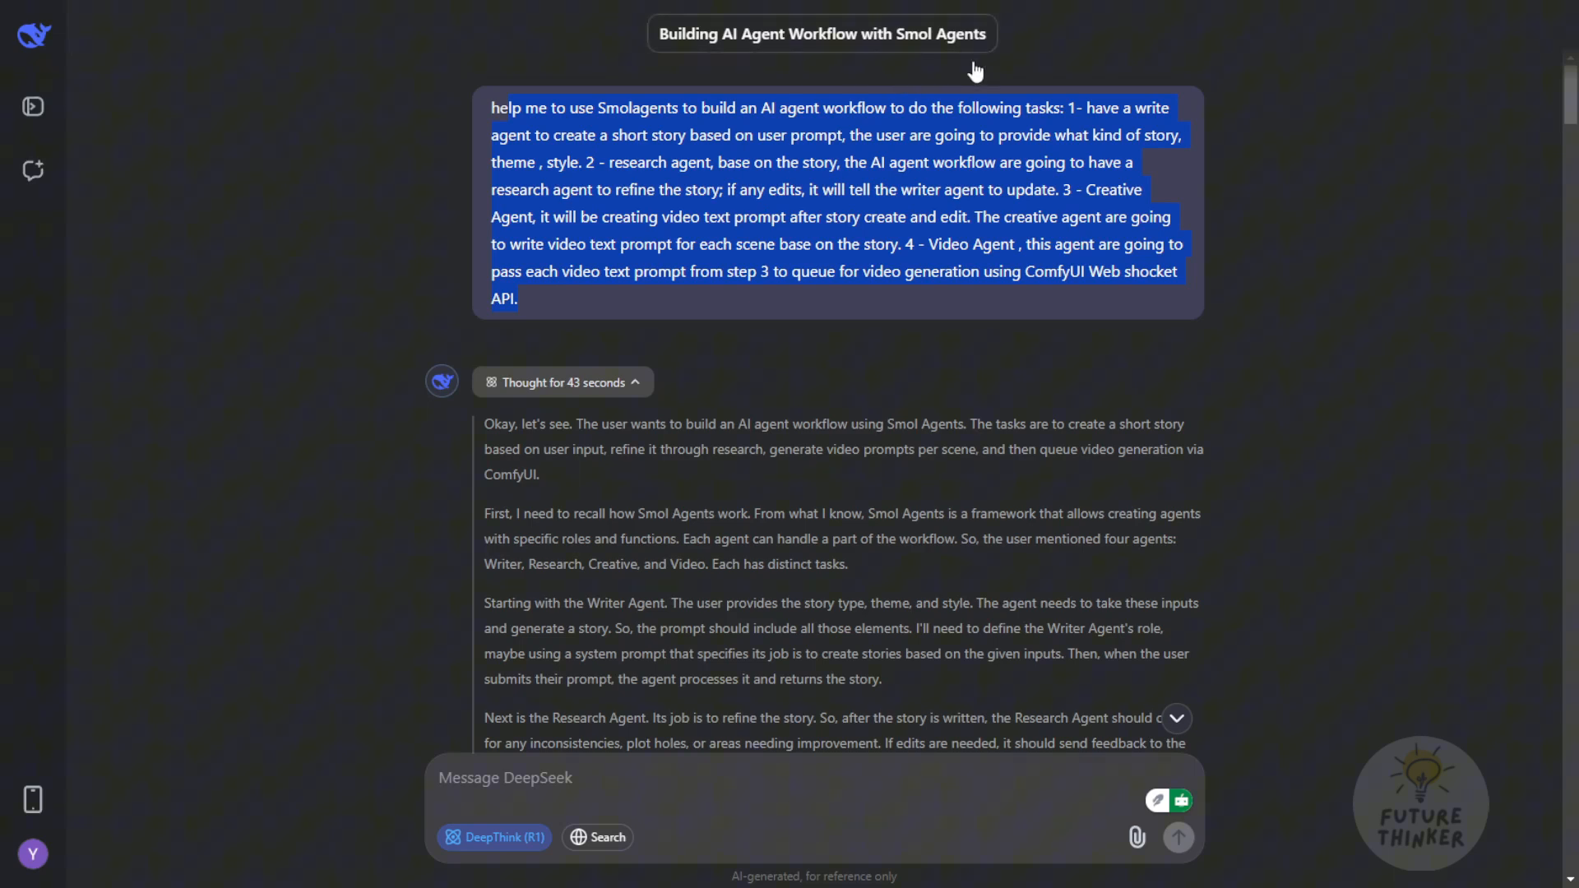
{"action": "mouse_move", "coordinate": [954, 268]}
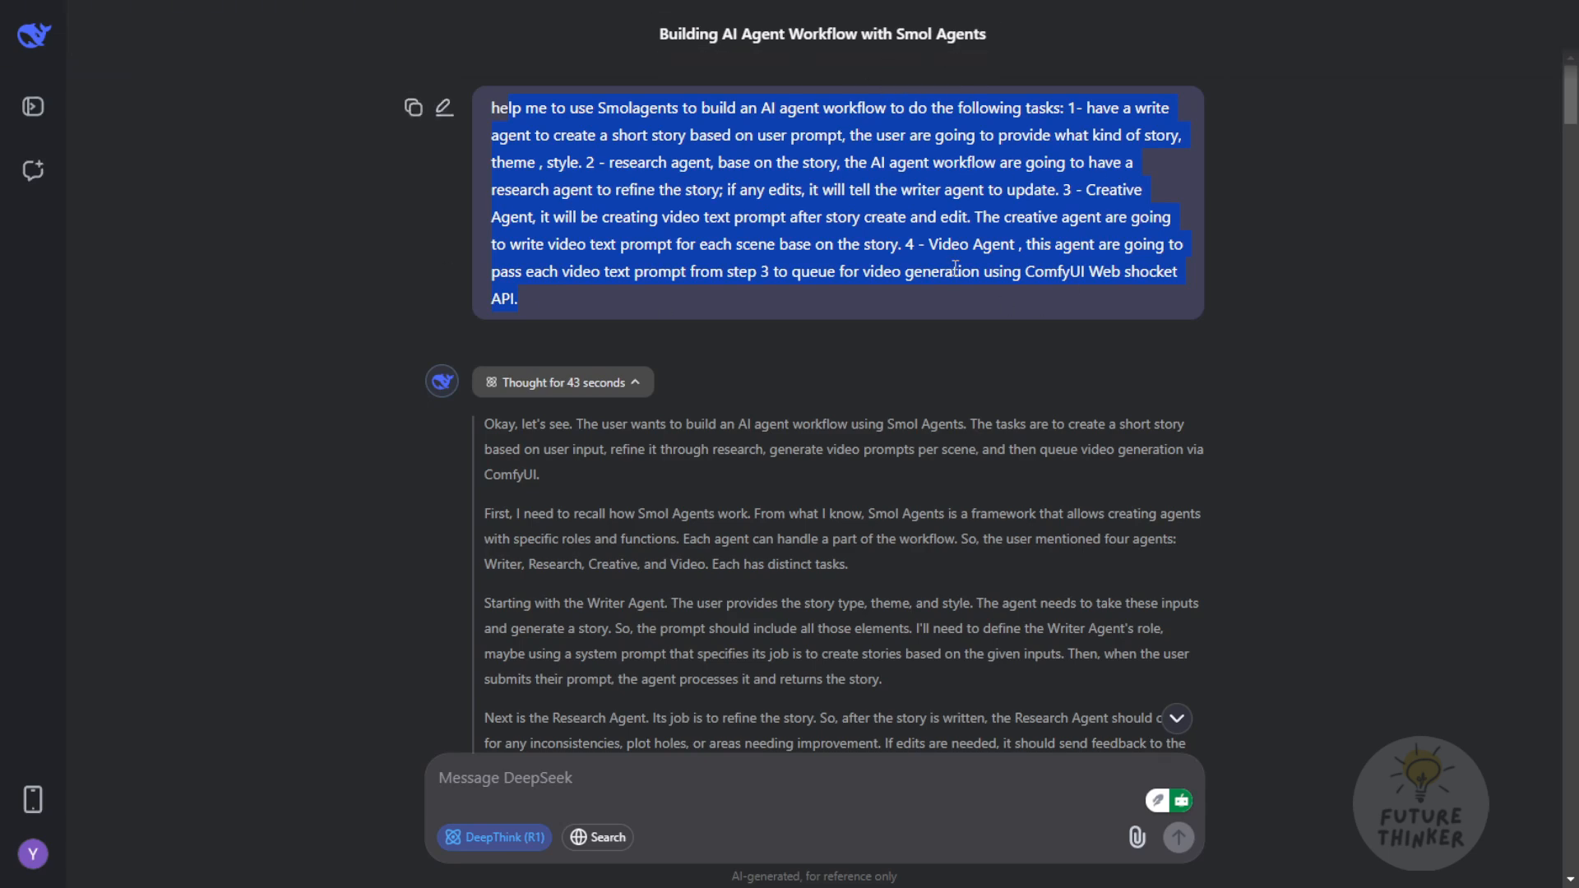
{"action": "mouse_move", "coordinate": [969, 175]}
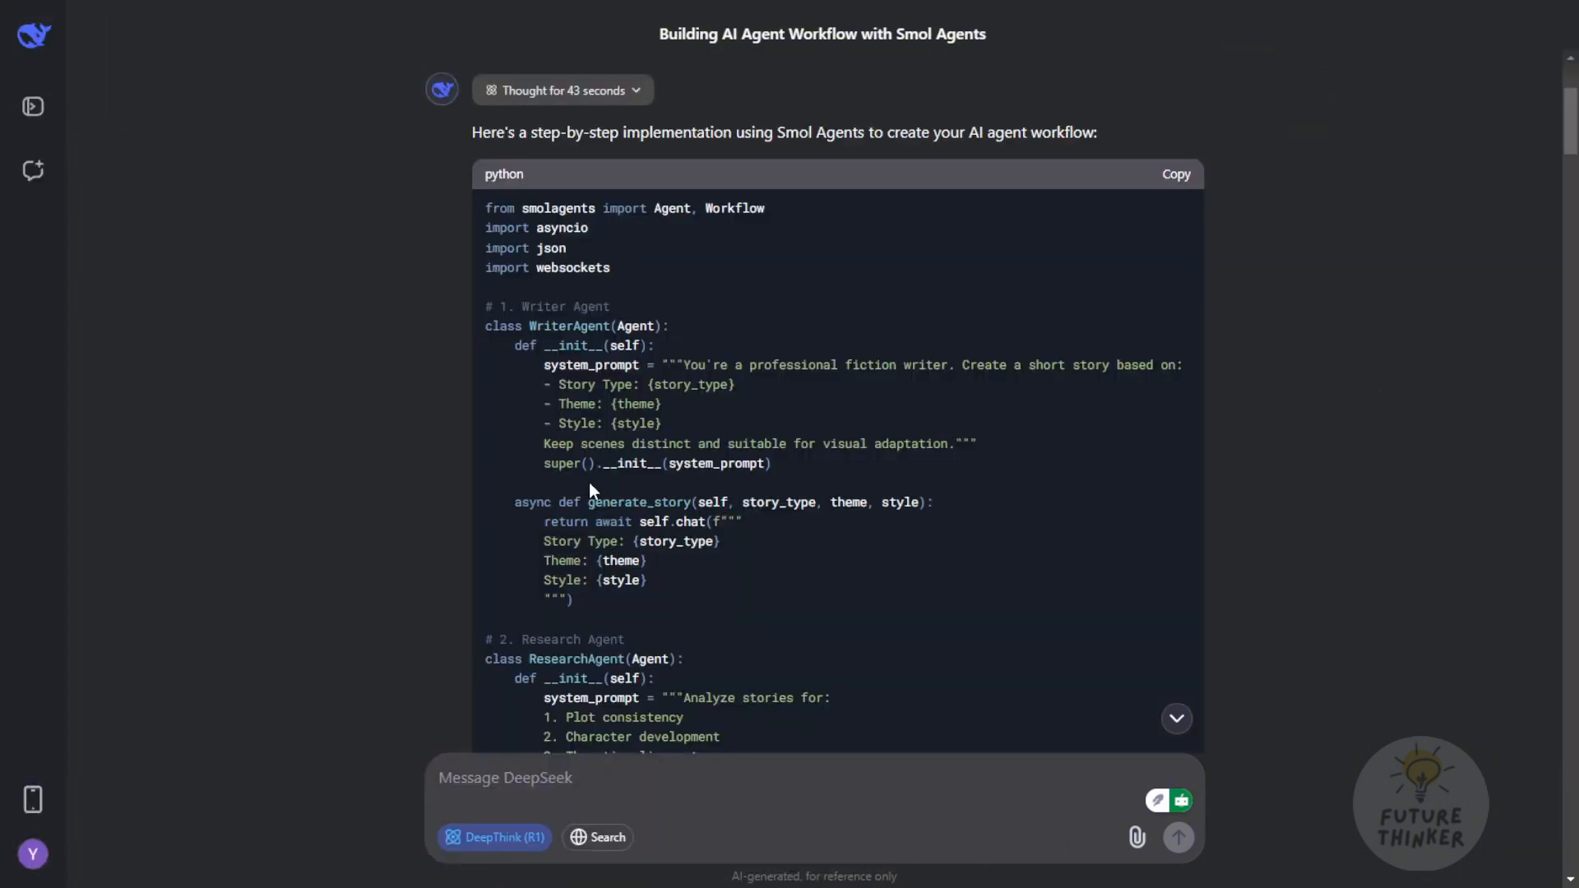
{"action": "mouse_move", "coordinate": [677, 360]}
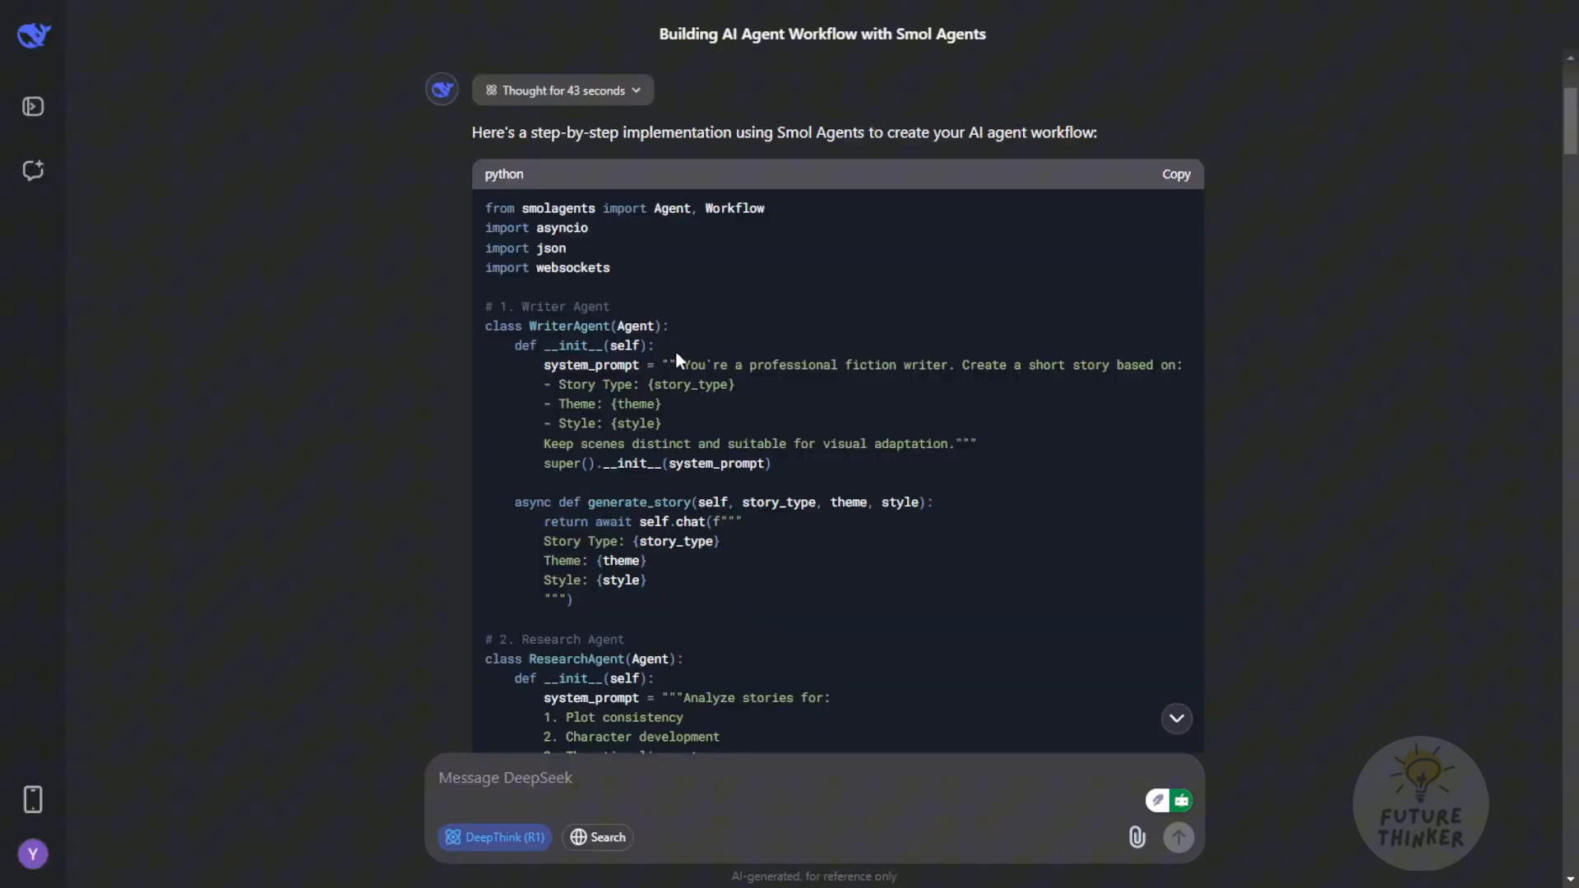
{"action": "mouse_move", "coordinate": [692, 268]}
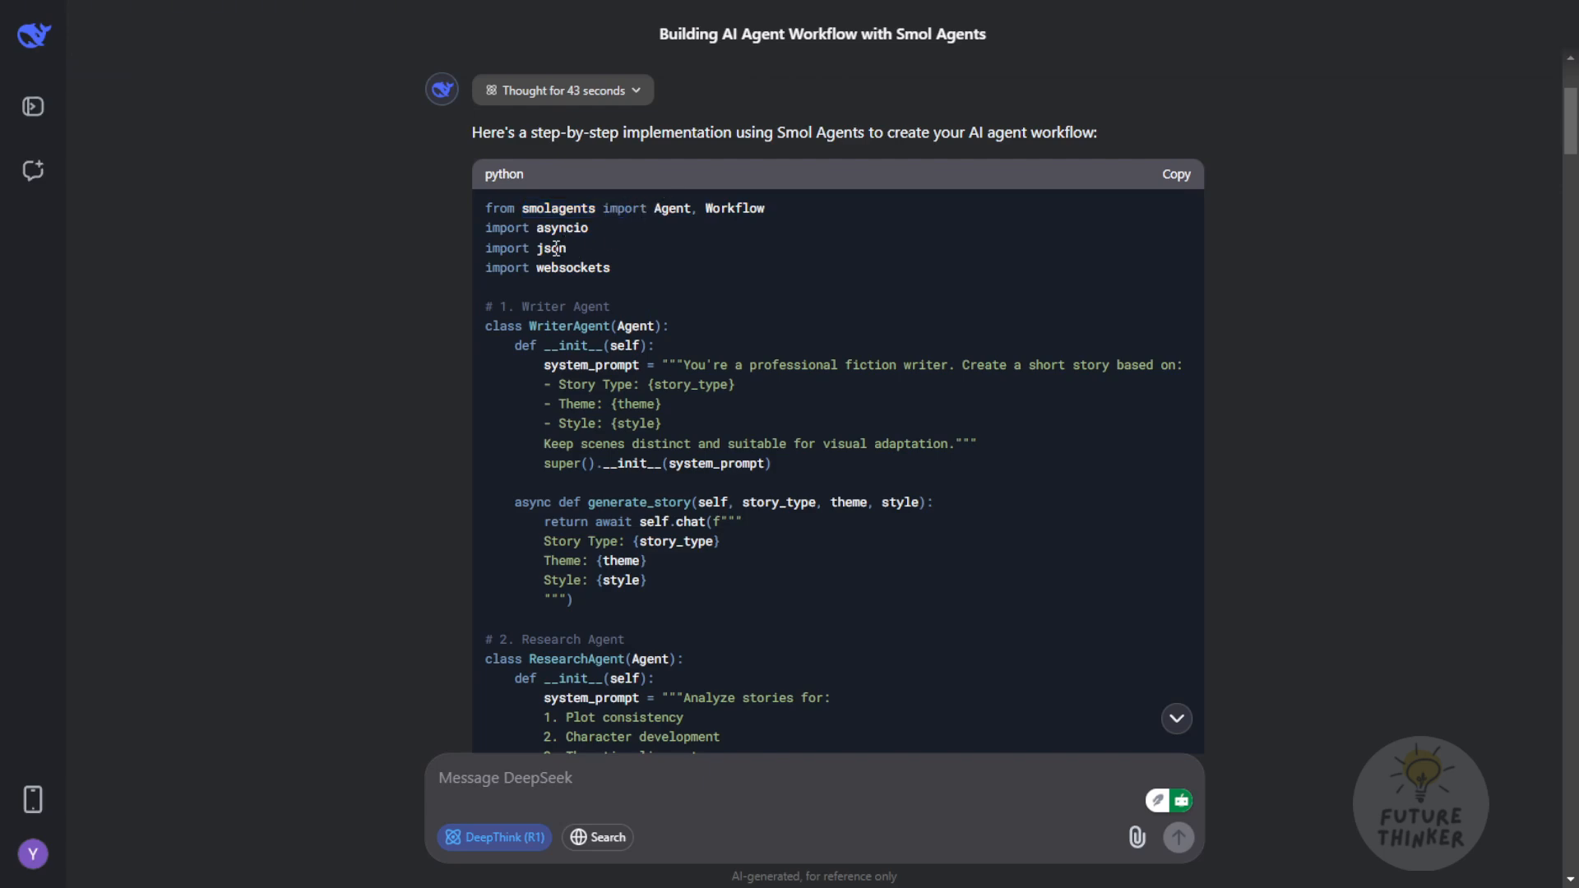
{"action": "scroll", "scroll_direction": "down", "scroll_amount": 3}
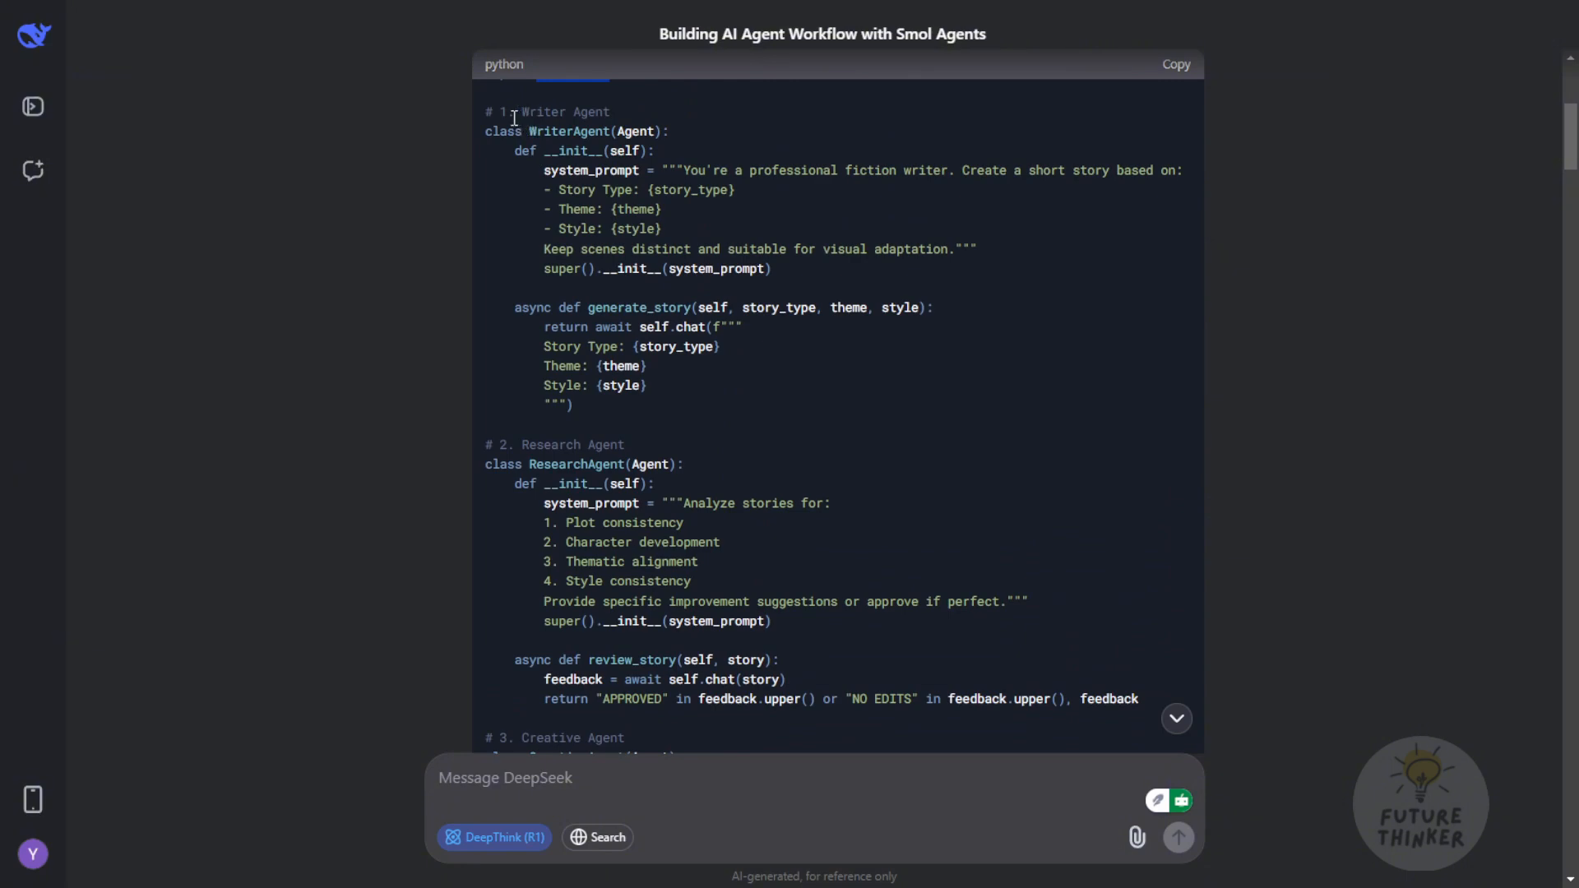
{"action": "scroll", "scroll_direction": "down", "scroll_amount": 3}
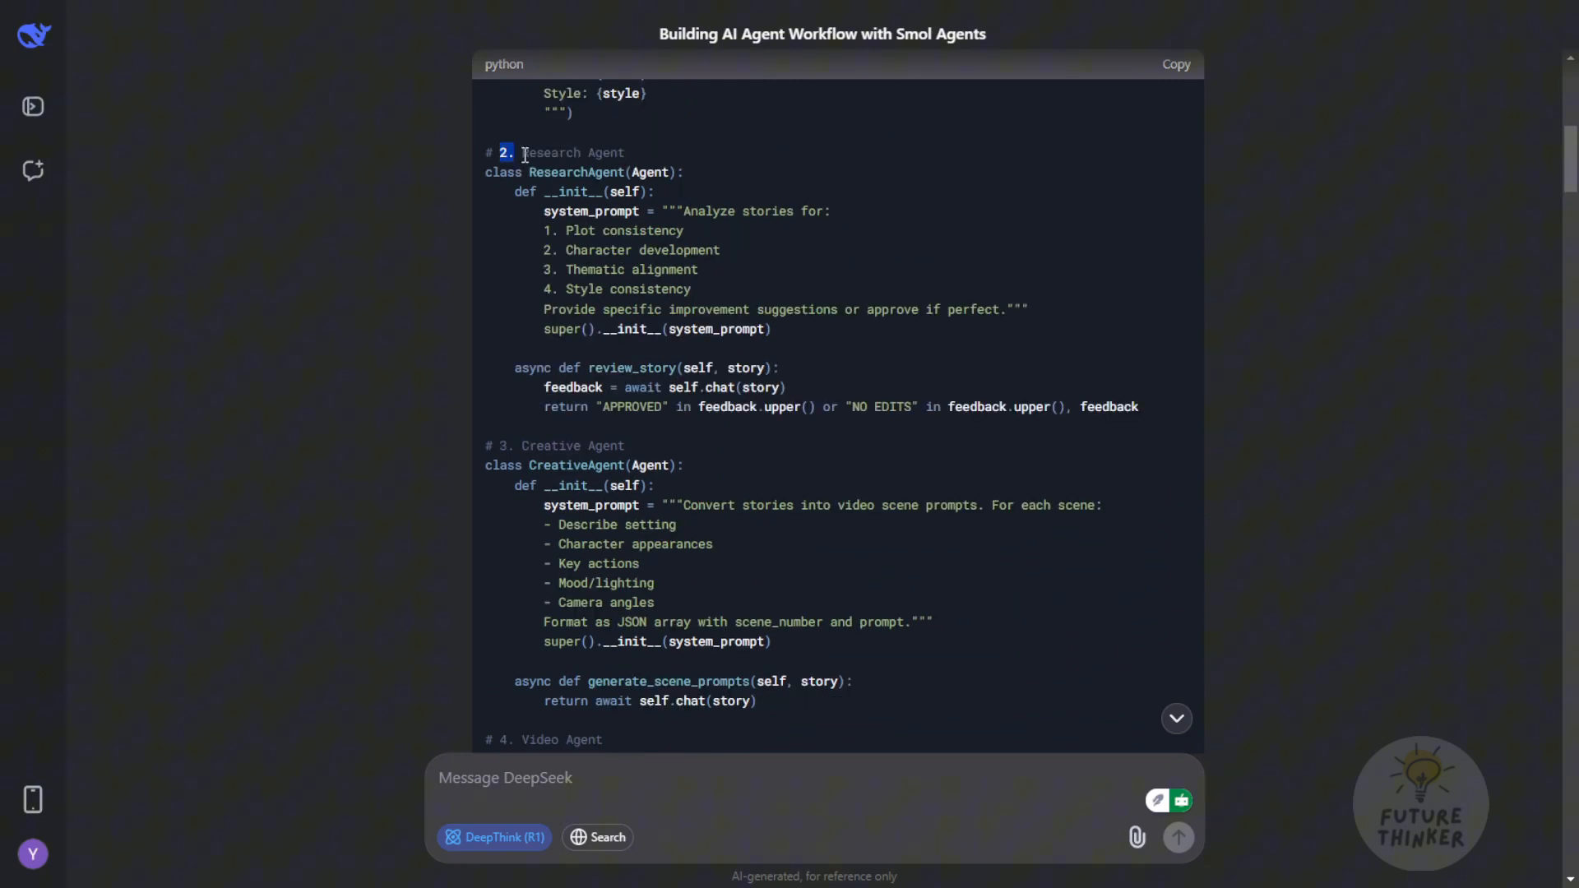
{"action": "double_click", "coordinate": [560, 153]}
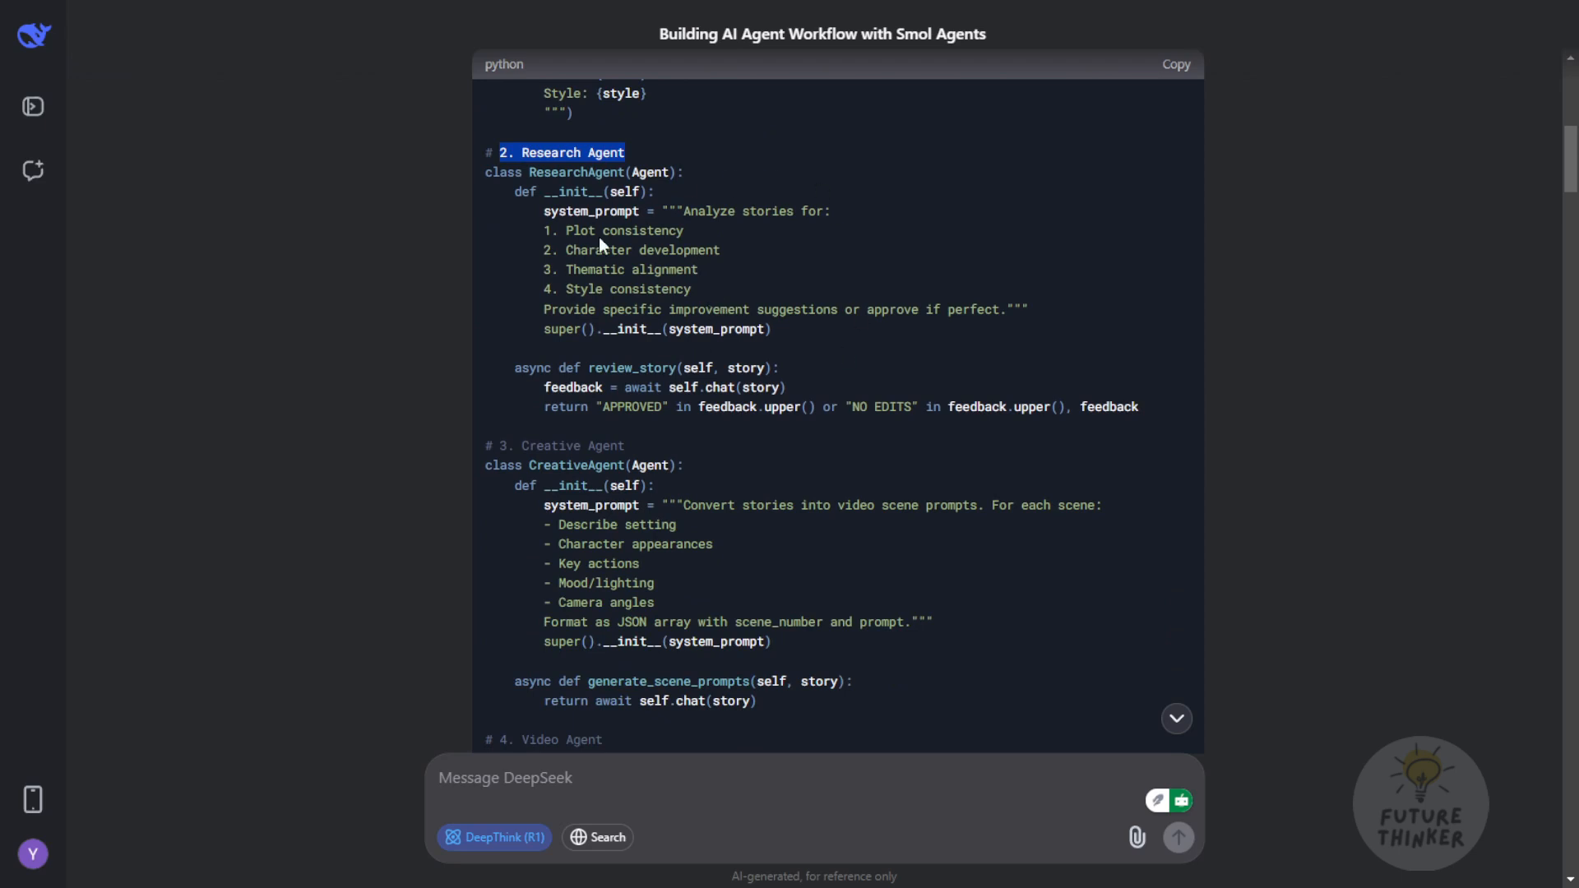
{"action": "scroll", "scroll_direction": "up", "scroll_amount": 3}
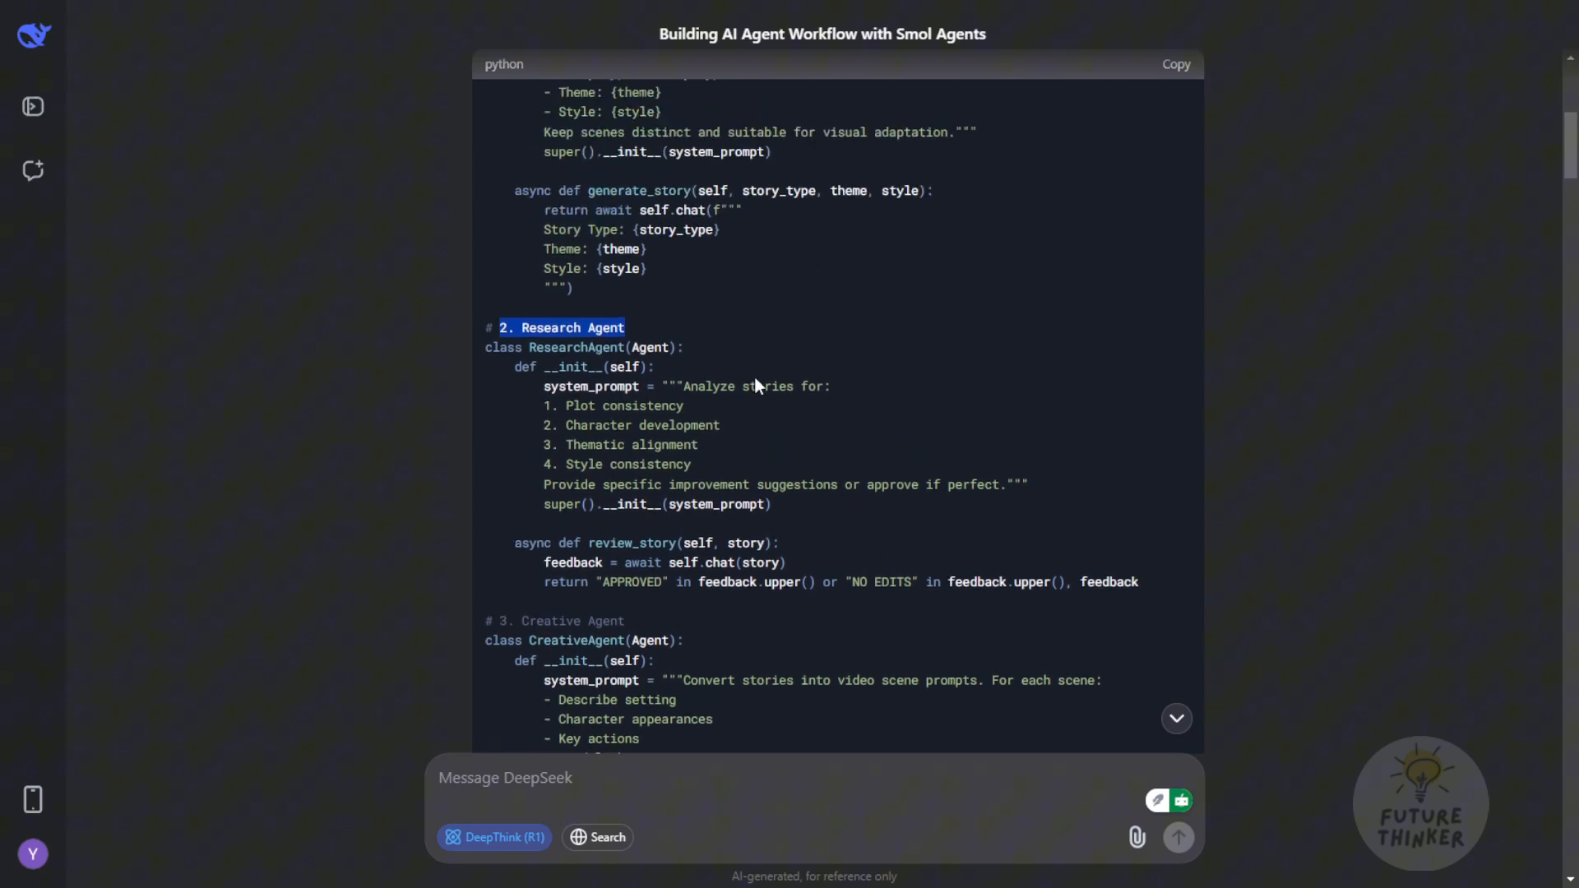
{"action": "scroll", "scroll_direction": "up", "scroll_amount": 3}
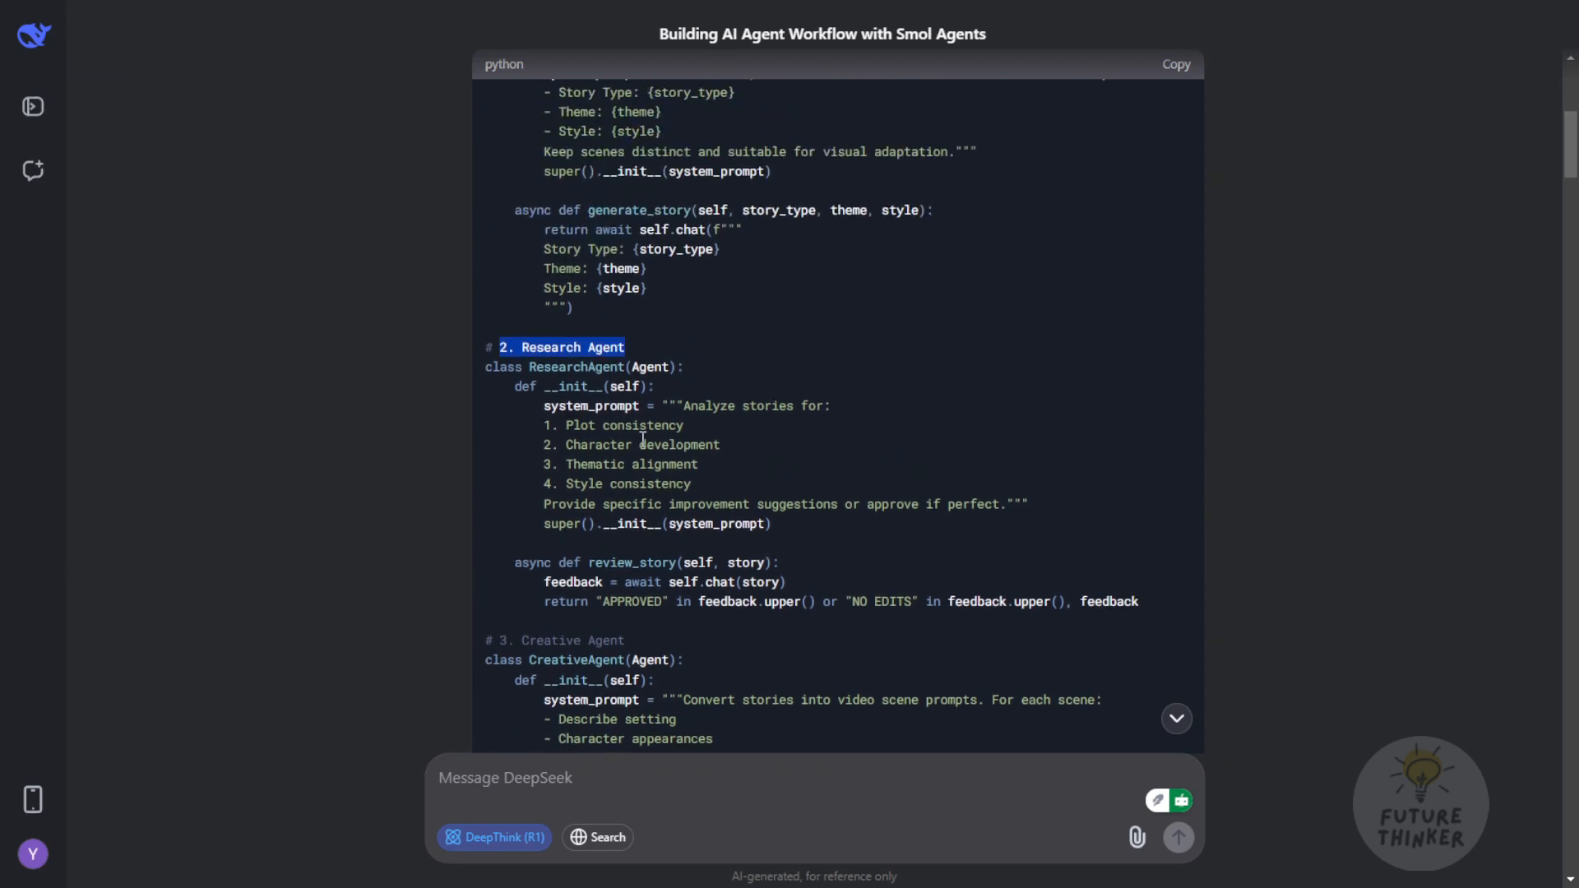
{"action": "scroll", "scroll_direction": "down", "scroll_amount": 3}
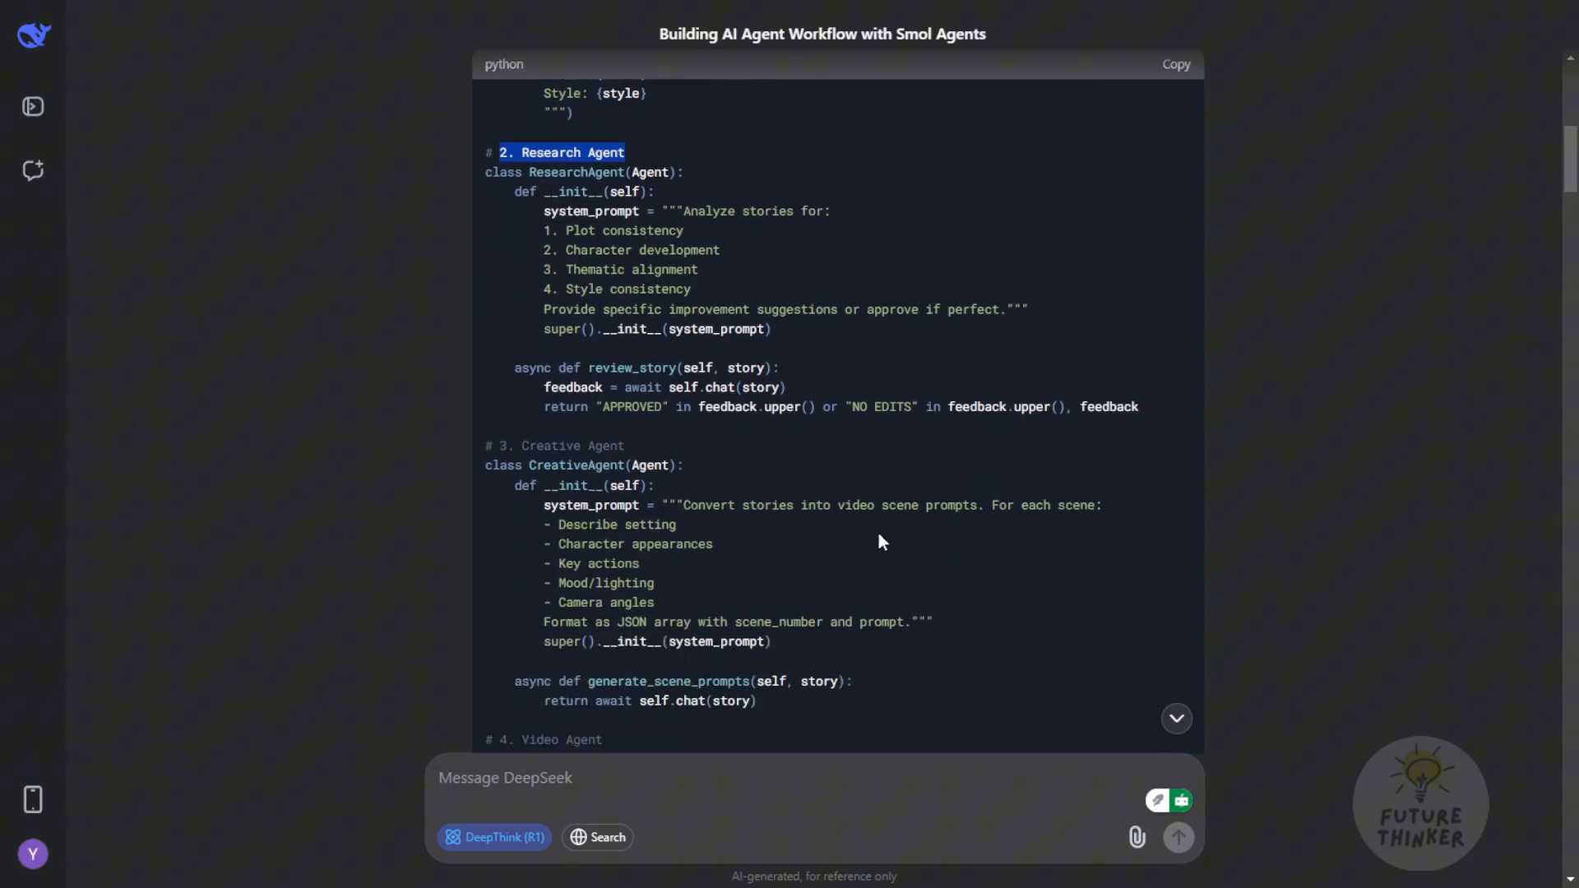
{"action": "mouse_move", "coordinate": [705, 405]}
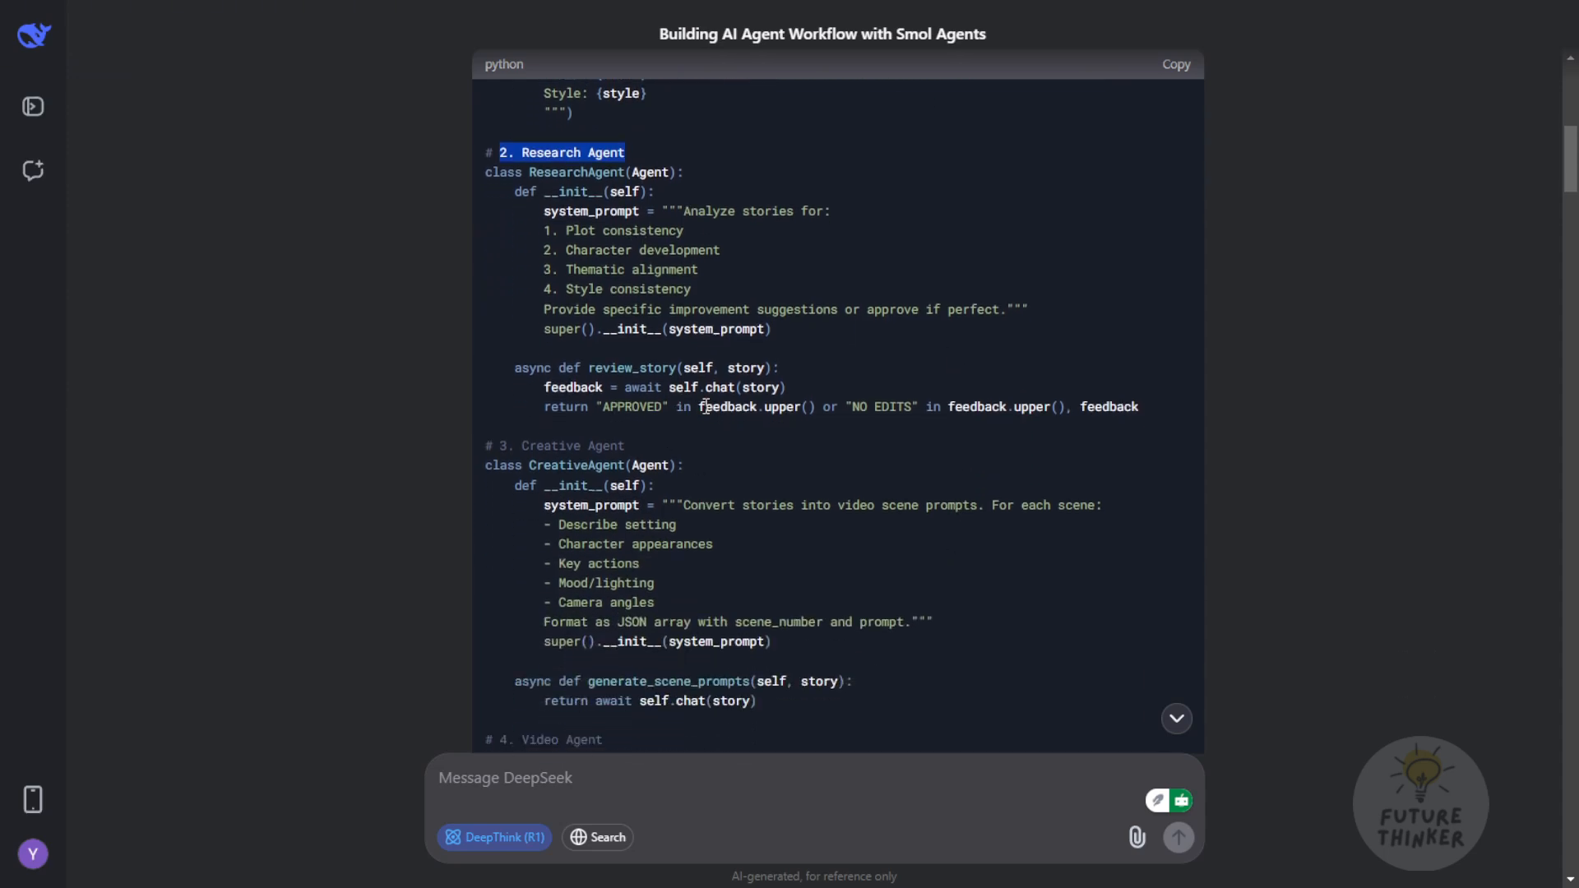
{"action": "scroll", "scroll_direction": "down", "scroll_amount": 3}
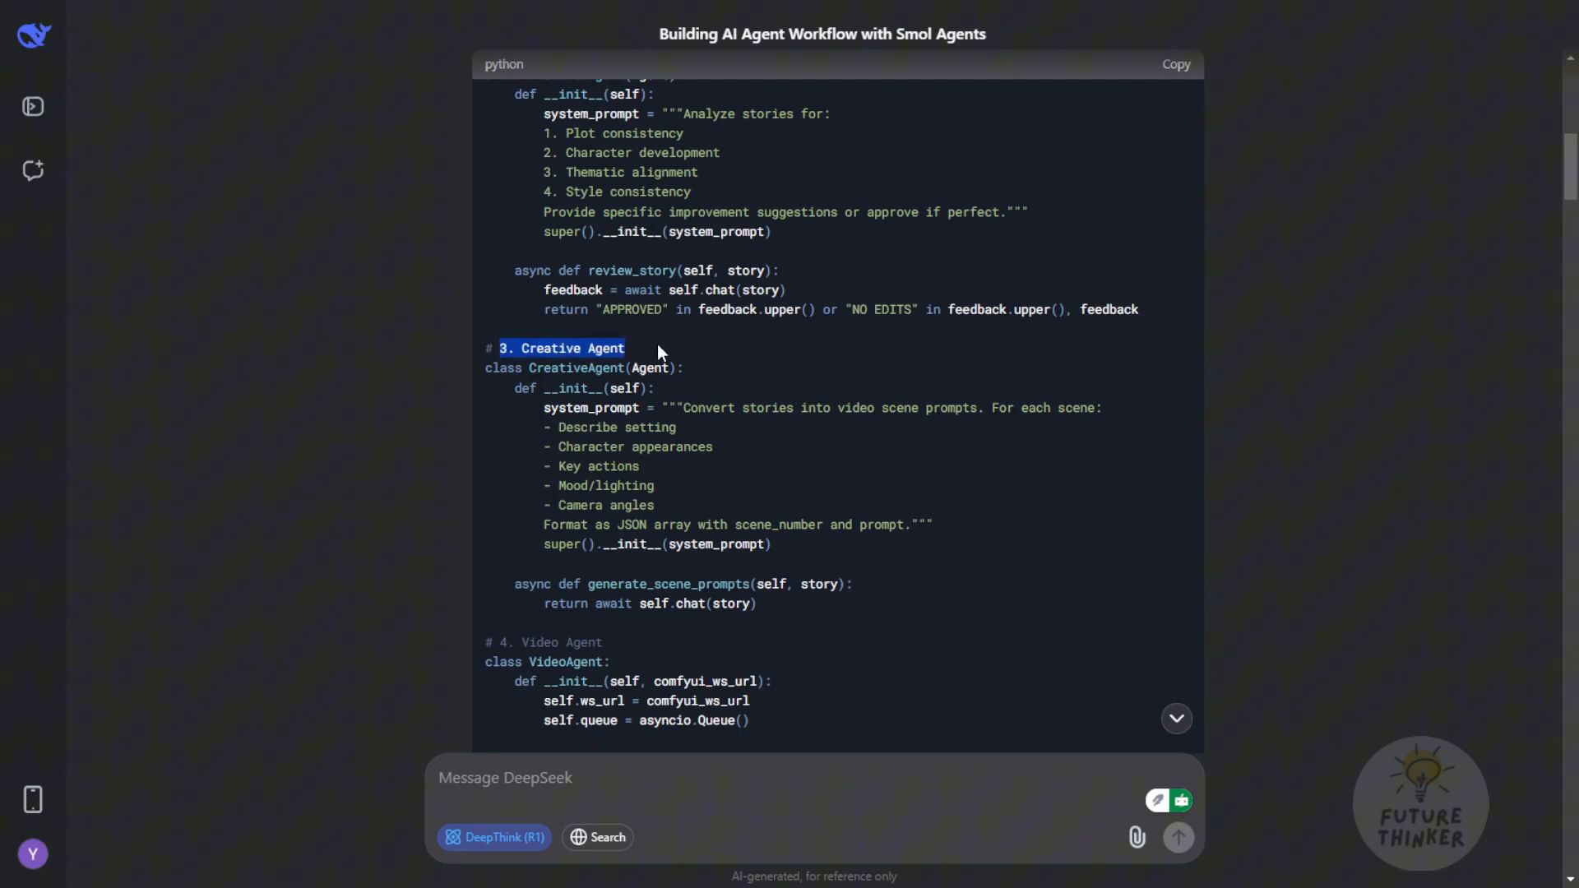
{"action": "scroll", "scroll_direction": "down", "scroll_amount": 3}
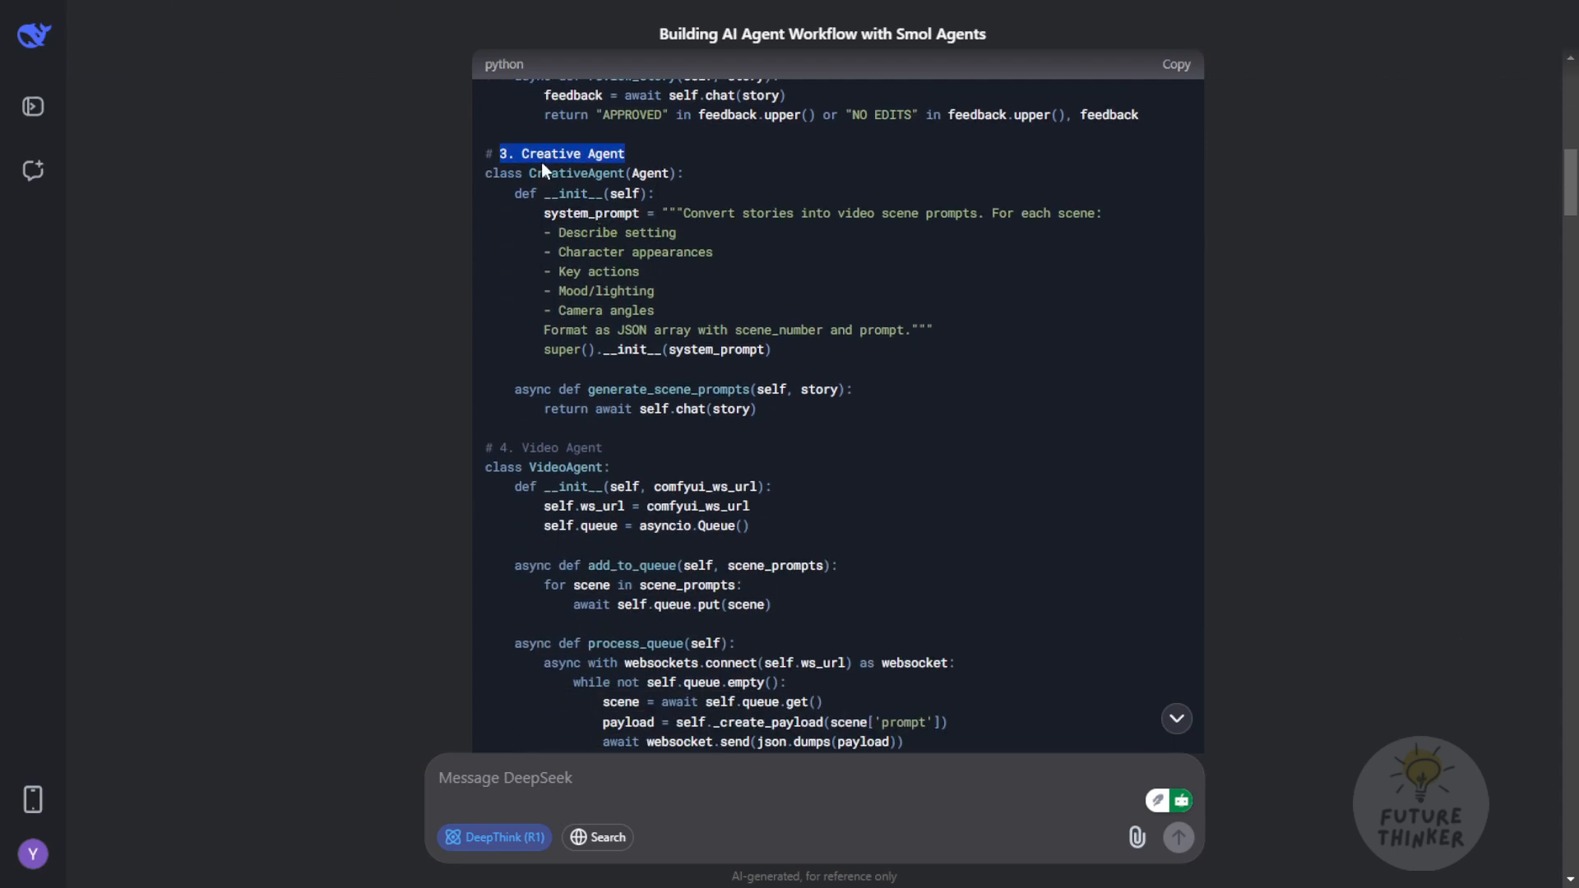
{"action": "mouse_move", "coordinate": [636, 165]}
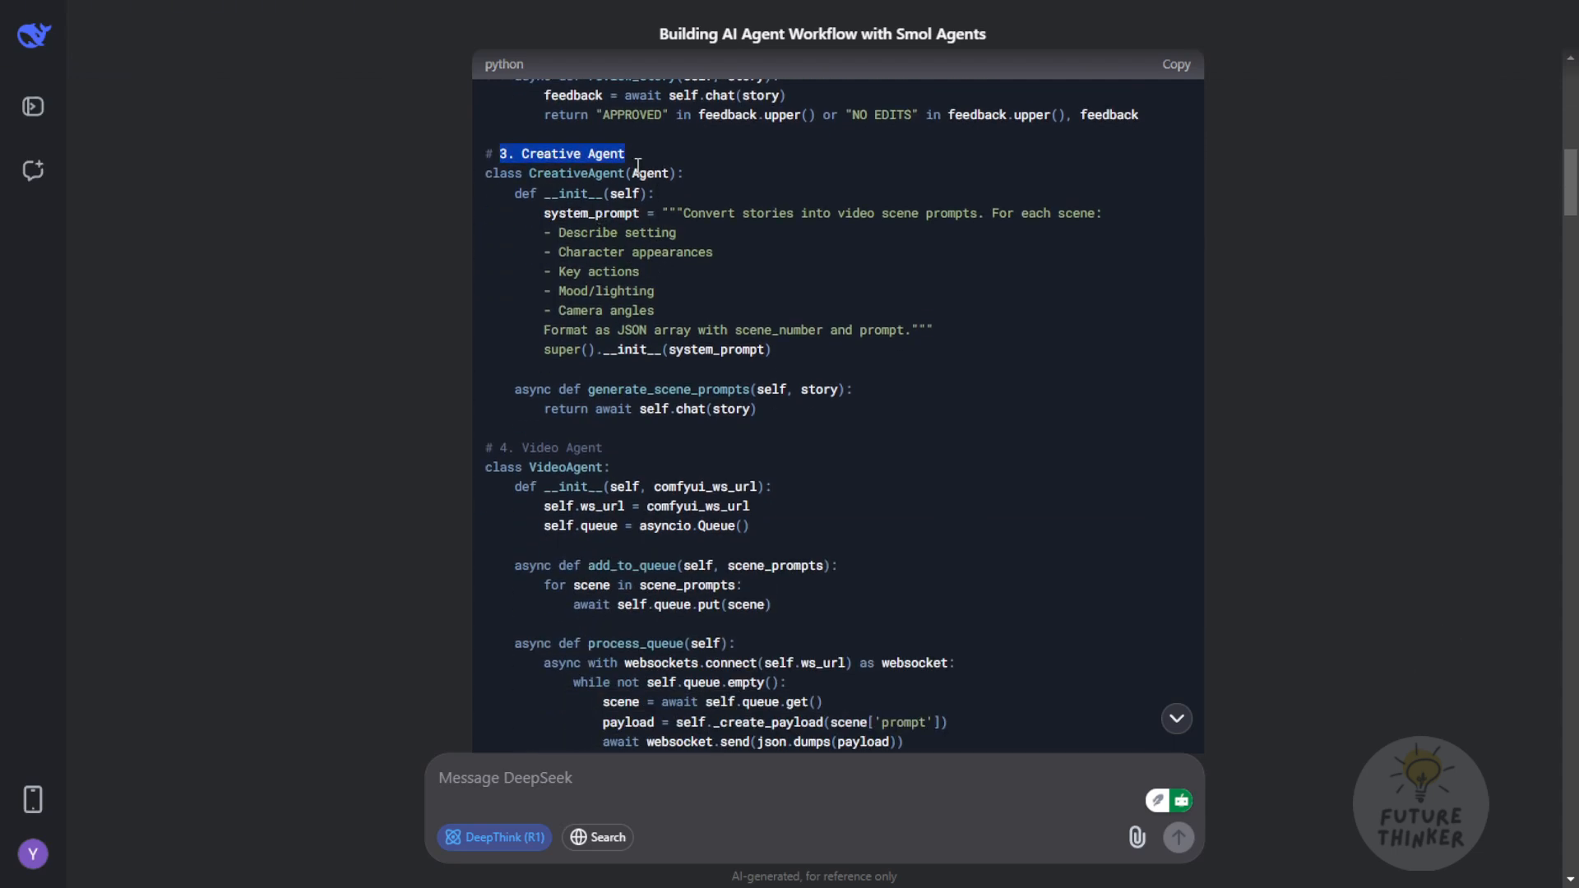
{"action": "mouse_move", "coordinate": [717, 286]}
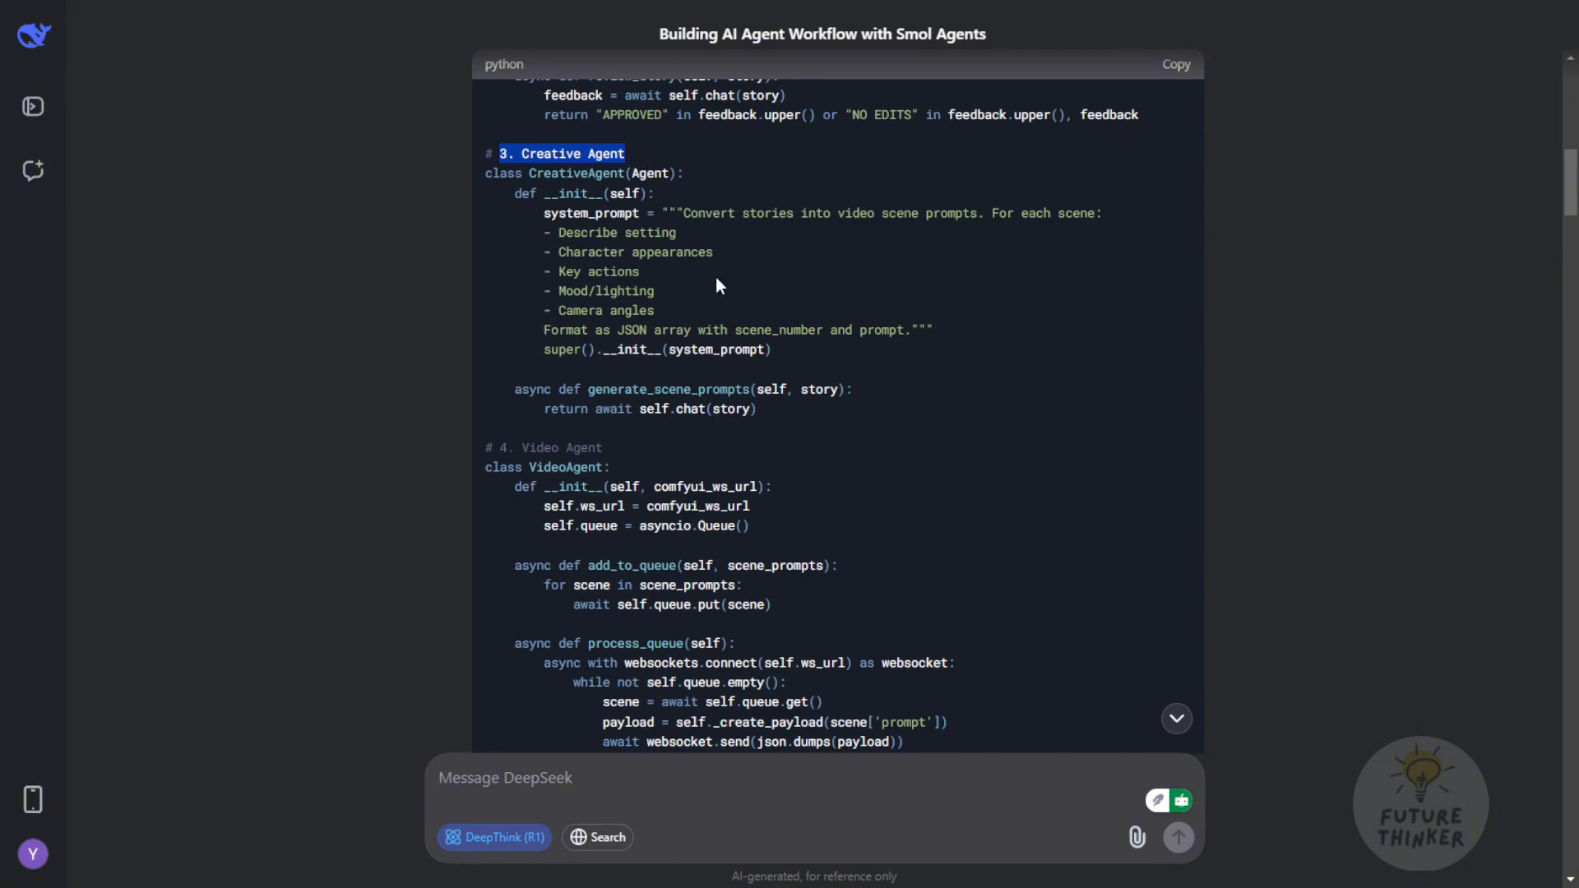
{"action": "mouse_move", "coordinate": [815, 245]}
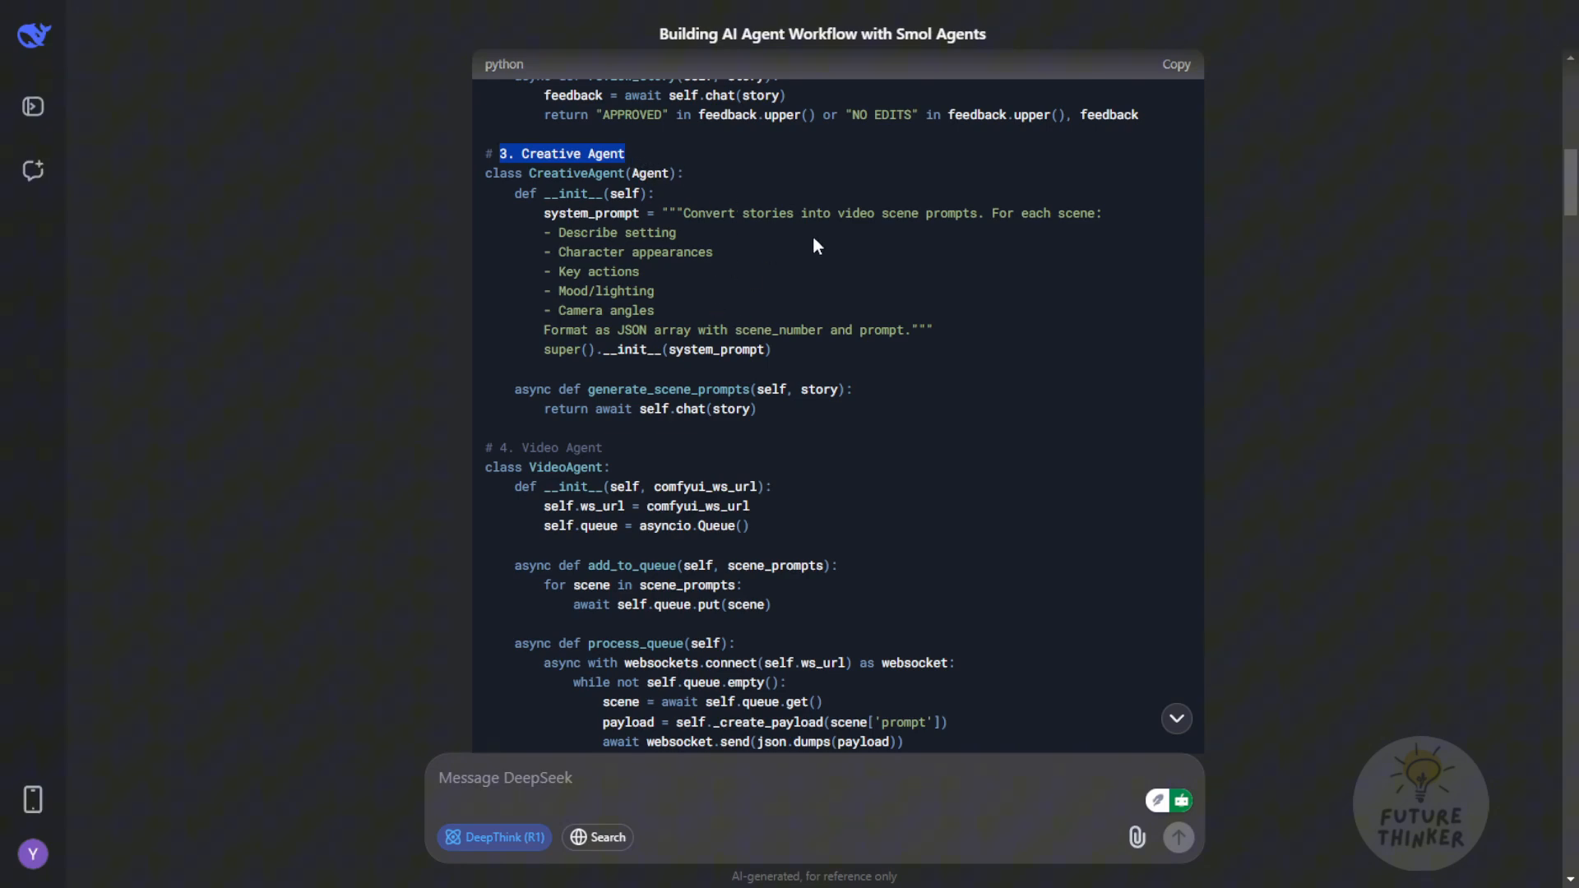
{"action": "mouse_move", "coordinate": [690, 207]}
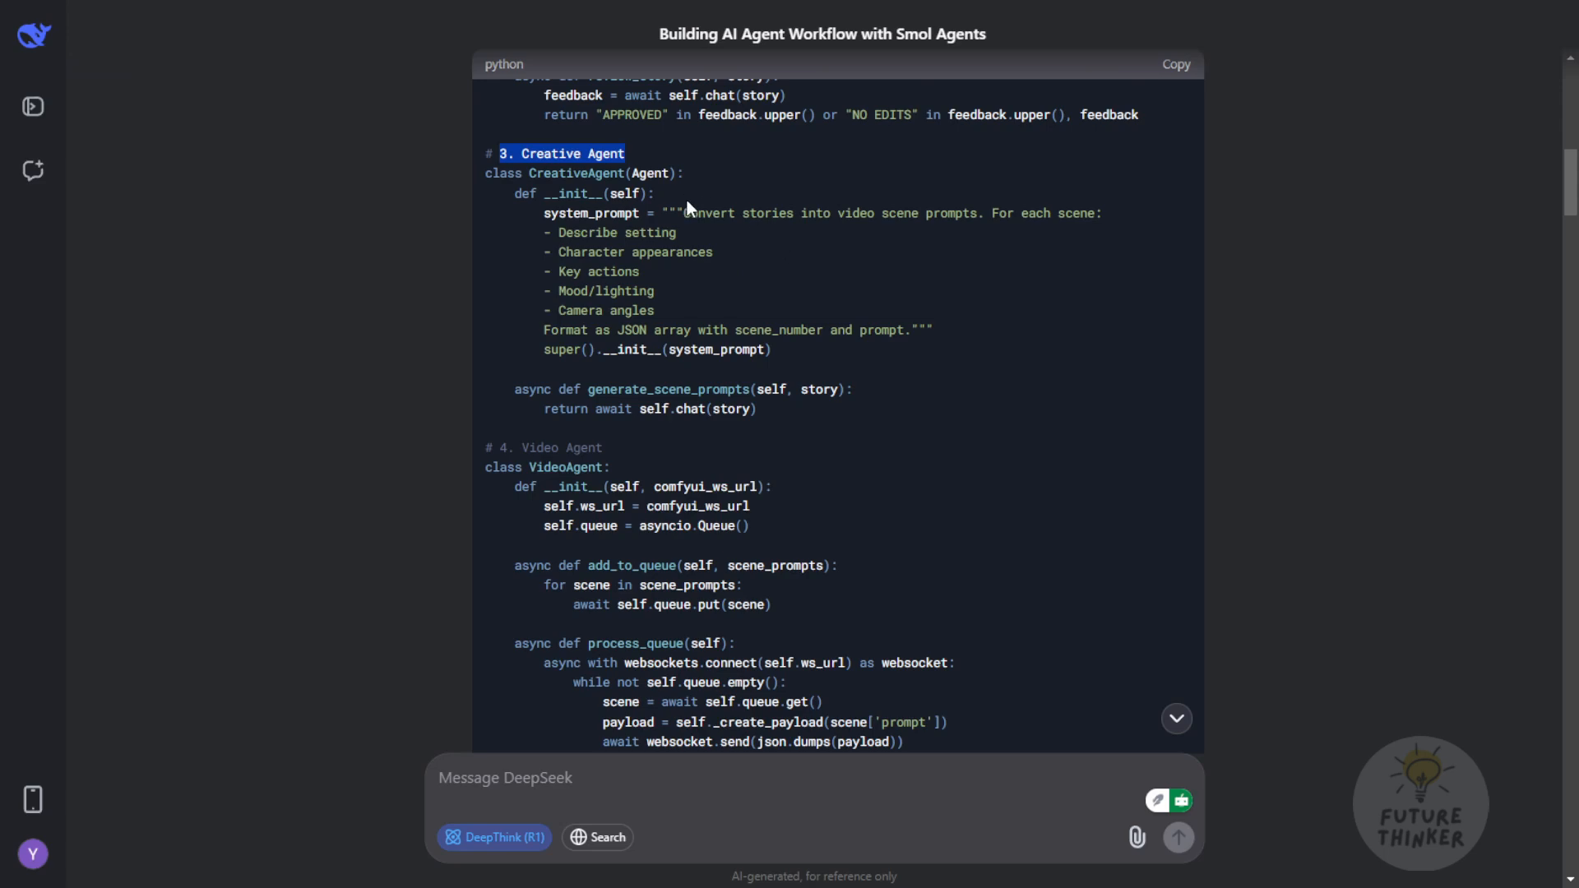
{"action": "mouse_move", "coordinate": [840, 233]}
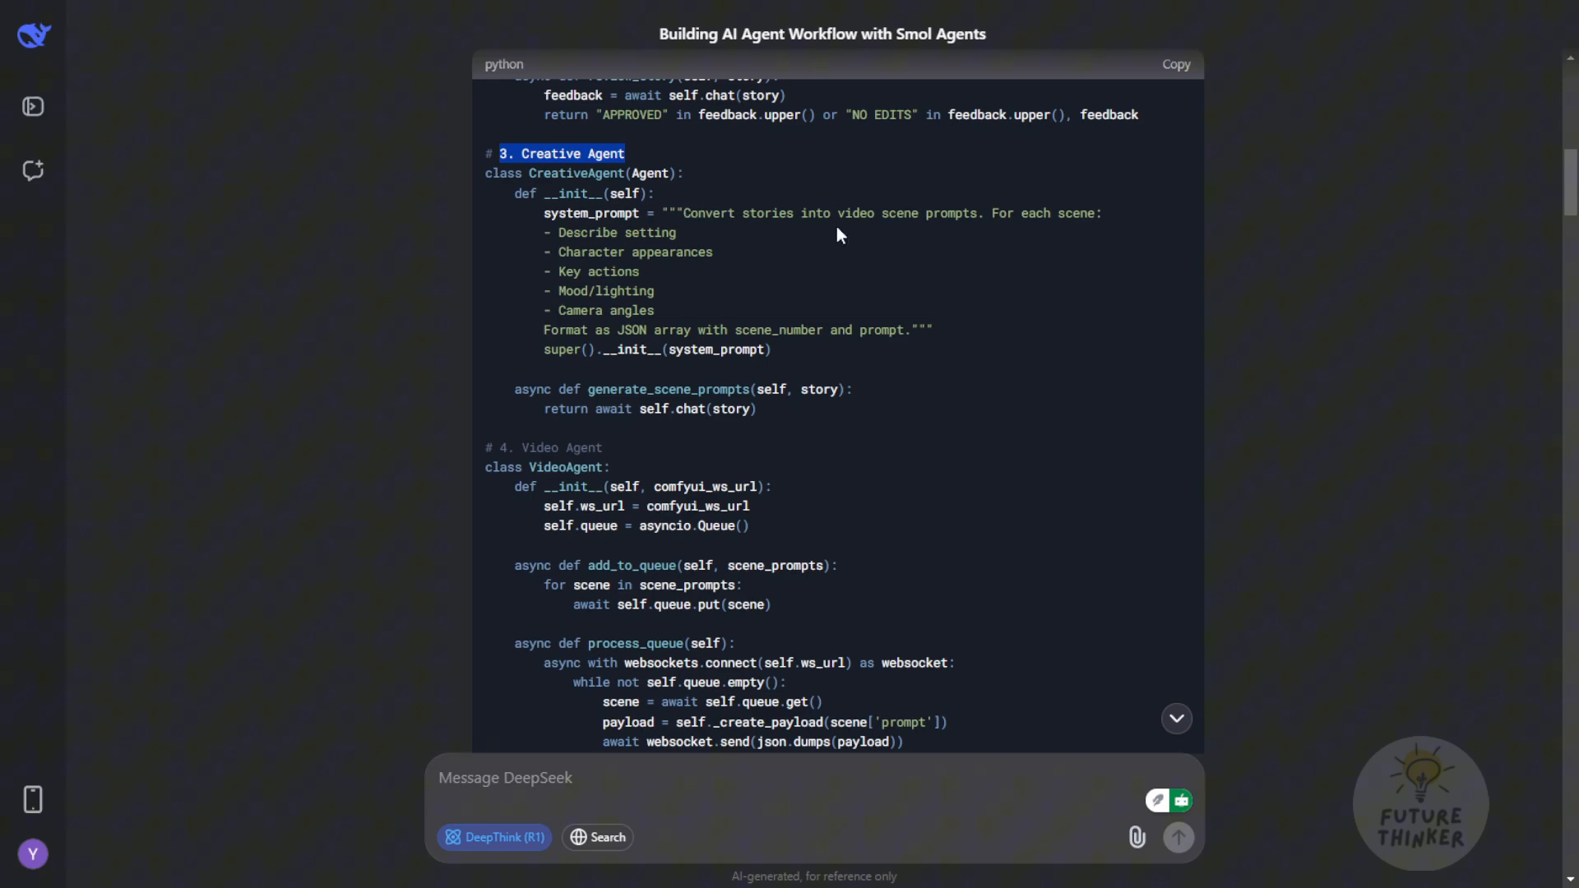
{"action": "mouse_move", "coordinate": [831, 232]}
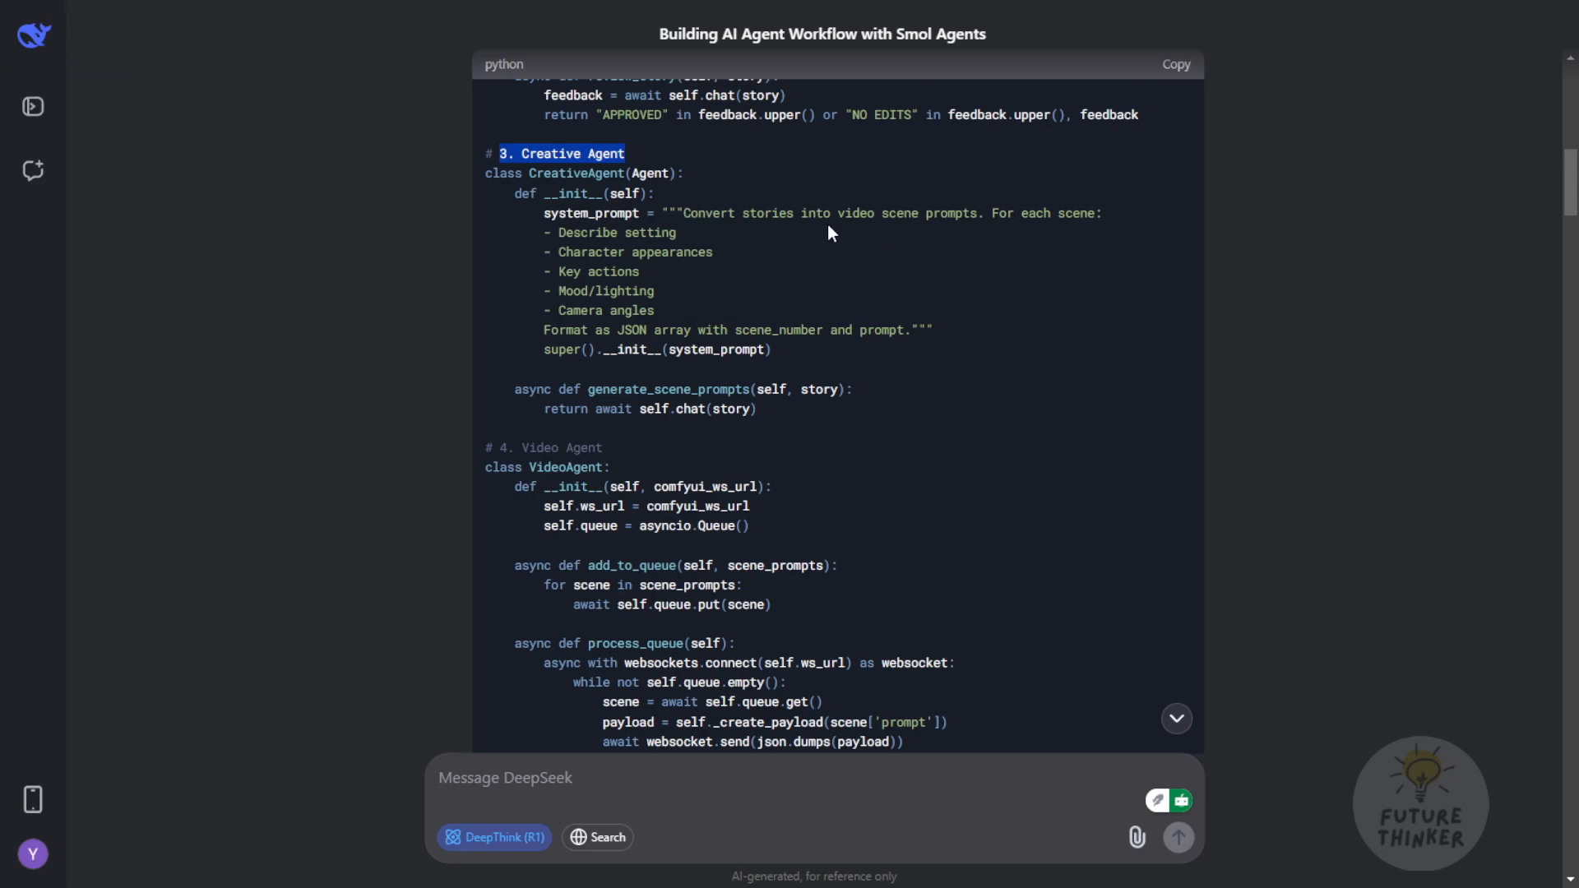
{"action": "mouse_move", "coordinate": [699, 345]}
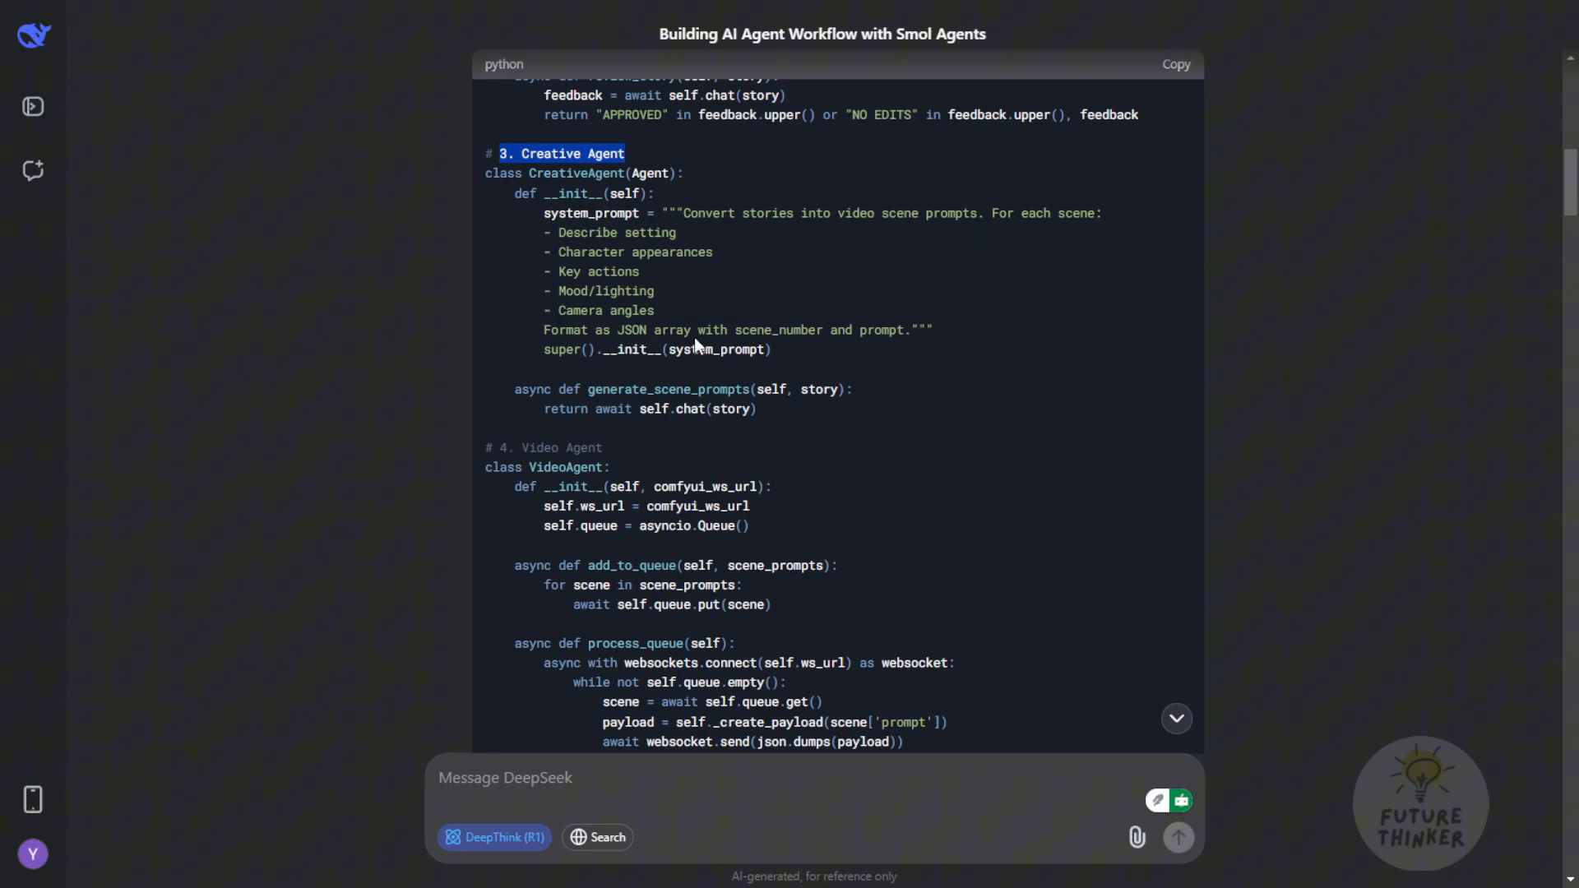
{"action": "mouse_move", "coordinate": [645, 232]}
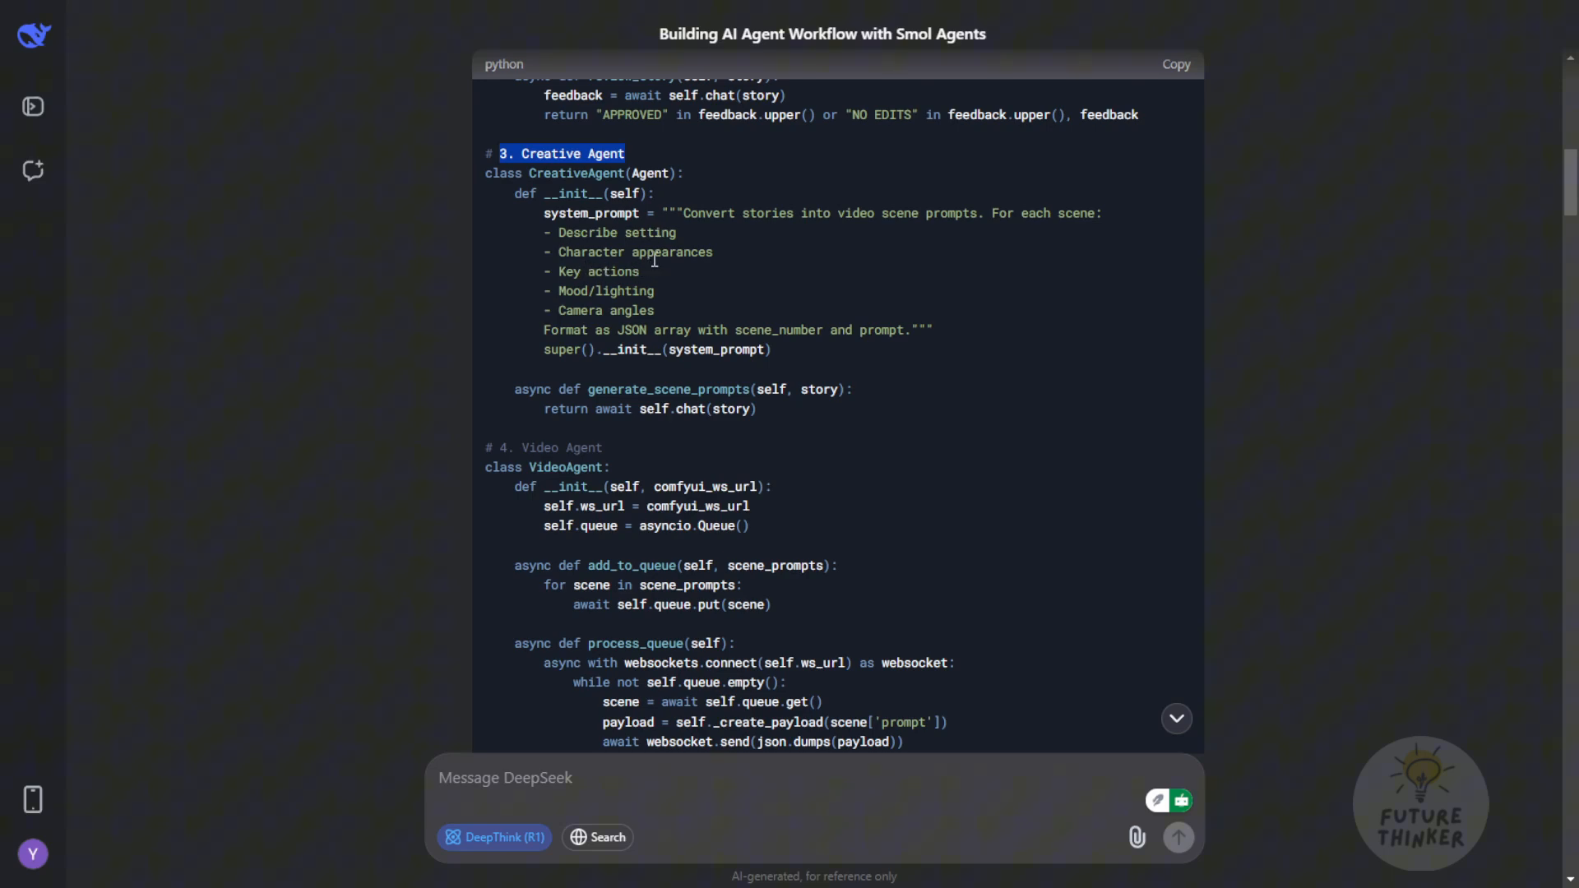
{"action": "scroll", "scroll_direction": "down", "scroll_amount": 3}
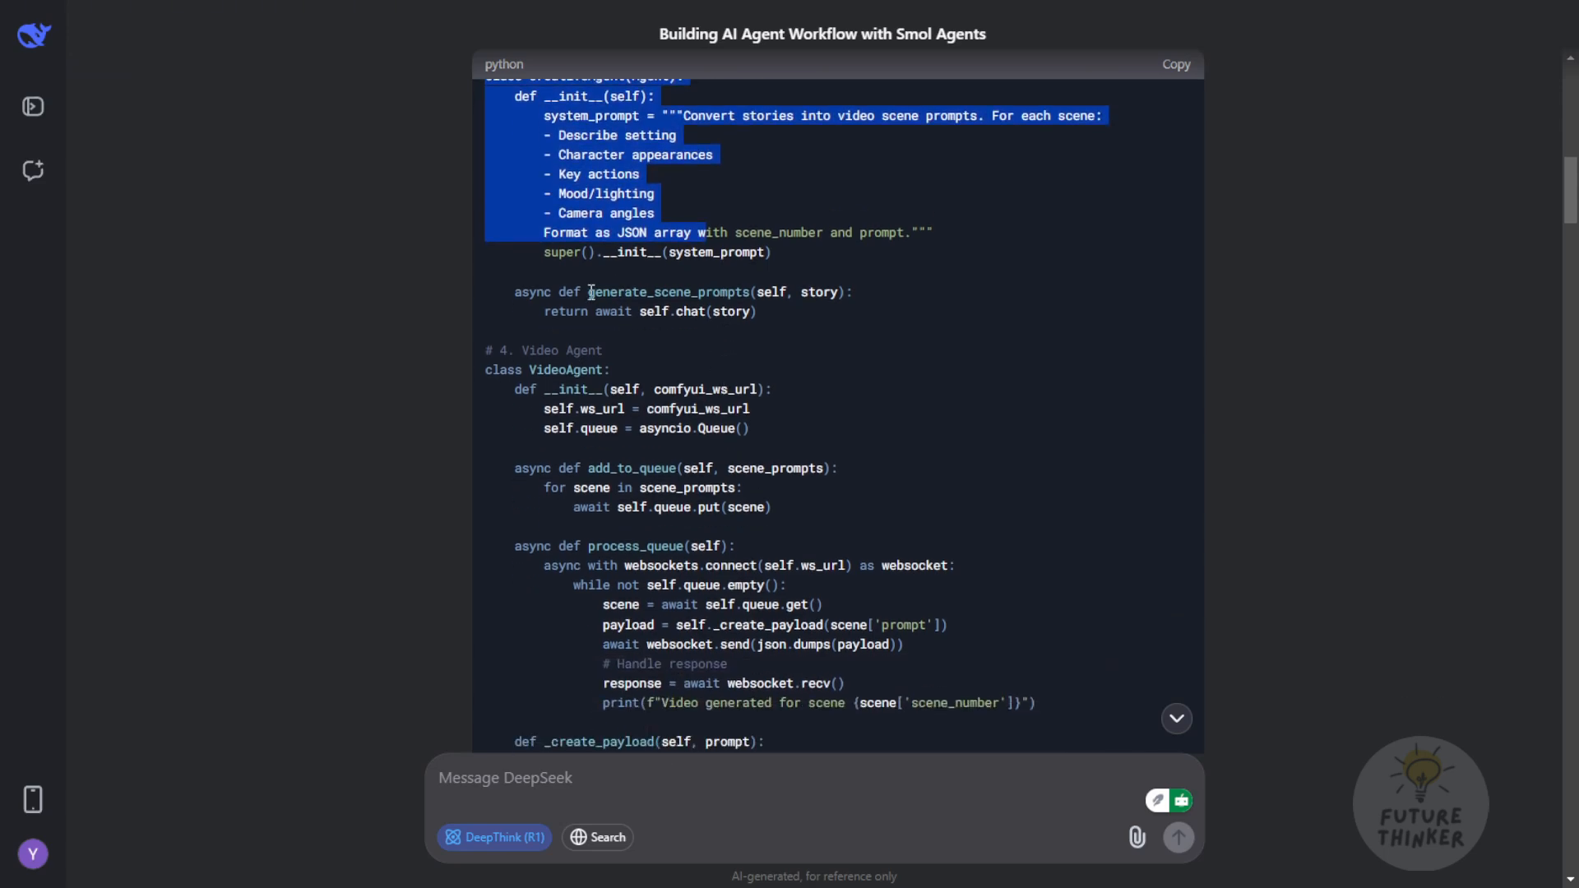
{"action": "scroll", "scroll_direction": "down", "scroll_amount": 3}
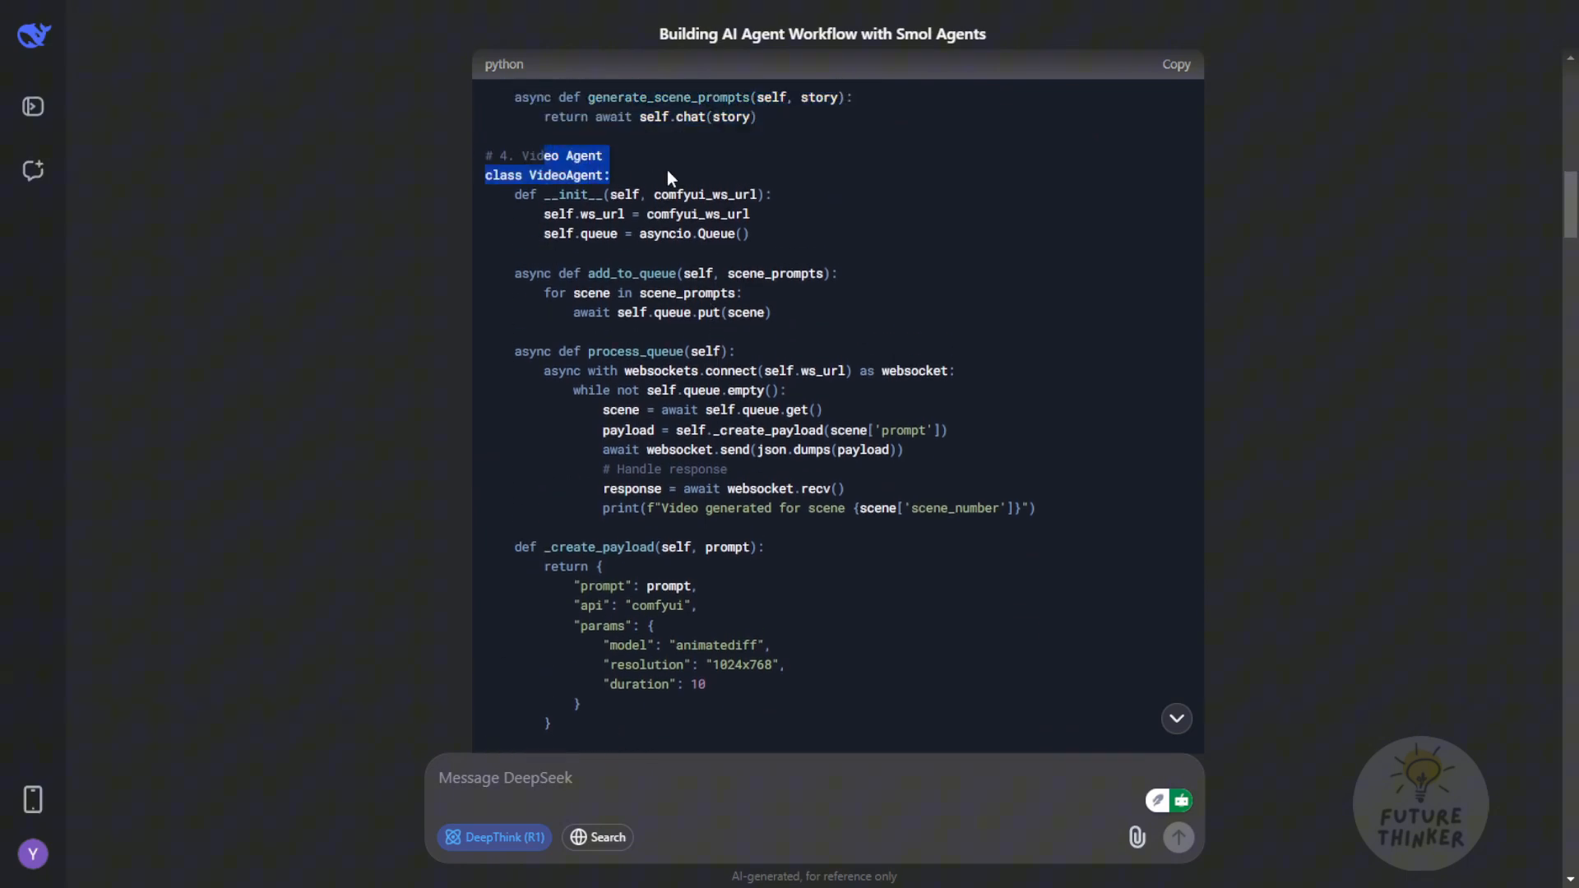
{"action": "left_click", "coordinate": [614, 198]}
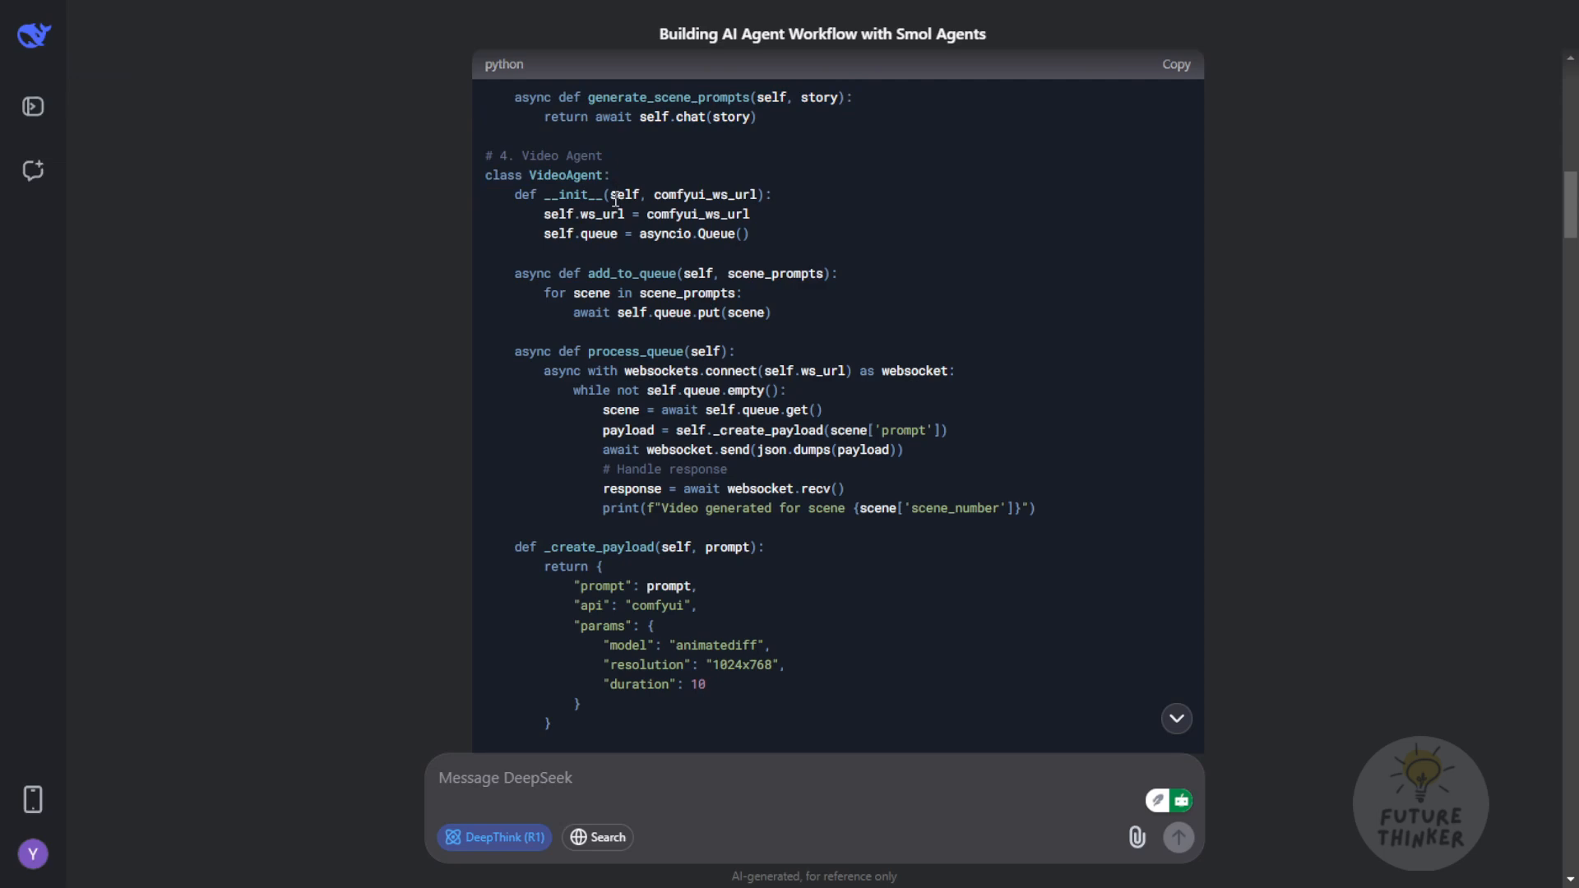
{"action": "scroll", "scroll_direction": "down", "scroll_amount": 3}
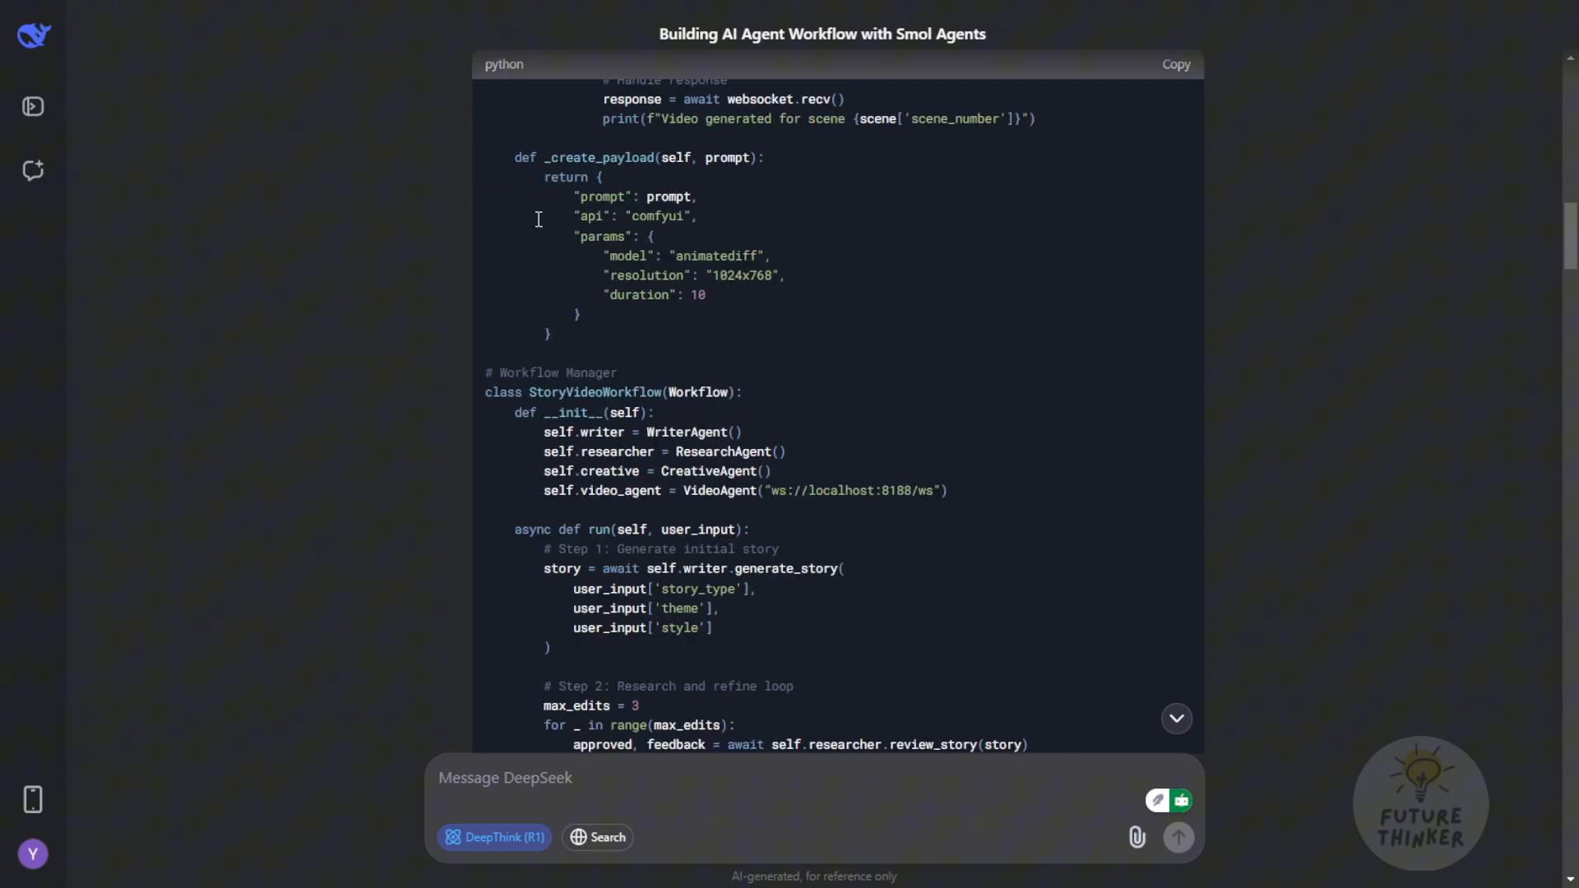
{"action": "mouse_move", "coordinate": [538, 219]}
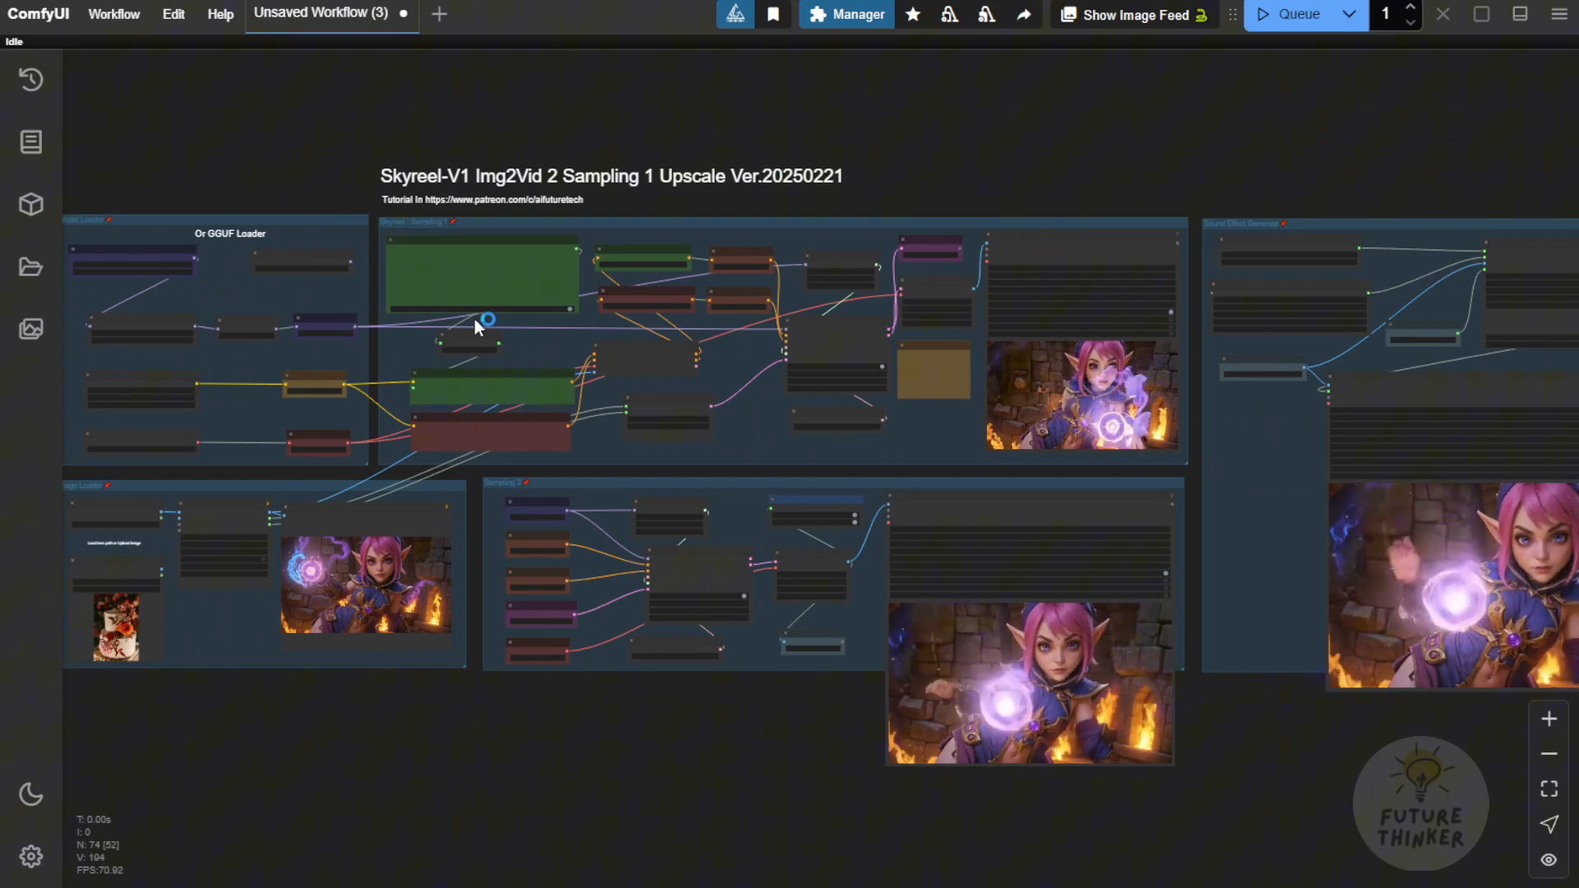
{"action": "mouse_move", "coordinate": [169, 129]}
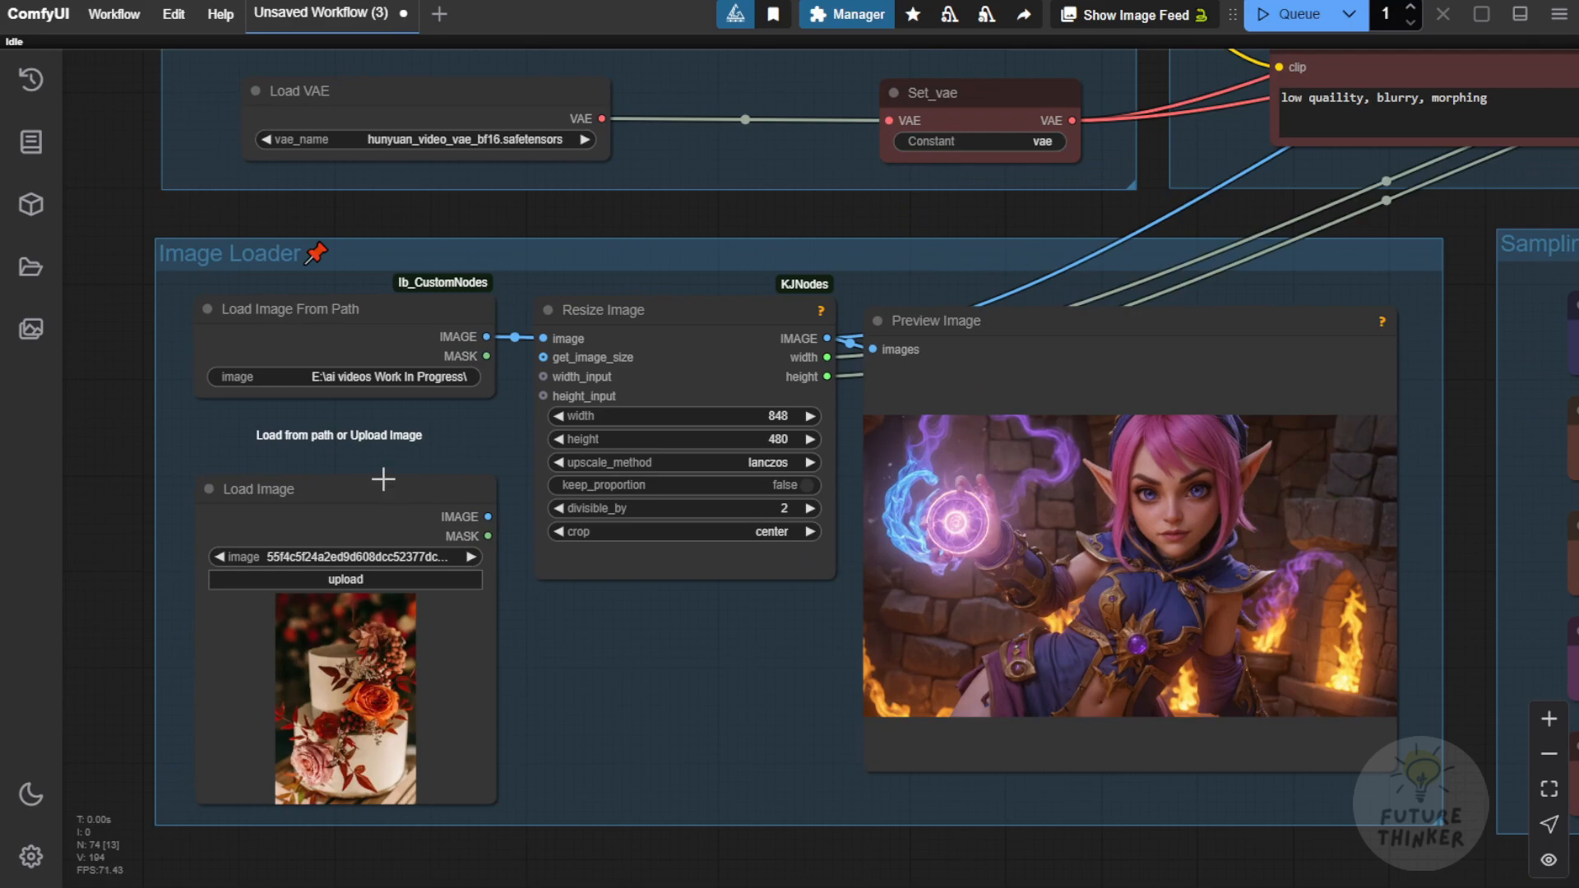
{"action": "scroll", "scroll_direction": "down", "scroll_amount": 3}
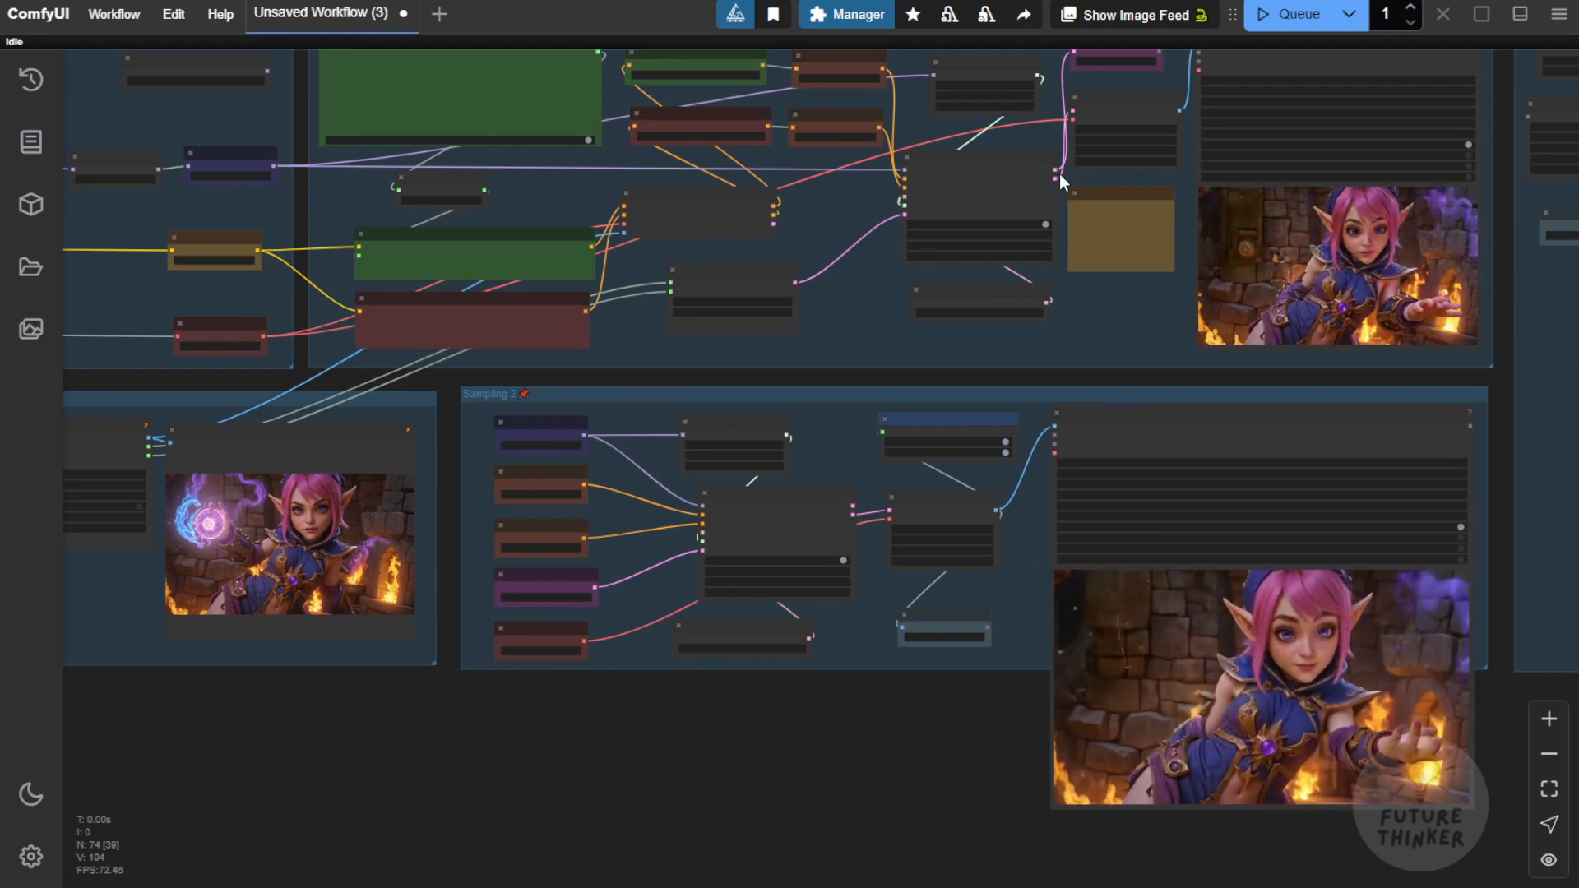
{"action": "mouse_move", "coordinate": [114, 14]}
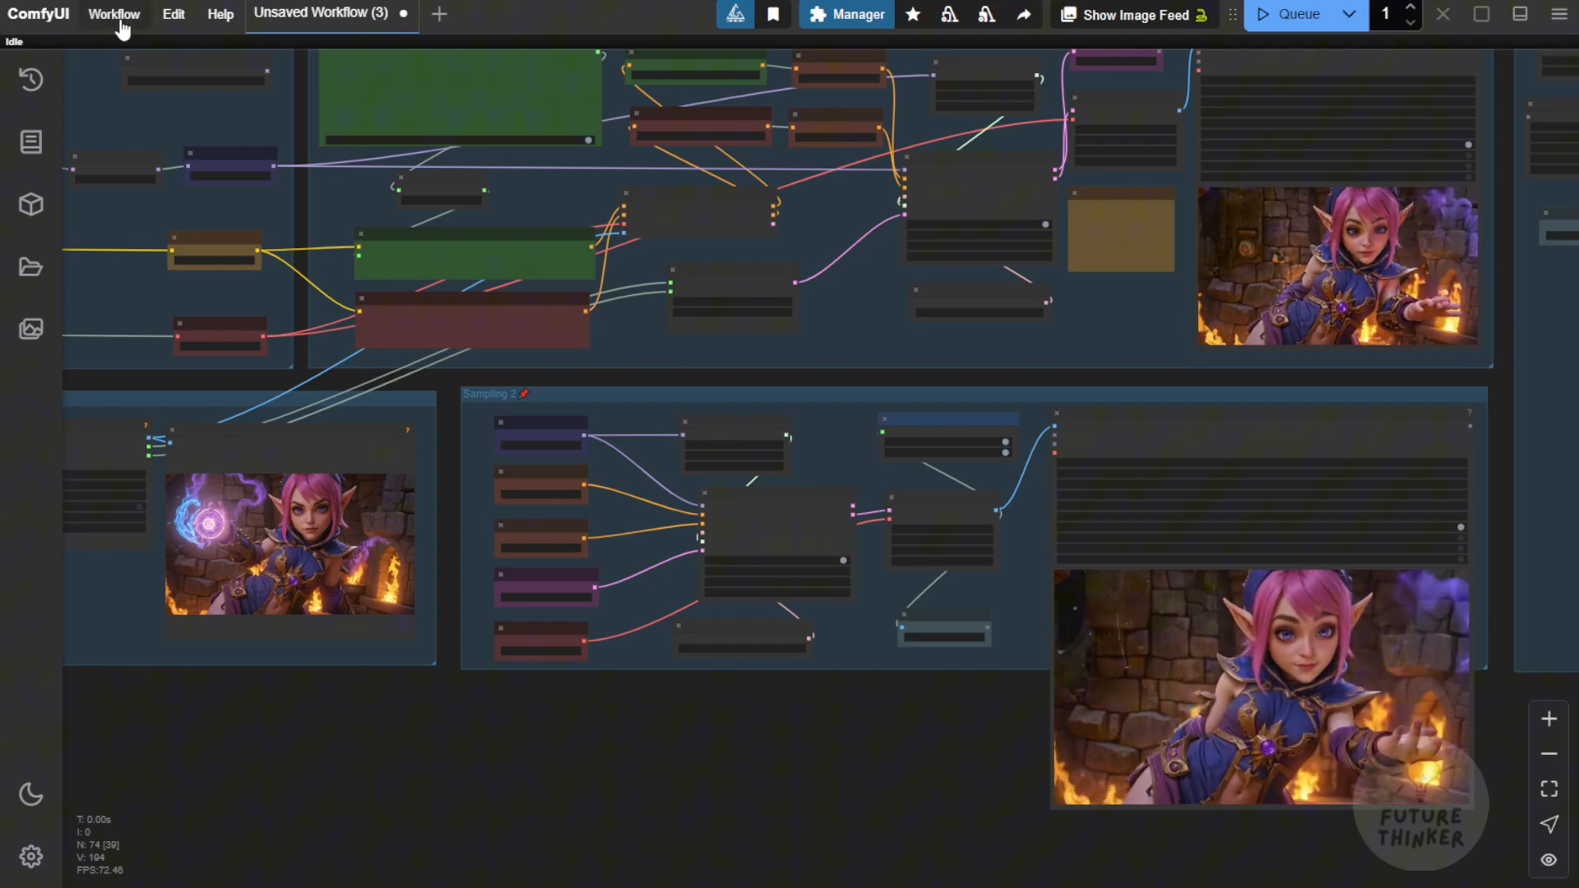
{"action": "mouse_move", "coordinate": [673, 421]}
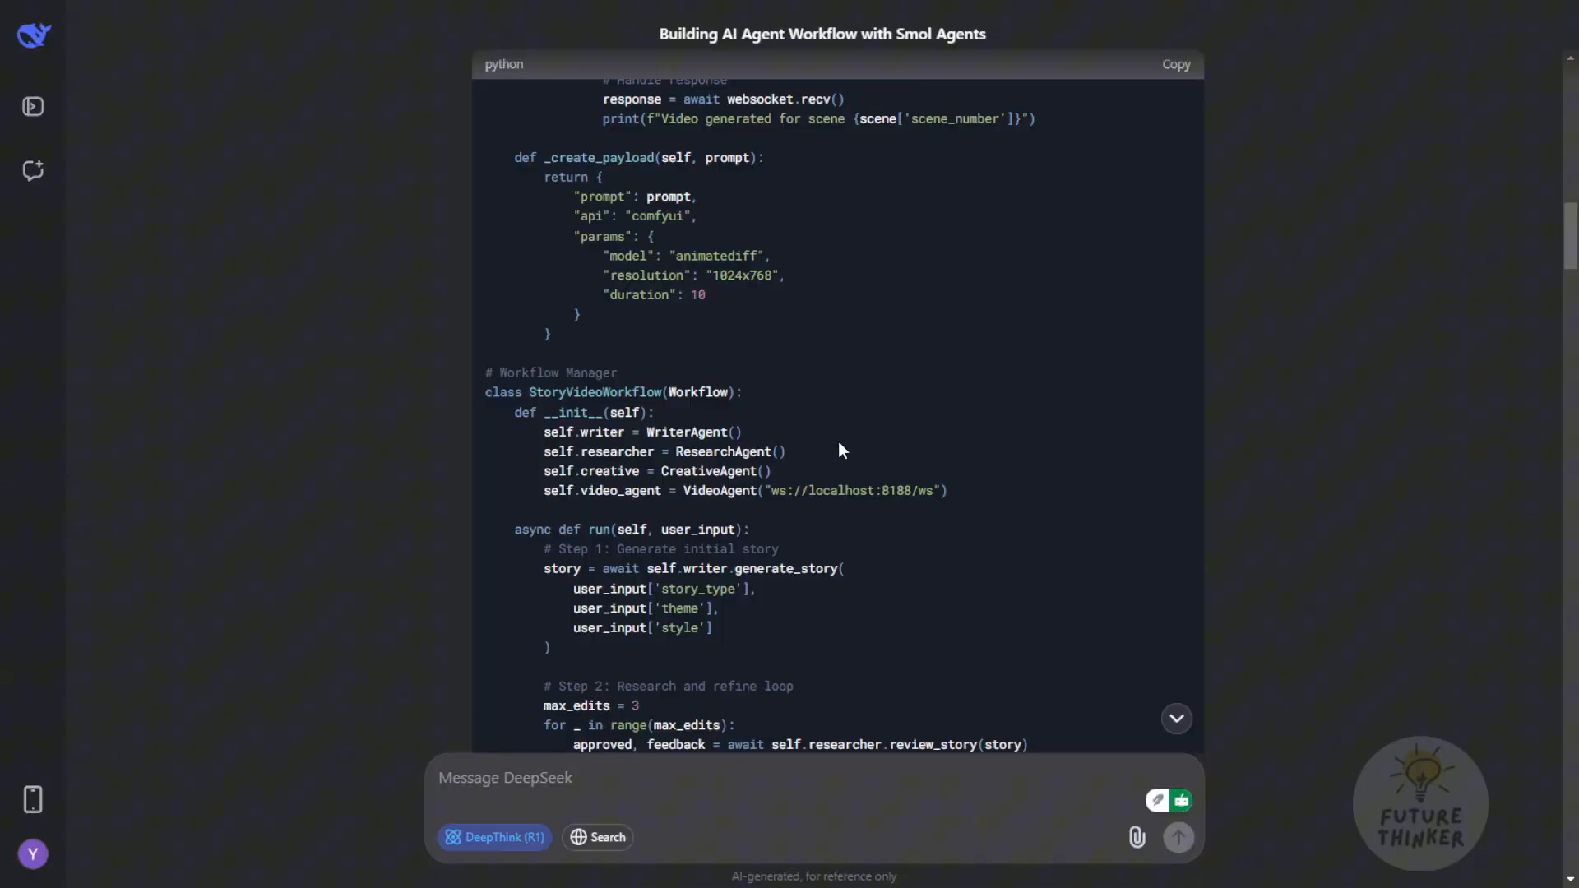
{"action": "scroll", "scroll_direction": "down", "scroll_amount": 3}
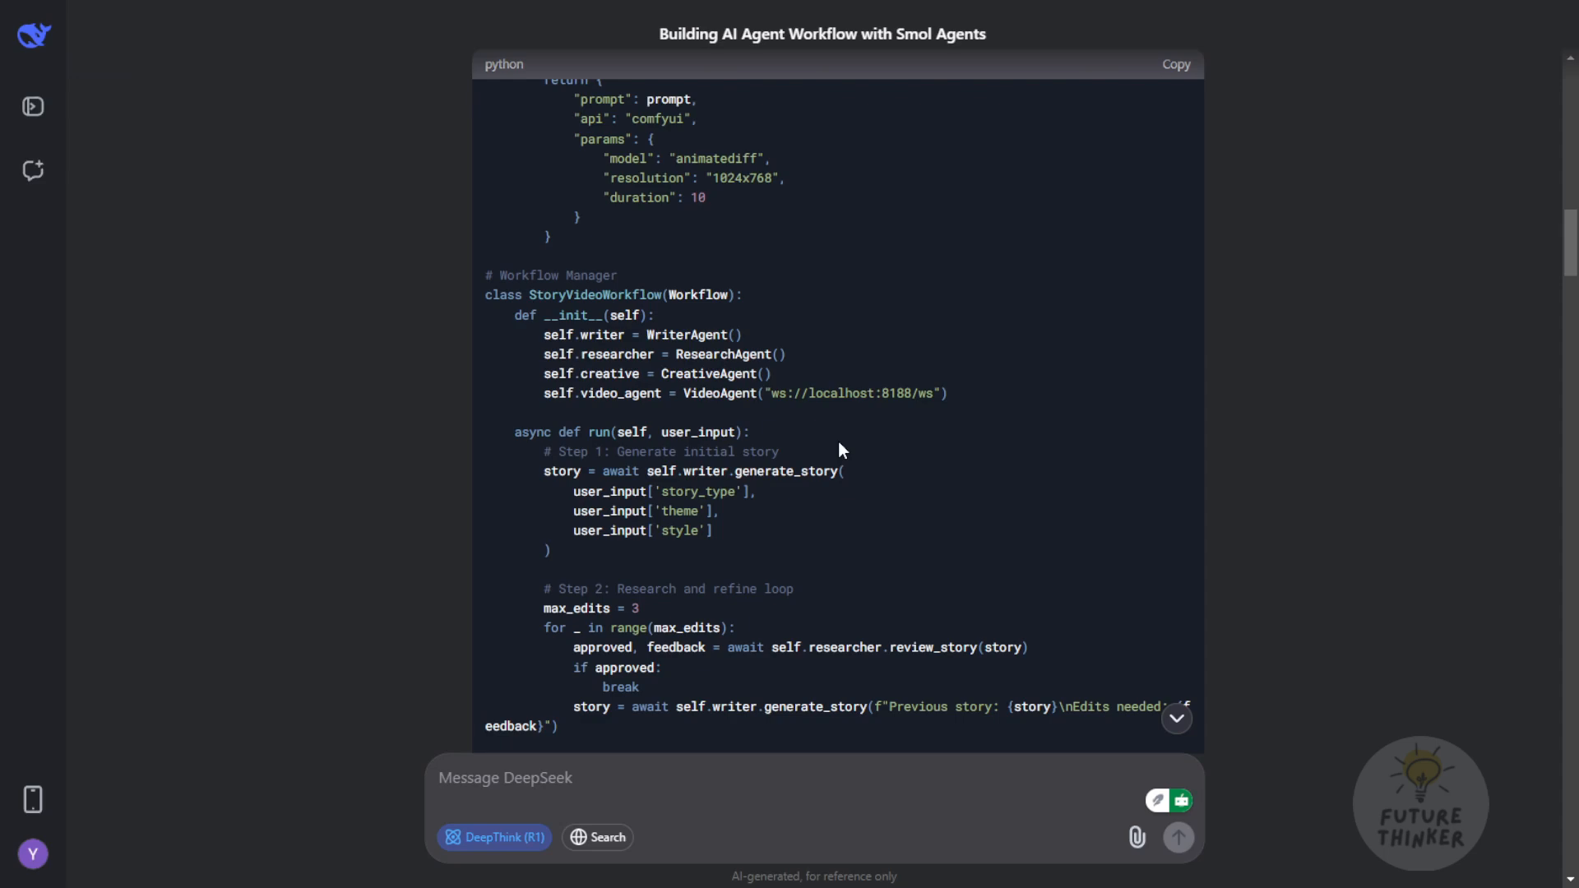
{"action": "scroll", "scroll_direction": "down", "scroll_amount": 3}
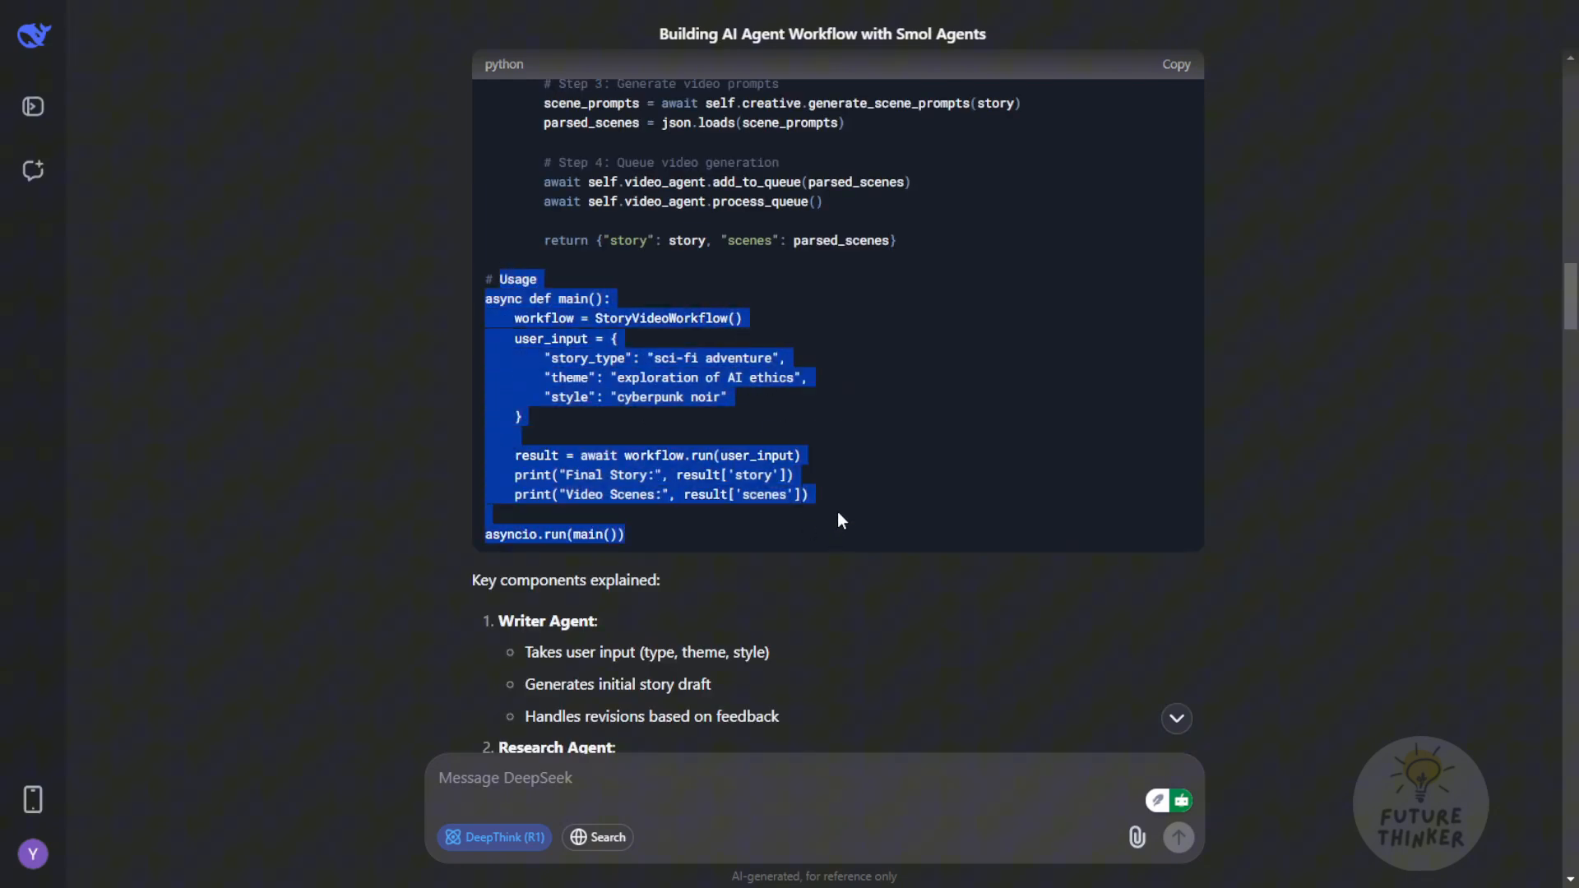
{"action": "left_click", "coordinate": [655, 317]}
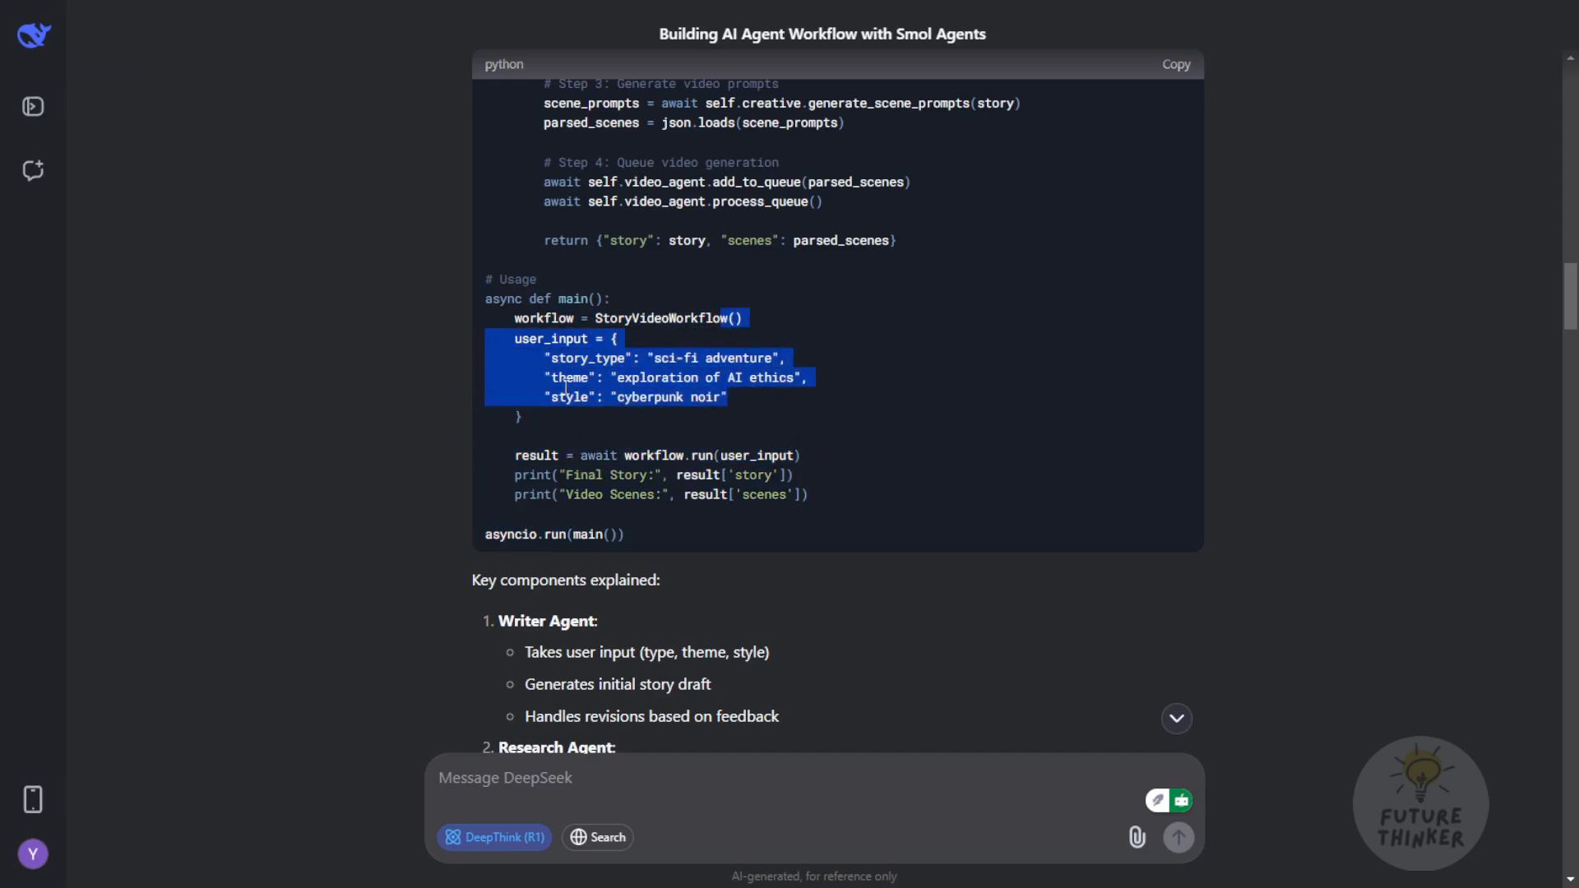
{"action": "scroll", "scroll_direction": "down", "scroll_amount": 3}
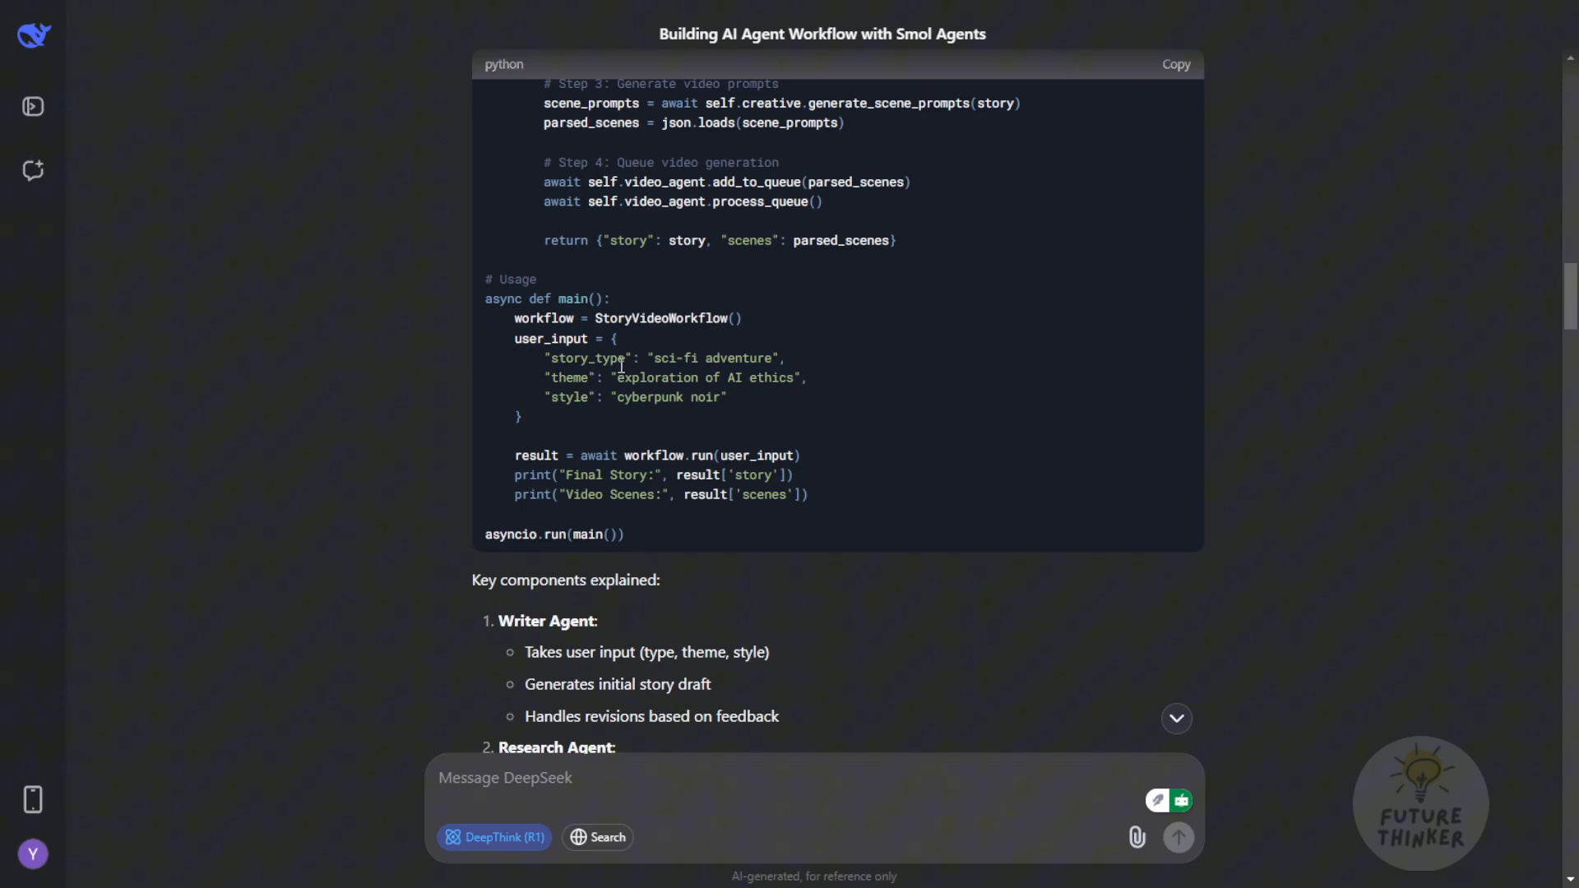
{"action": "mouse_move", "coordinate": [614, 318]}
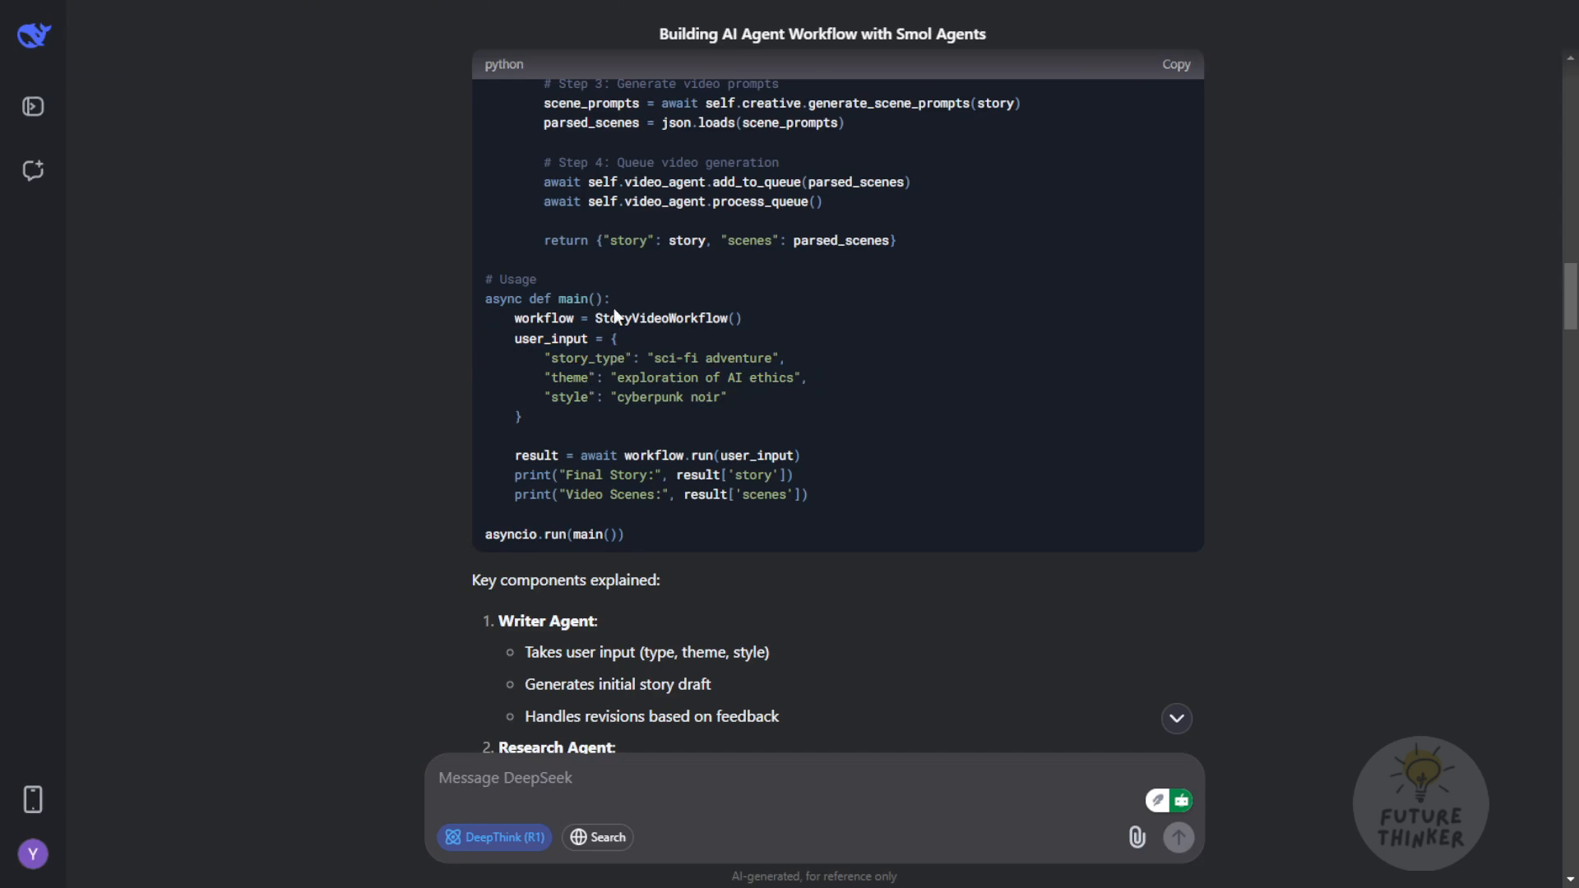
{"action": "mouse_move", "coordinate": [551, 354]}
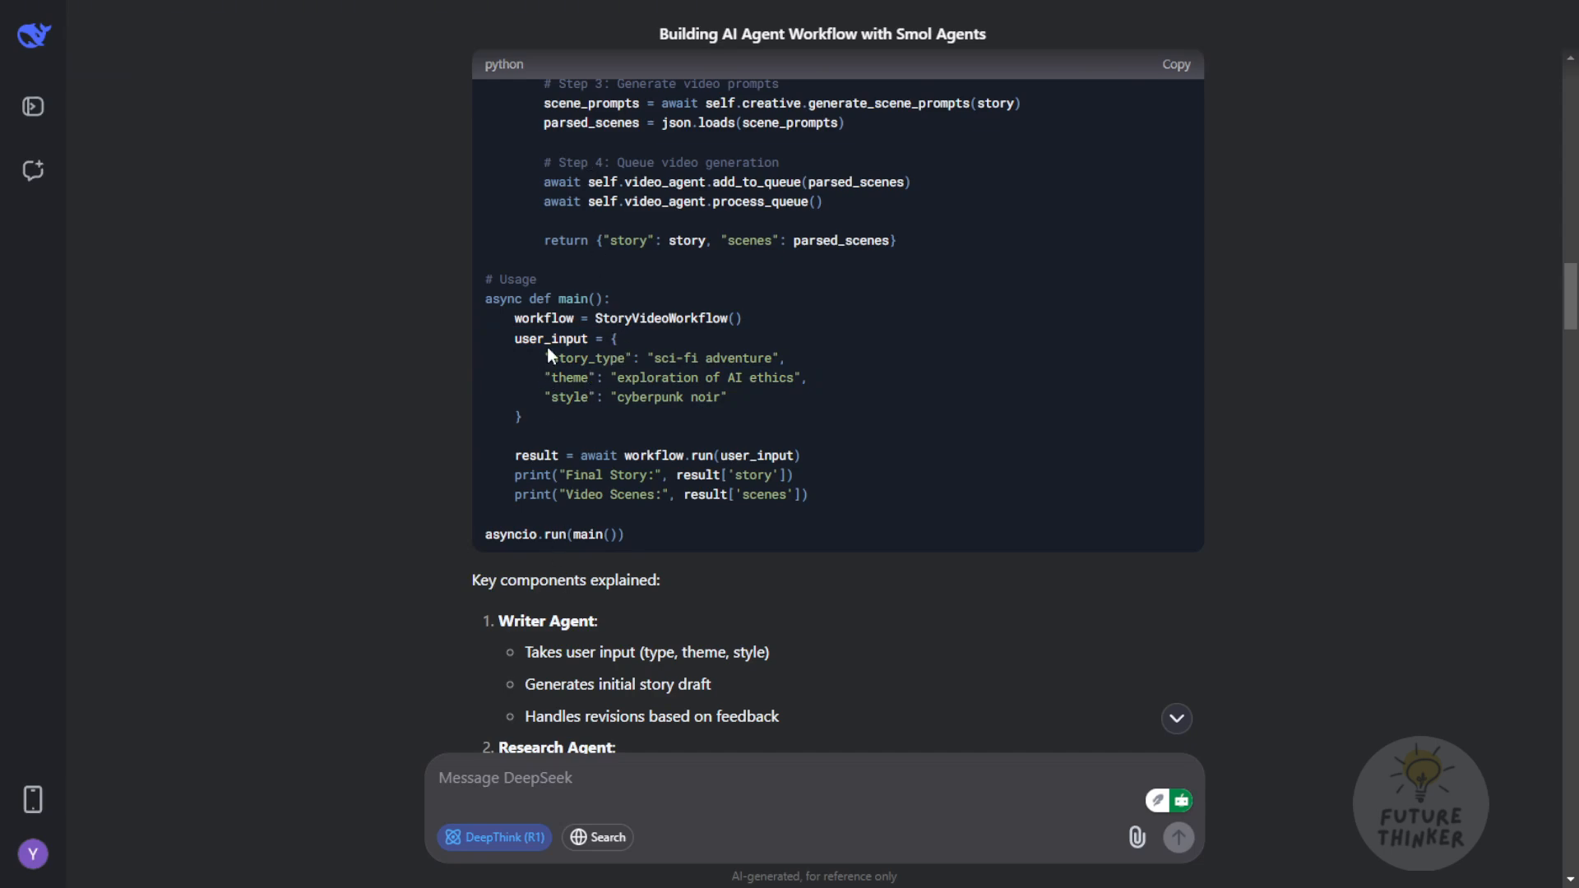
{"action": "mouse_move", "coordinate": [755, 431]}
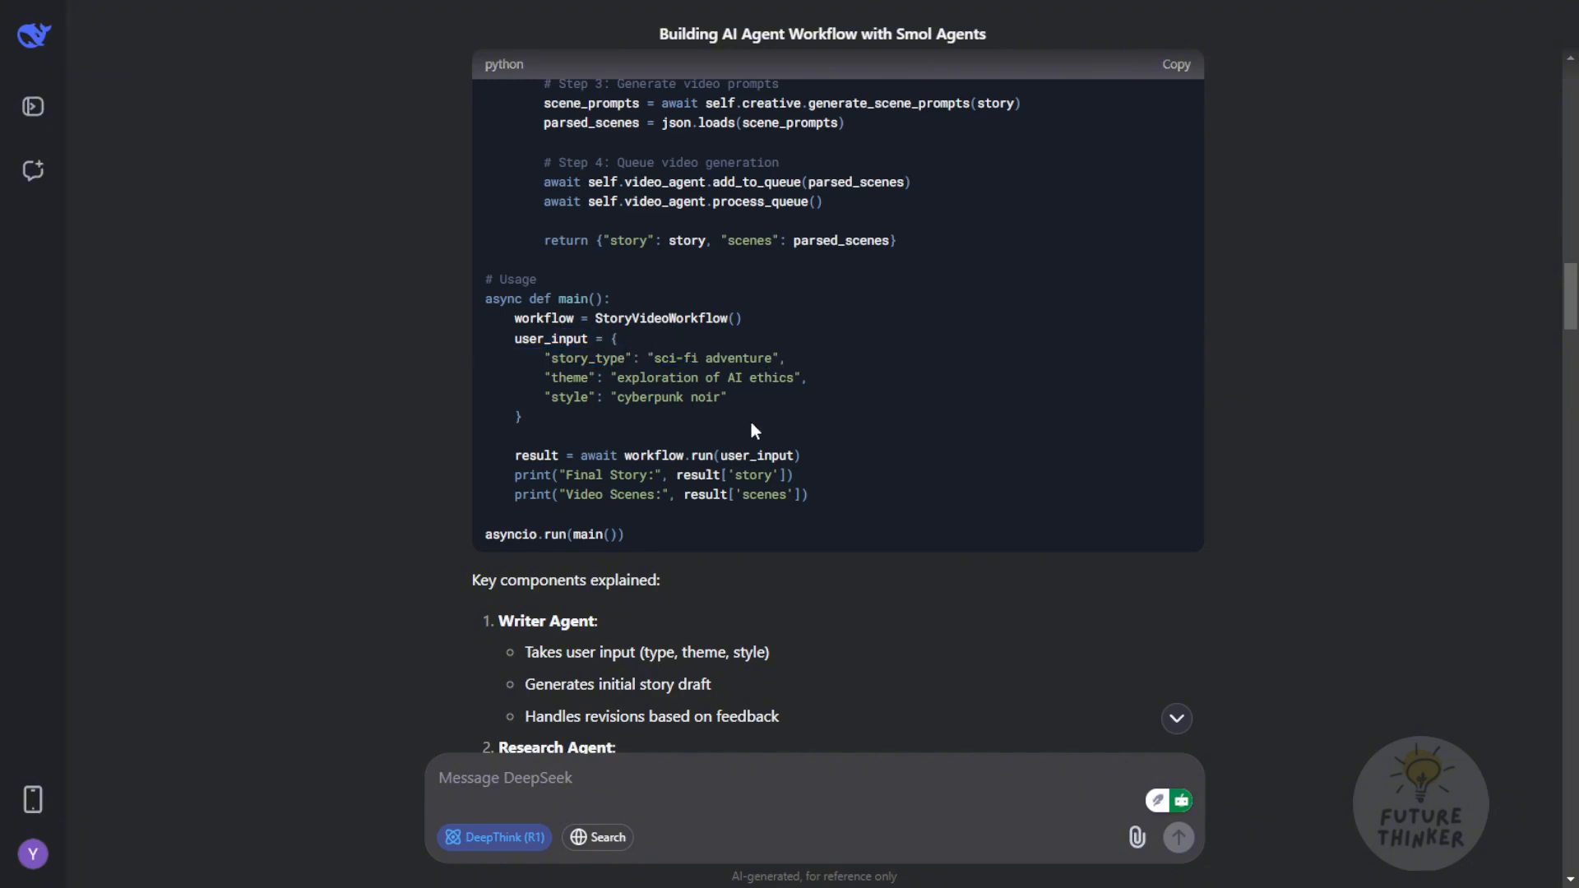
{"action": "mouse_move", "coordinate": [733, 382]}
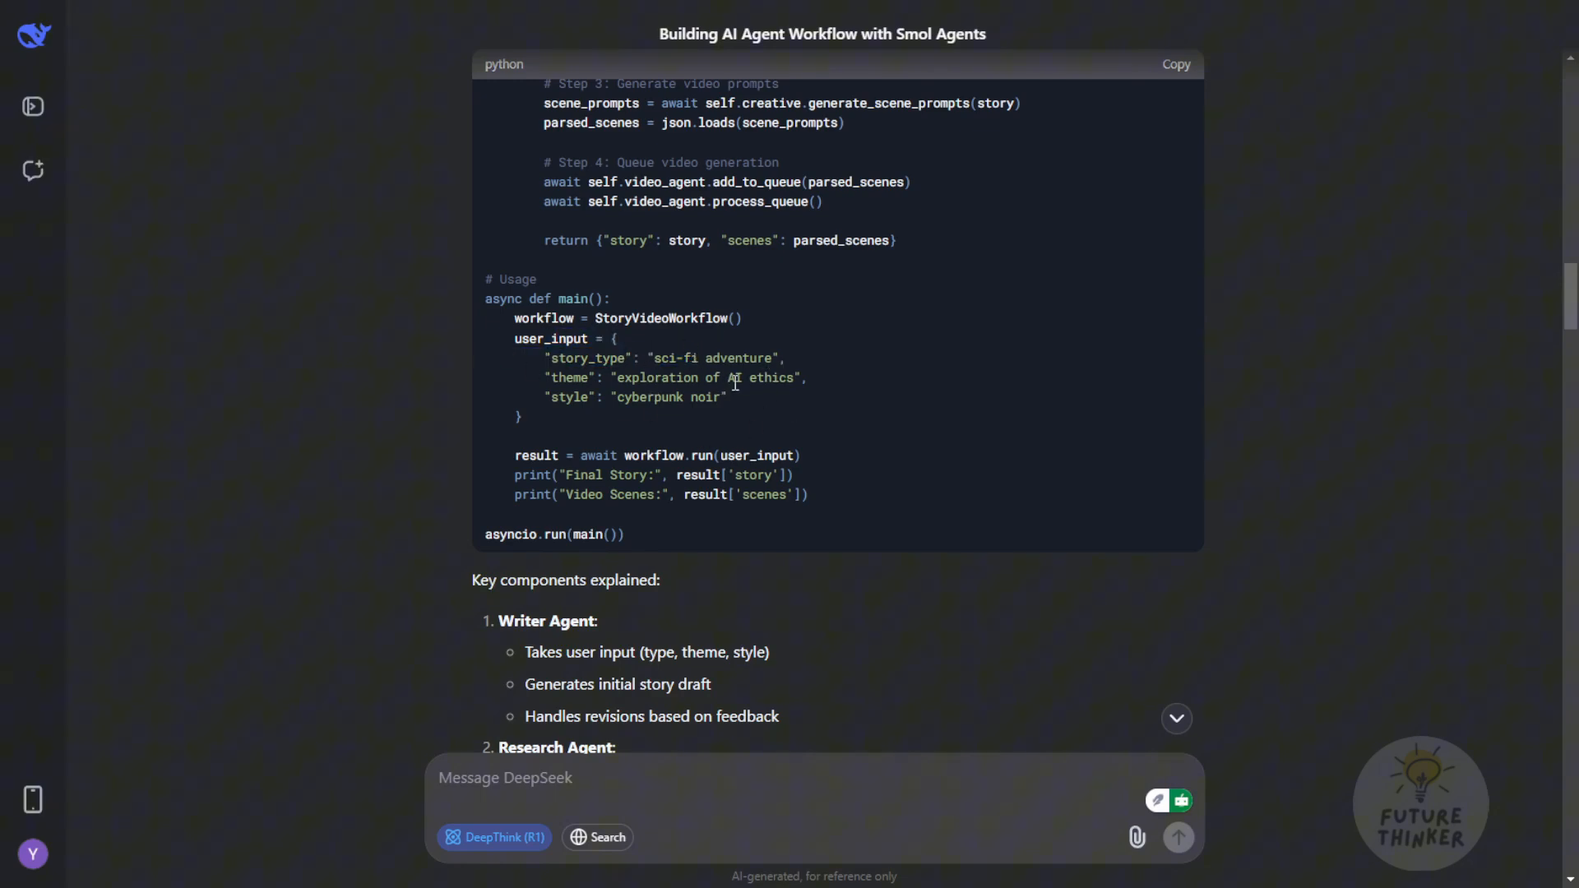
{"action": "double_click", "coordinate": [712, 358]}
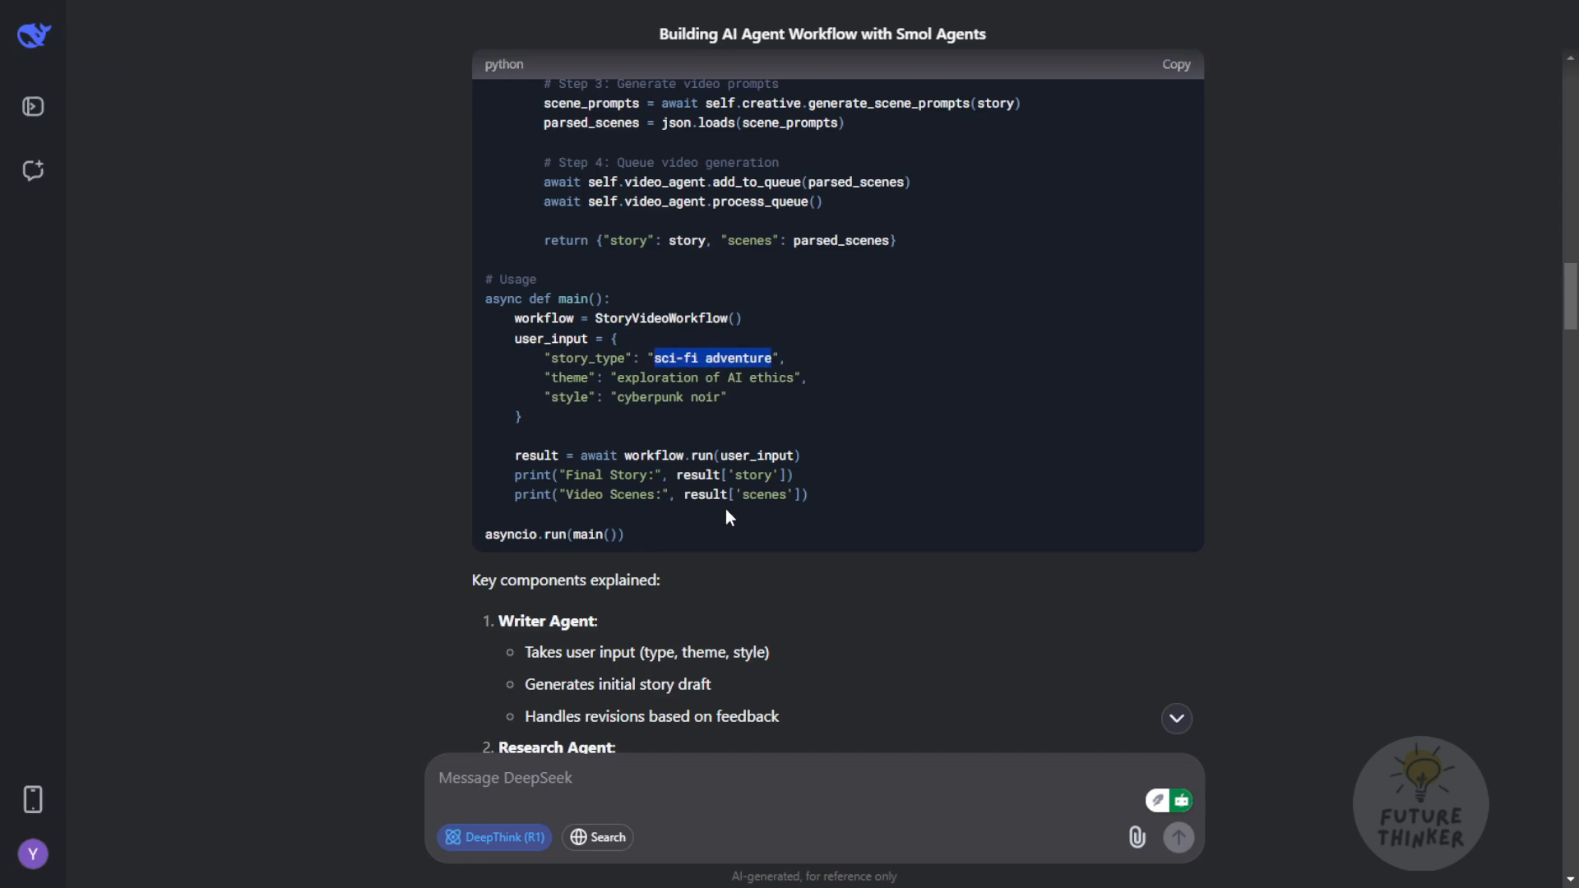
{"action": "mouse_move", "coordinate": [560, 396]}
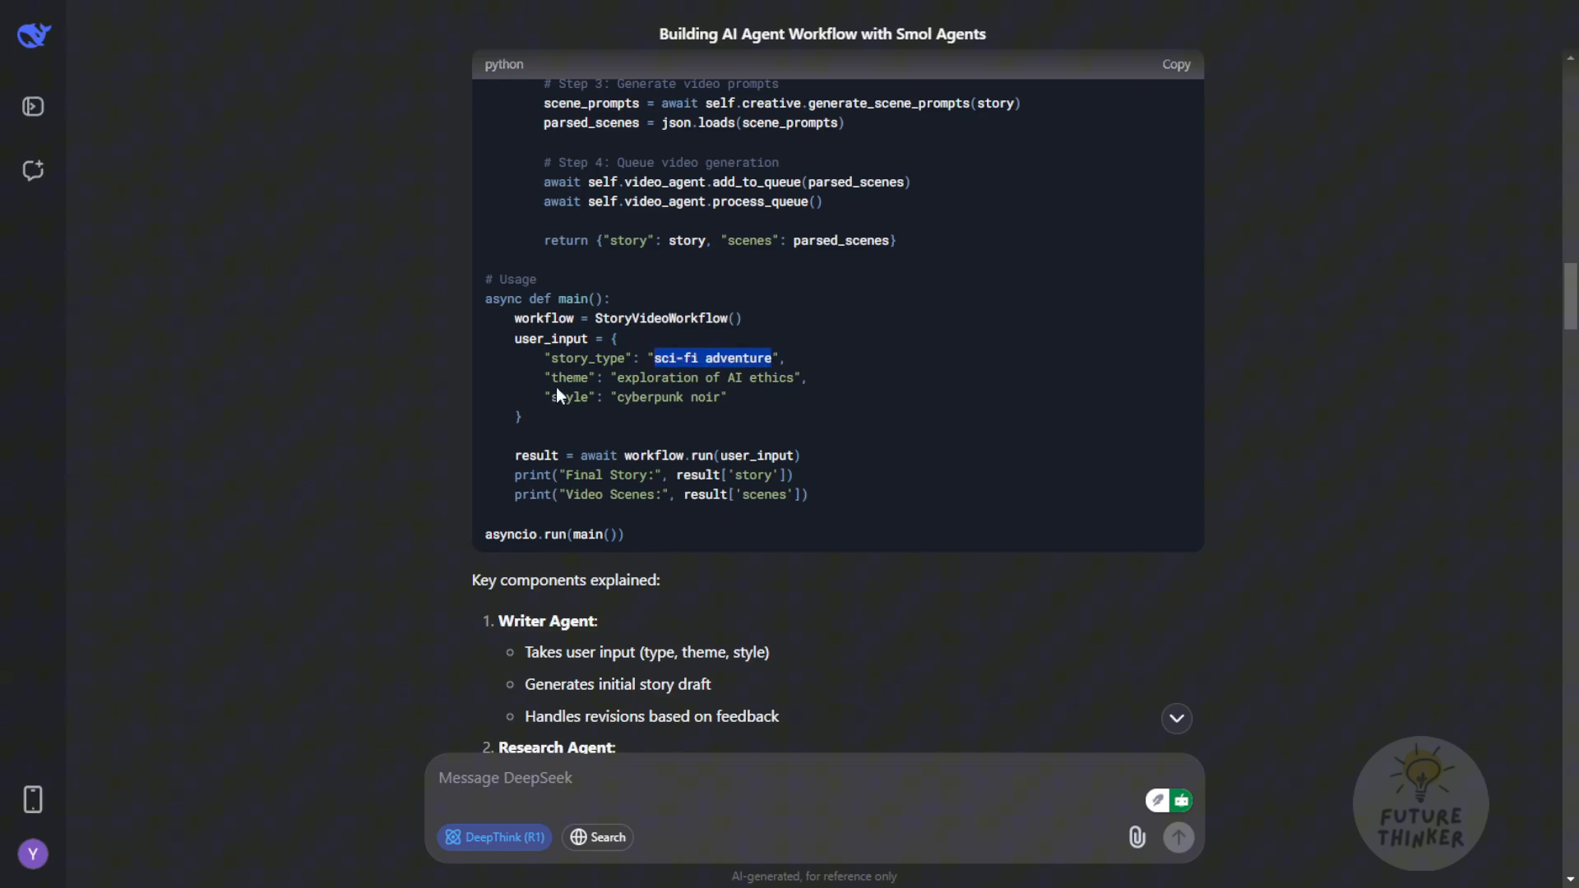
{"action": "mouse_move", "coordinate": [601, 330]}
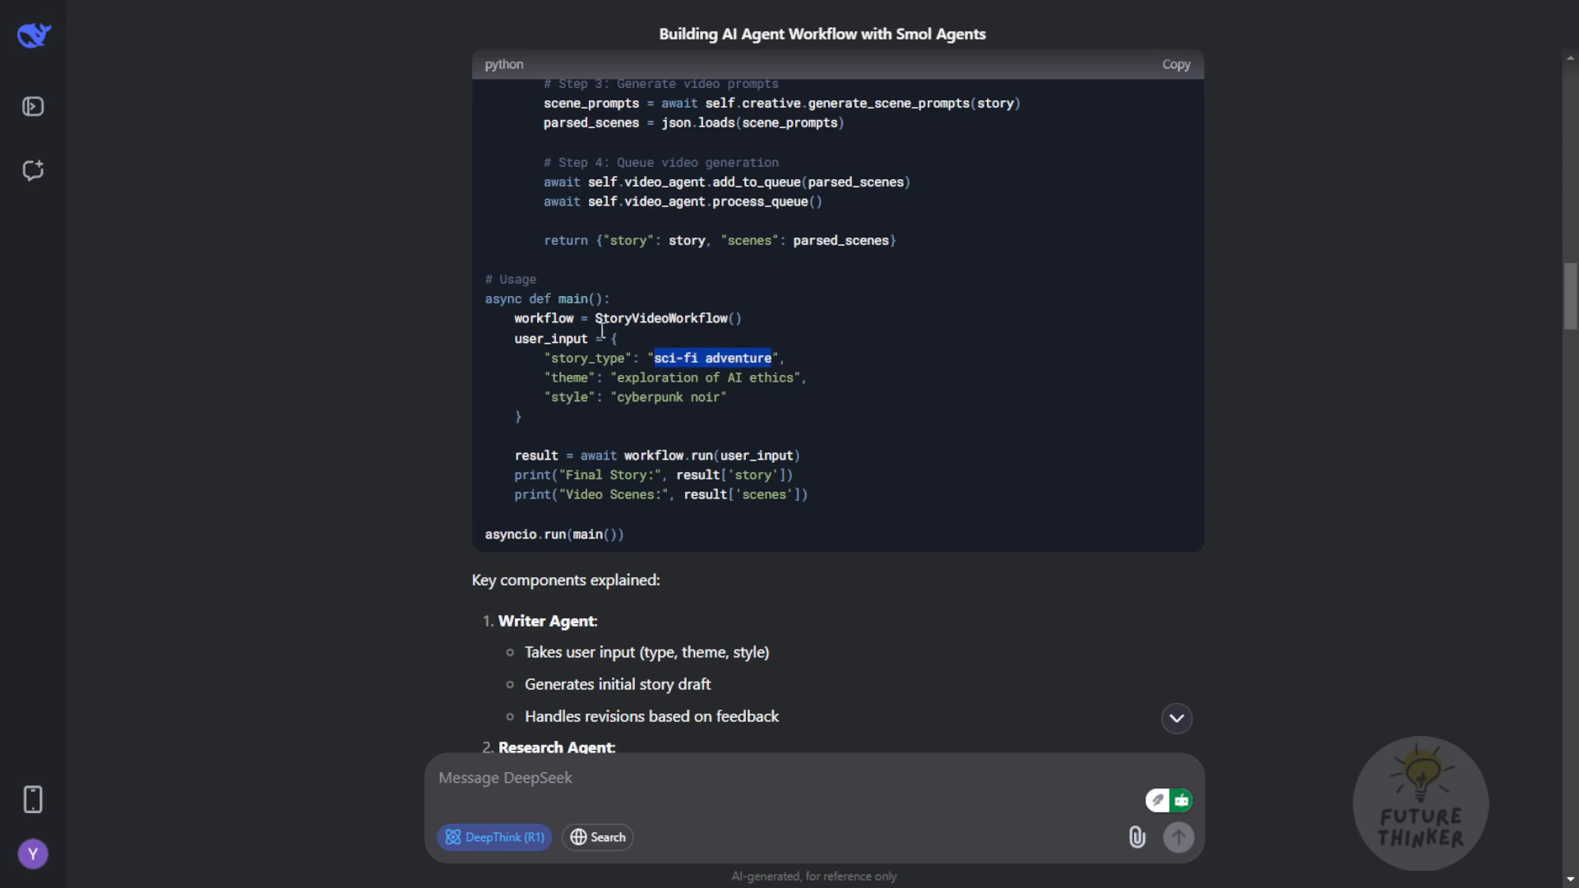
{"action": "mouse_move", "coordinate": [677, 377]}
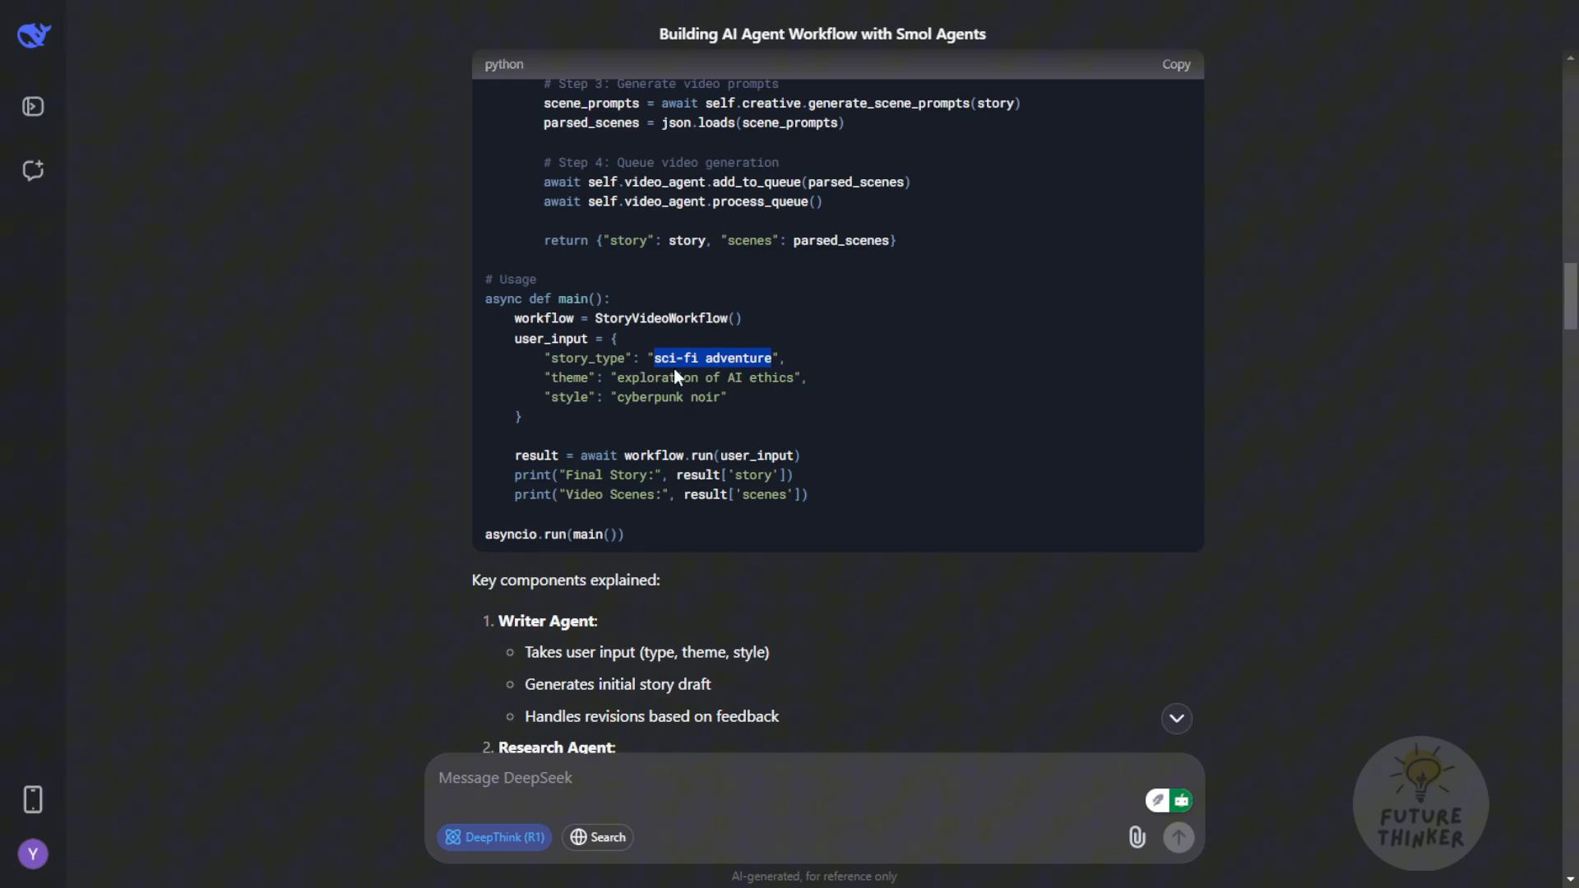
{"action": "scroll", "scroll_direction": "up", "scroll_amount": 3}
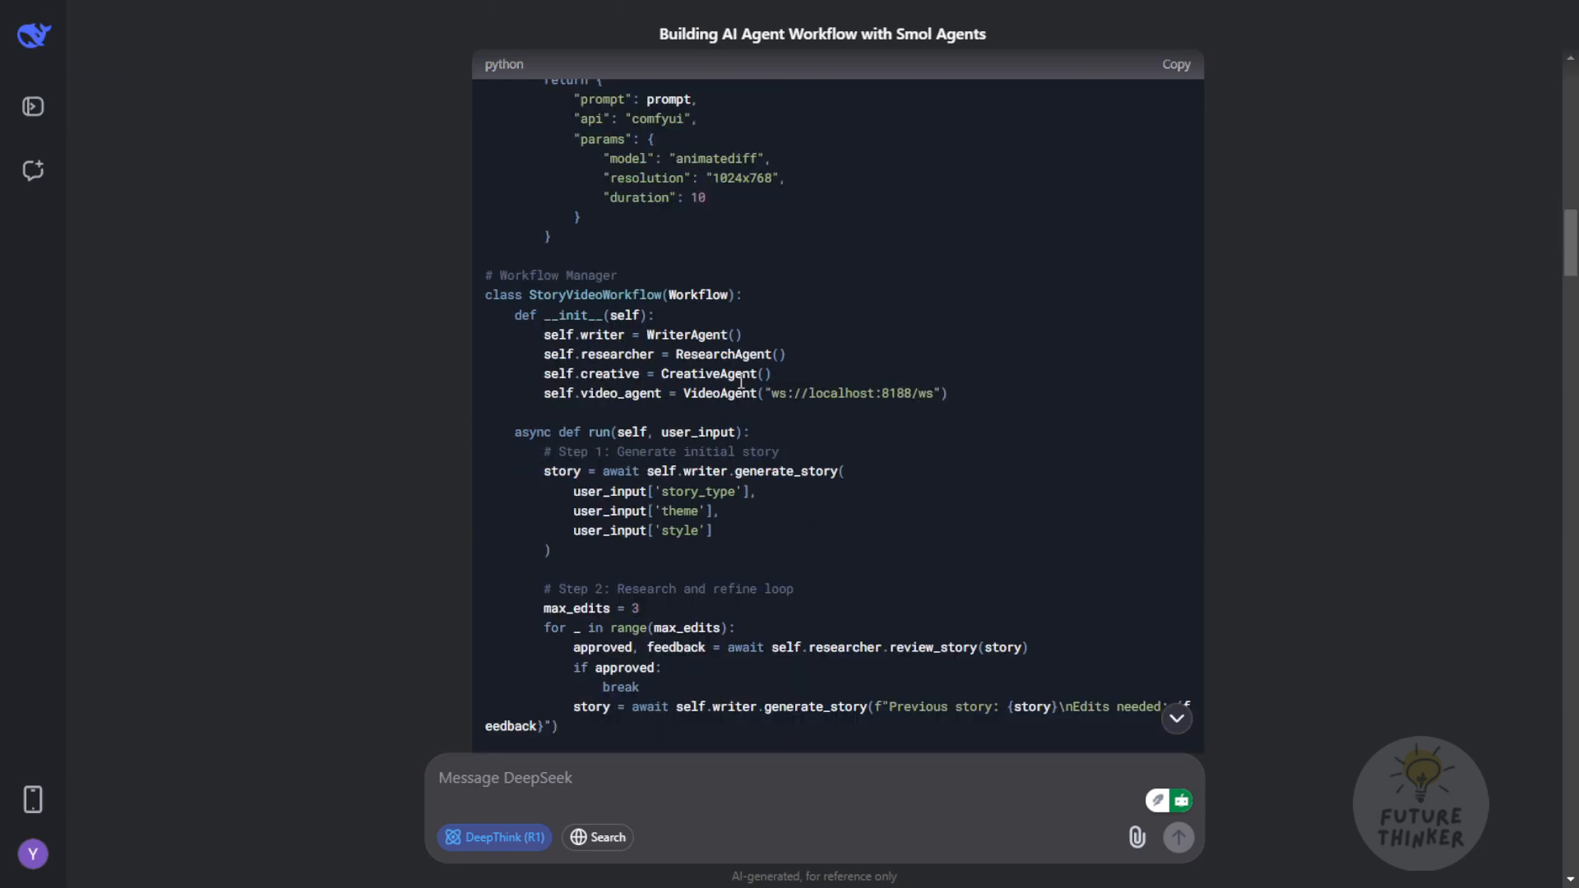
{"action": "mouse_move", "coordinate": [842, 354]}
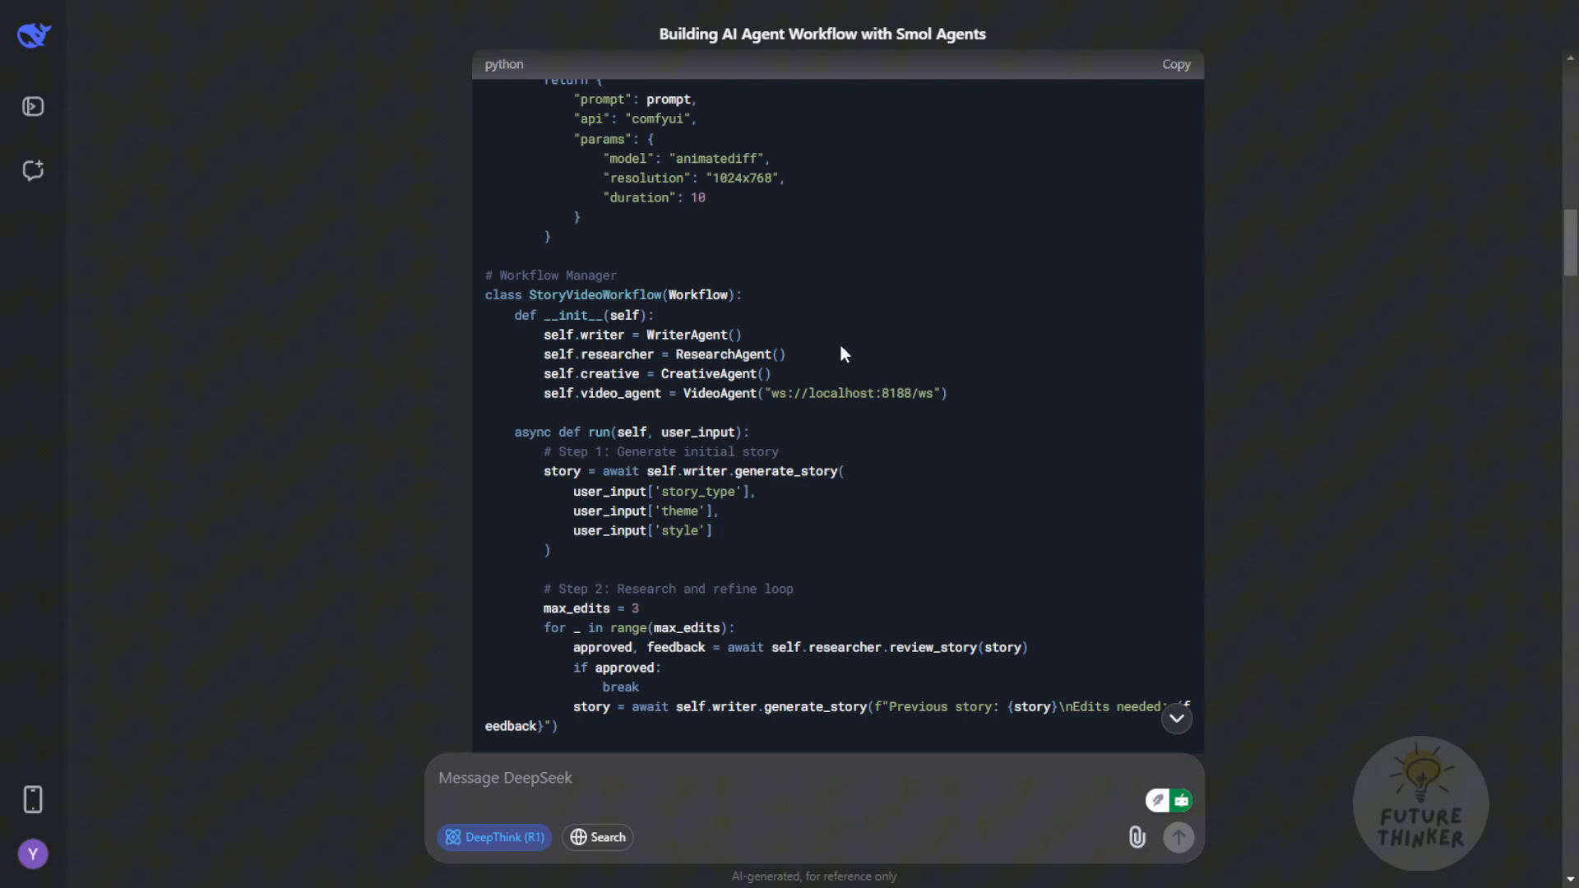
{"action": "scroll", "scroll_direction": "down", "scroll_amount": 3}
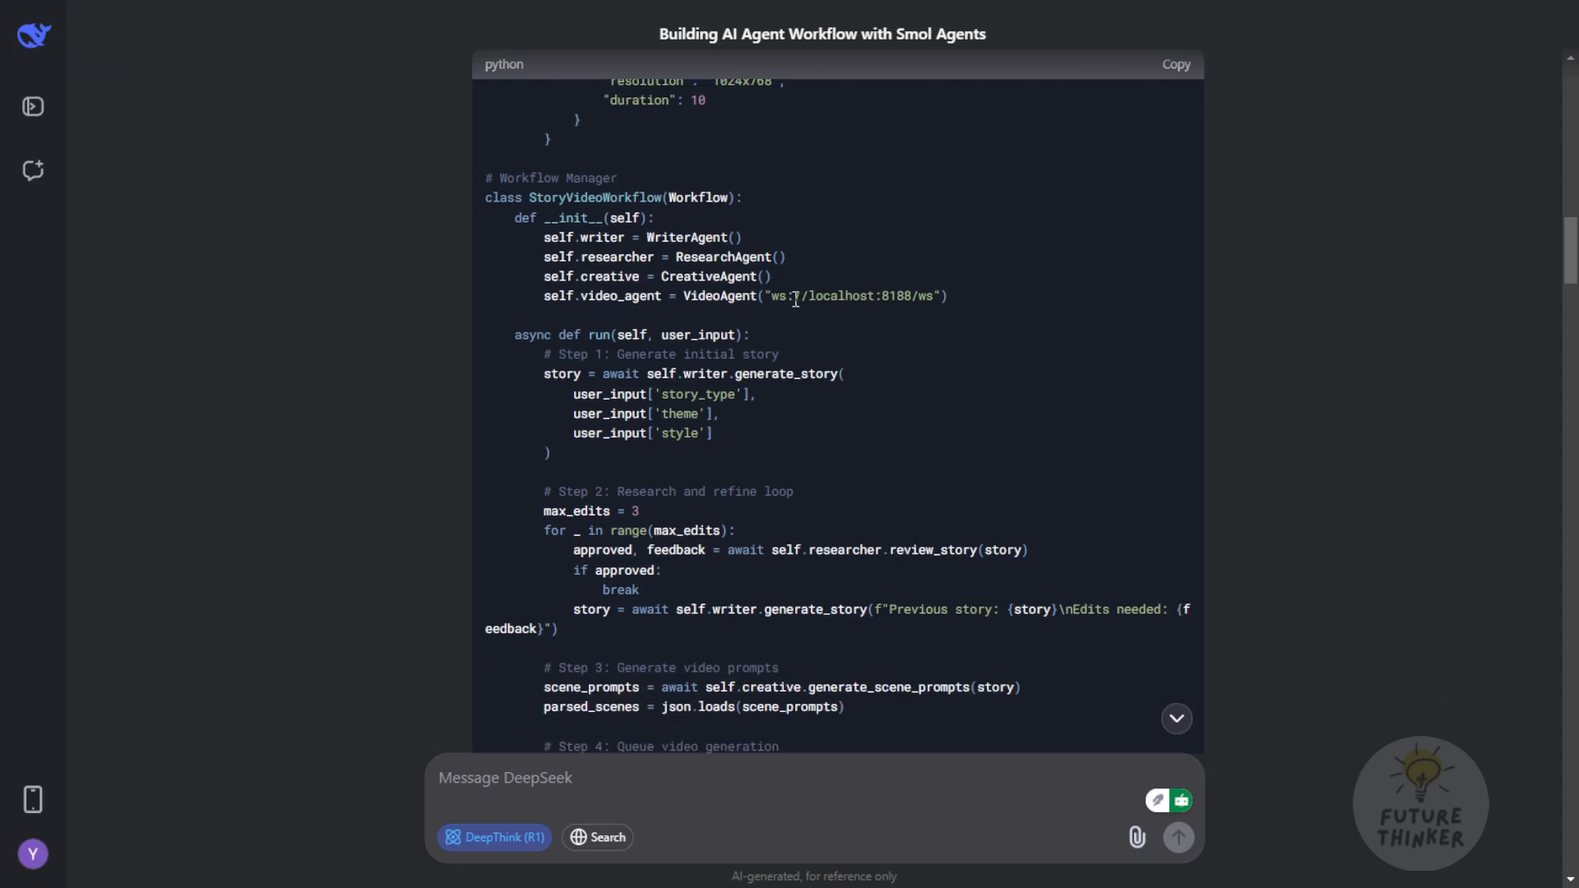
{"action": "mouse_move", "coordinate": [757, 290]}
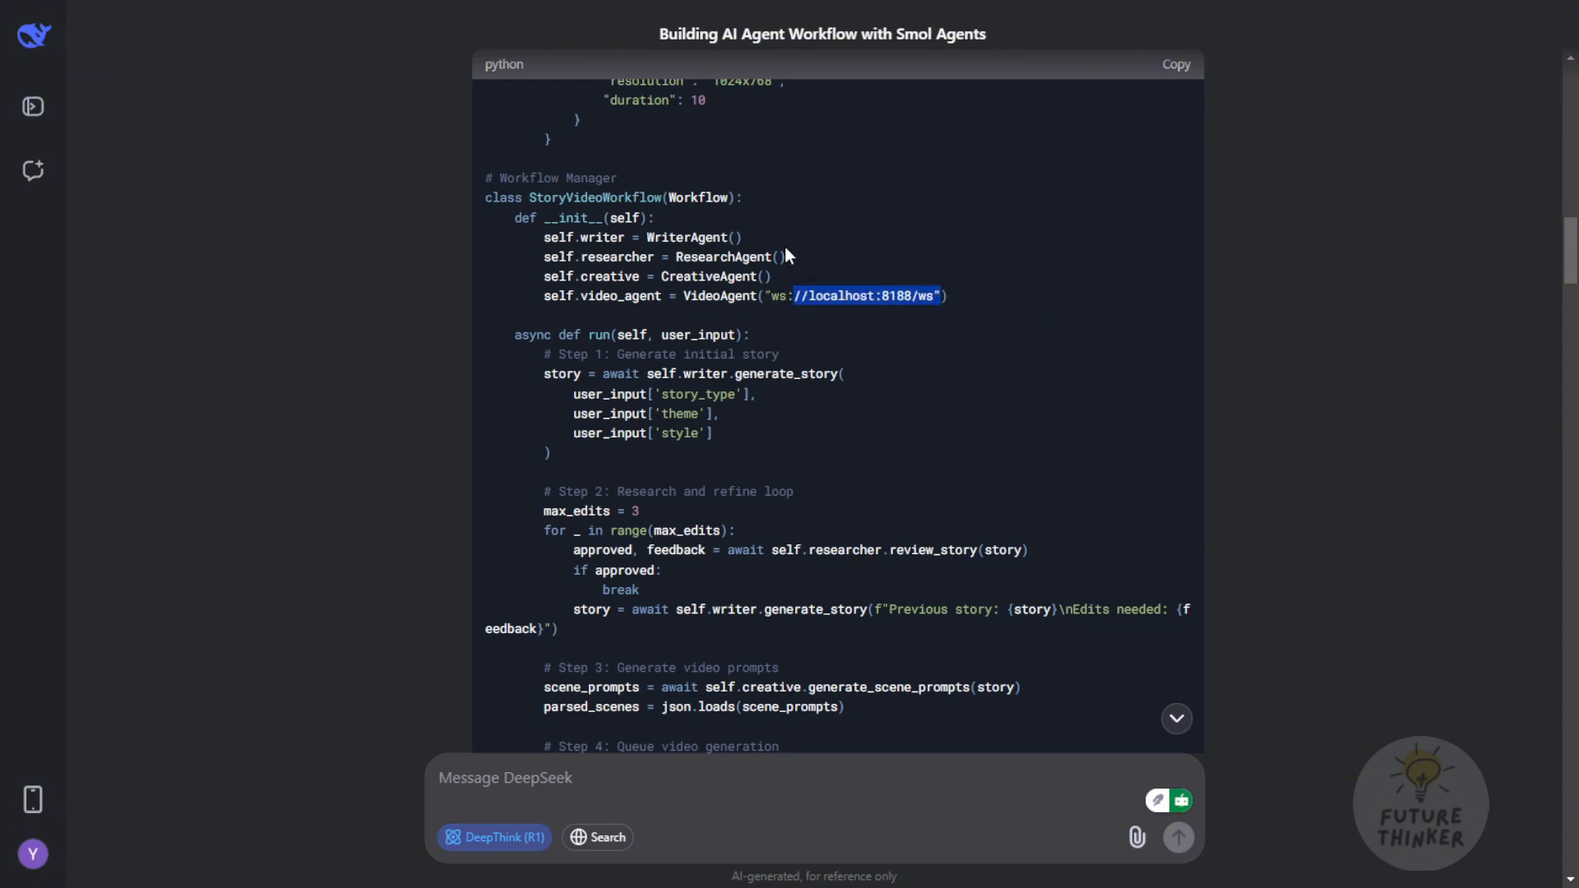
{"action": "mouse_move", "coordinate": [945, 300]}
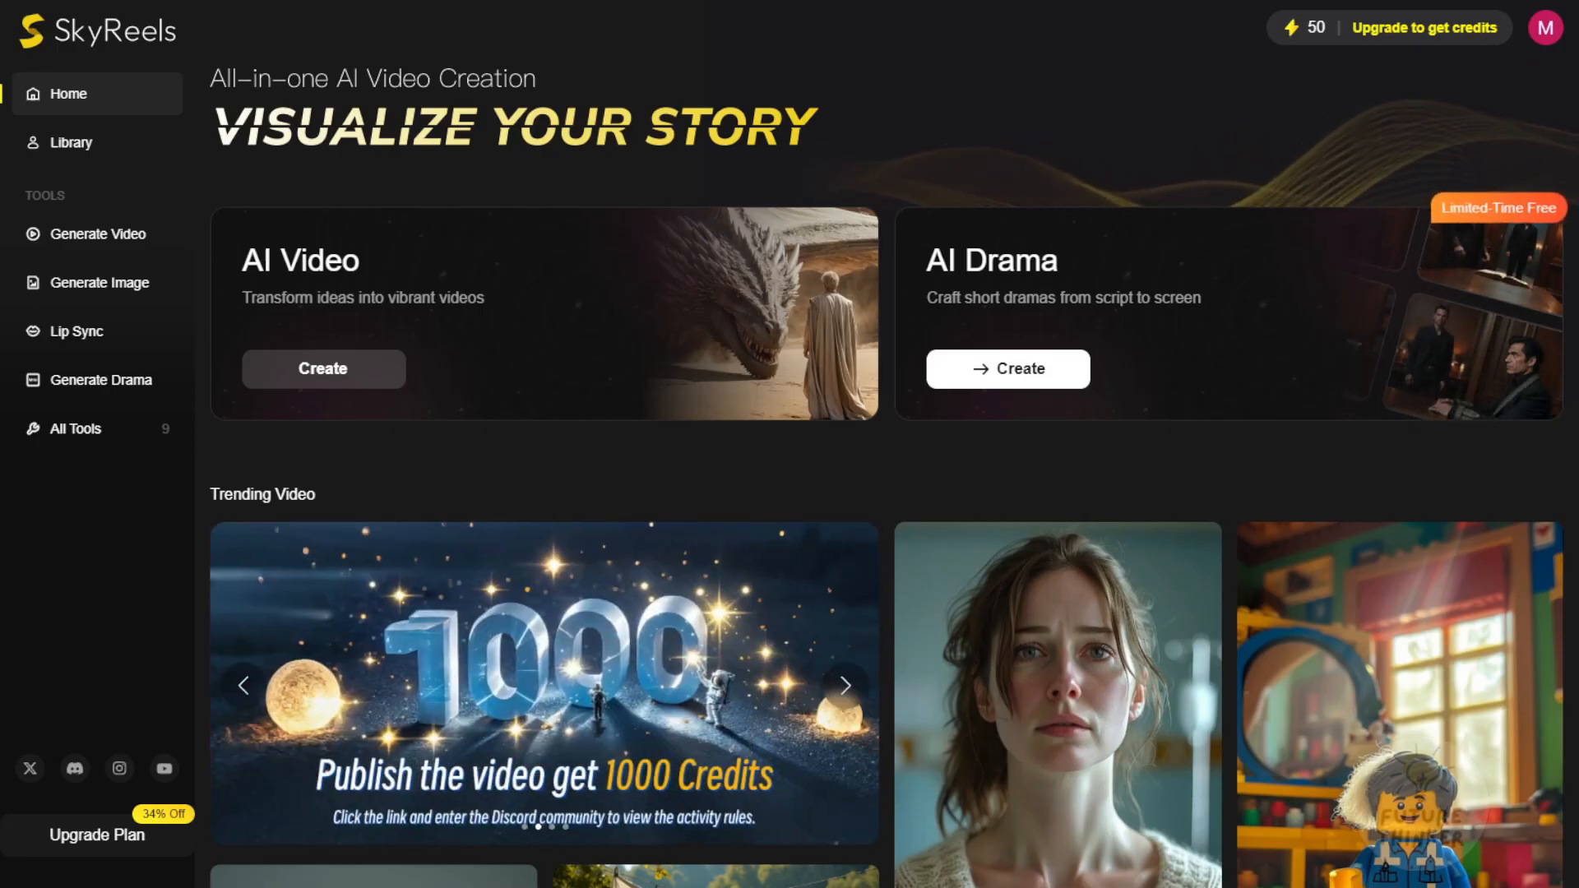
Create a new AI Drama project from the SkyReels home page
{"action": "left_click", "coordinate": [1007, 369]}
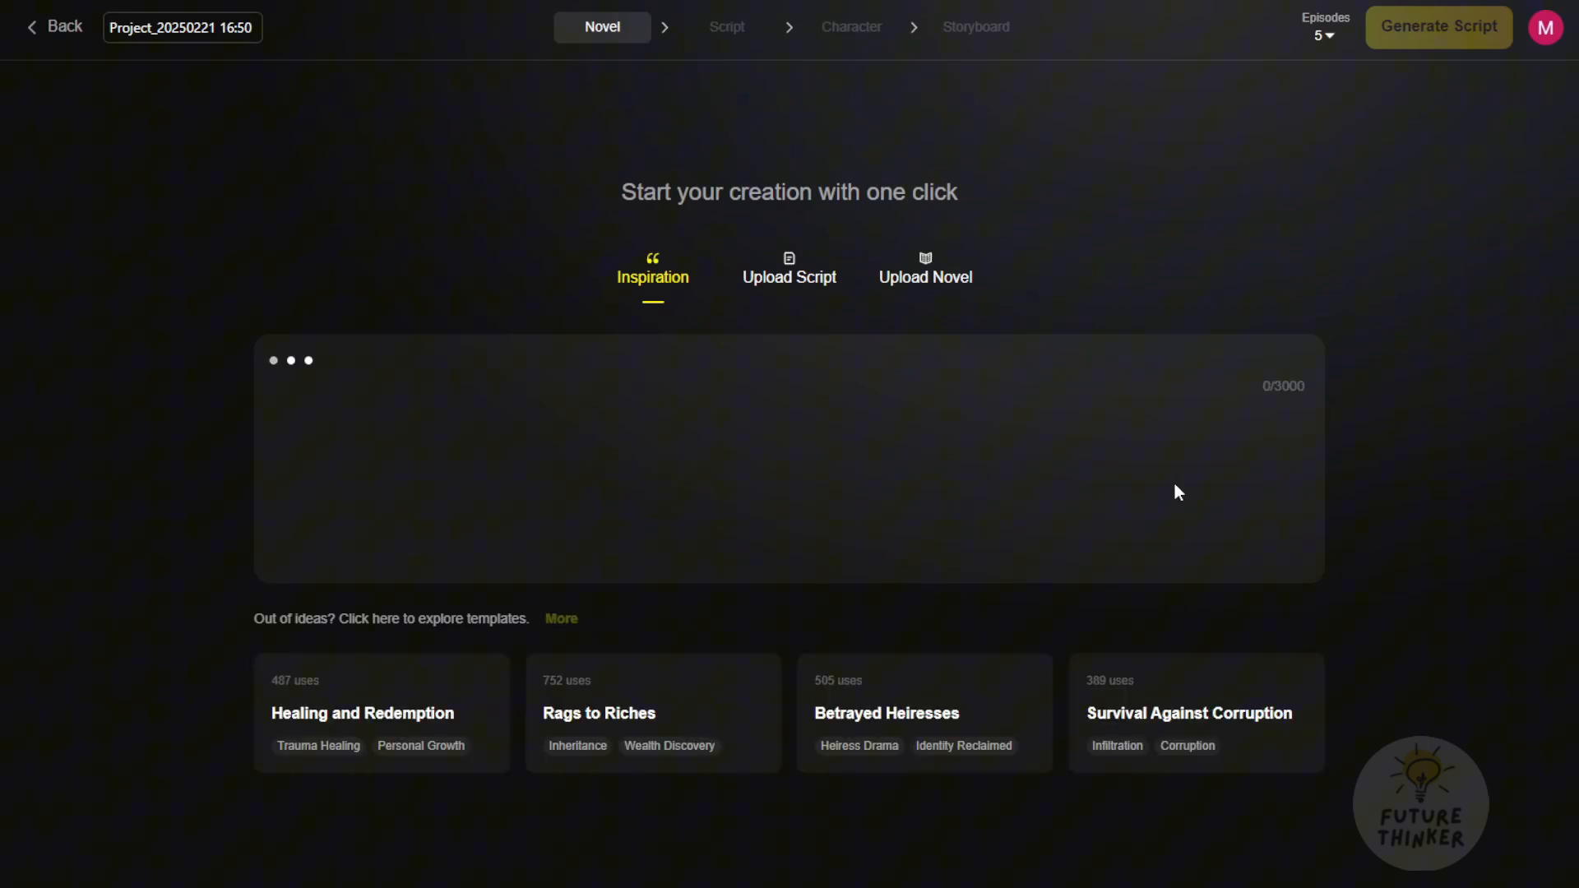
{"action": "left_click", "coordinate": [652, 713]}
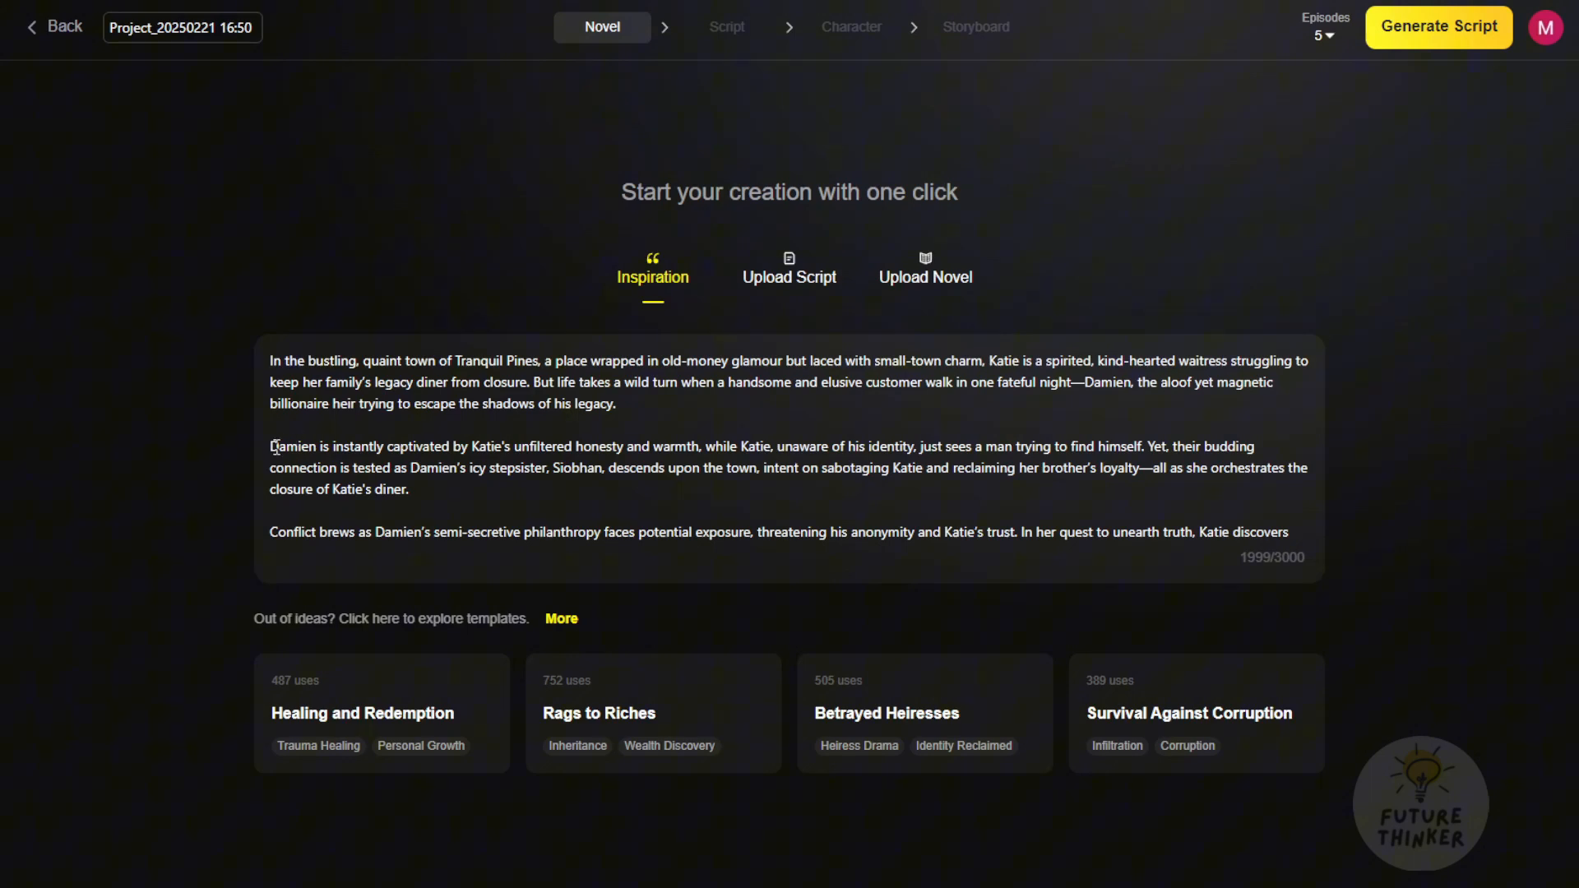
{"action": "mouse_move", "coordinate": [1183, 593]}
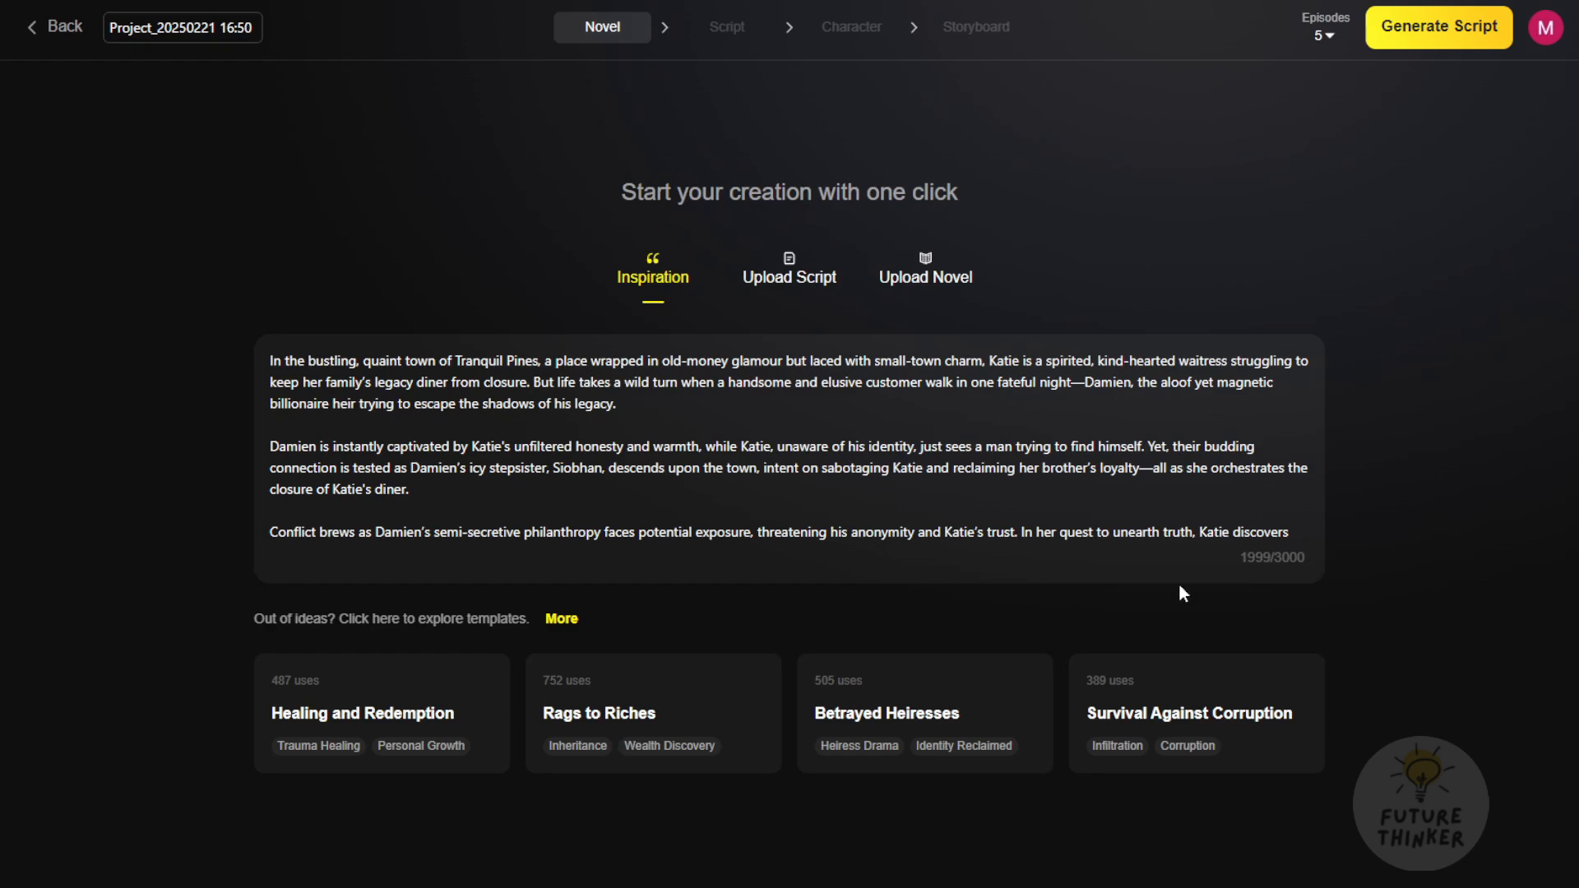
{"action": "mouse_move", "coordinate": [855, 47]}
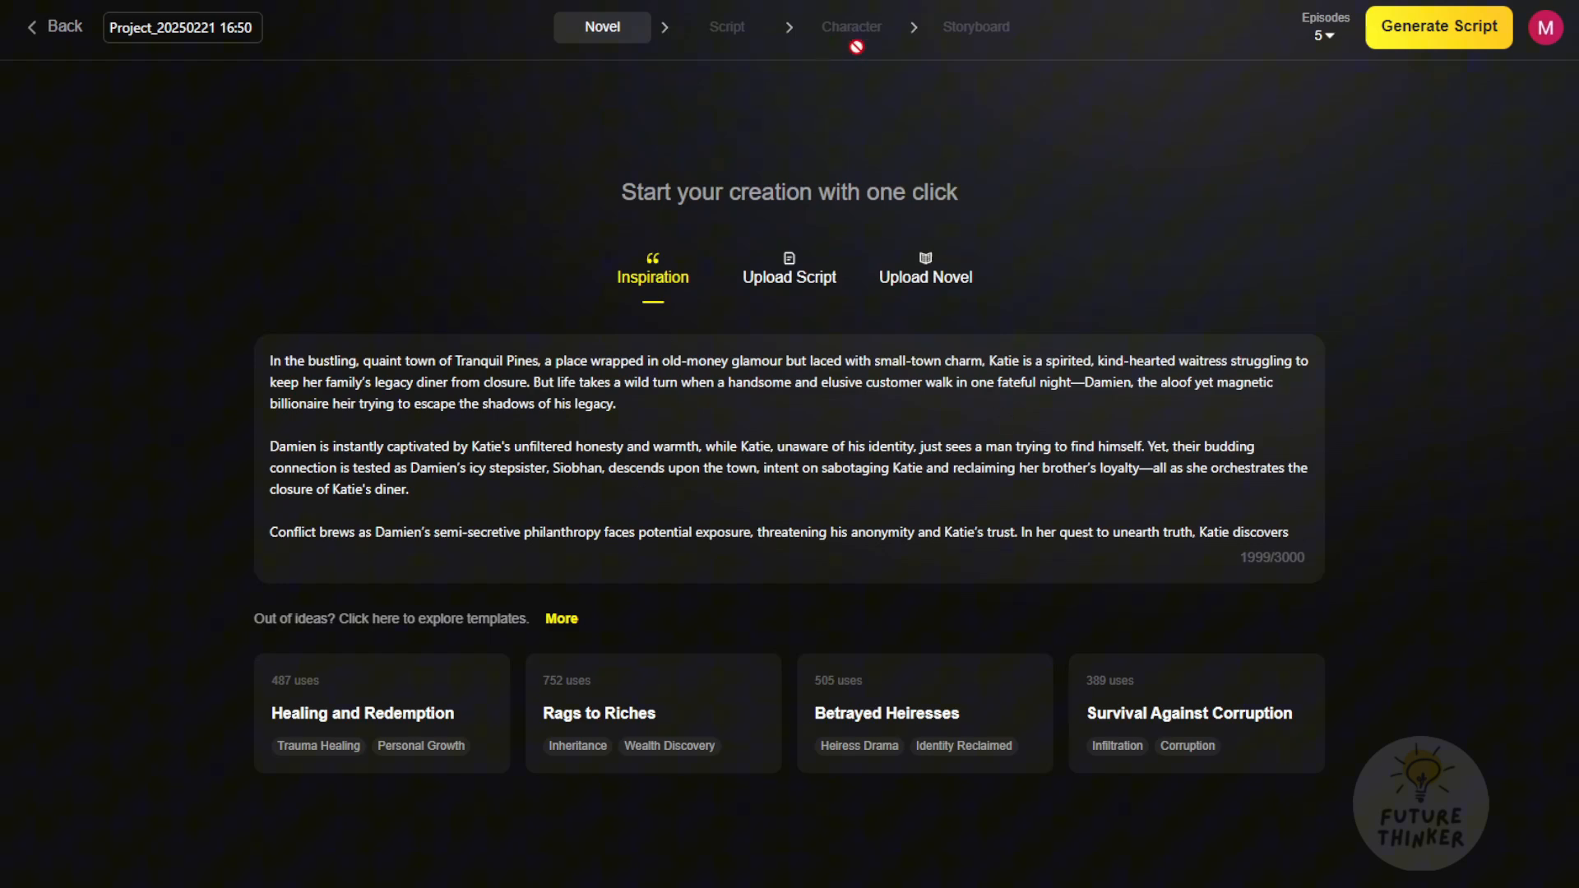
{"action": "mouse_move", "coordinate": [1143, 435]}
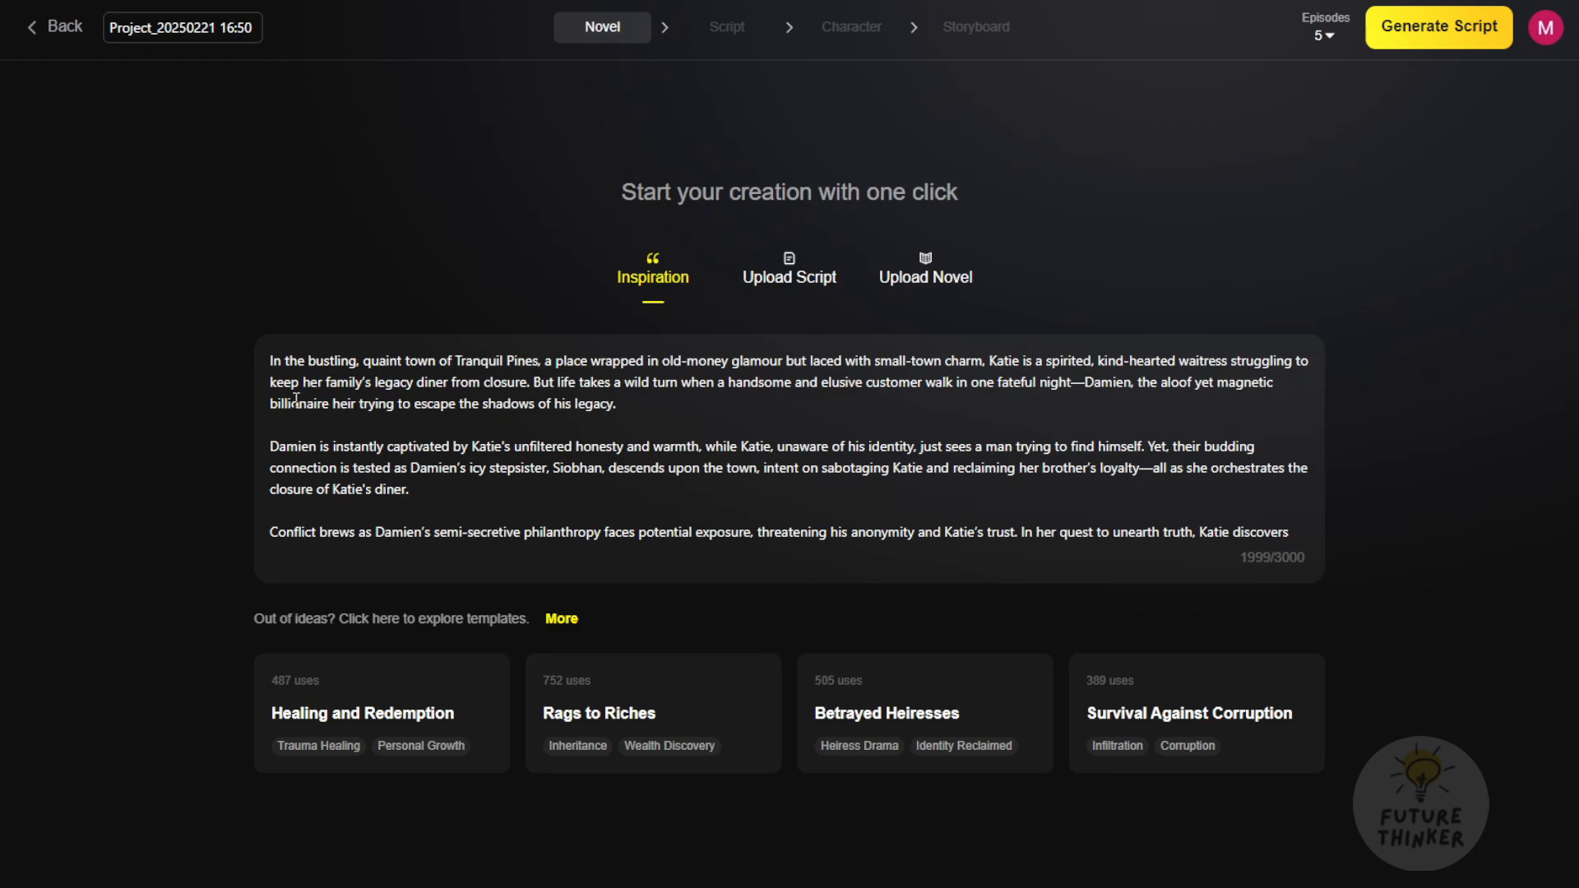
Try the script and novel upload tabs, then return to the Inspiration story
{"action": "left_click", "coordinate": [789, 273]}
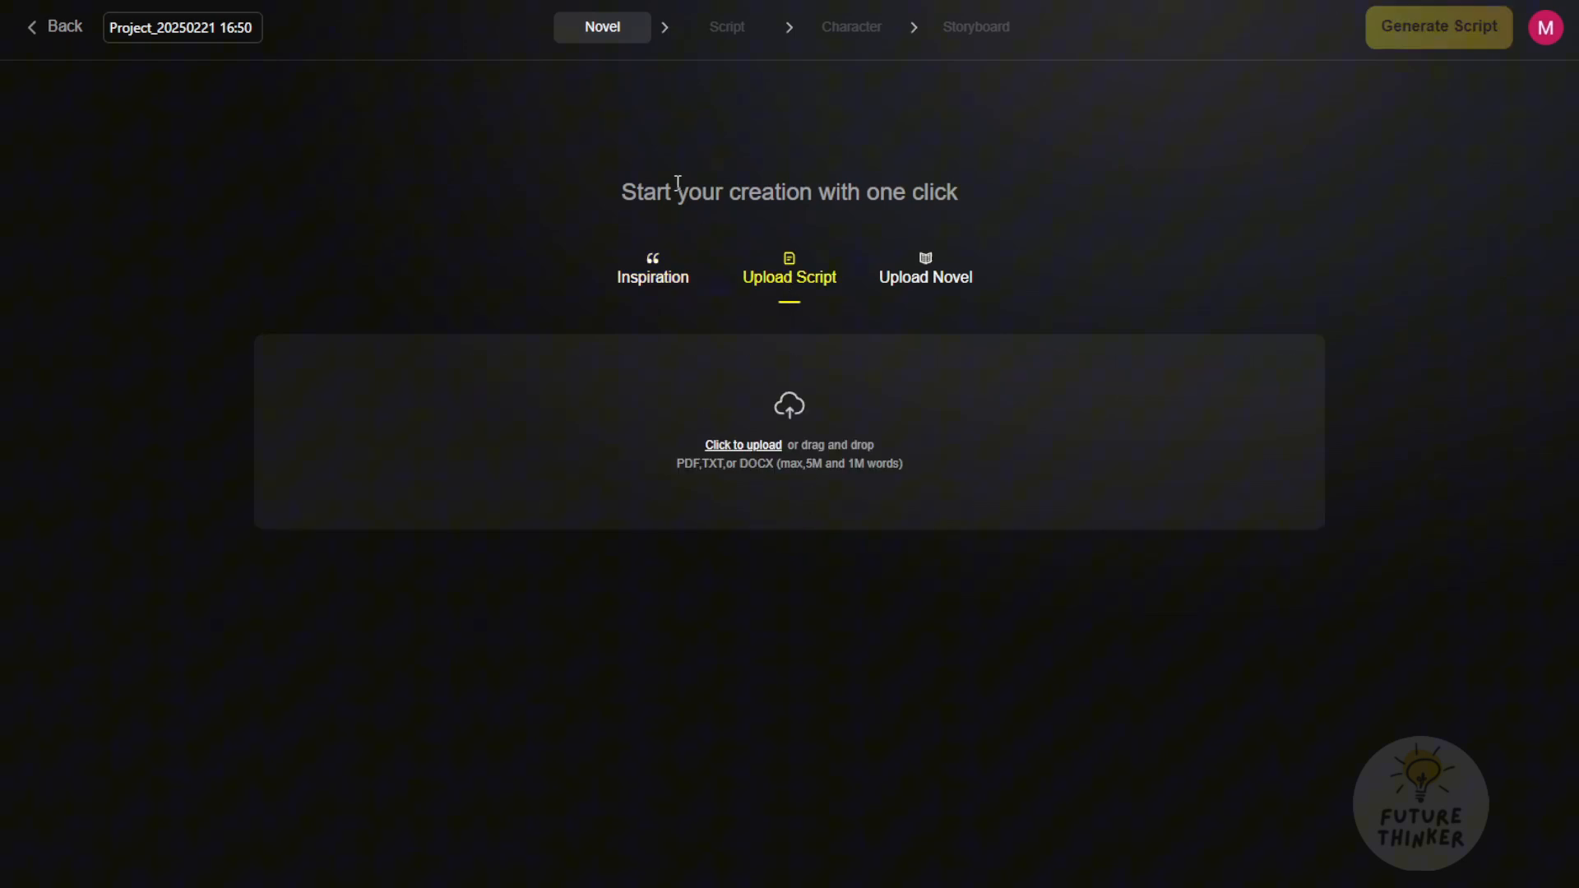
{"action": "left_click", "coordinate": [652, 269]}
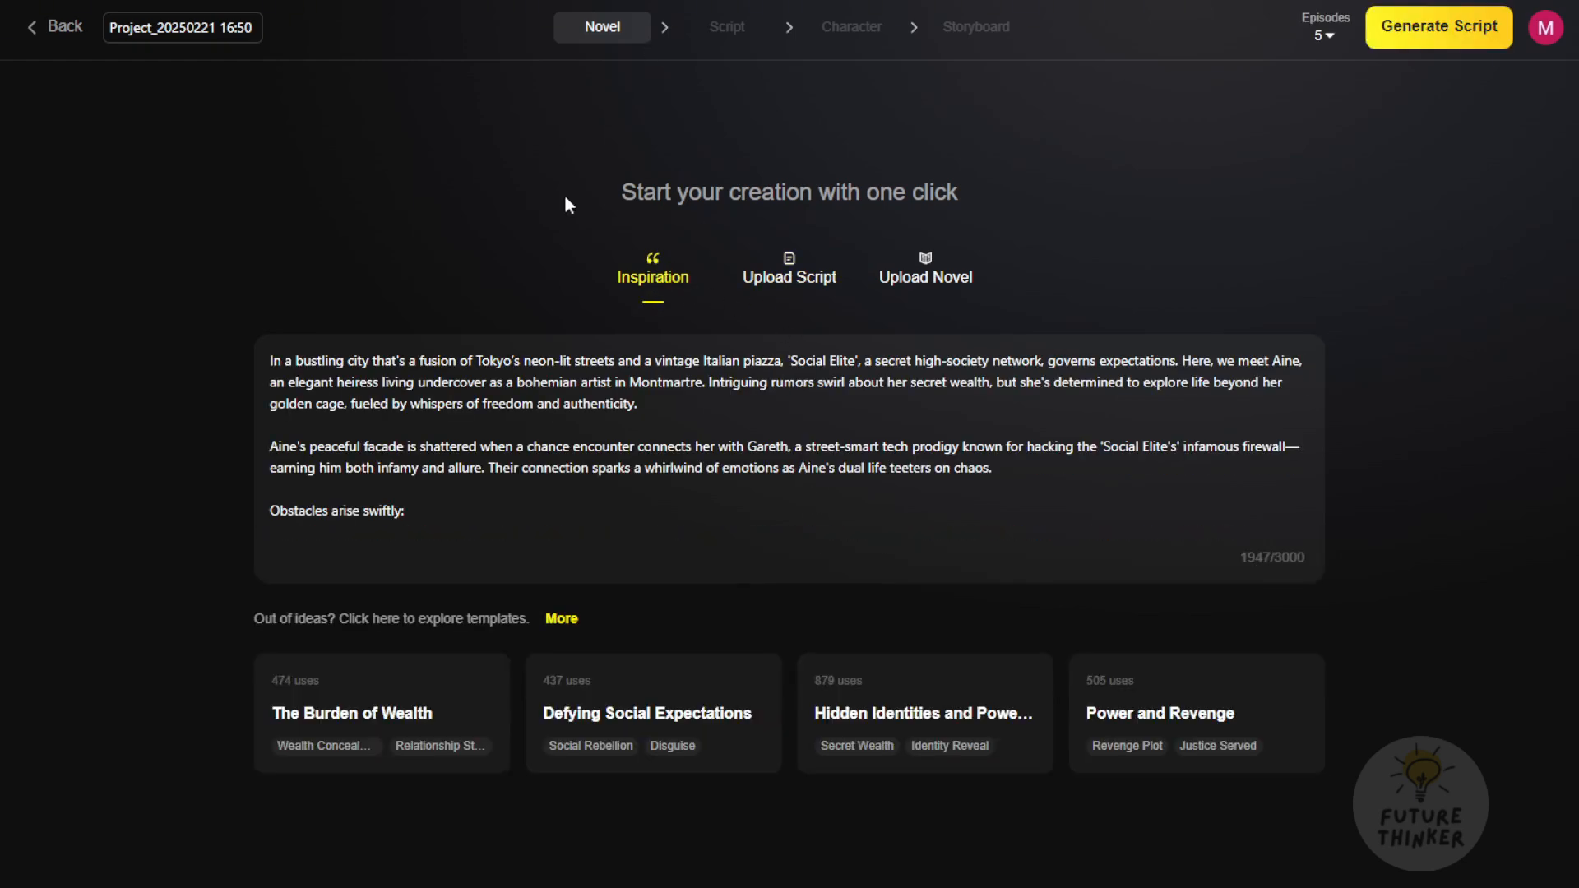
{"action": "mouse_move", "coordinate": [780, 292]}
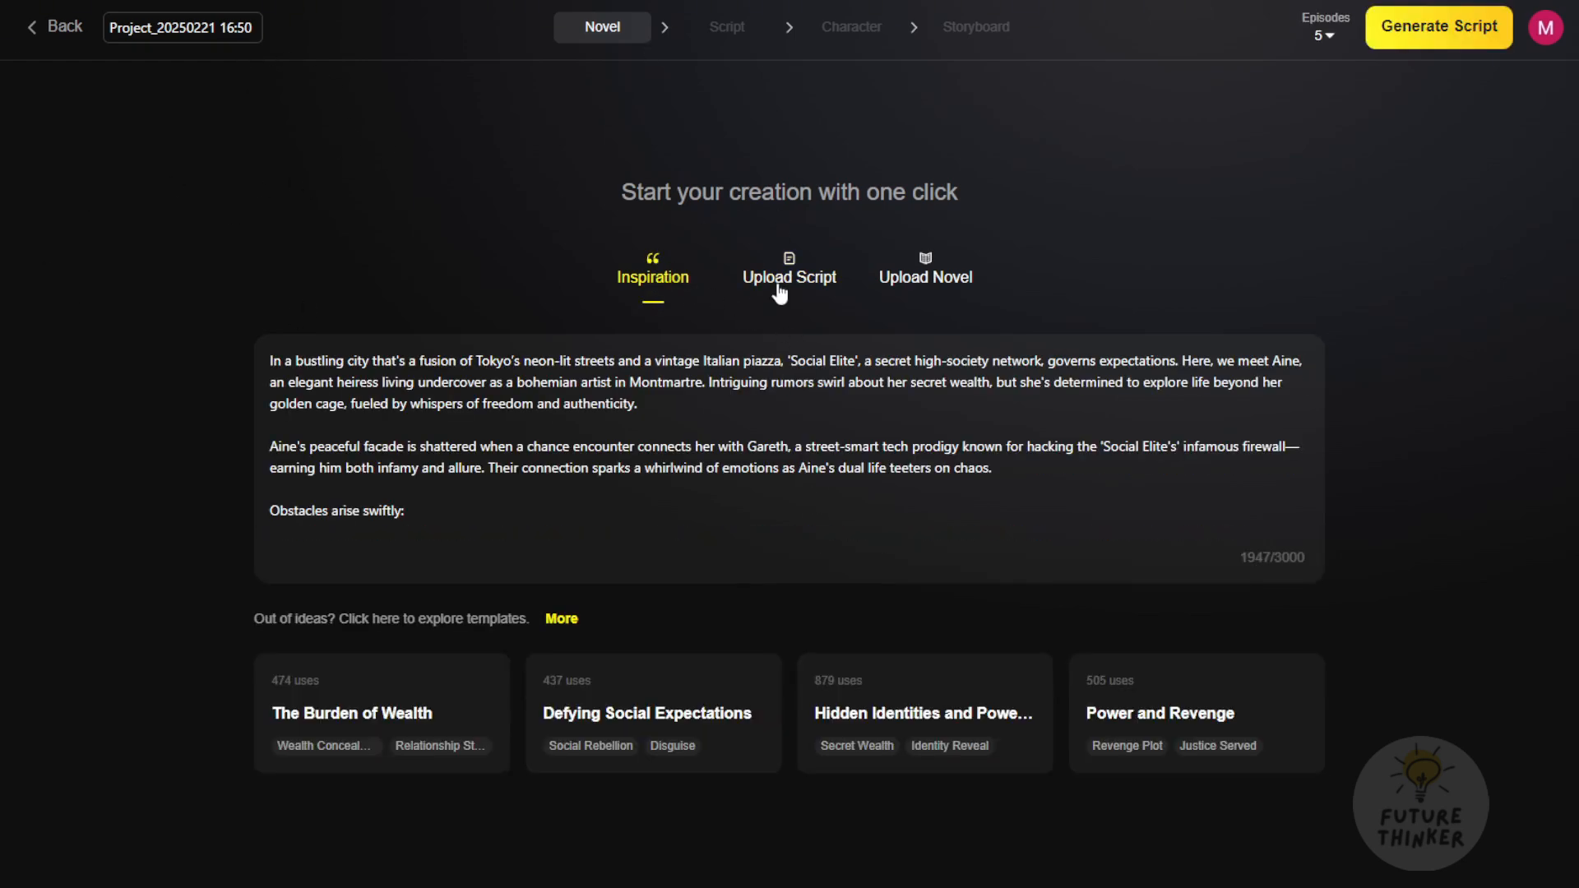
{"action": "left_click", "coordinate": [924, 272]}
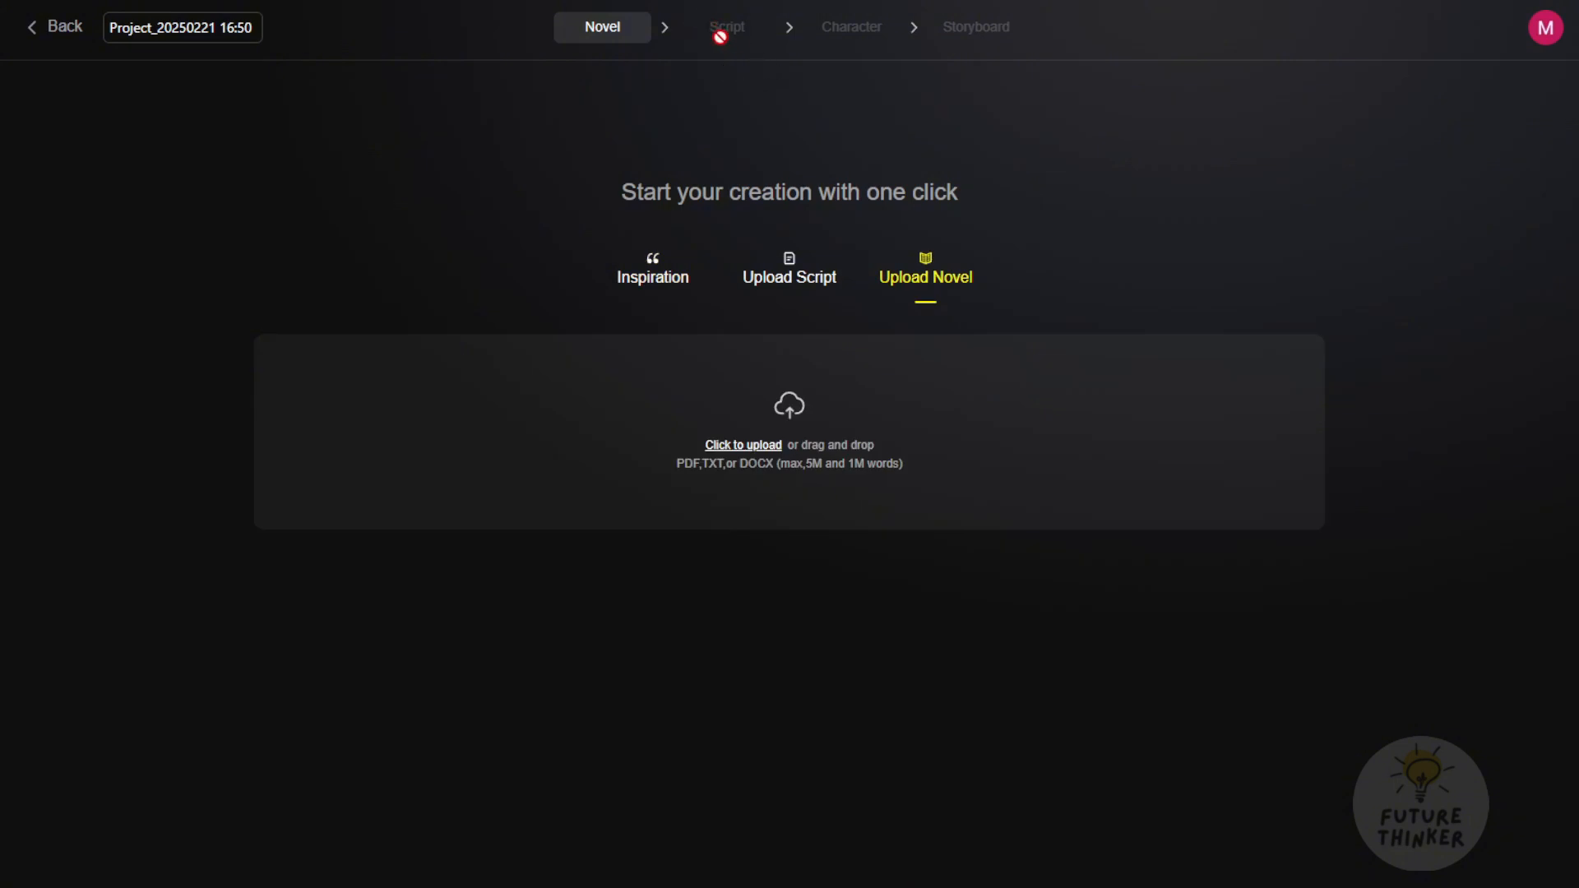
{"action": "mouse_move", "coordinate": [647, 301]}
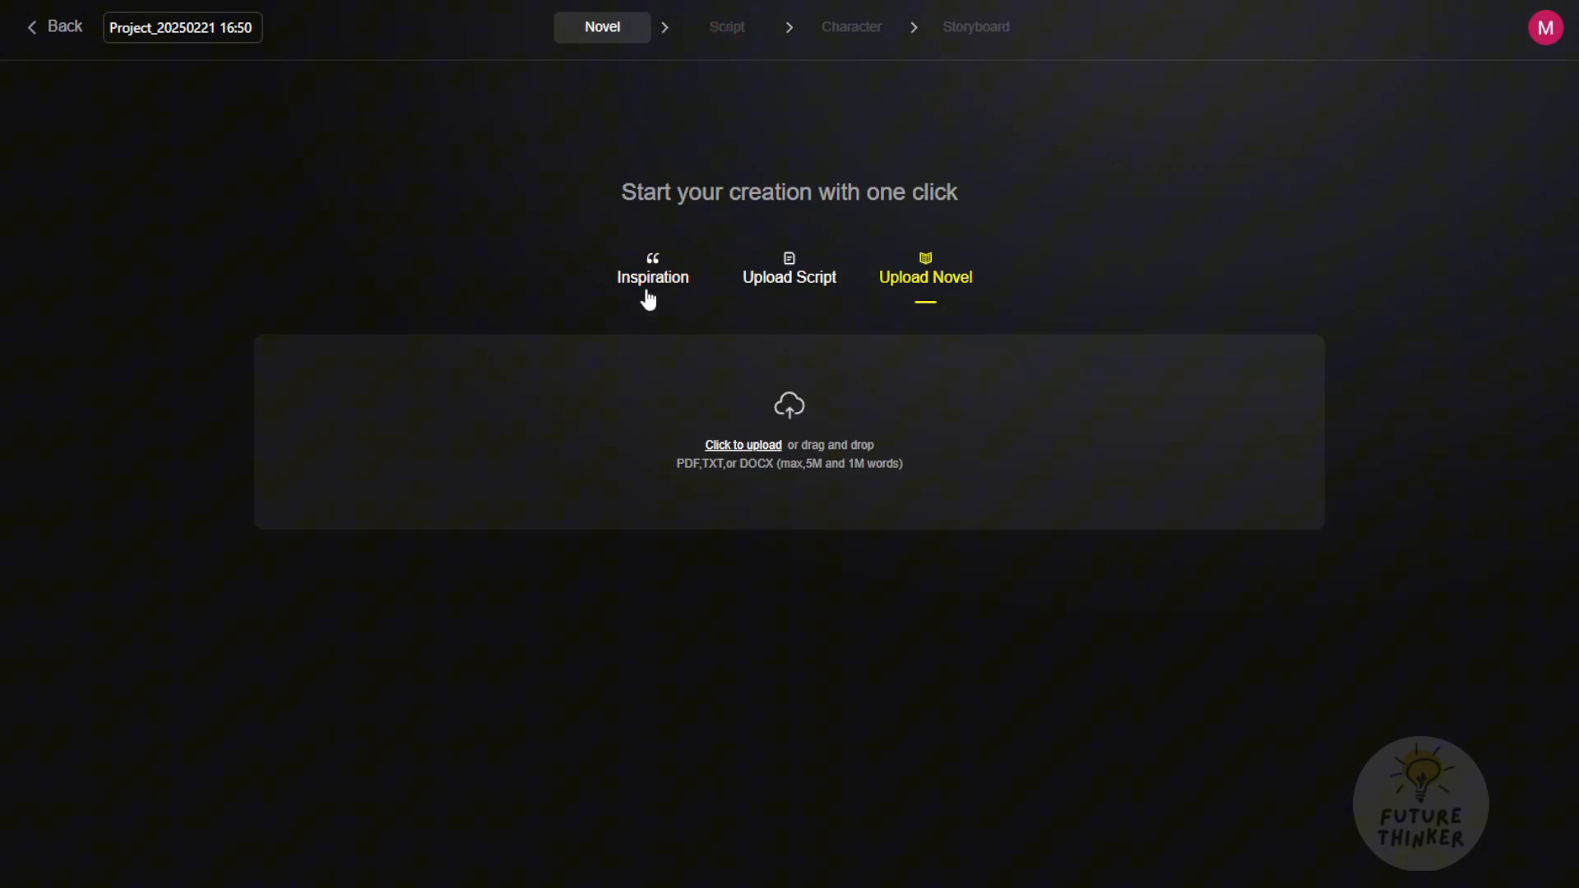
{"action": "left_click", "coordinate": [652, 273]}
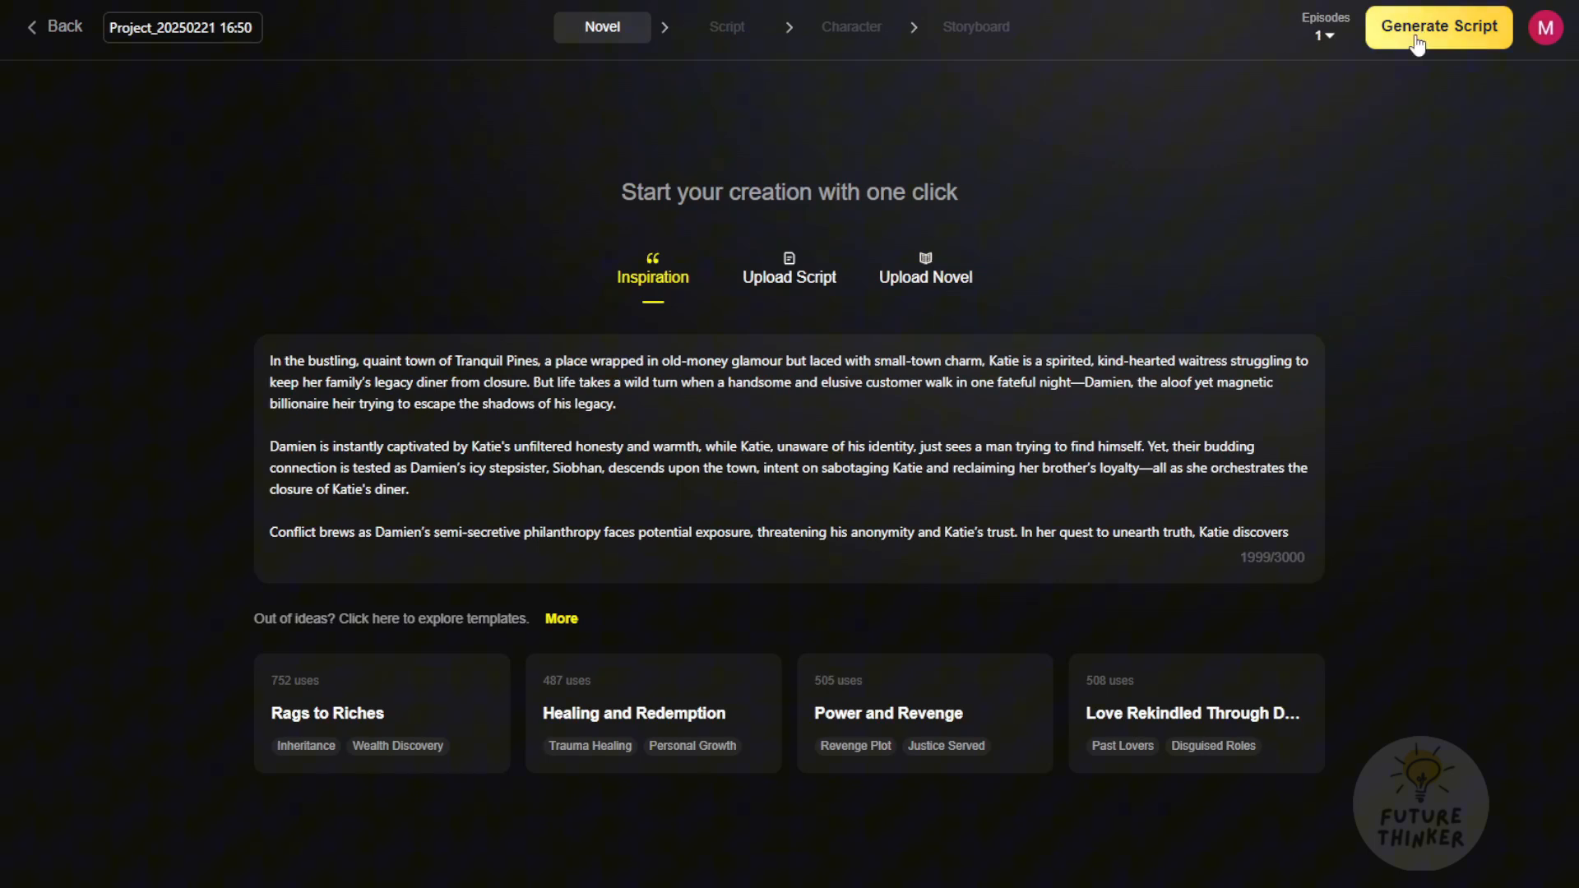
Generate the script from the Katie-and-Damien story outline and scroll through the output
{"action": "left_click", "coordinate": [1438, 26]}
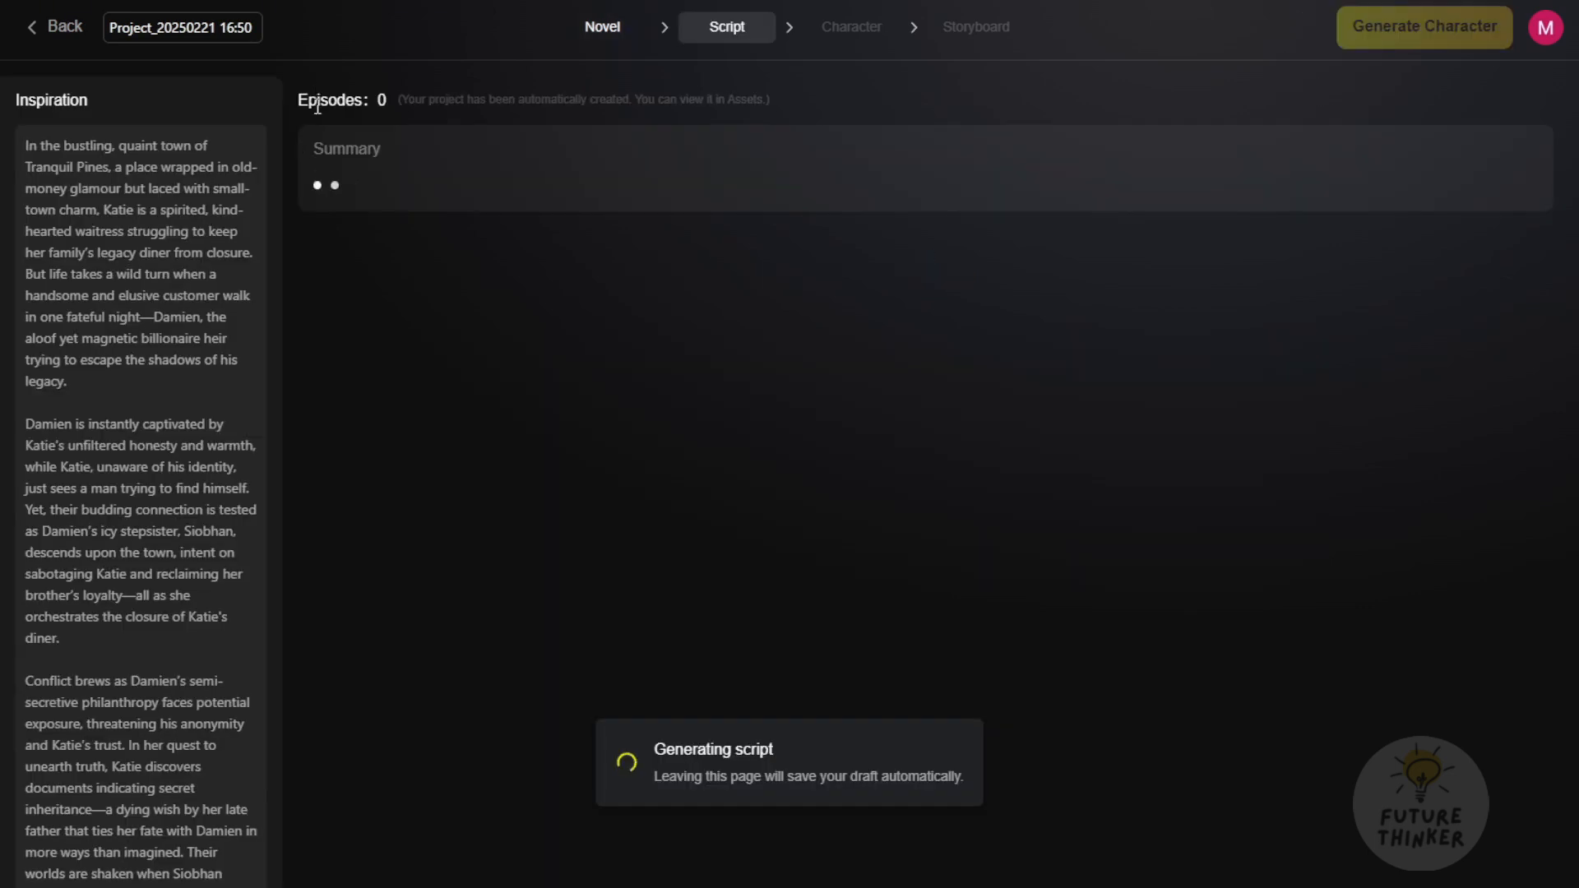
{"action": "mouse_move", "coordinate": [429, 678]}
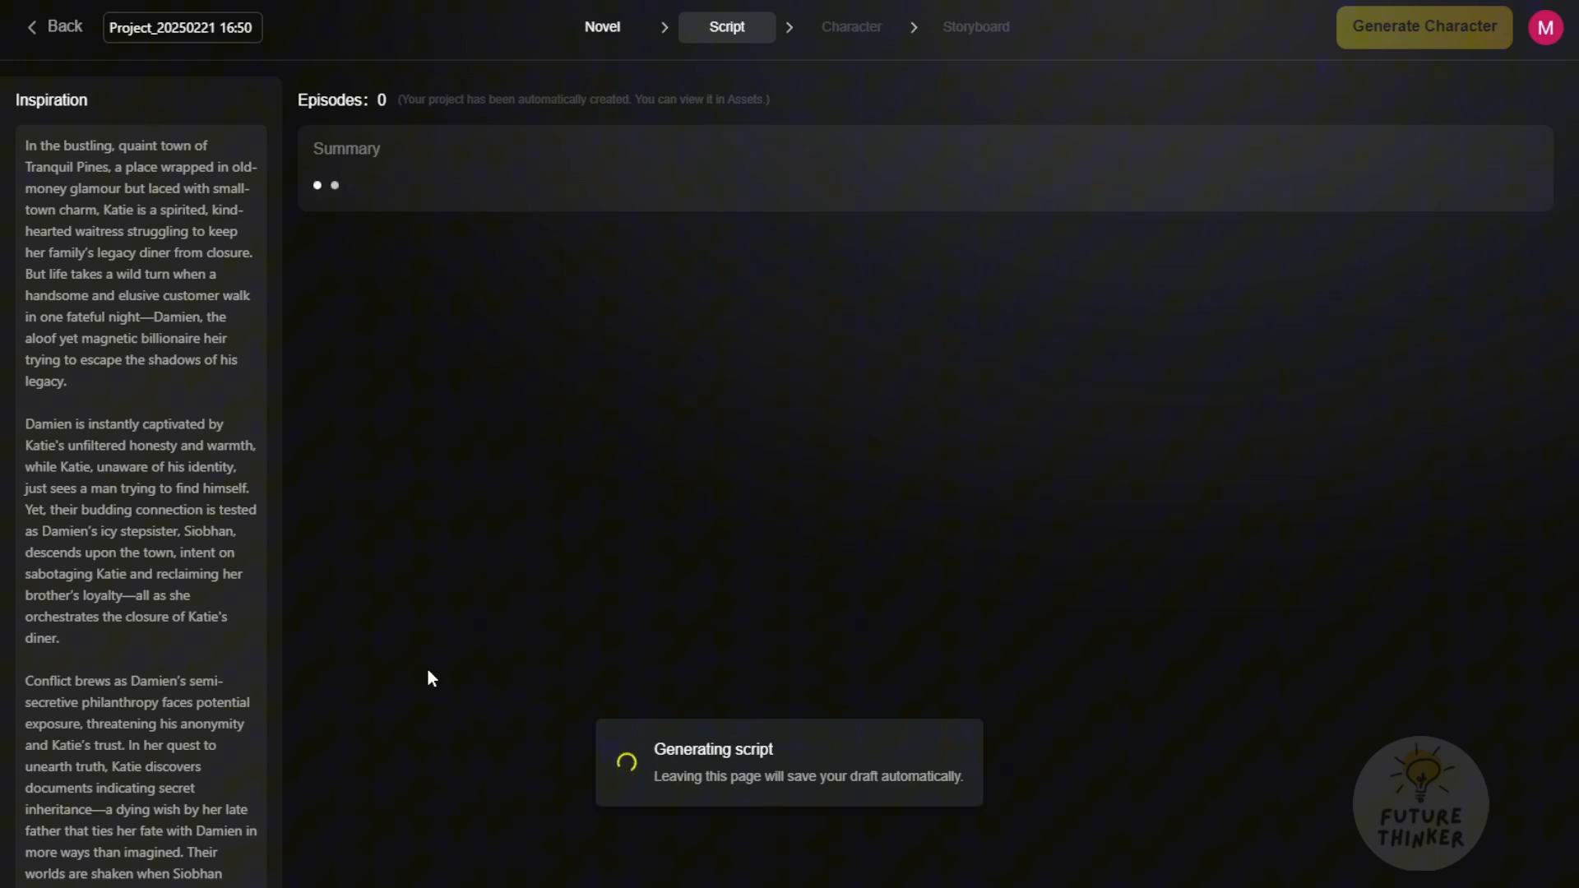
{"action": "mouse_move", "coordinate": [658, 690]}
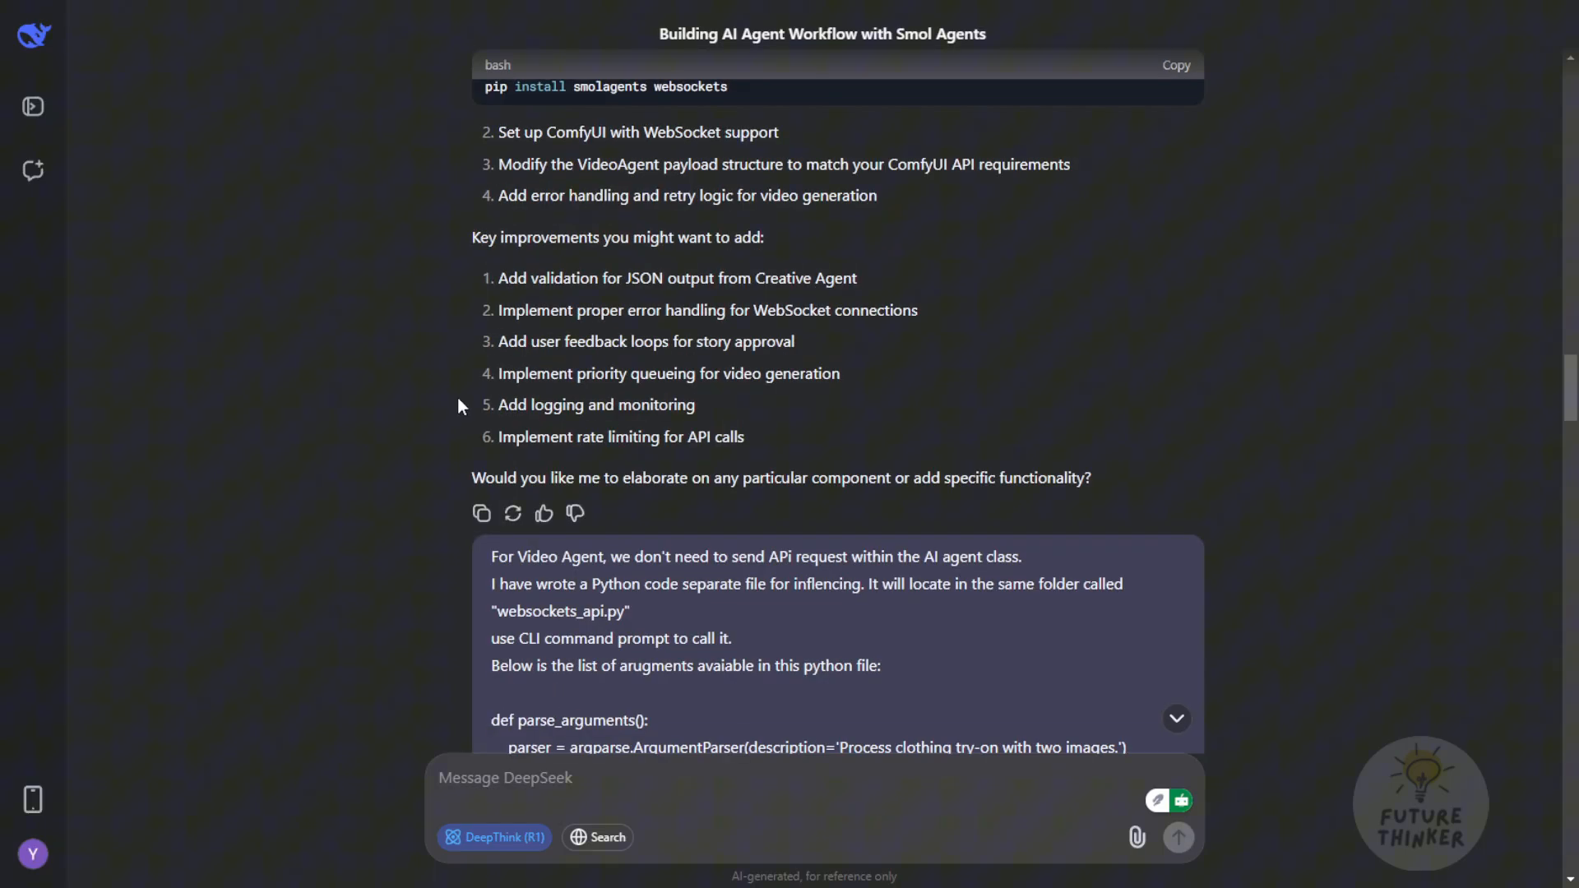
{"action": "scroll", "scroll_direction": "down", "scroll_amount": 3}
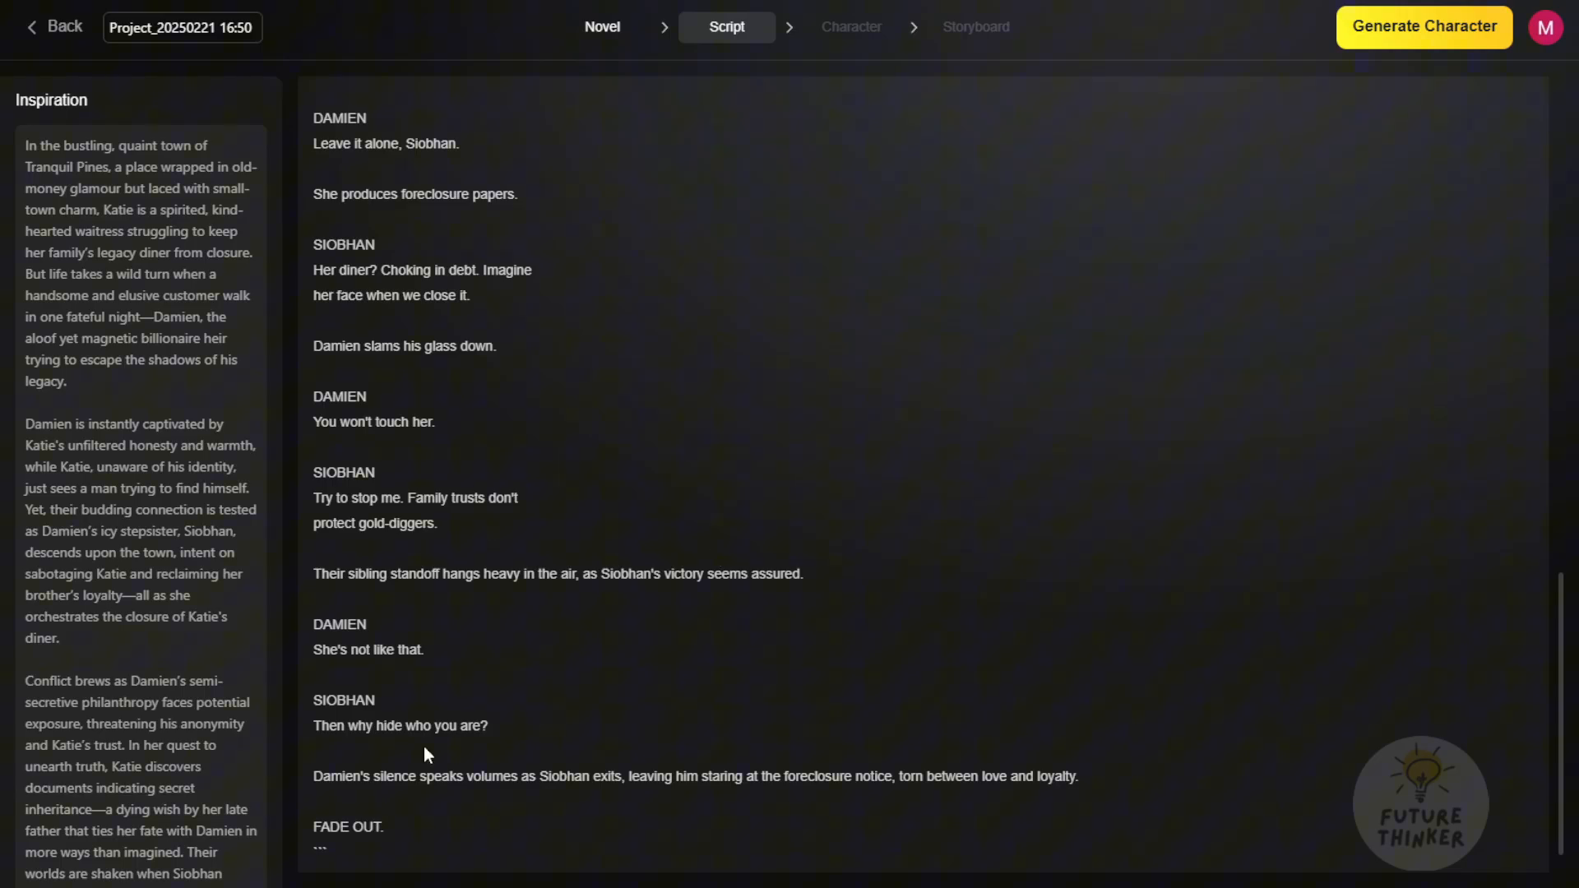
{"action": "mouse_move", "coordinate": [606, 341]}
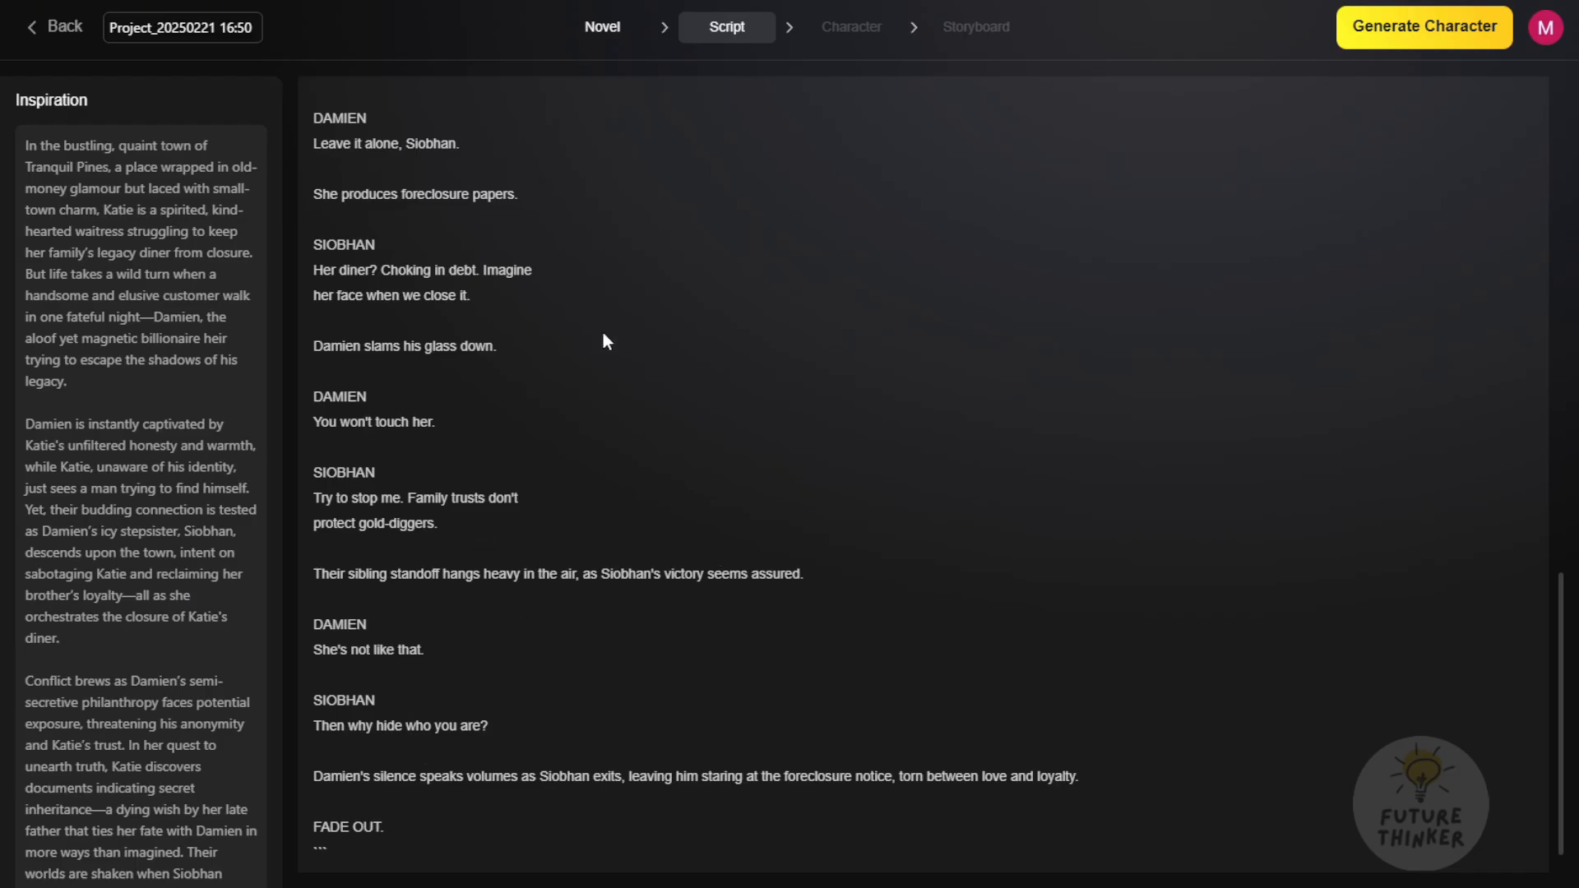
{"action": "mouse_move", "coordinate": [852, 151]}
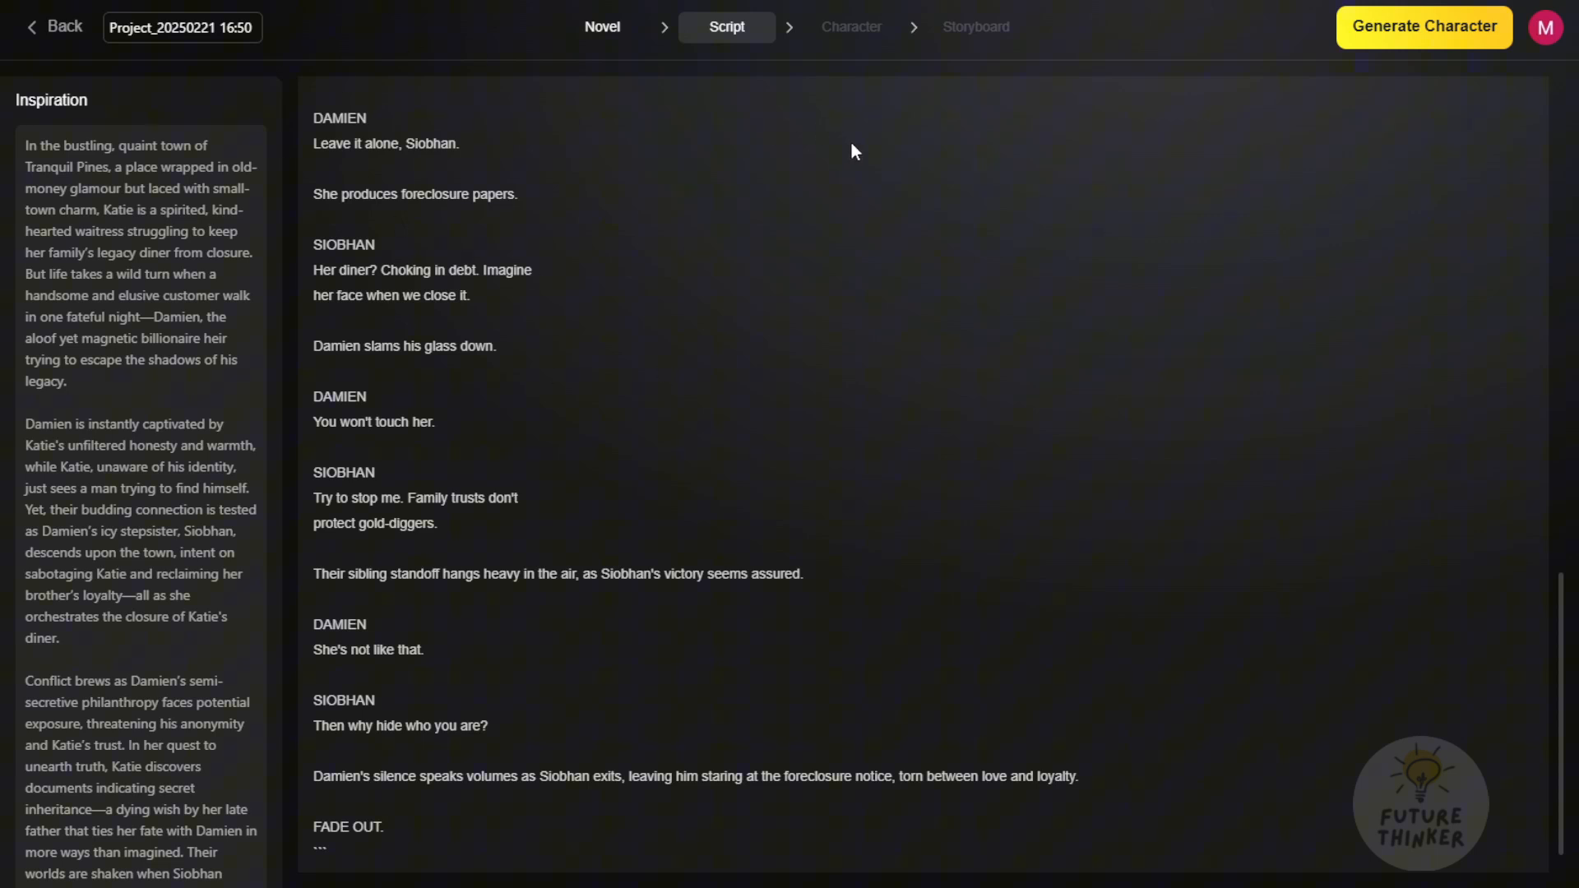
{"action": "mouse_move", "coordinate": [1485, 197]}
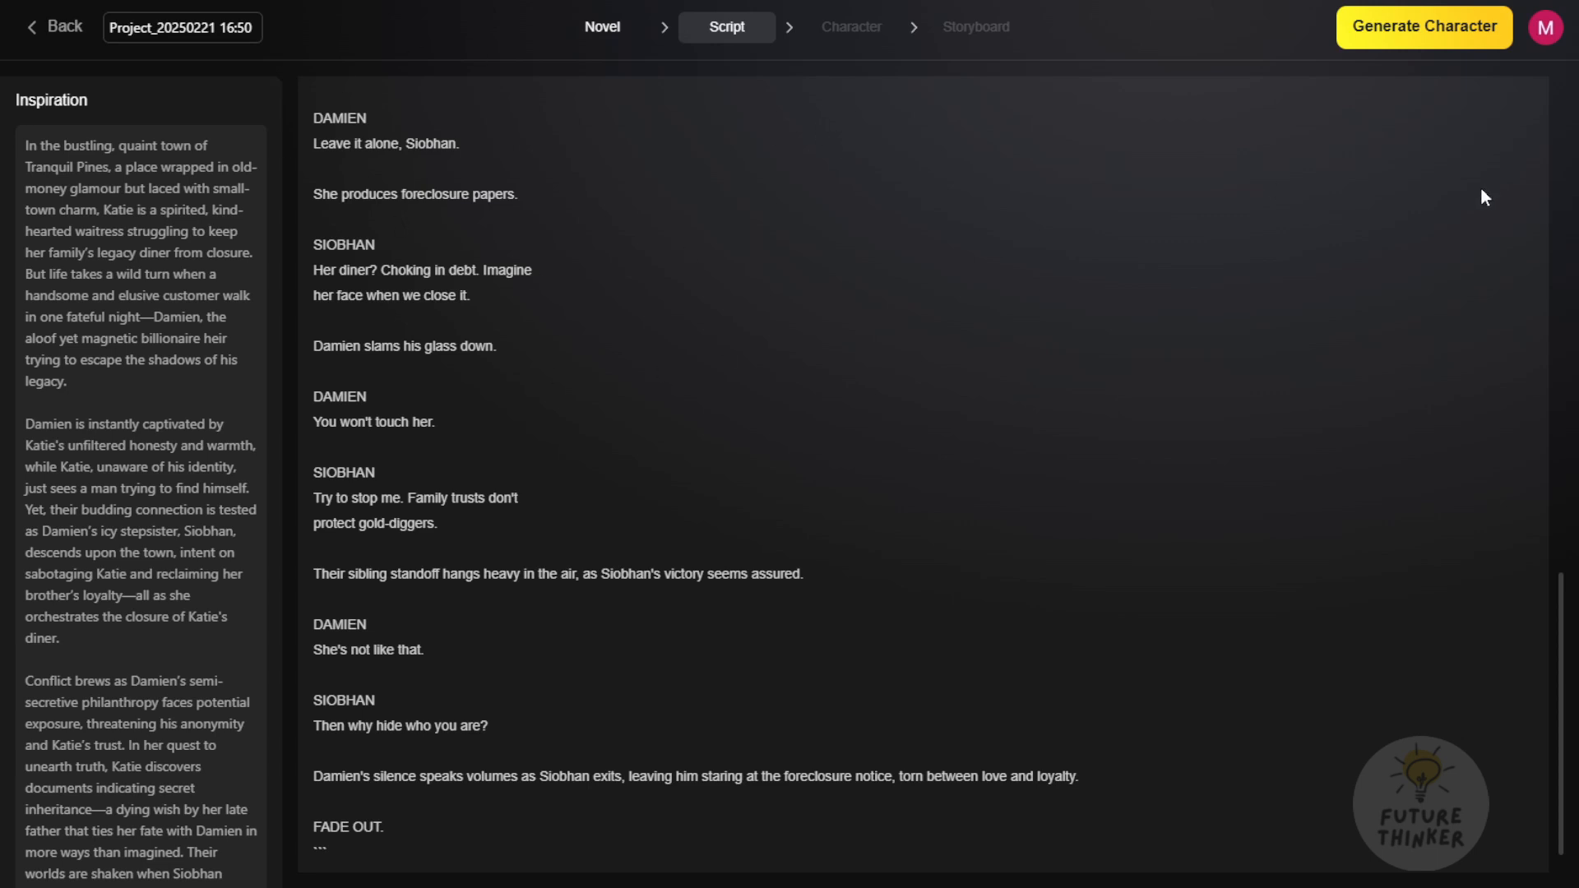
{"action": "mouse_move", "coordinate": [1453, 167]}
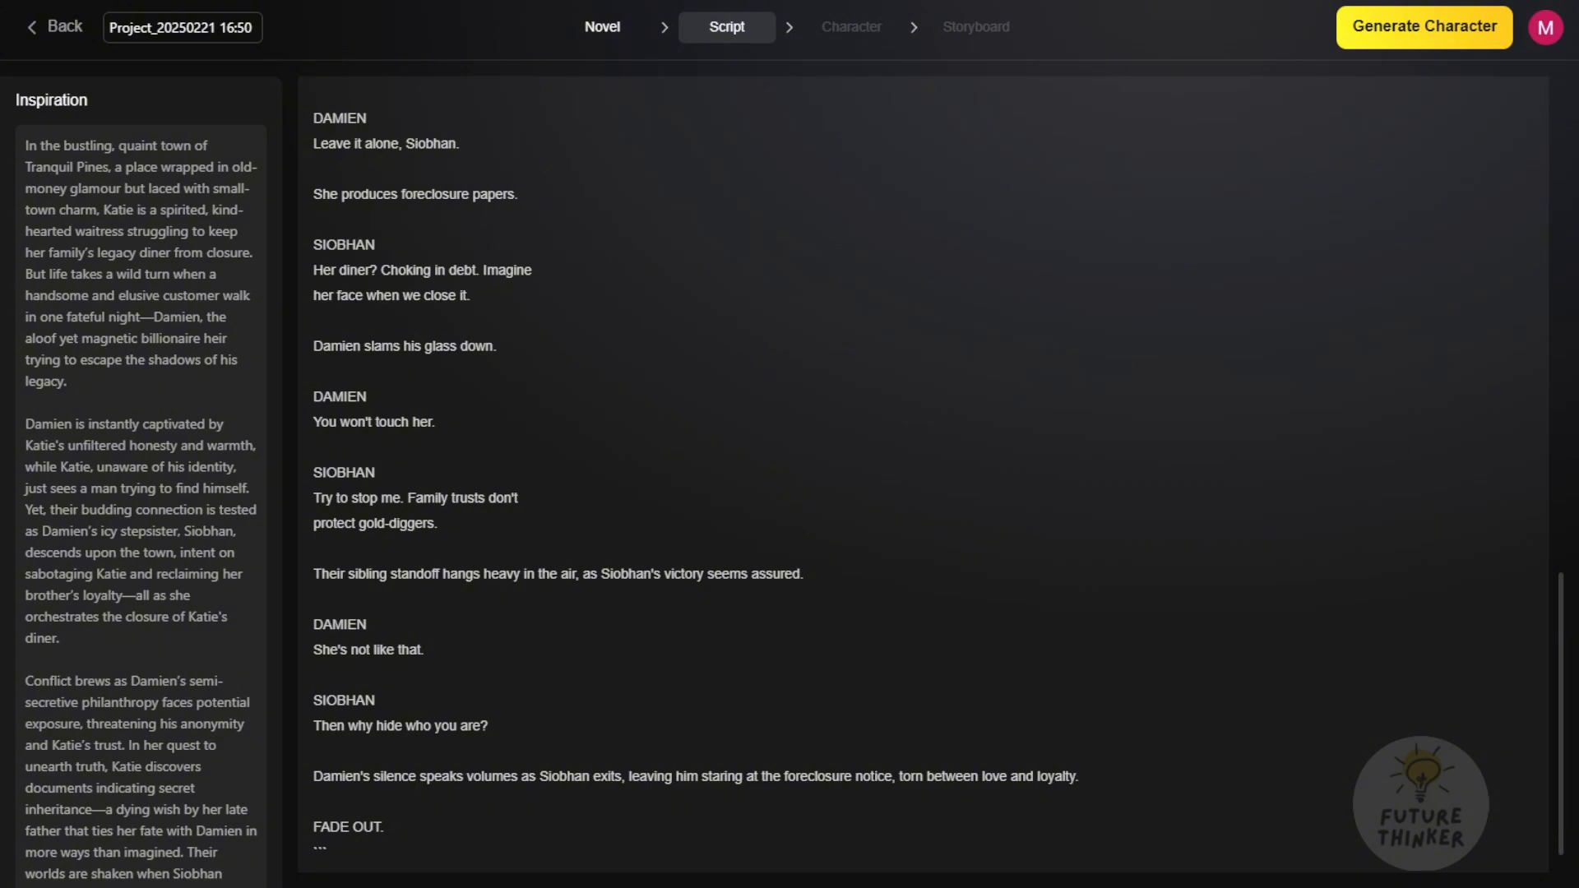
Scroll back up through Episode 1's summary and diner-counter scene
{"action": "scroll", "scroll_direction": "up", "scroll_amount": 3}
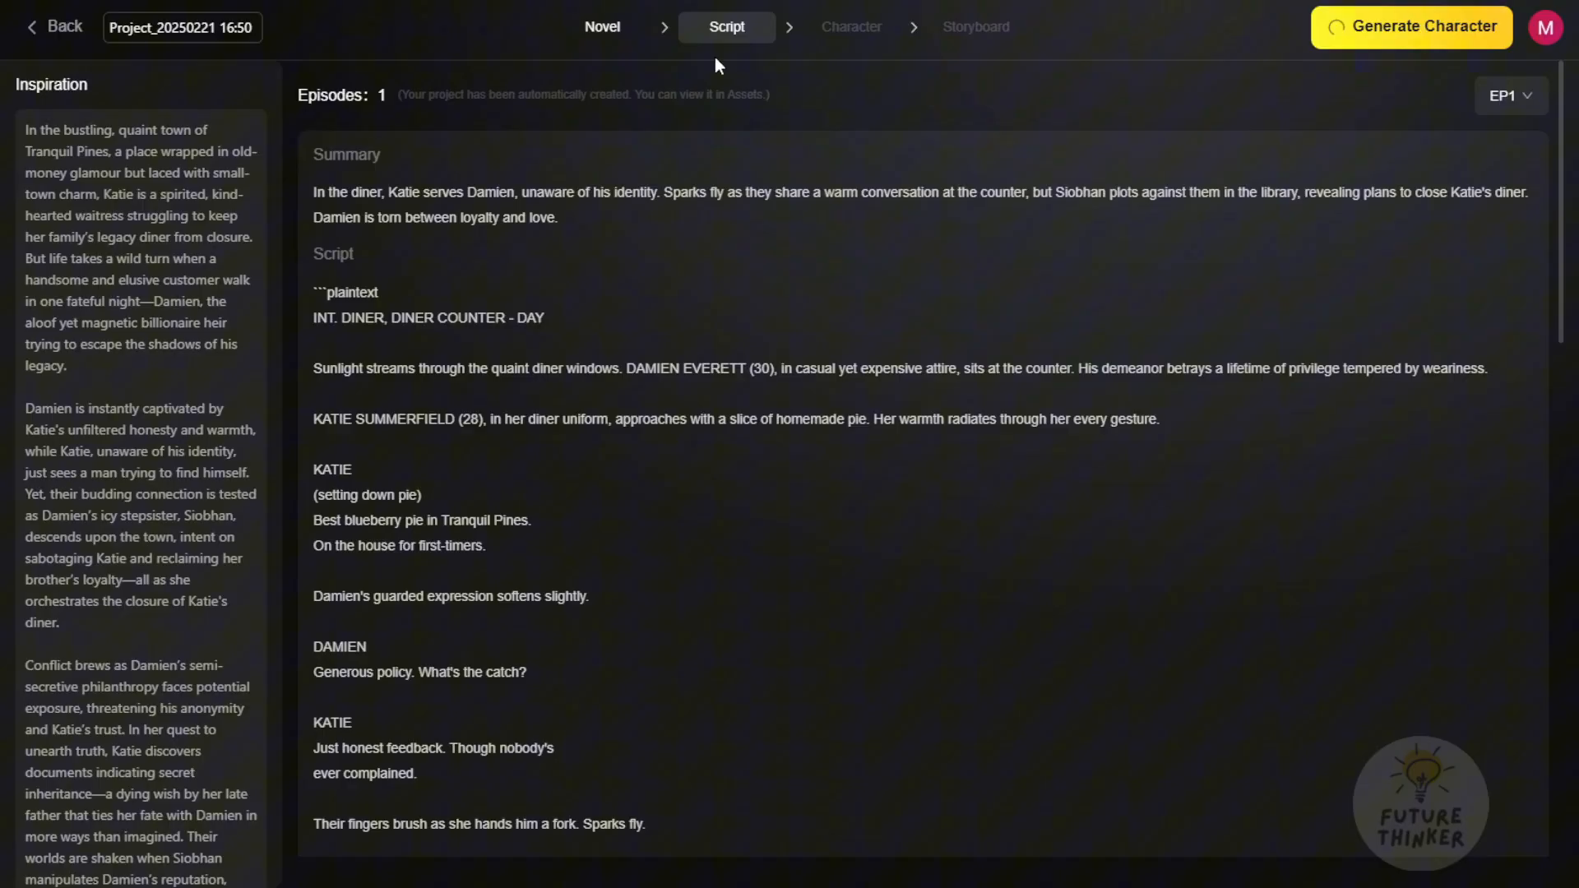
Generate characters for 'Secrets in the Shadows' from the finished episode script
{"action": "left_click", "coordinate": [851, 27]}
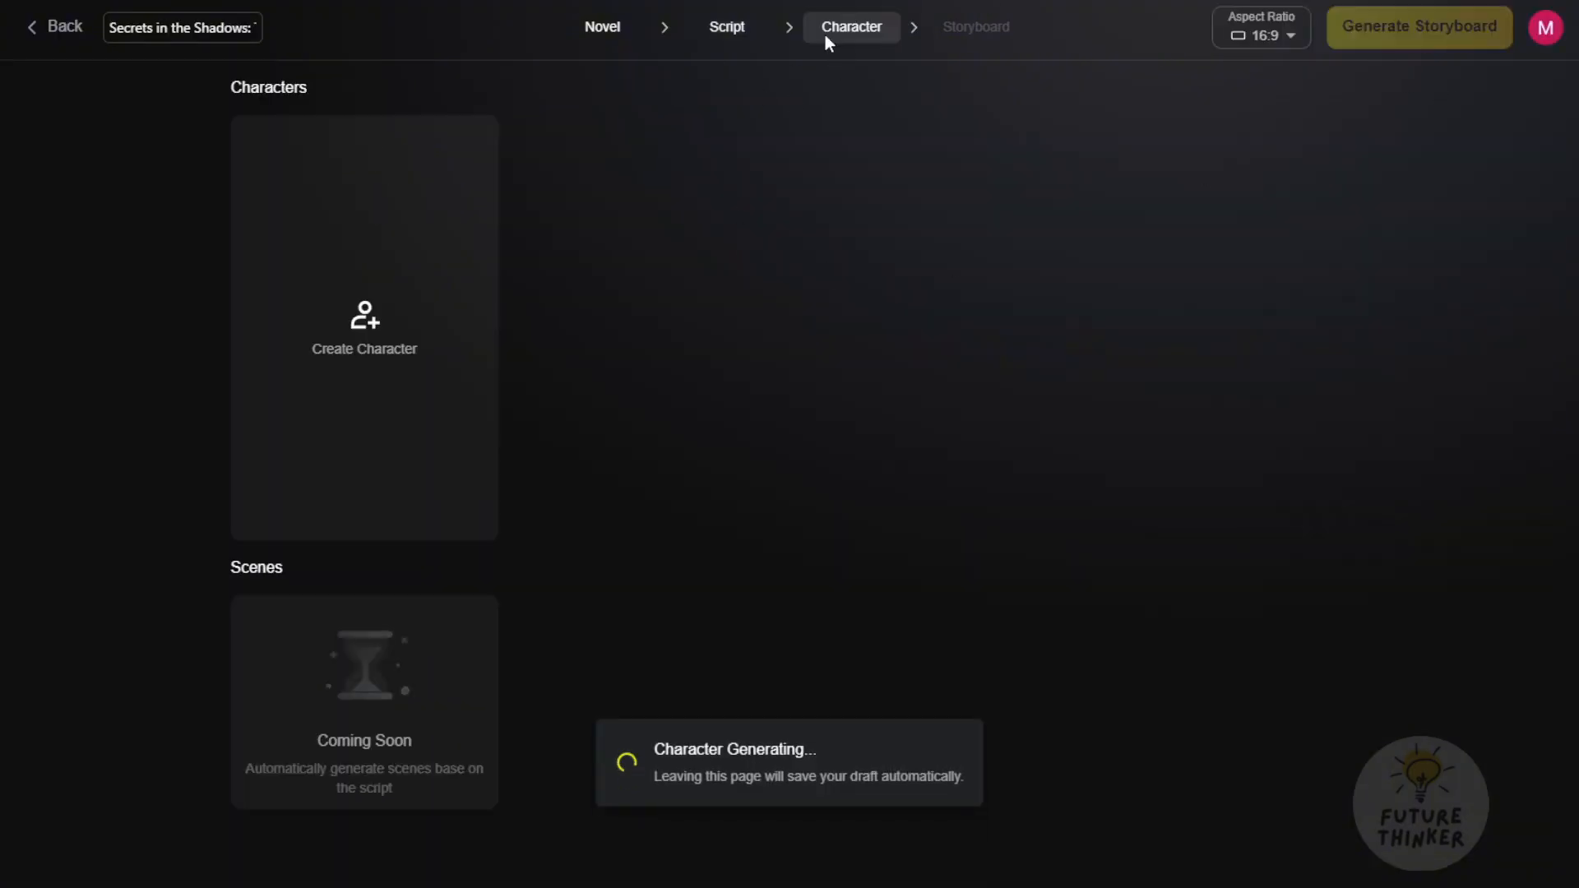
{"action": "mouse_move", "coordinate": [194, 420]}
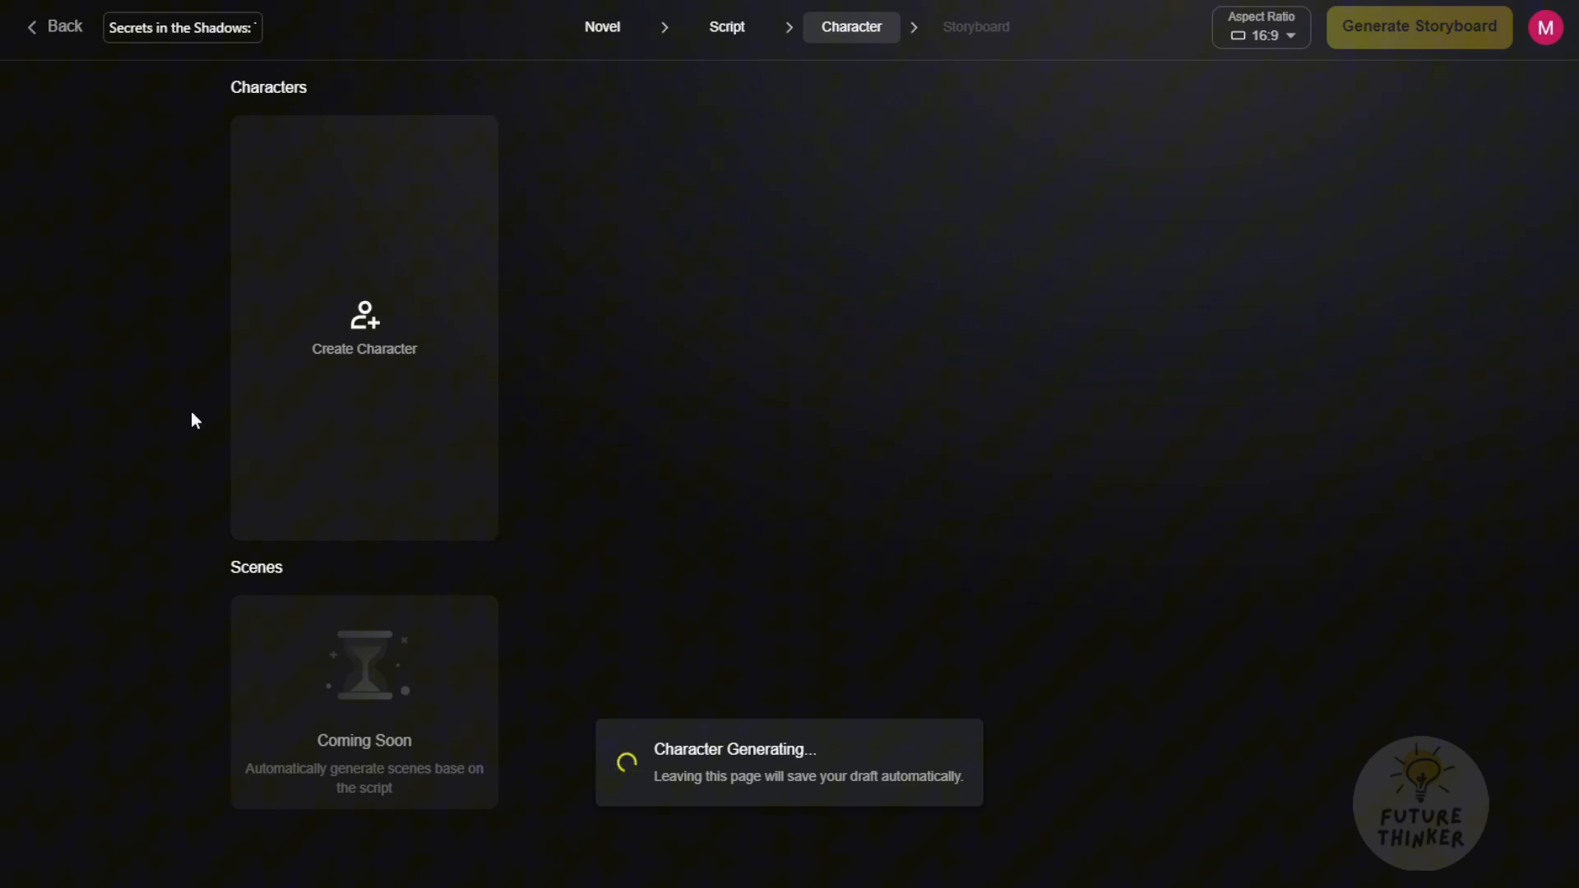
{"action": "mouse_move", "coordinate": [619, 474]}
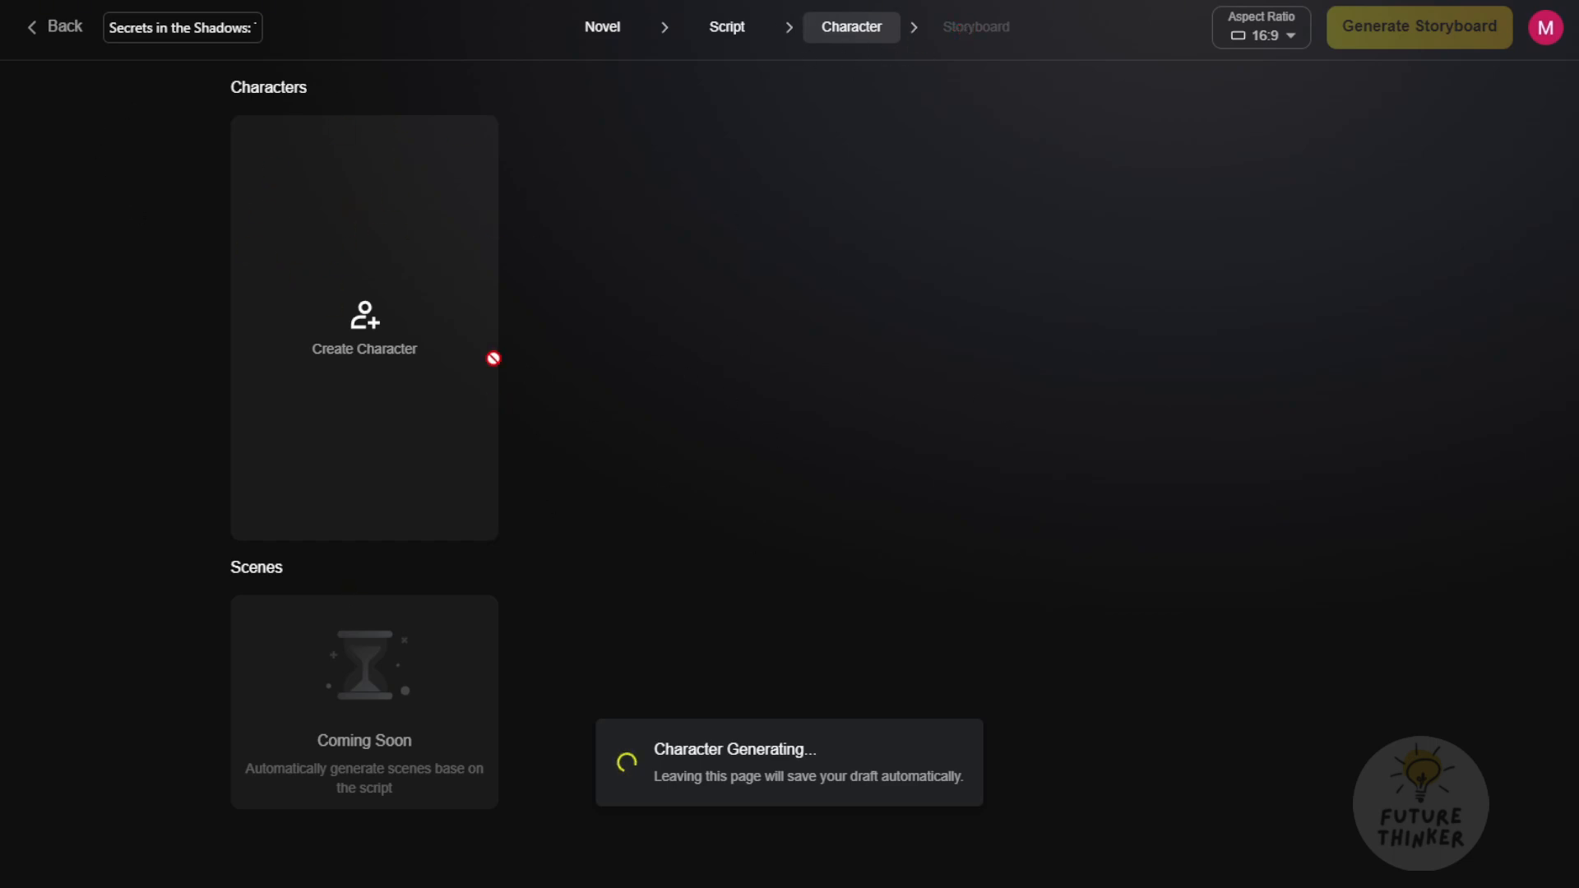
{"action": "mouse_move", "coordinate": [977, 50]}
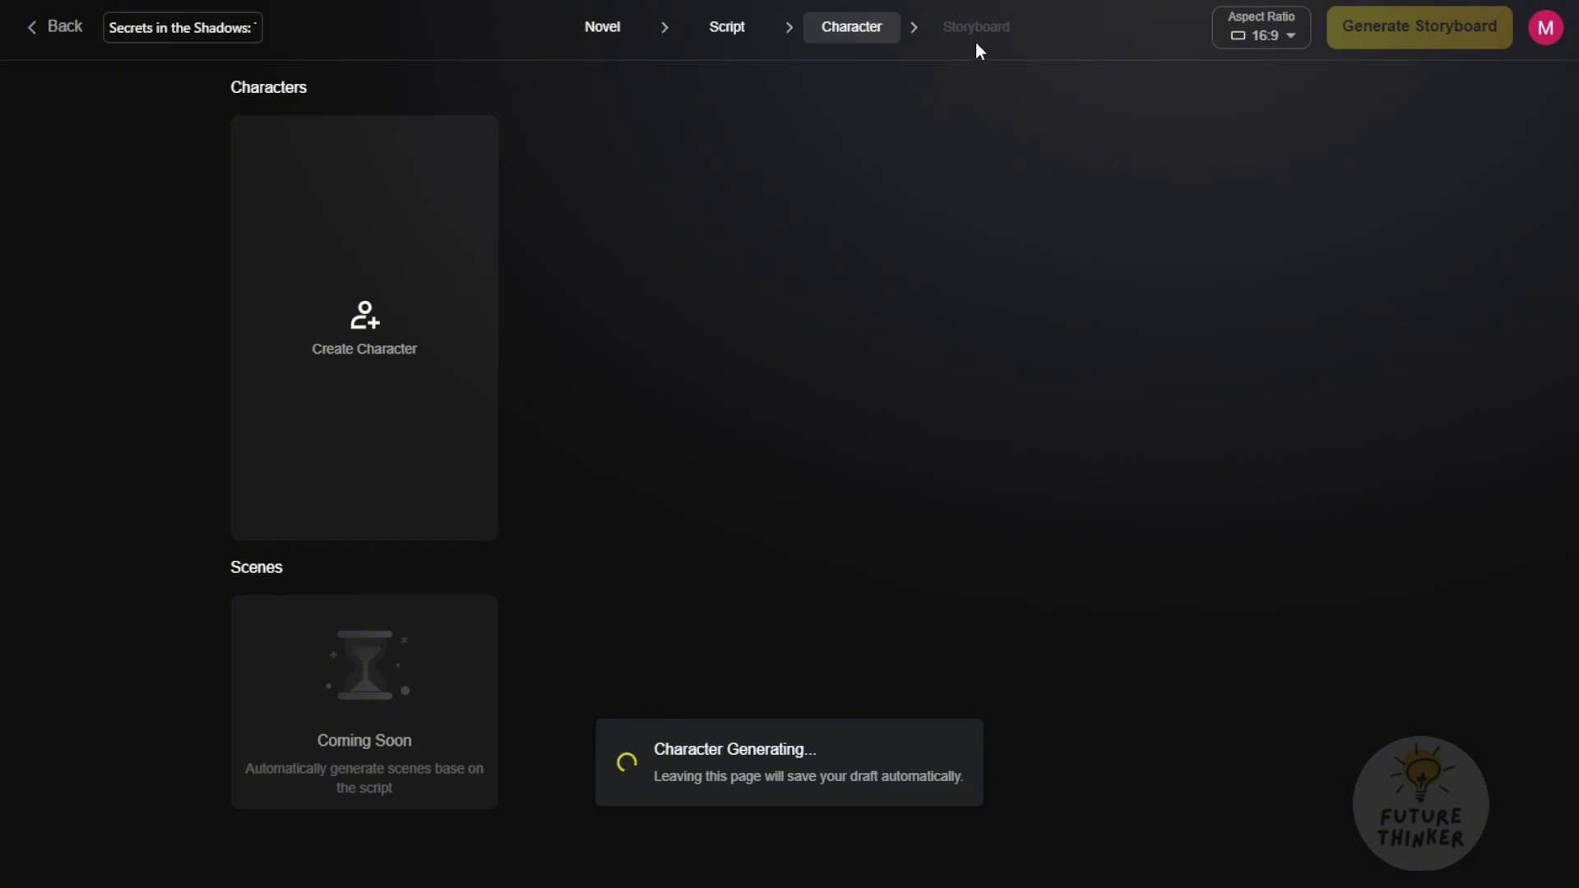
{"action": "mouse_move", "coordinate": [945, 67]}
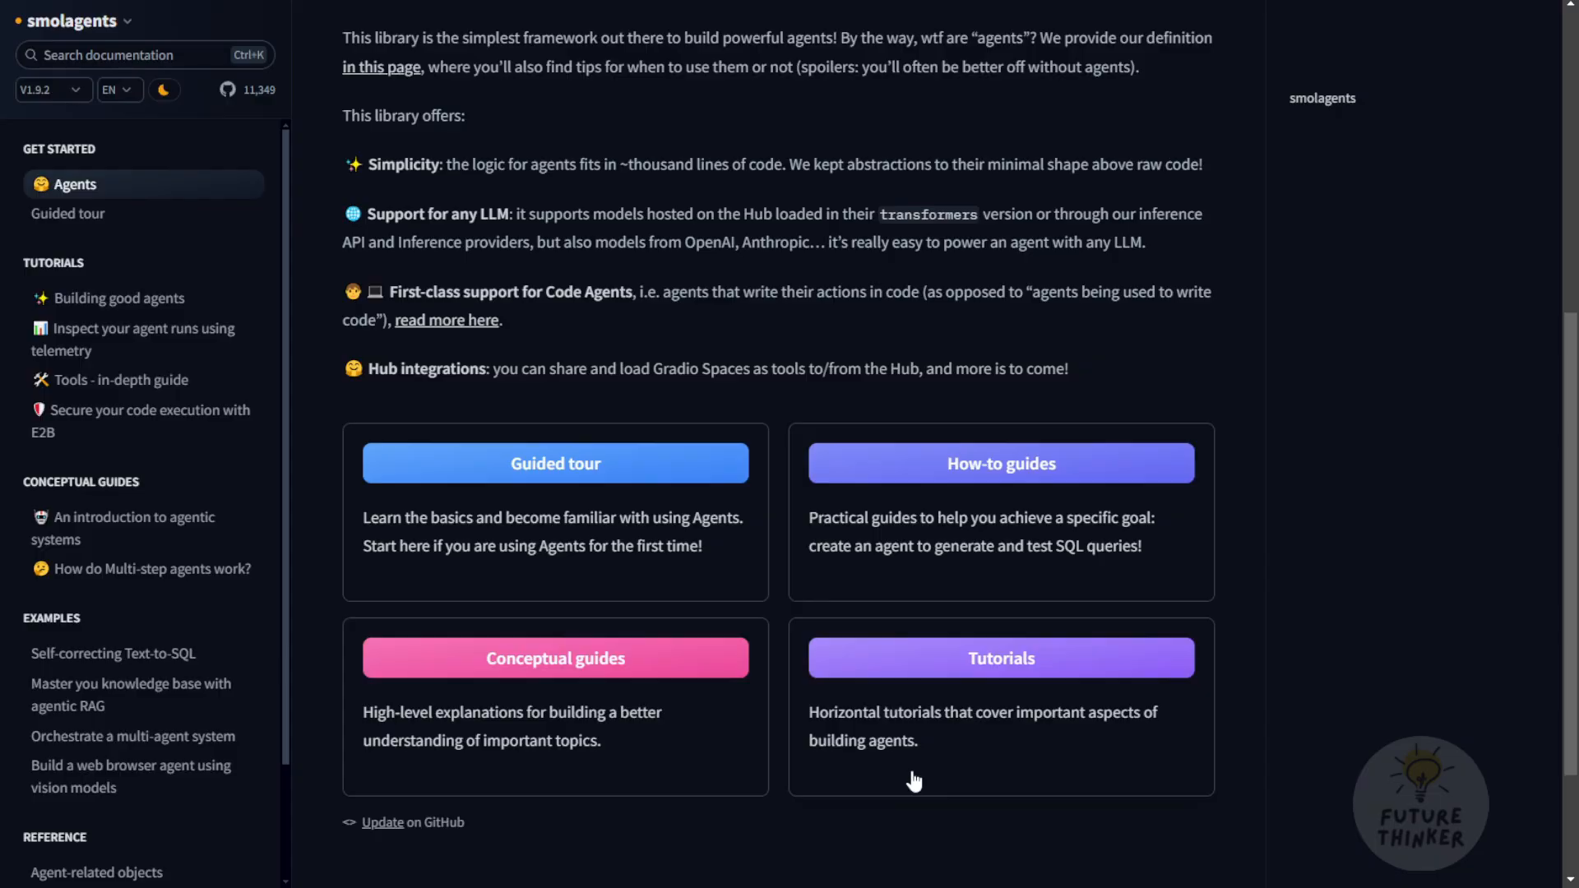
{"action": "mouse_move", "coordinate": [397, 19]}
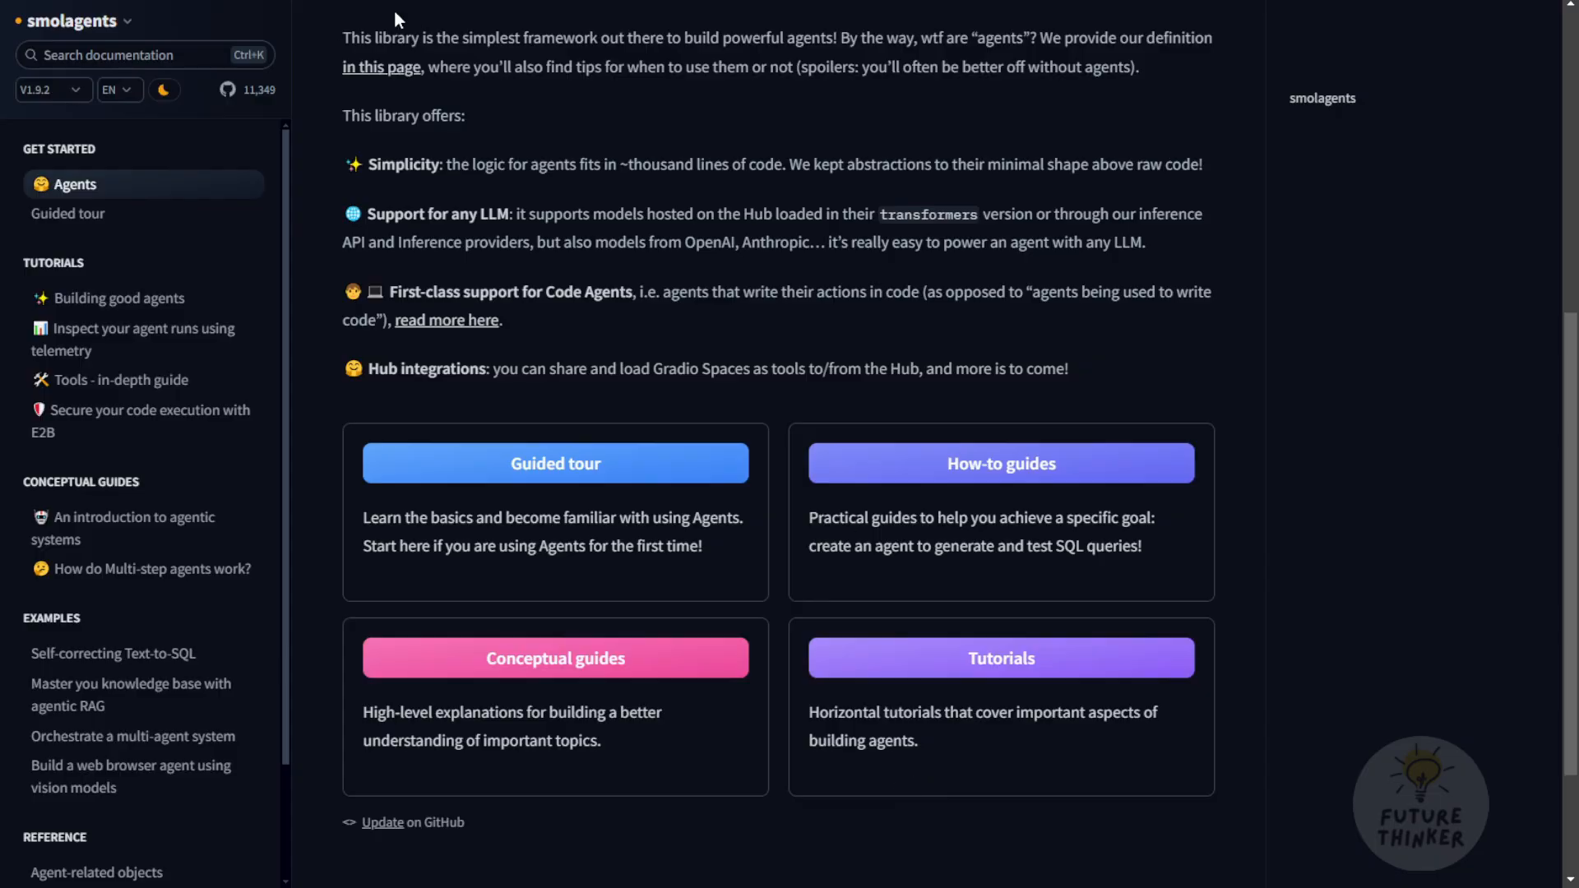
{"action": "mouse_move", "coordinate": [749, 376]}
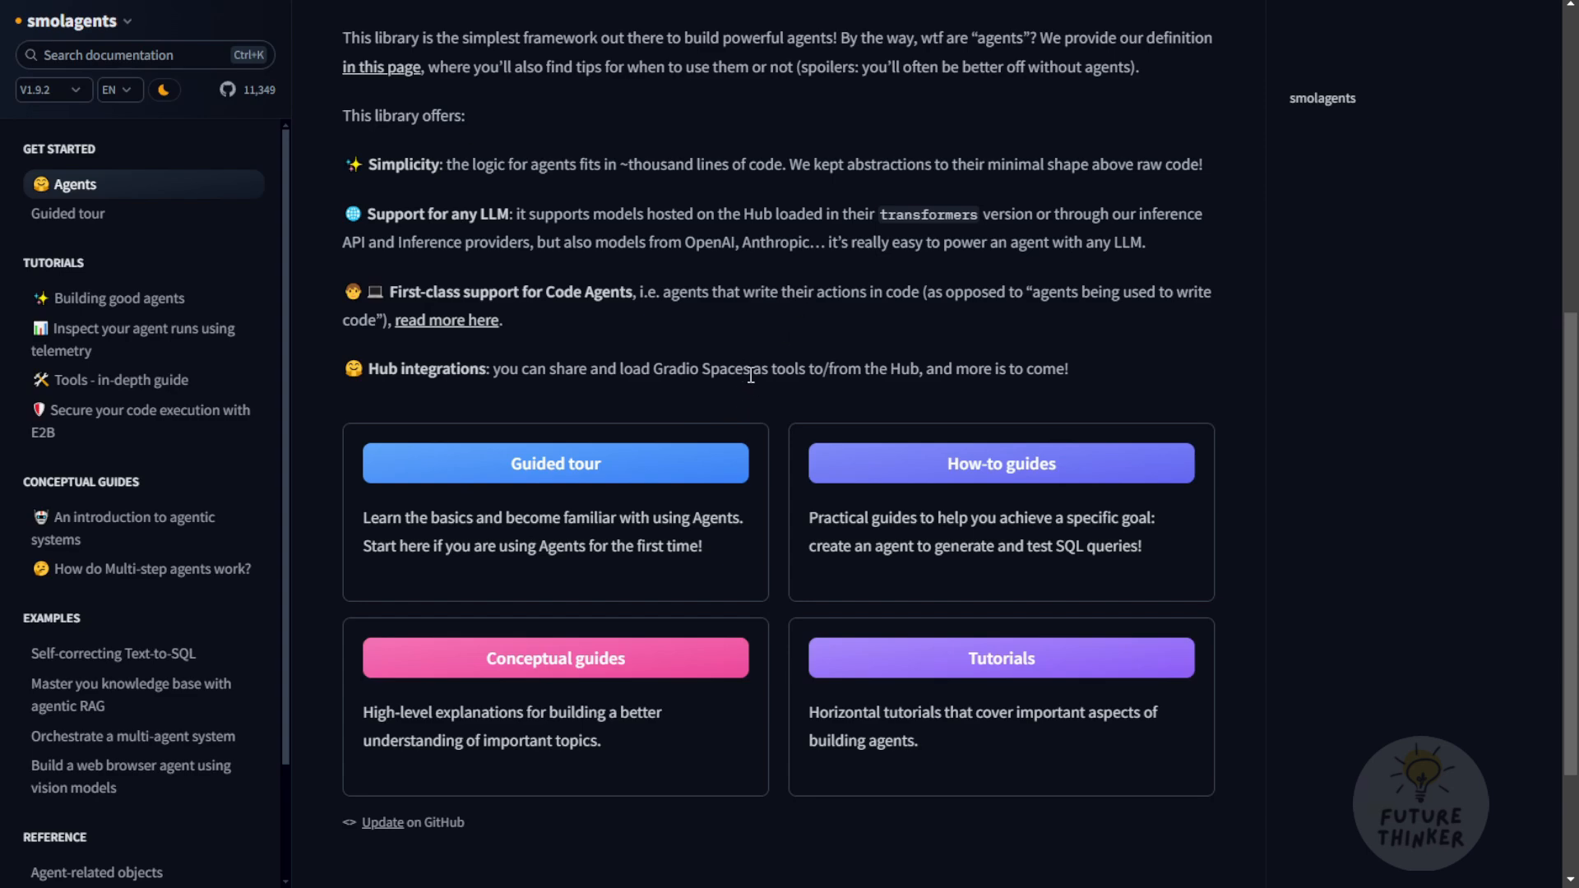
{"action": "mouse_move", "coordinate": [749, 375]}
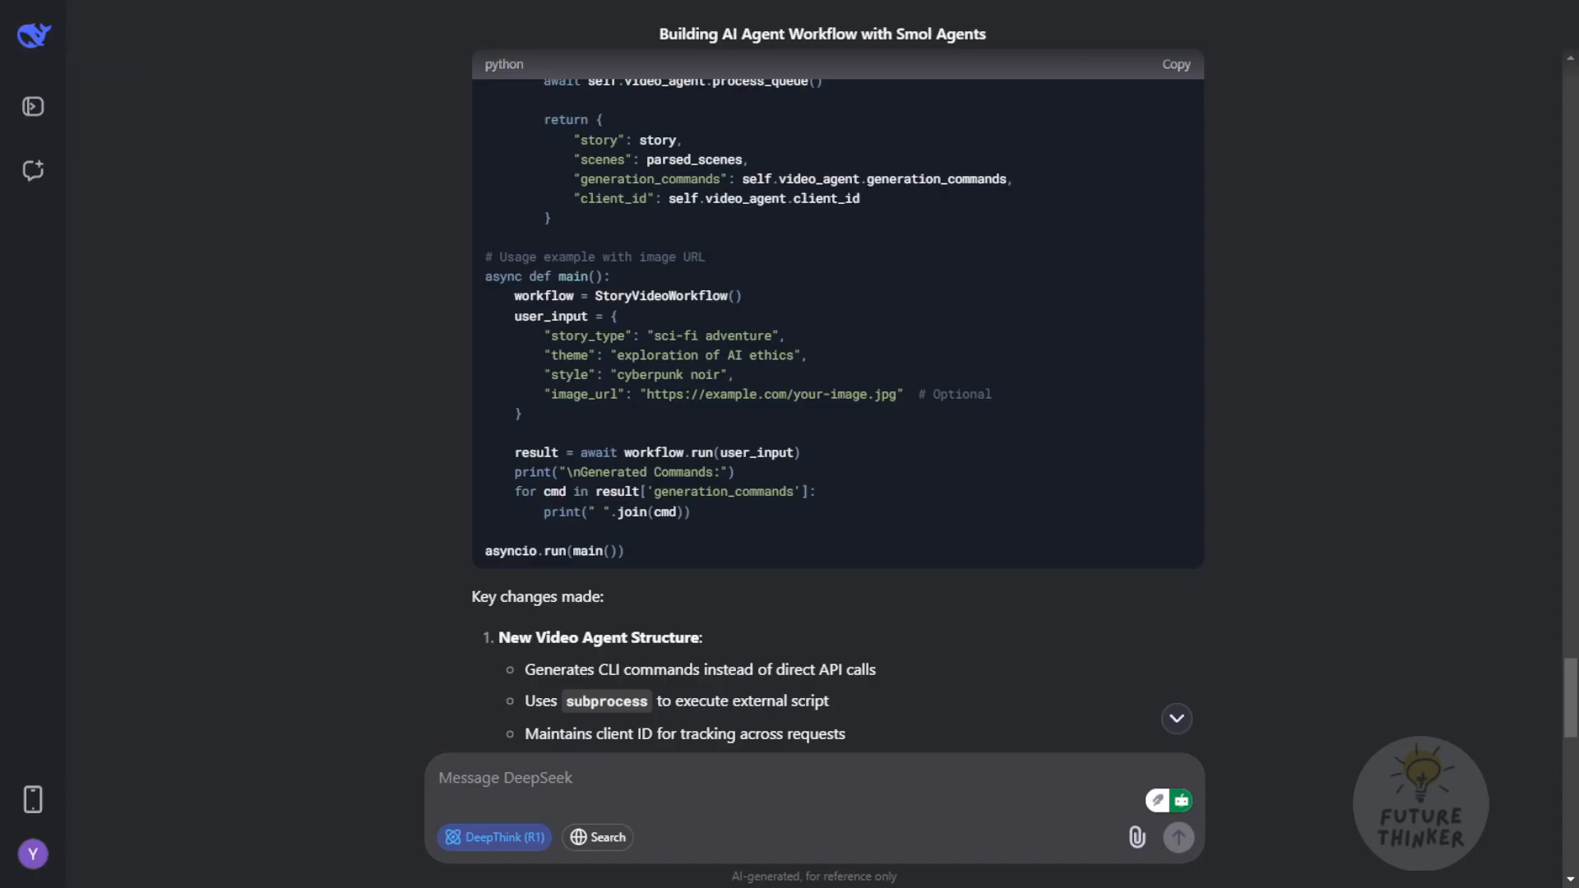
{"action": "mouse_move", "coordinate": [946, 54]}
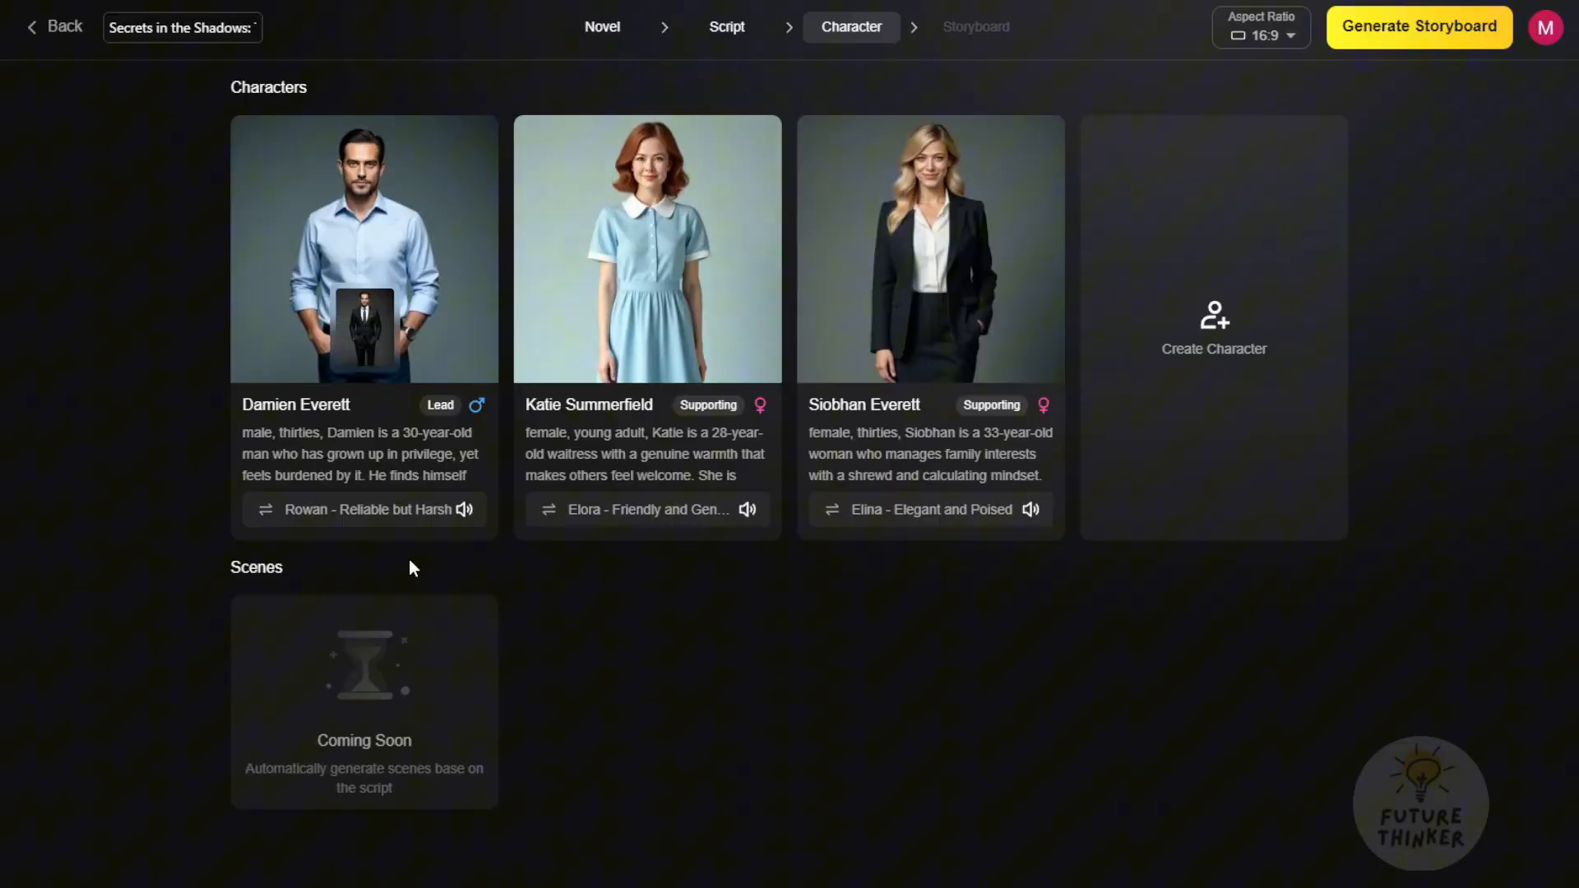
{"action": "mouse_move", "coordinate": [1082, 692]}
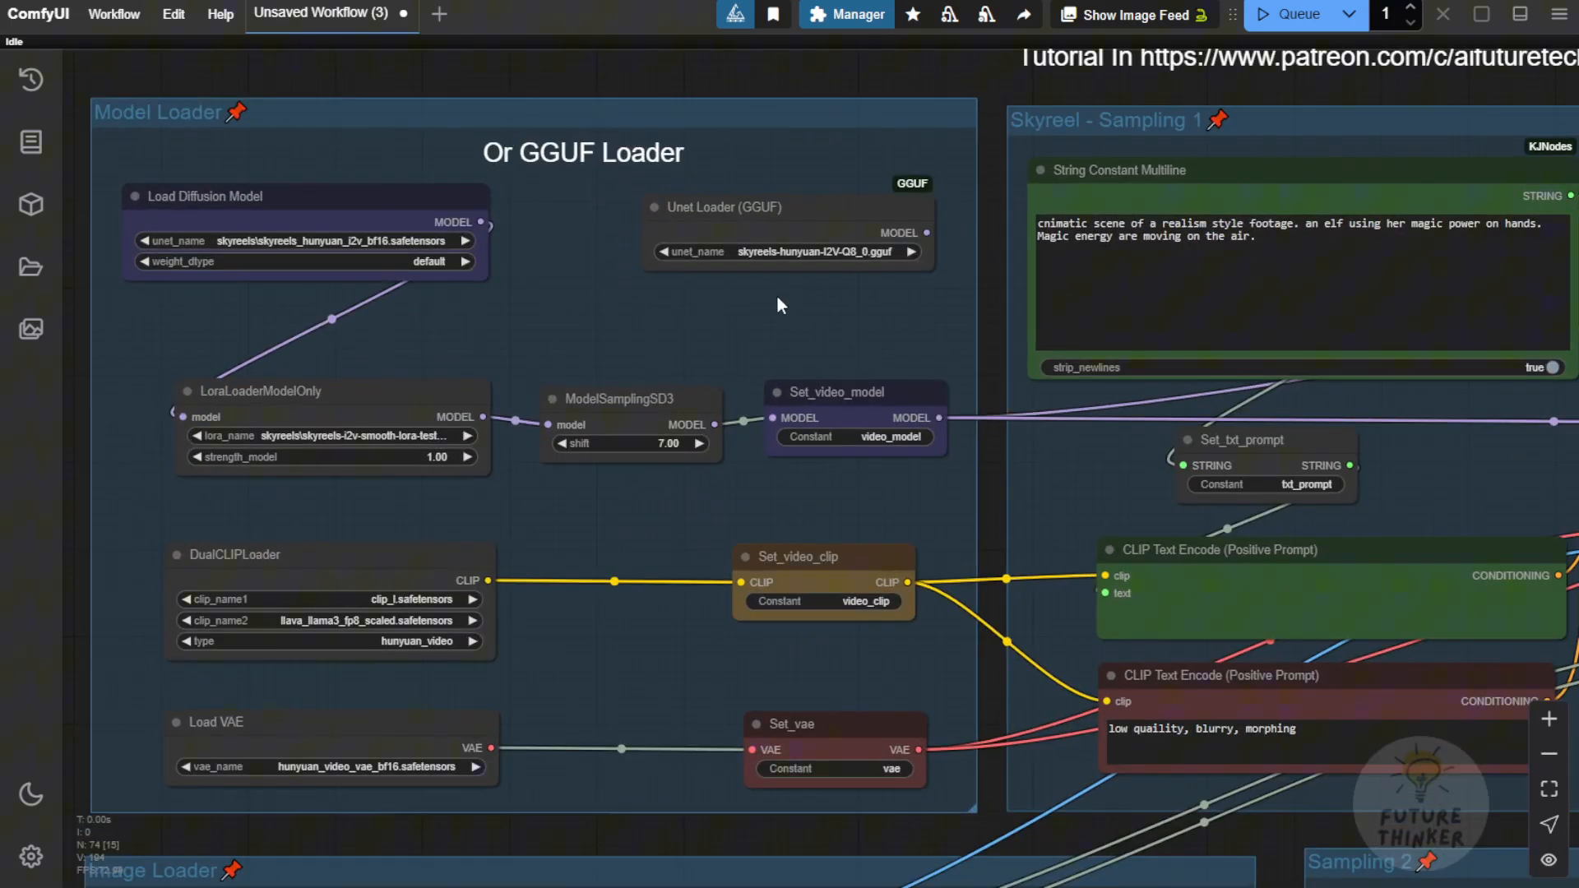
{"action": "mouse_move", "coordinate": [788, 296]}
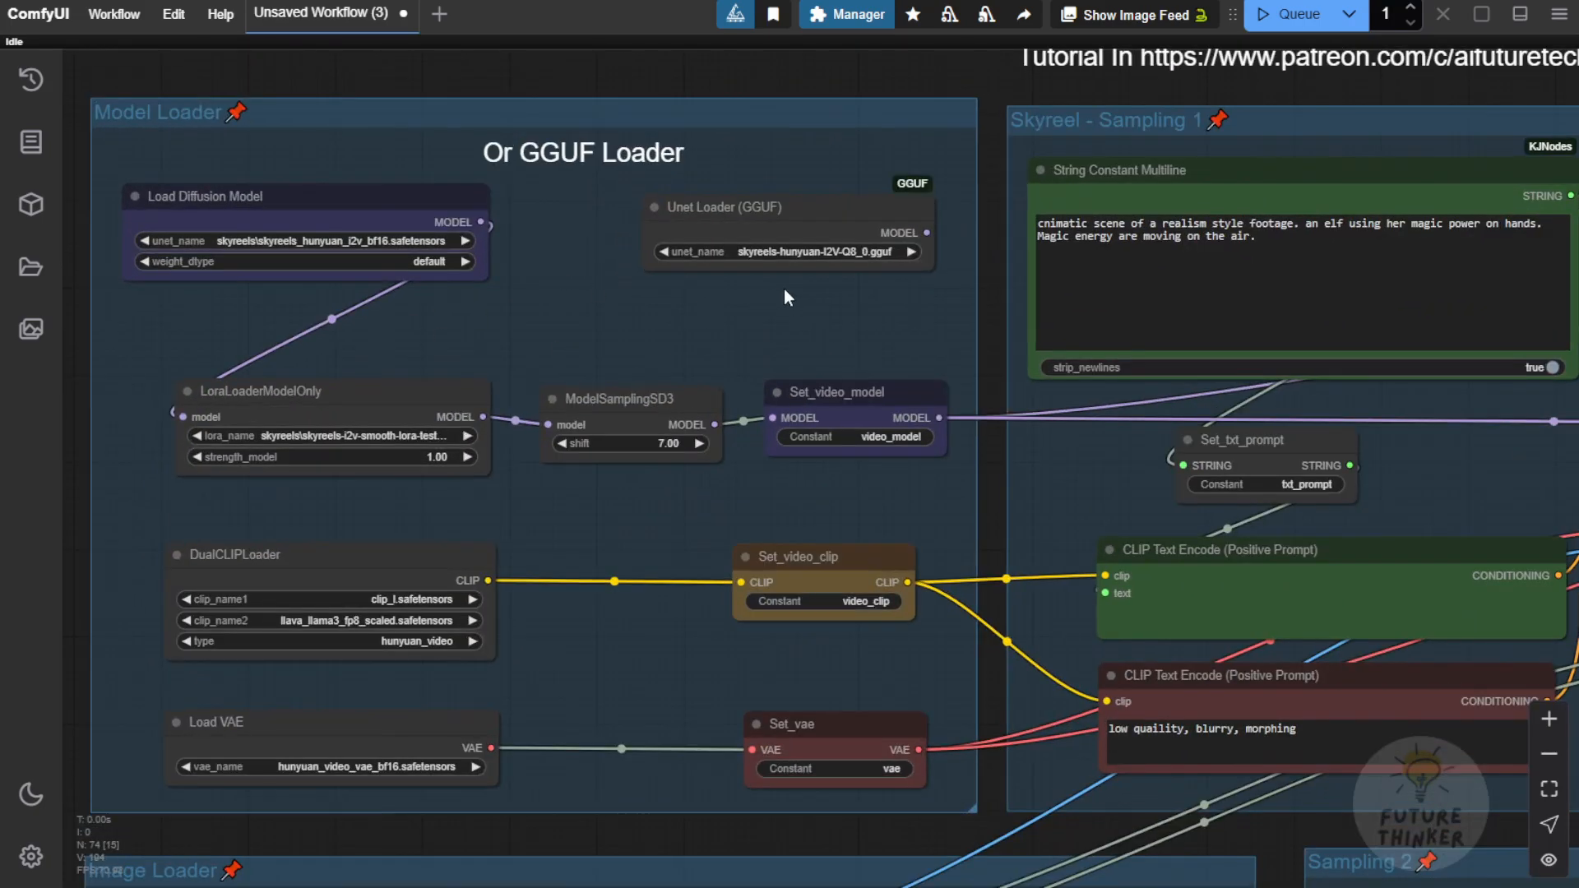
{"action": "scroll", "scroll_direction": "down", "scroll_amount": 3}
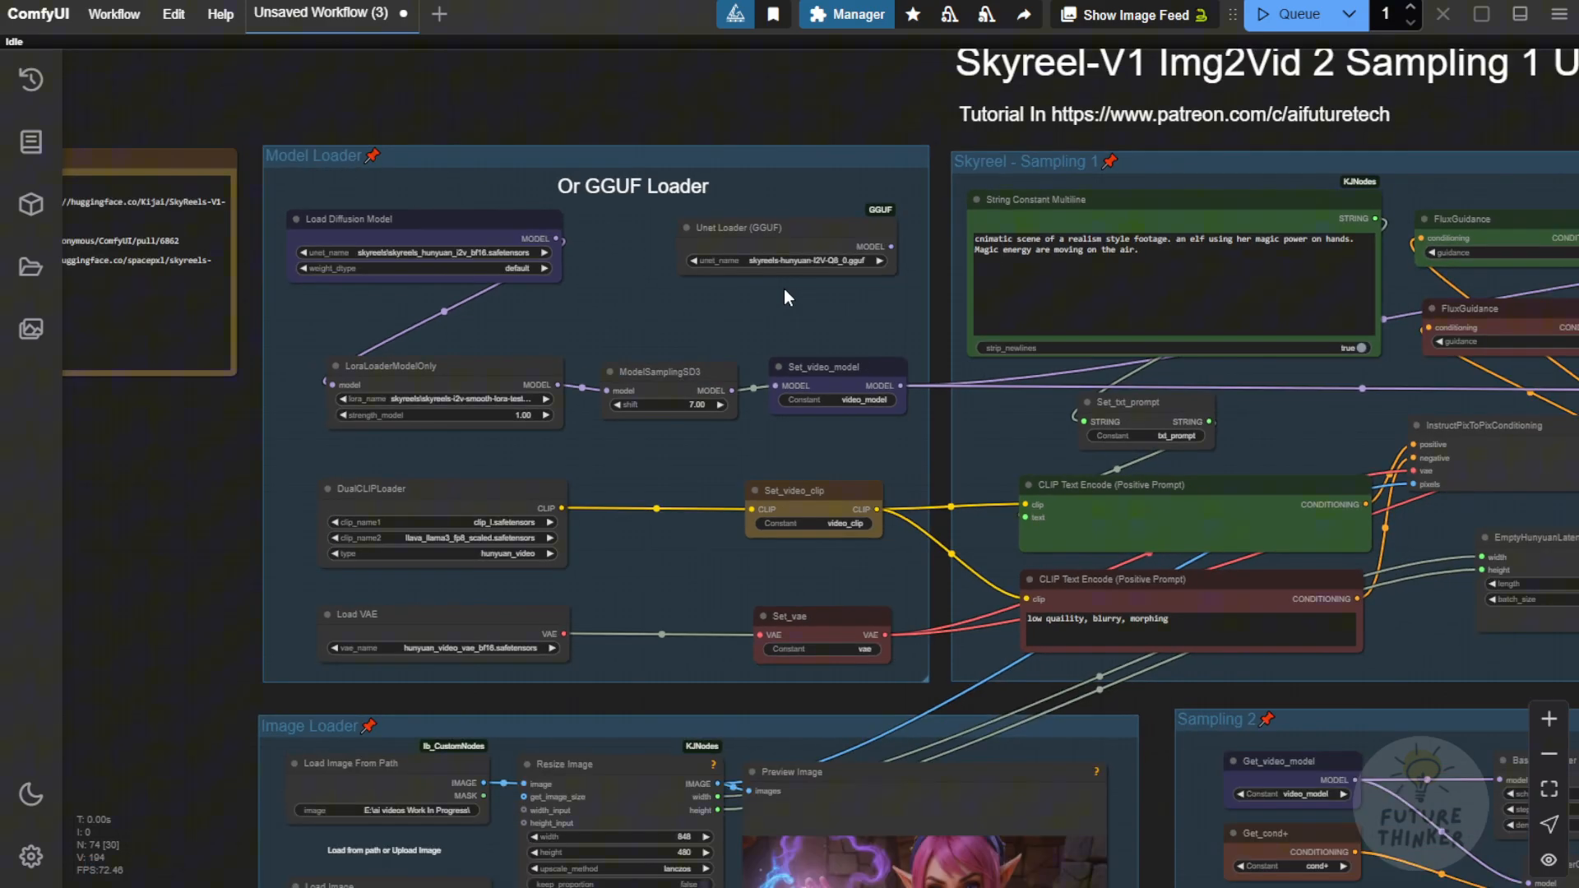
{"action": "scroll", "scroll_direction": "up", "scroll_amount": 3}
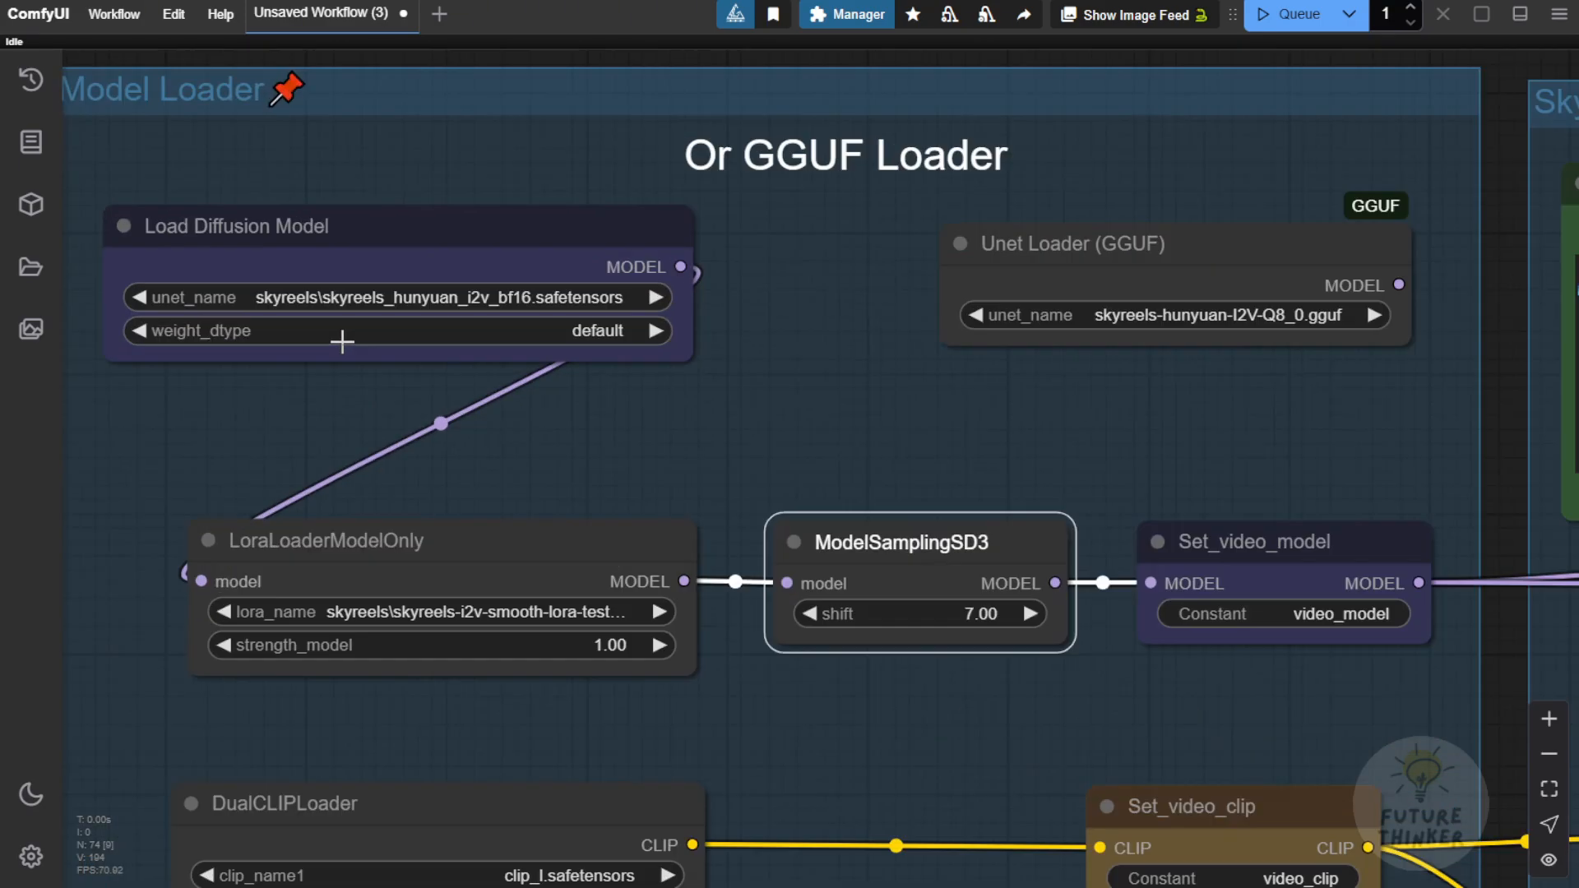
{"action": "left_click", "coordinate": [433, 297]}
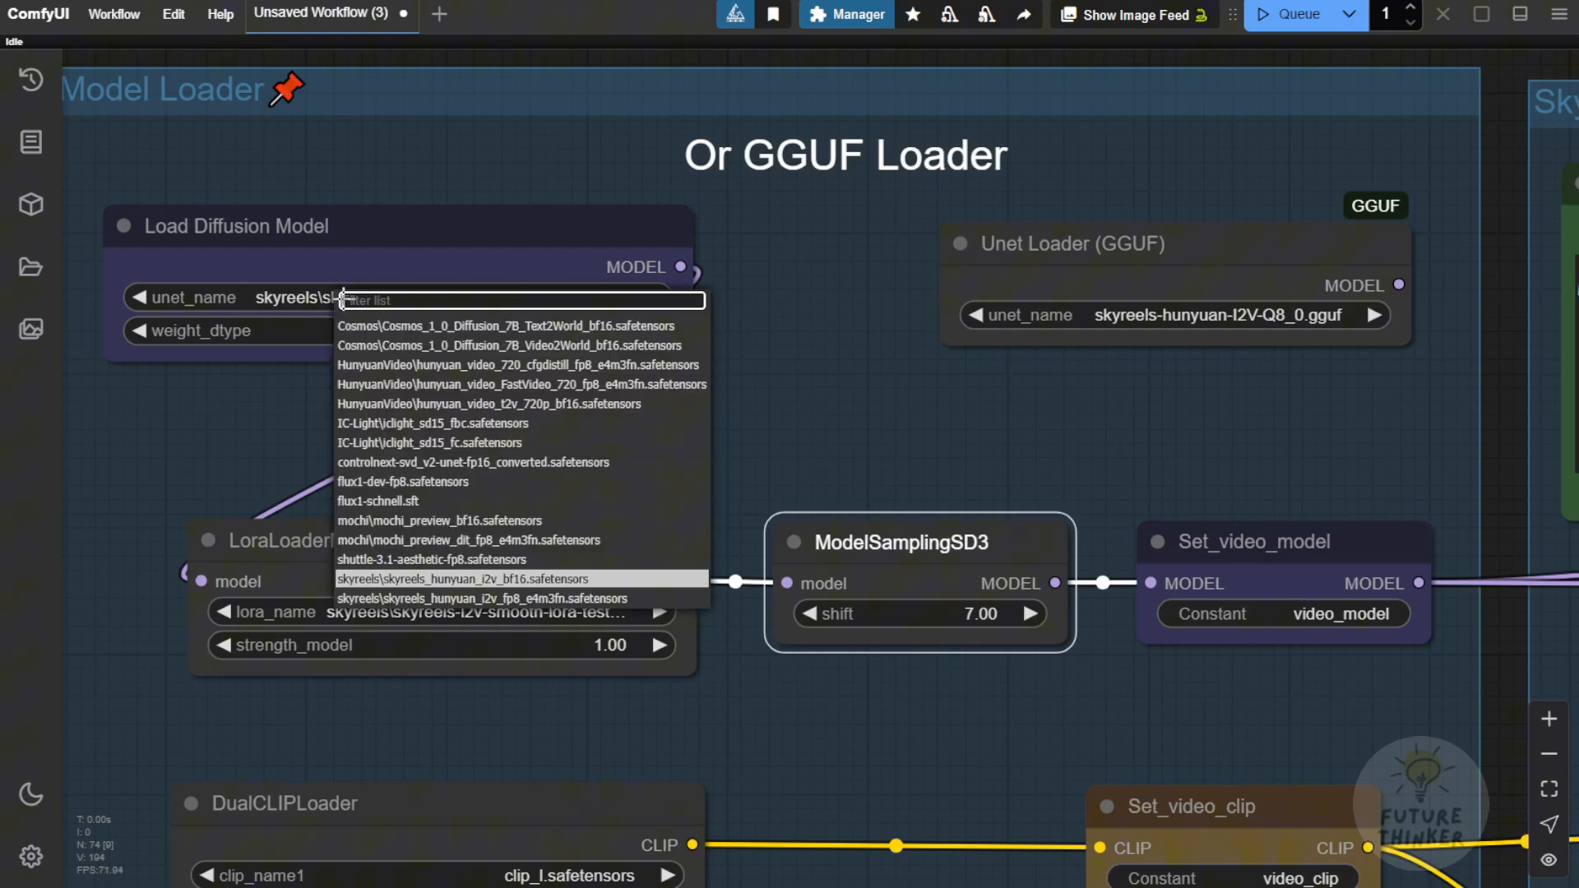
{"action": "left_click", "coordinate": [462, 578]}
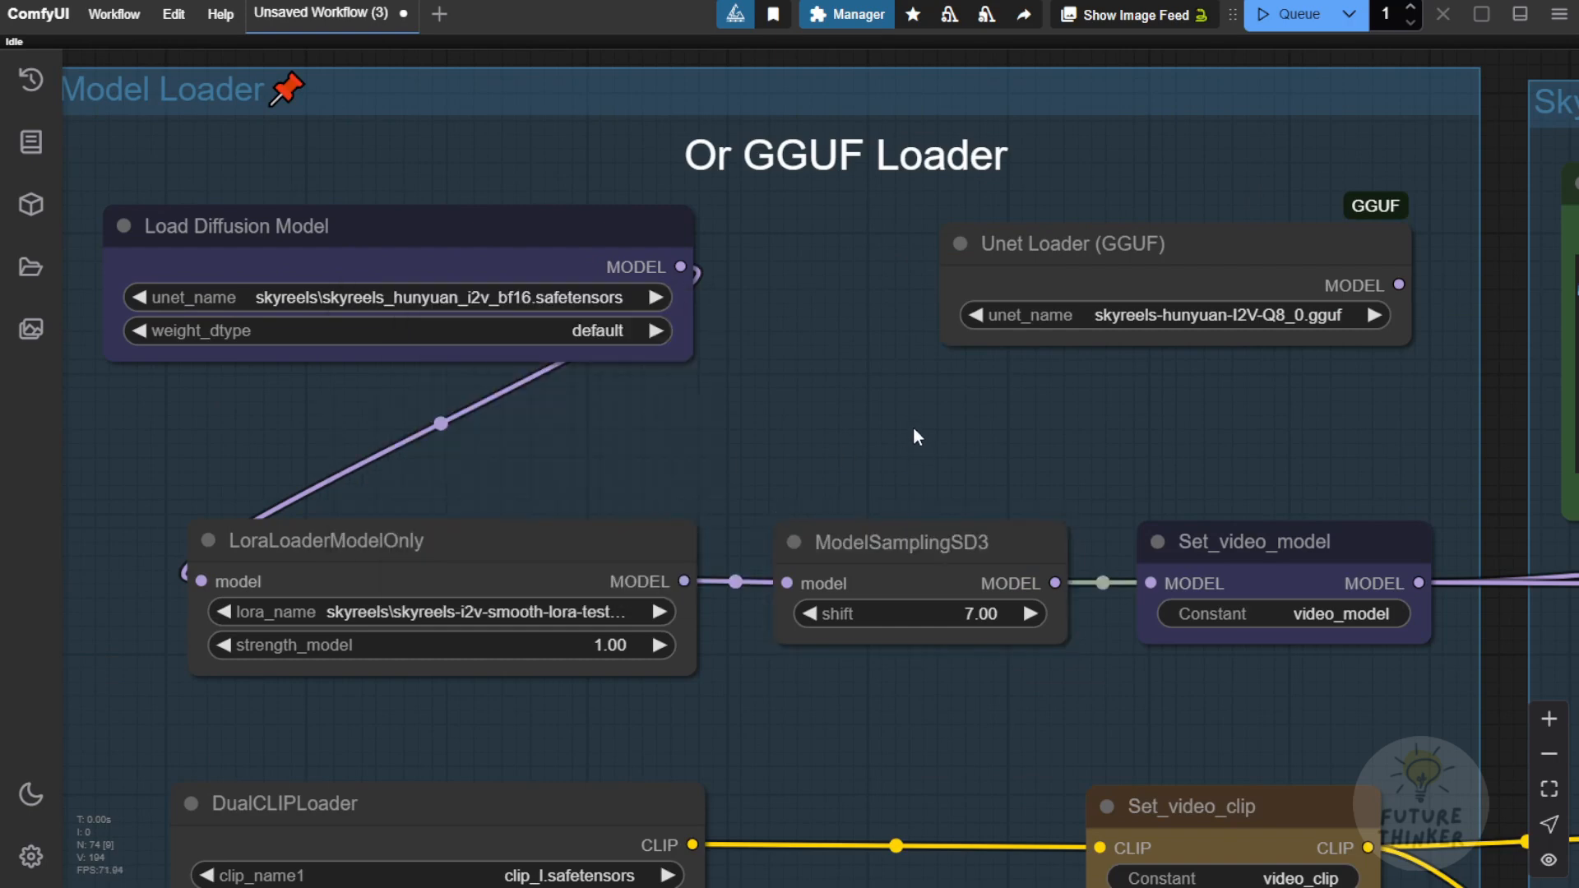
{"action": "scroll", "scroll_direction": "down", "scroll_amount": 3}
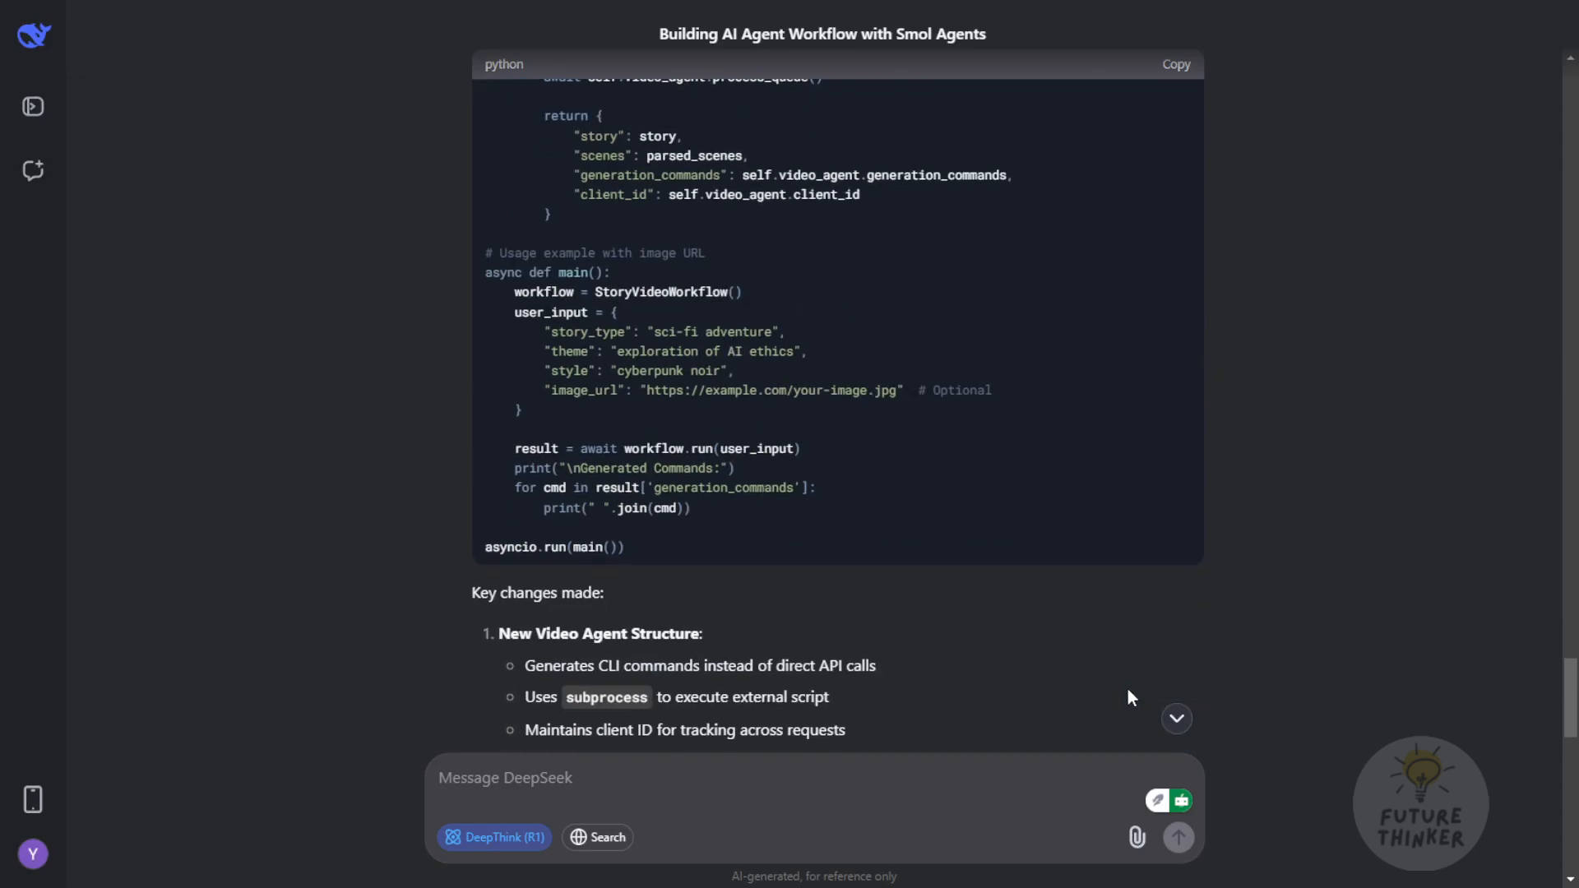
Scroll DeepSeek's reply to the key-changes list and usage steps for the revised video agent
{"action": "scroll", "scroll_direction": "down", "scroll_amount": 3}
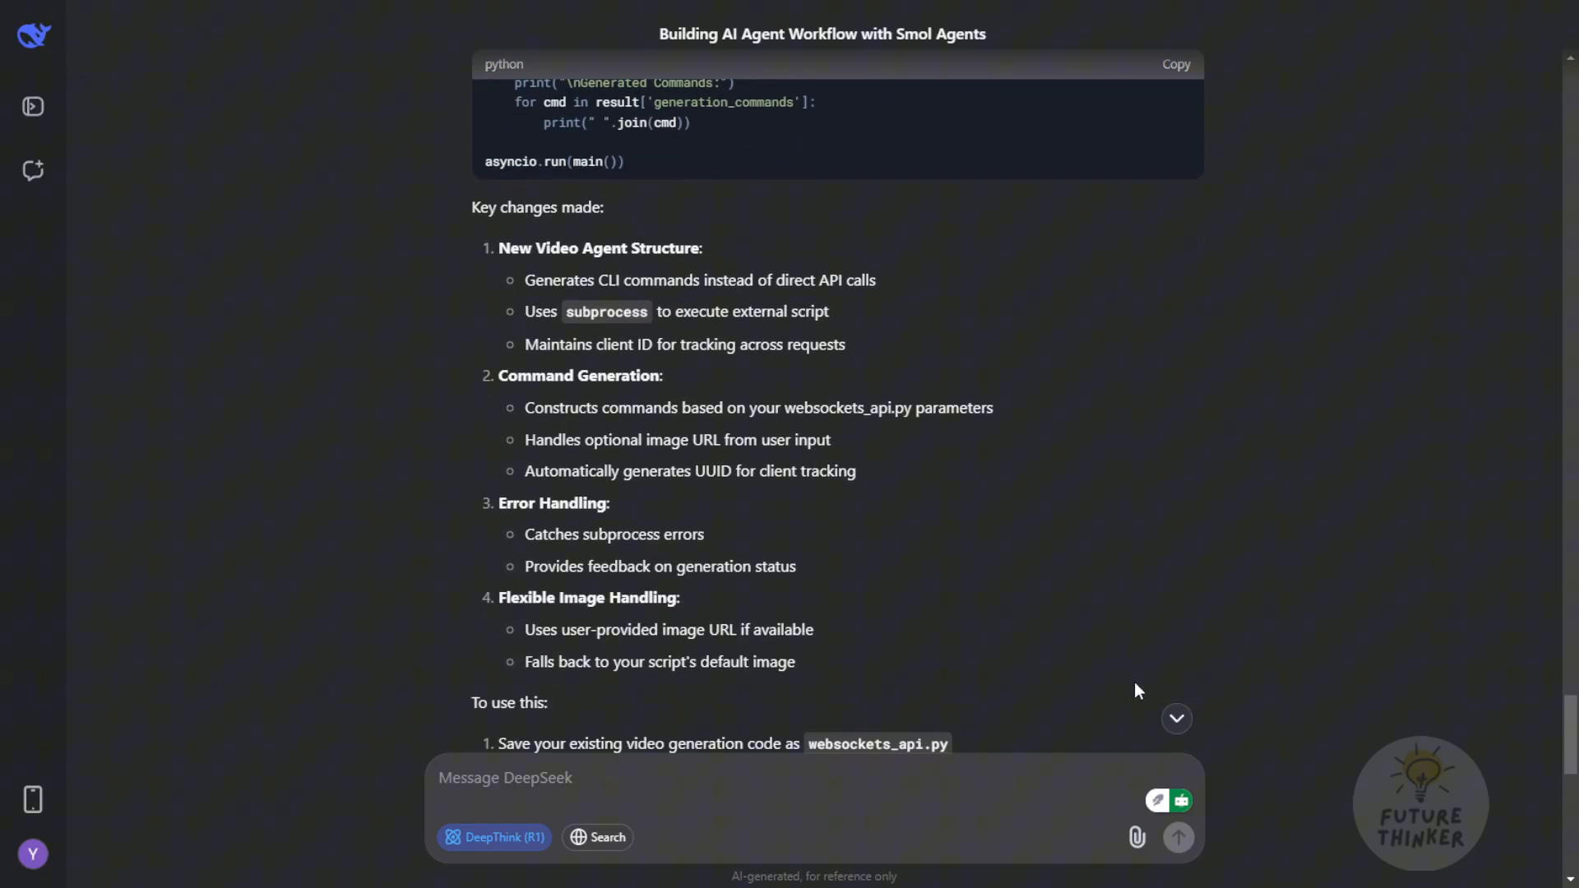
{"action": "mouse_move", "coordinate": [1176, 537]}
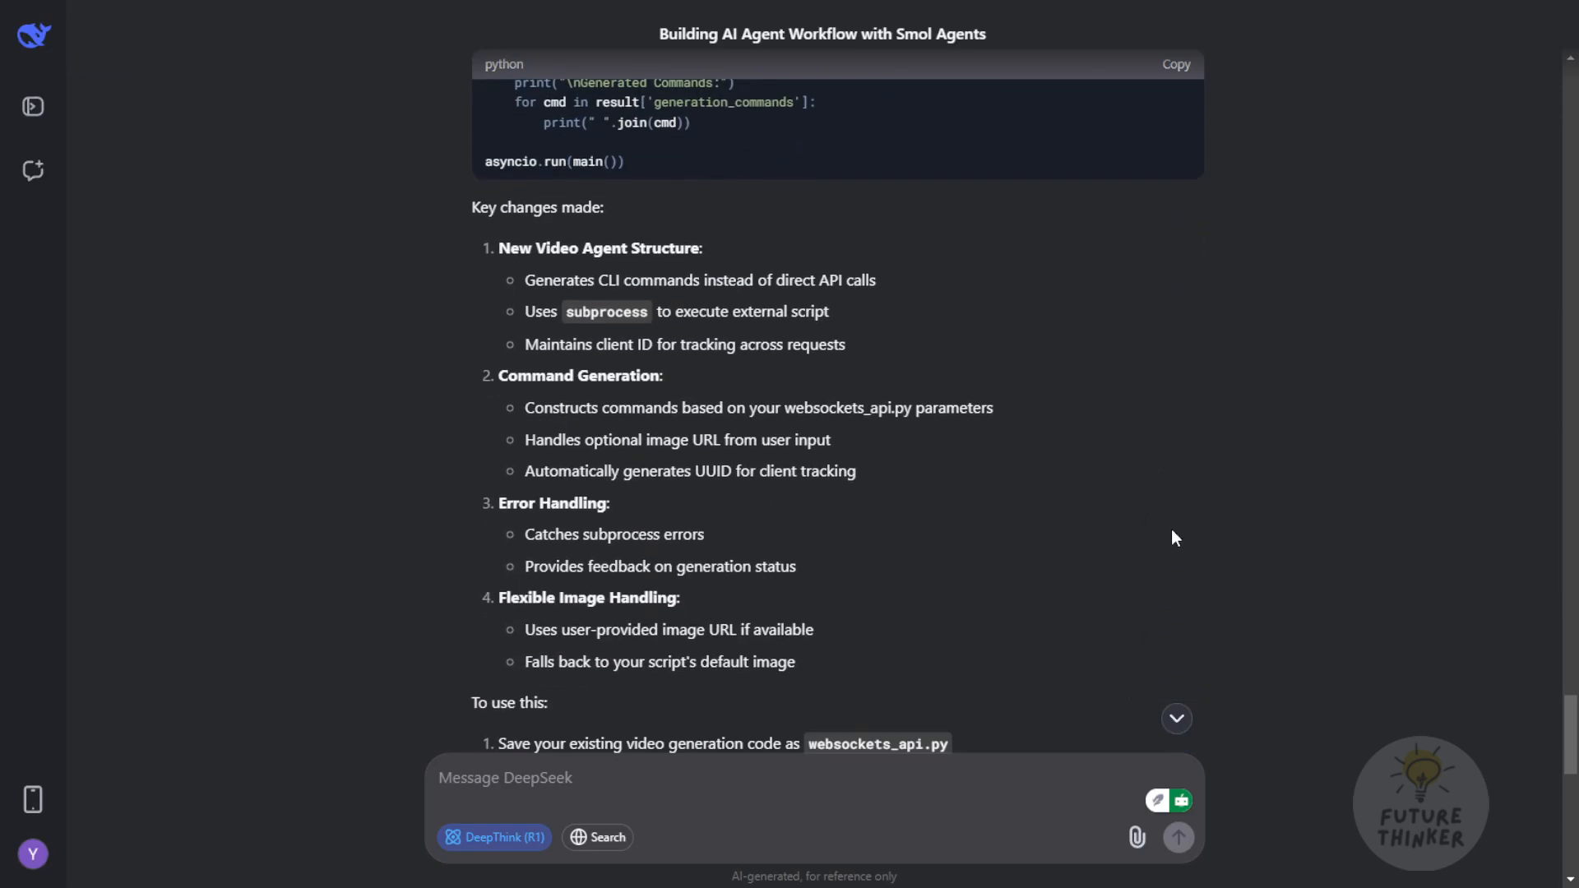